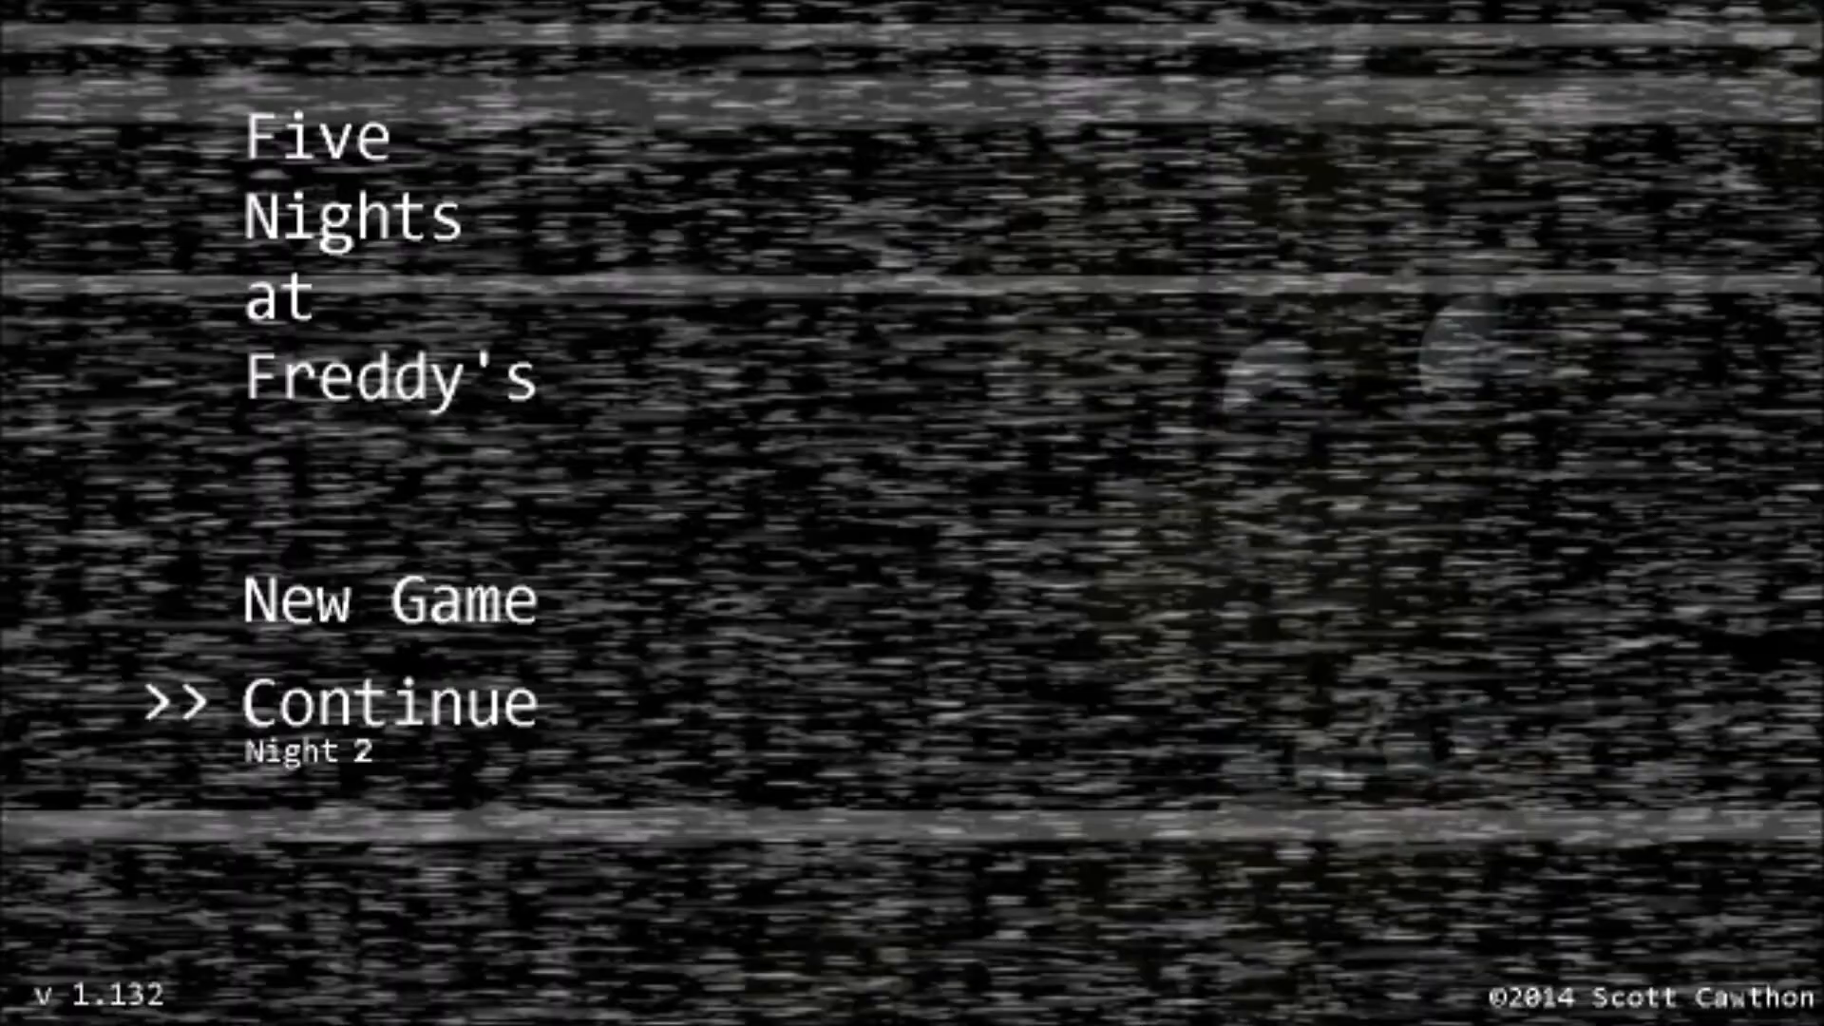
Step: Continue the saved game to load Night 2 in the security office
click(381, 706)
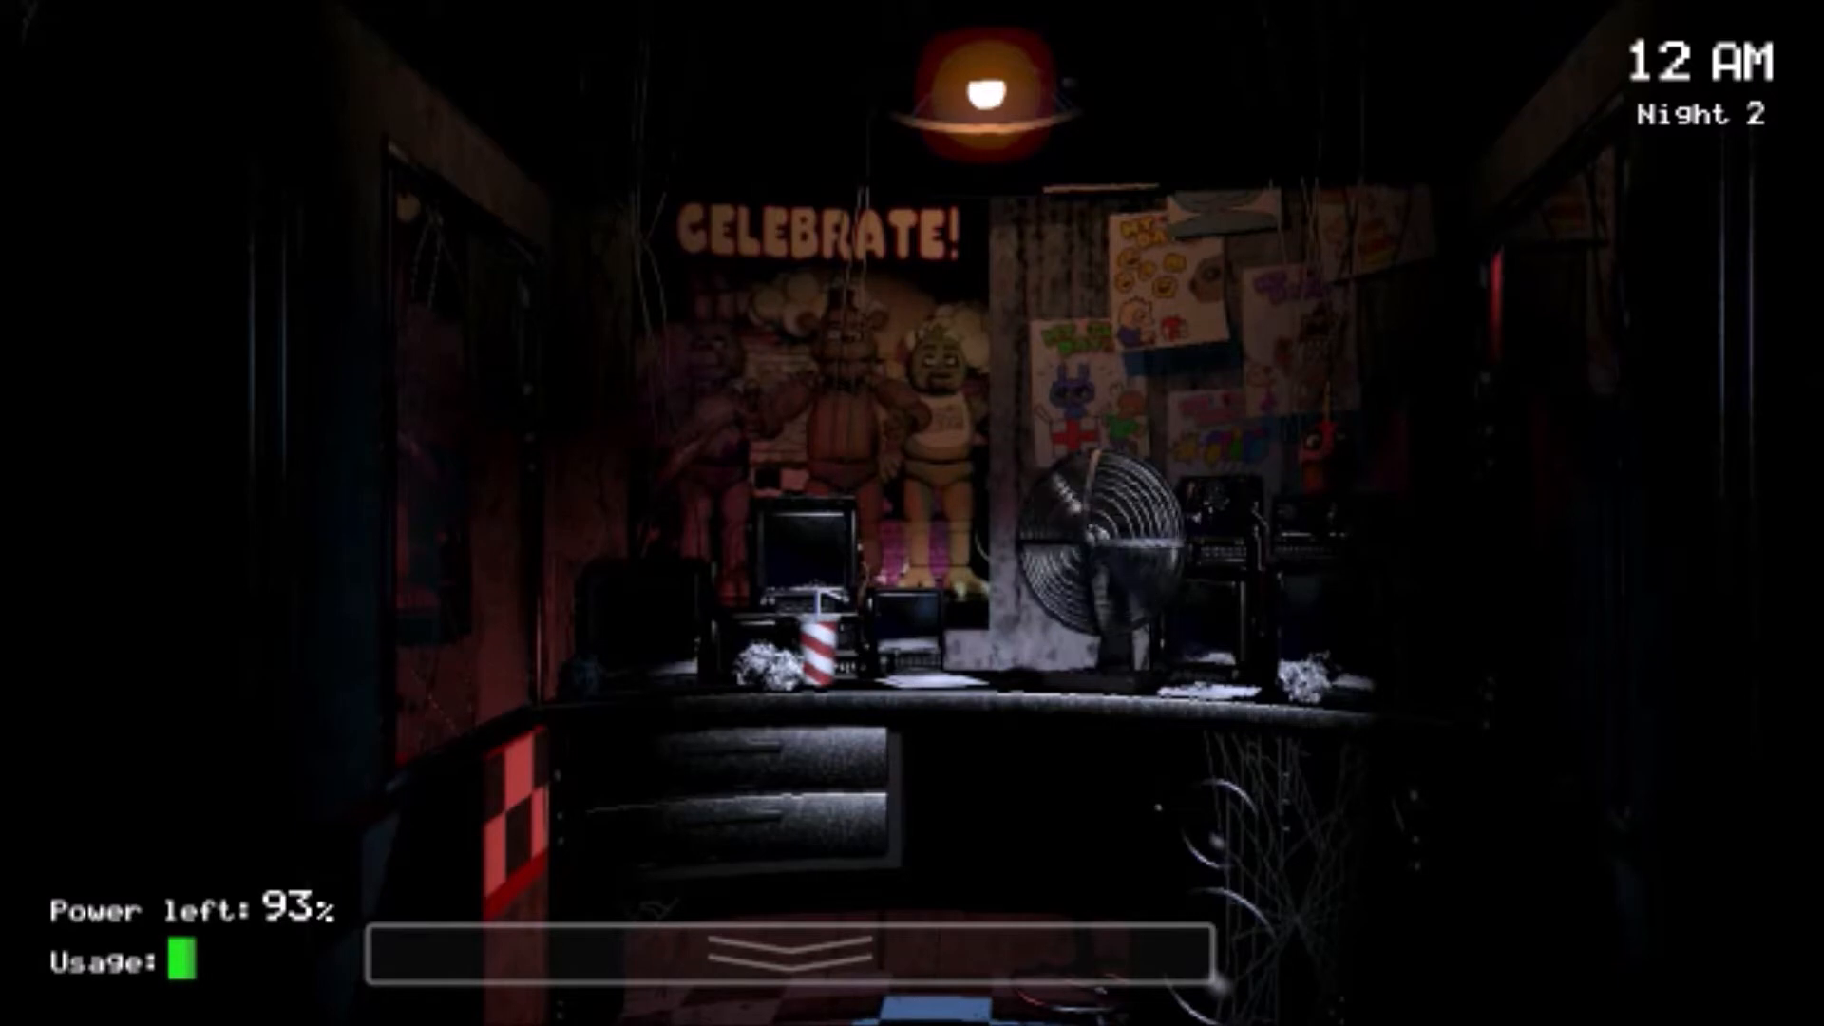
Step: Raise the camera monitor and watch the Pirate Cove feed on CAM 1C
click(788, 958)
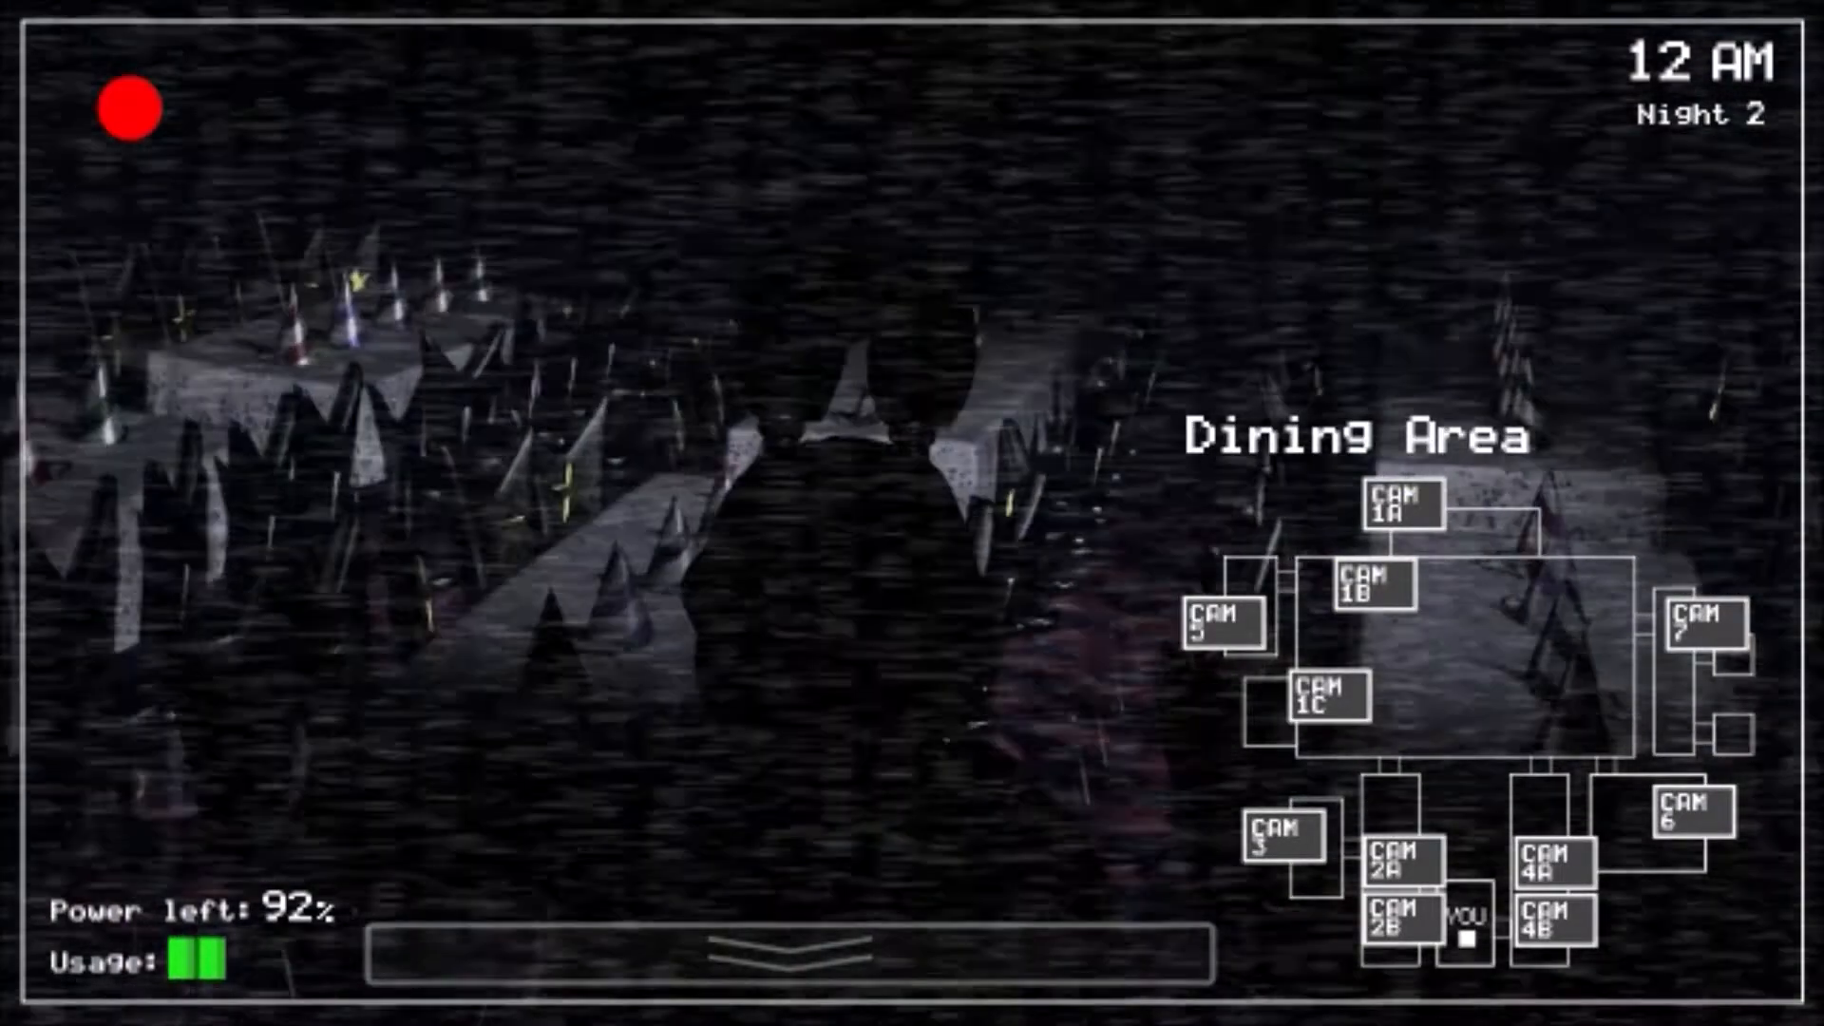
click(793, 961)
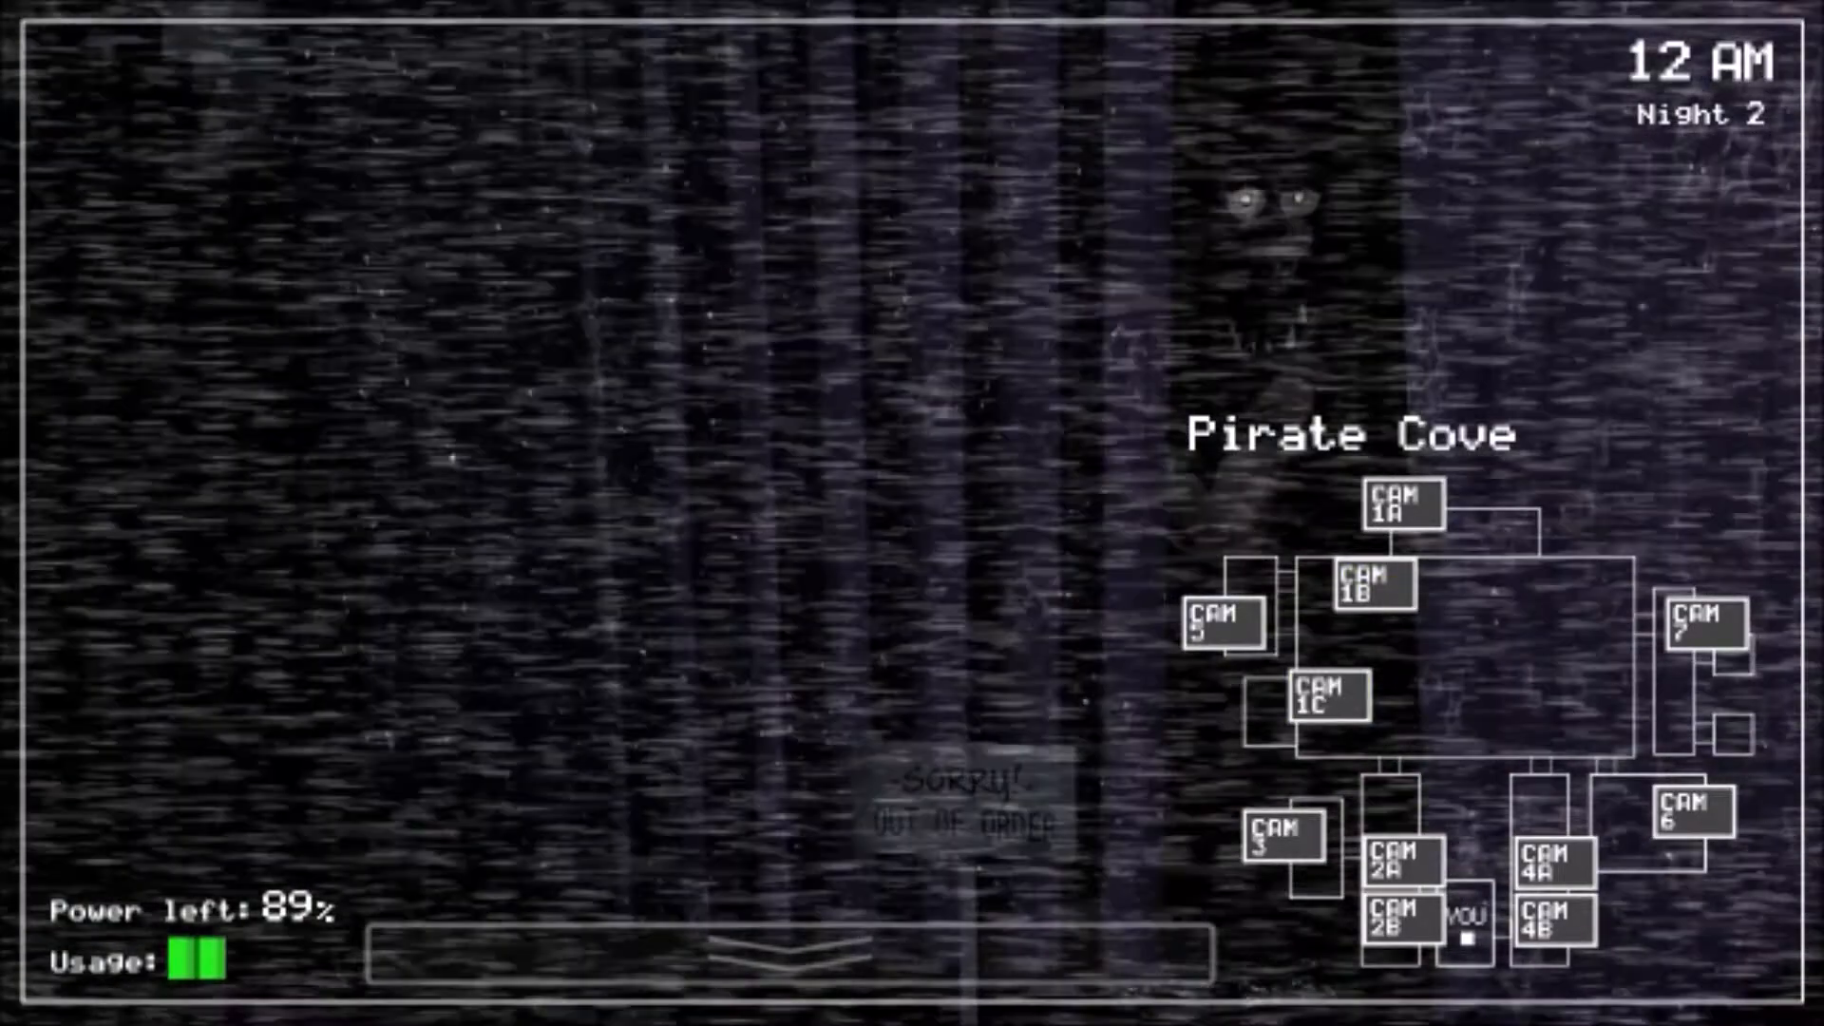
click(1403, 874)
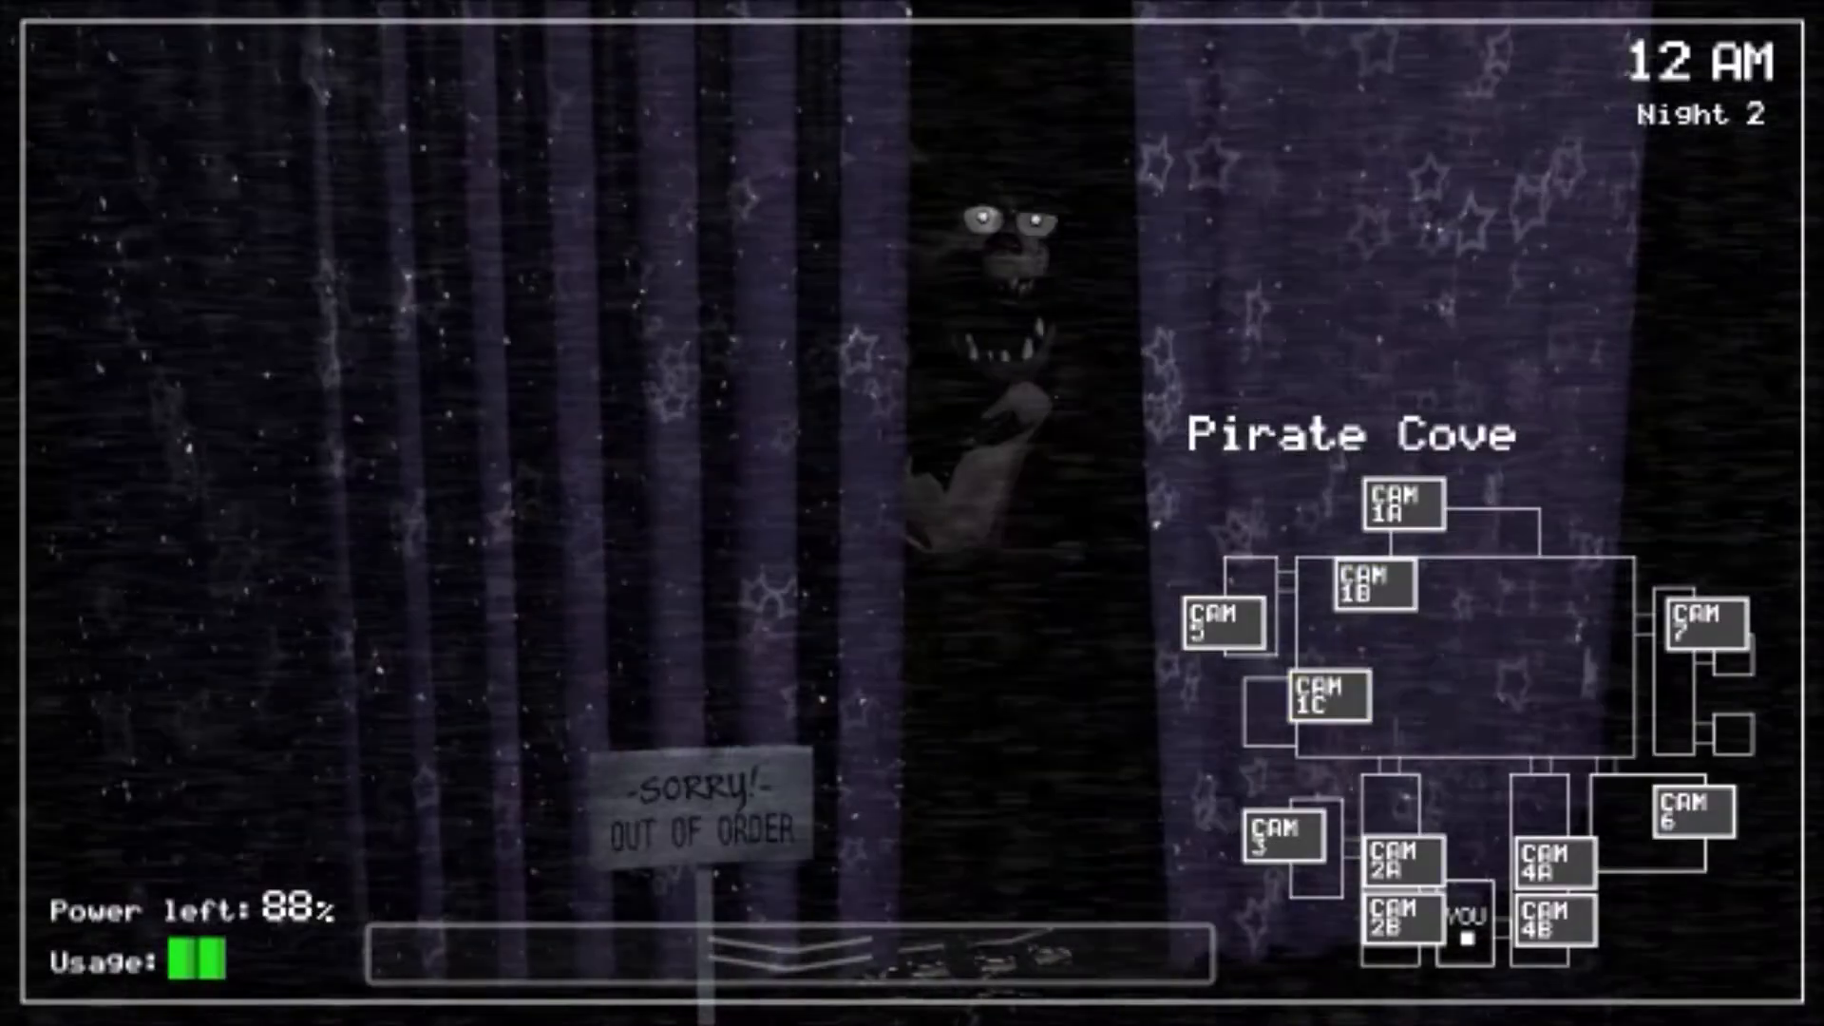
click(785, 959)
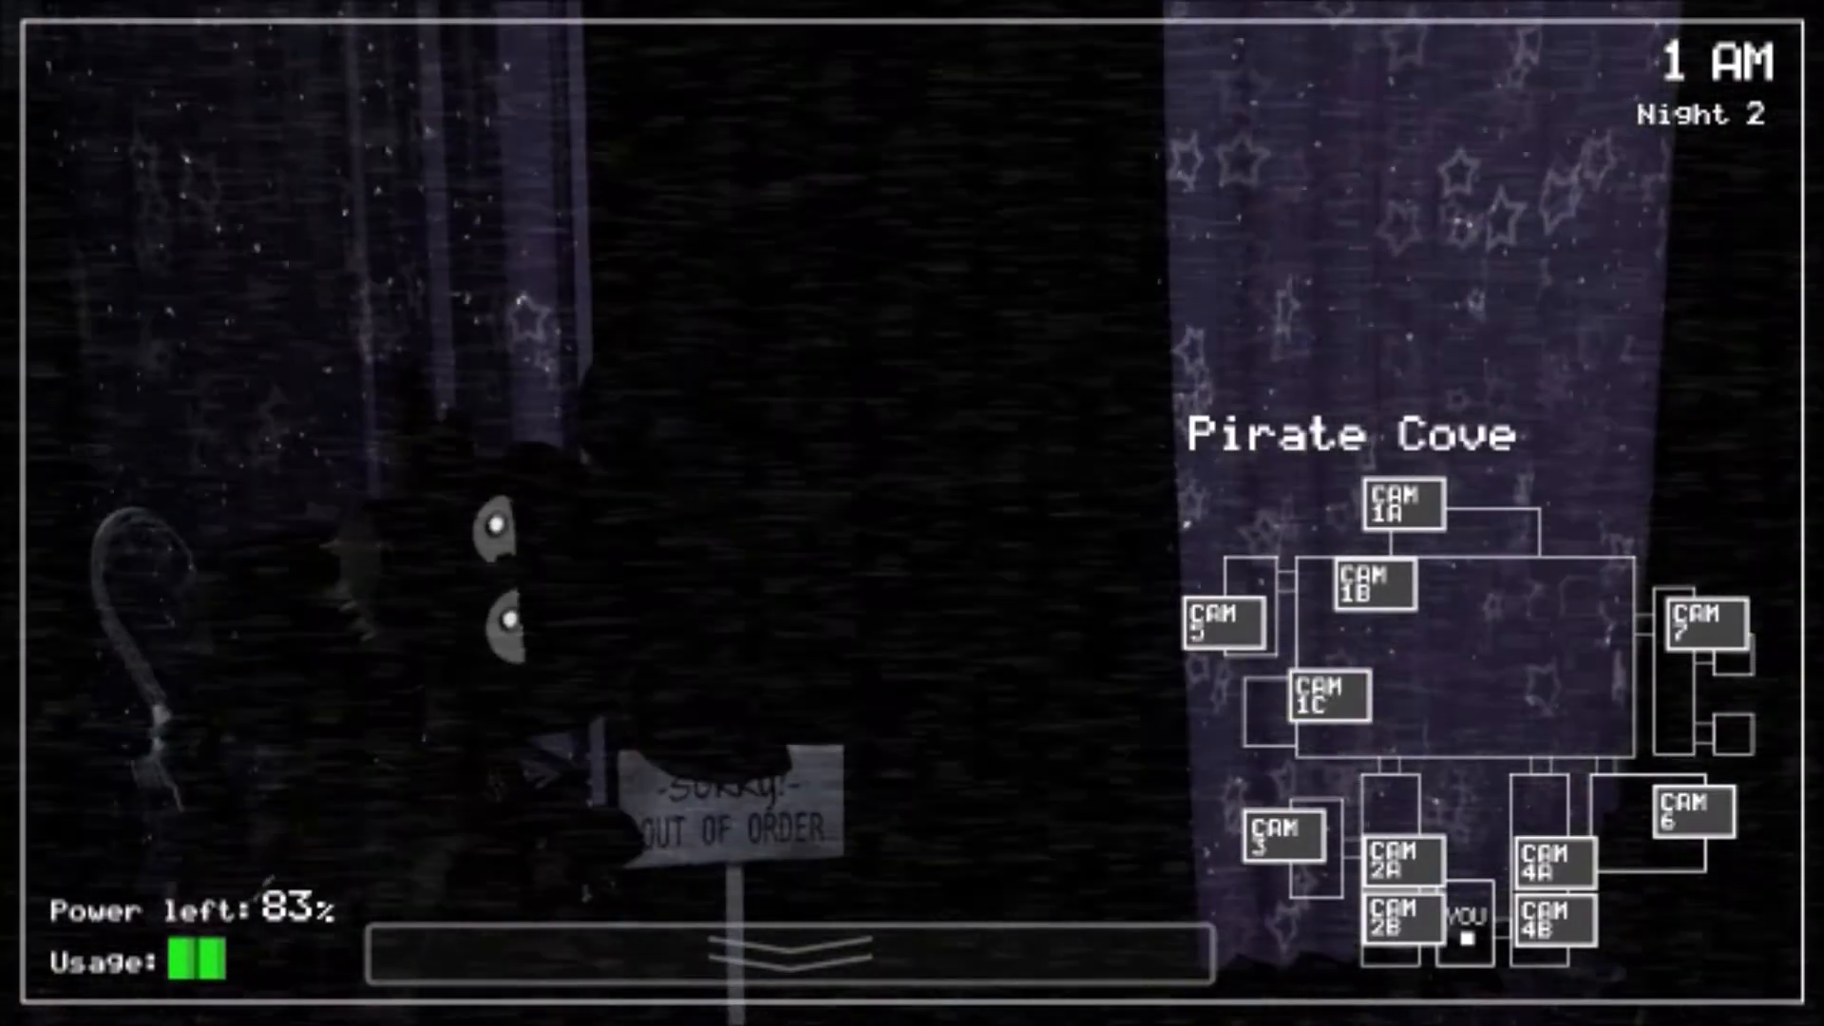
click(765, 960)
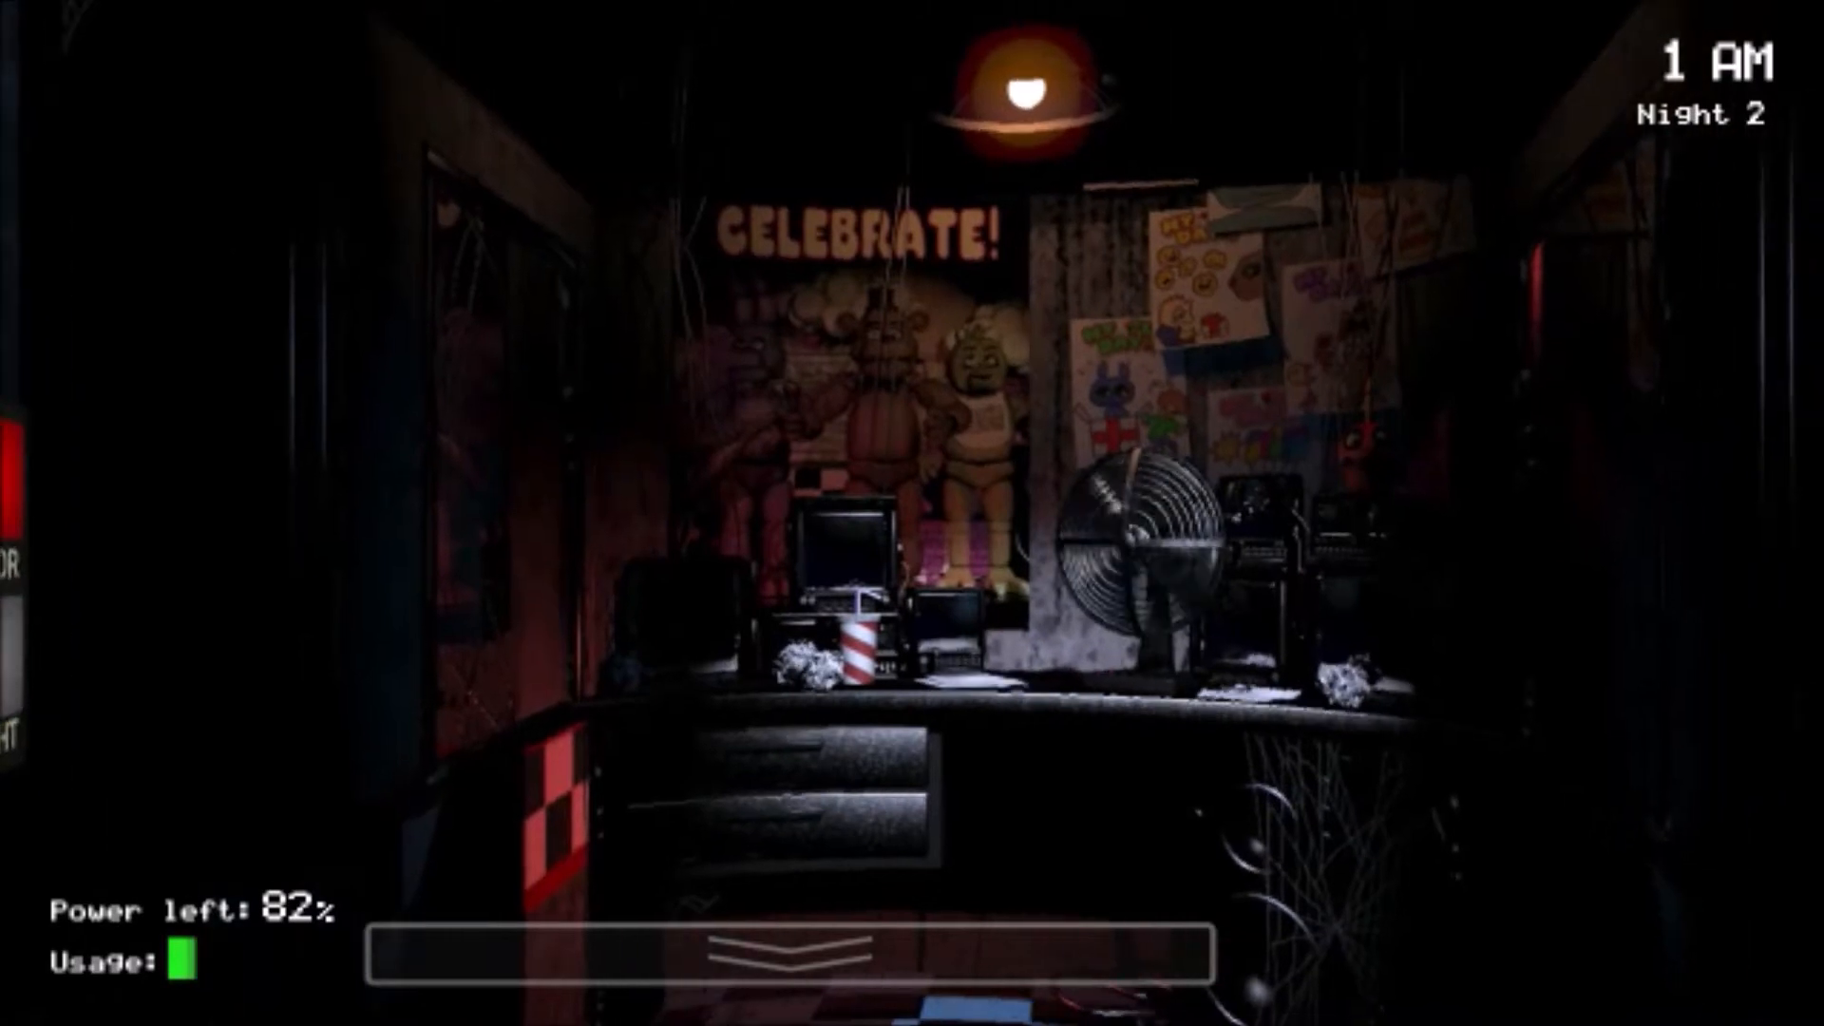
click(784, 950)
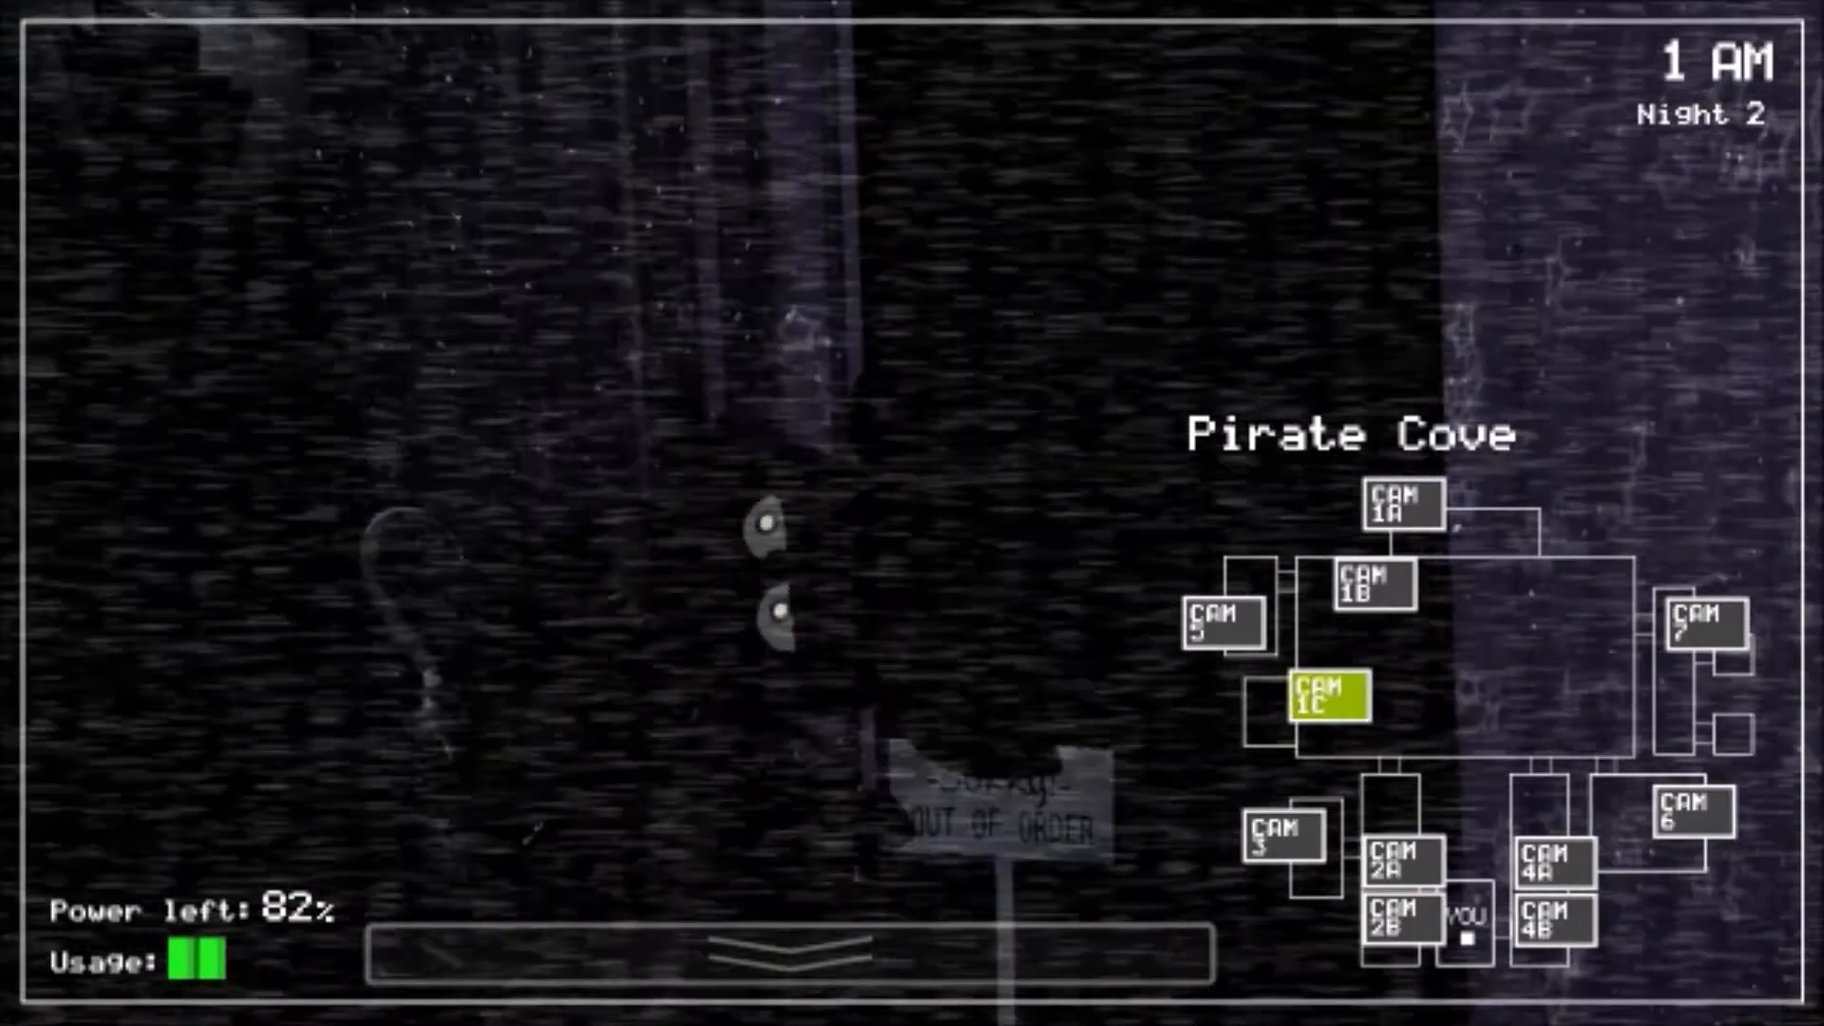
click(1400, 875)
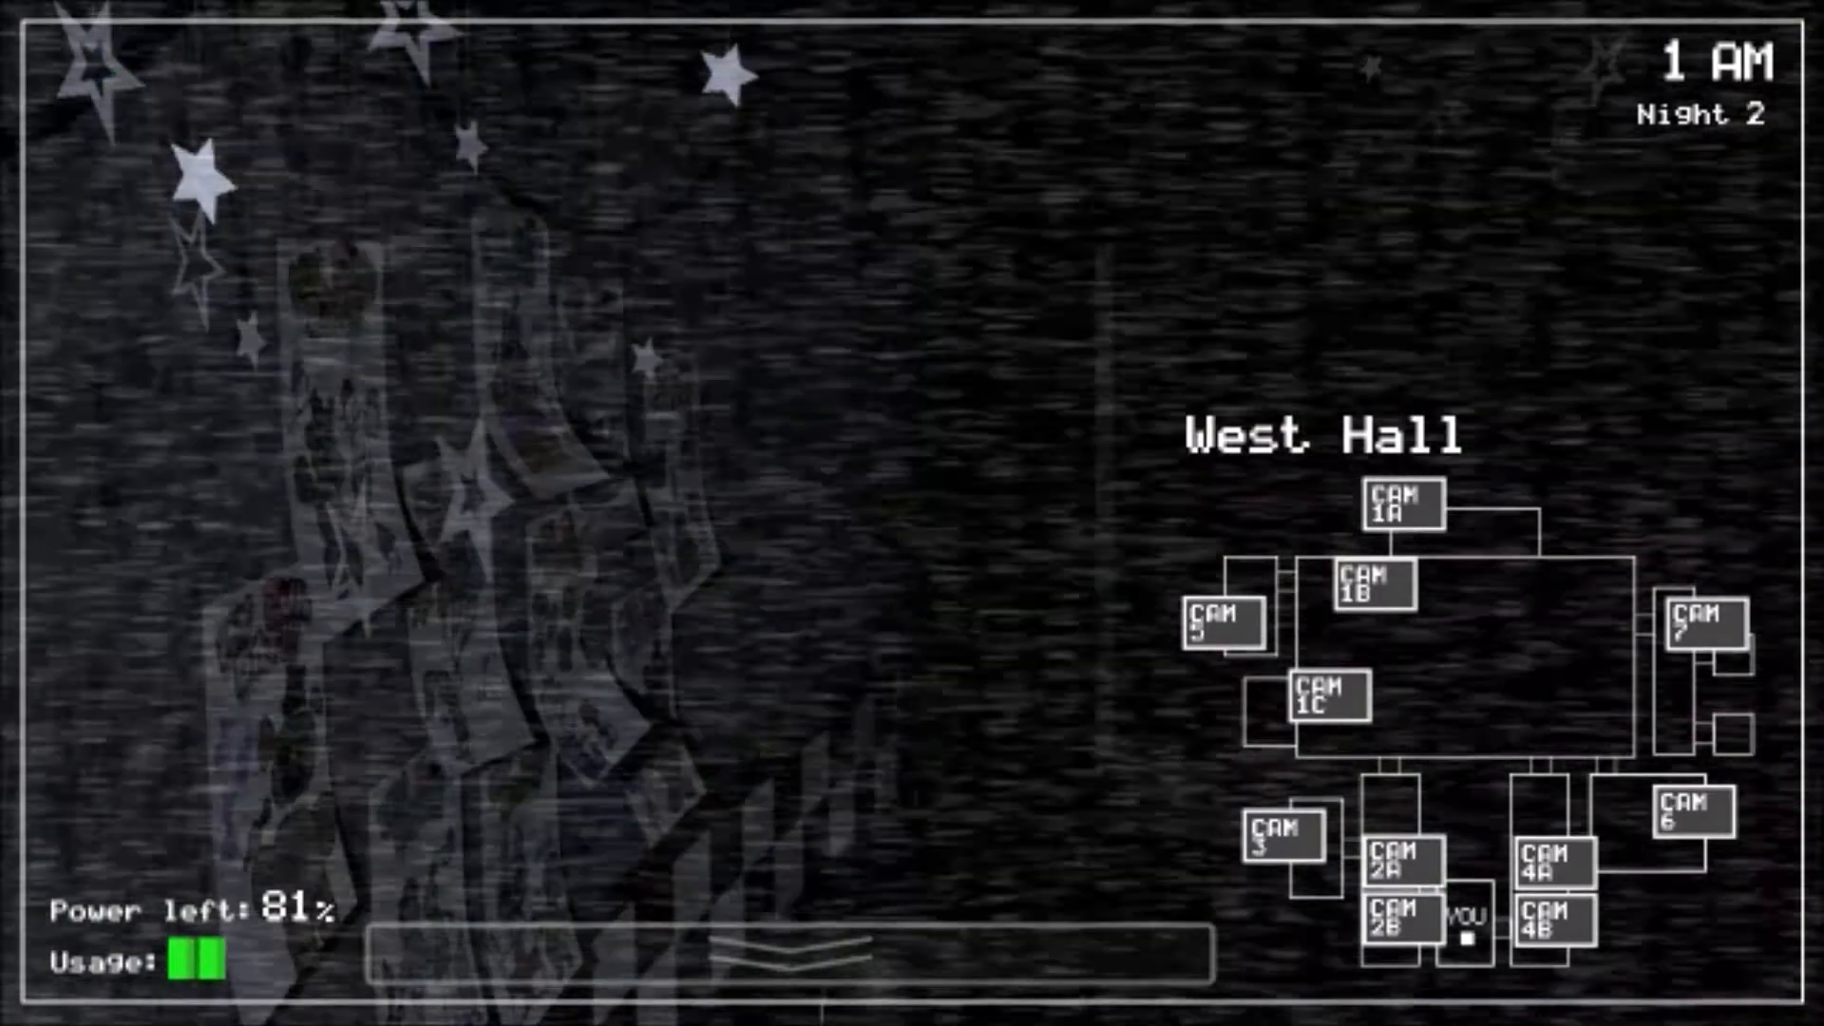
click(1402, 509)
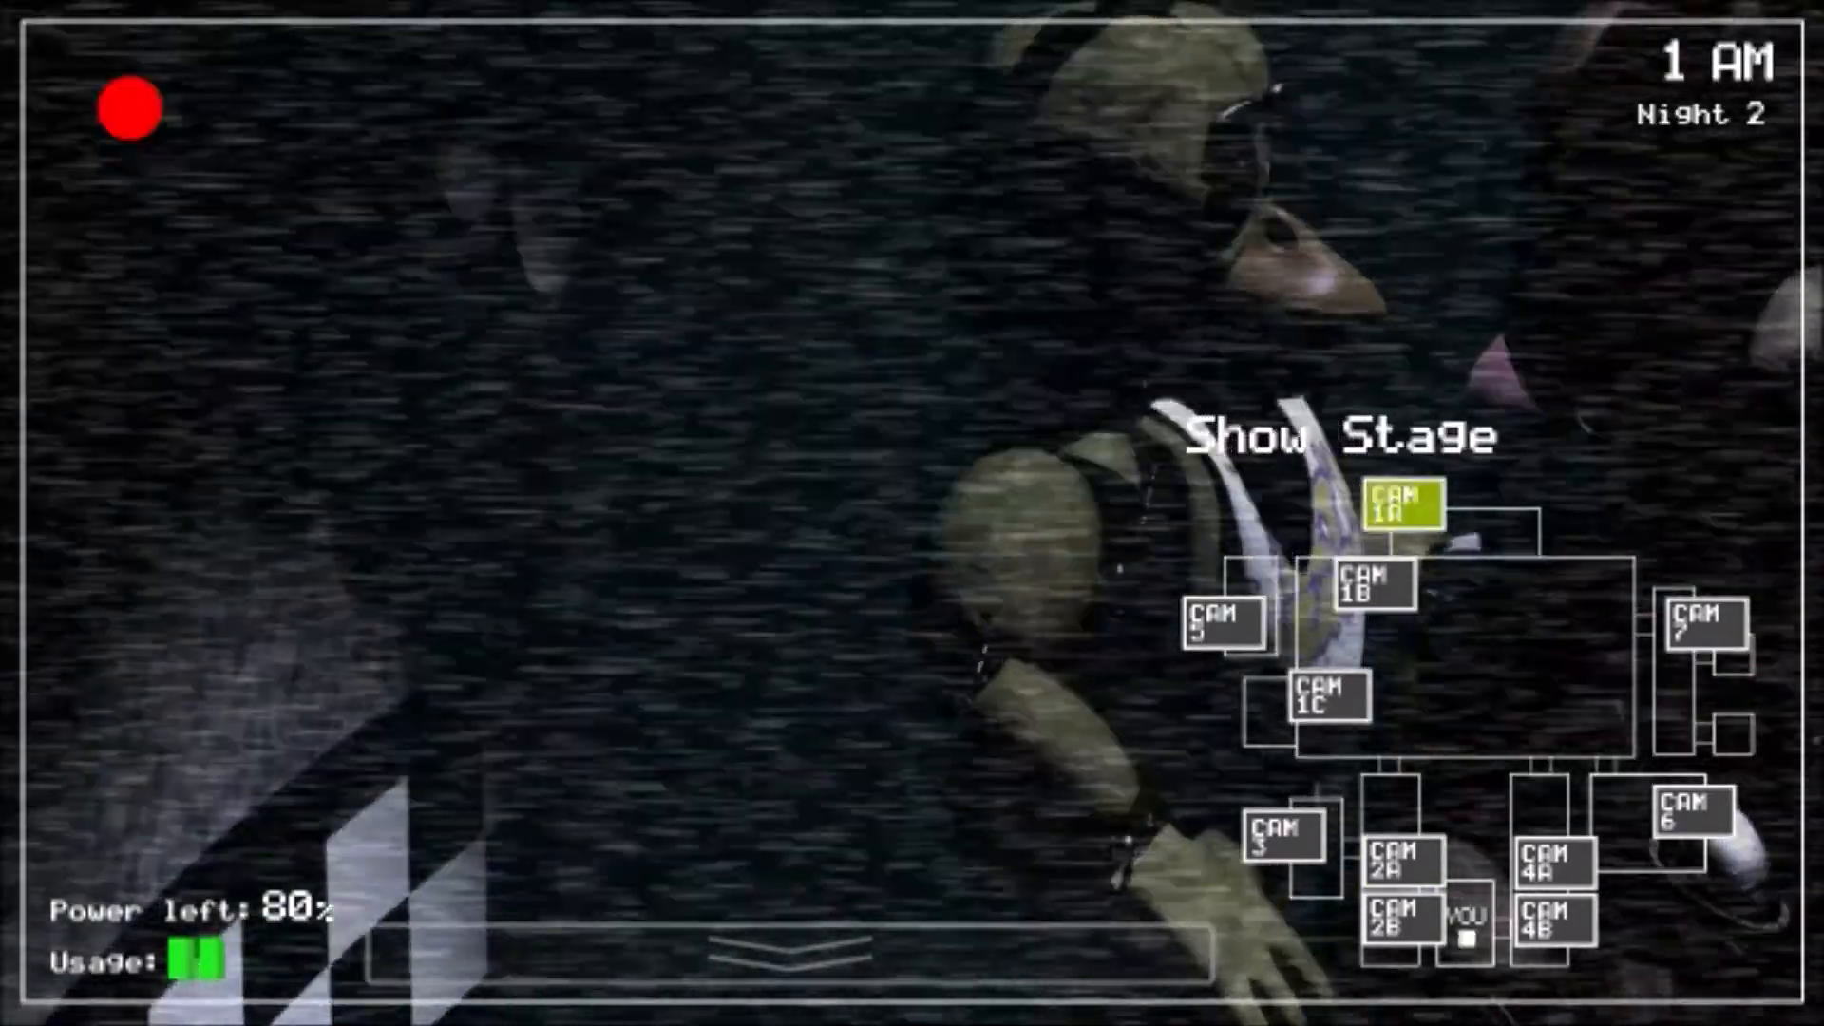
click(786, 956)
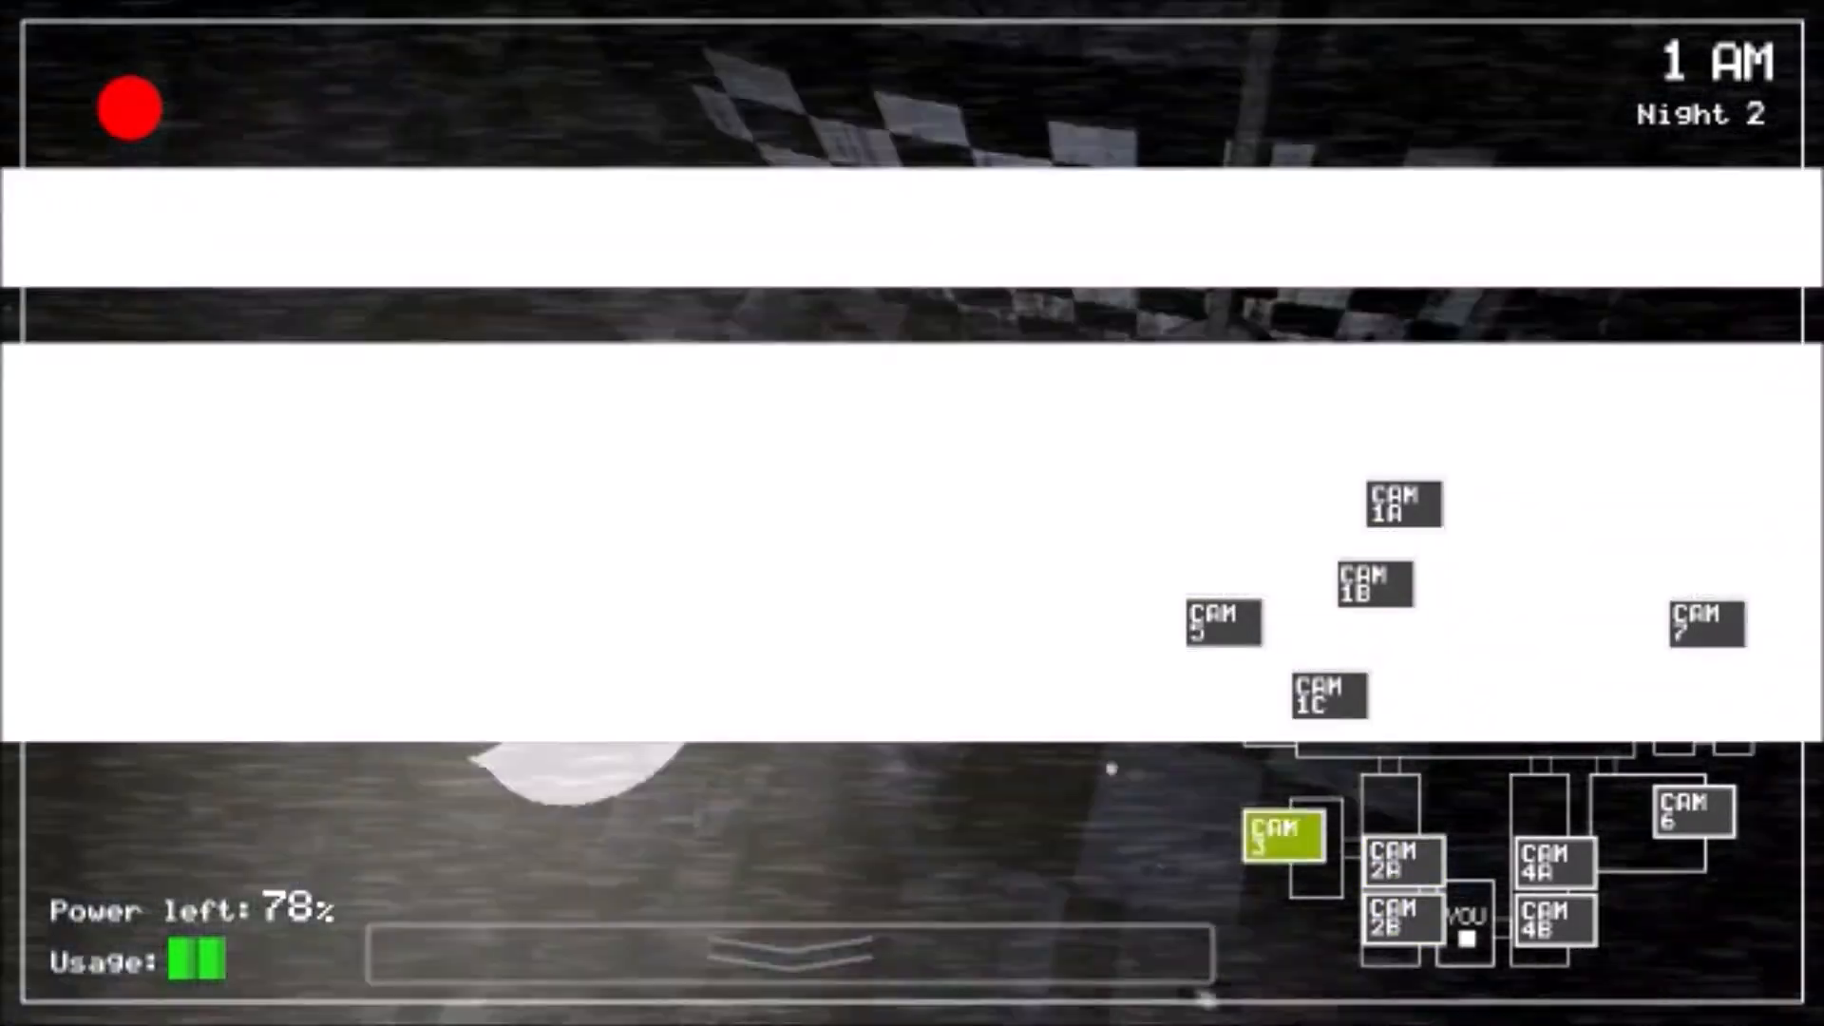
click(1400, 506)
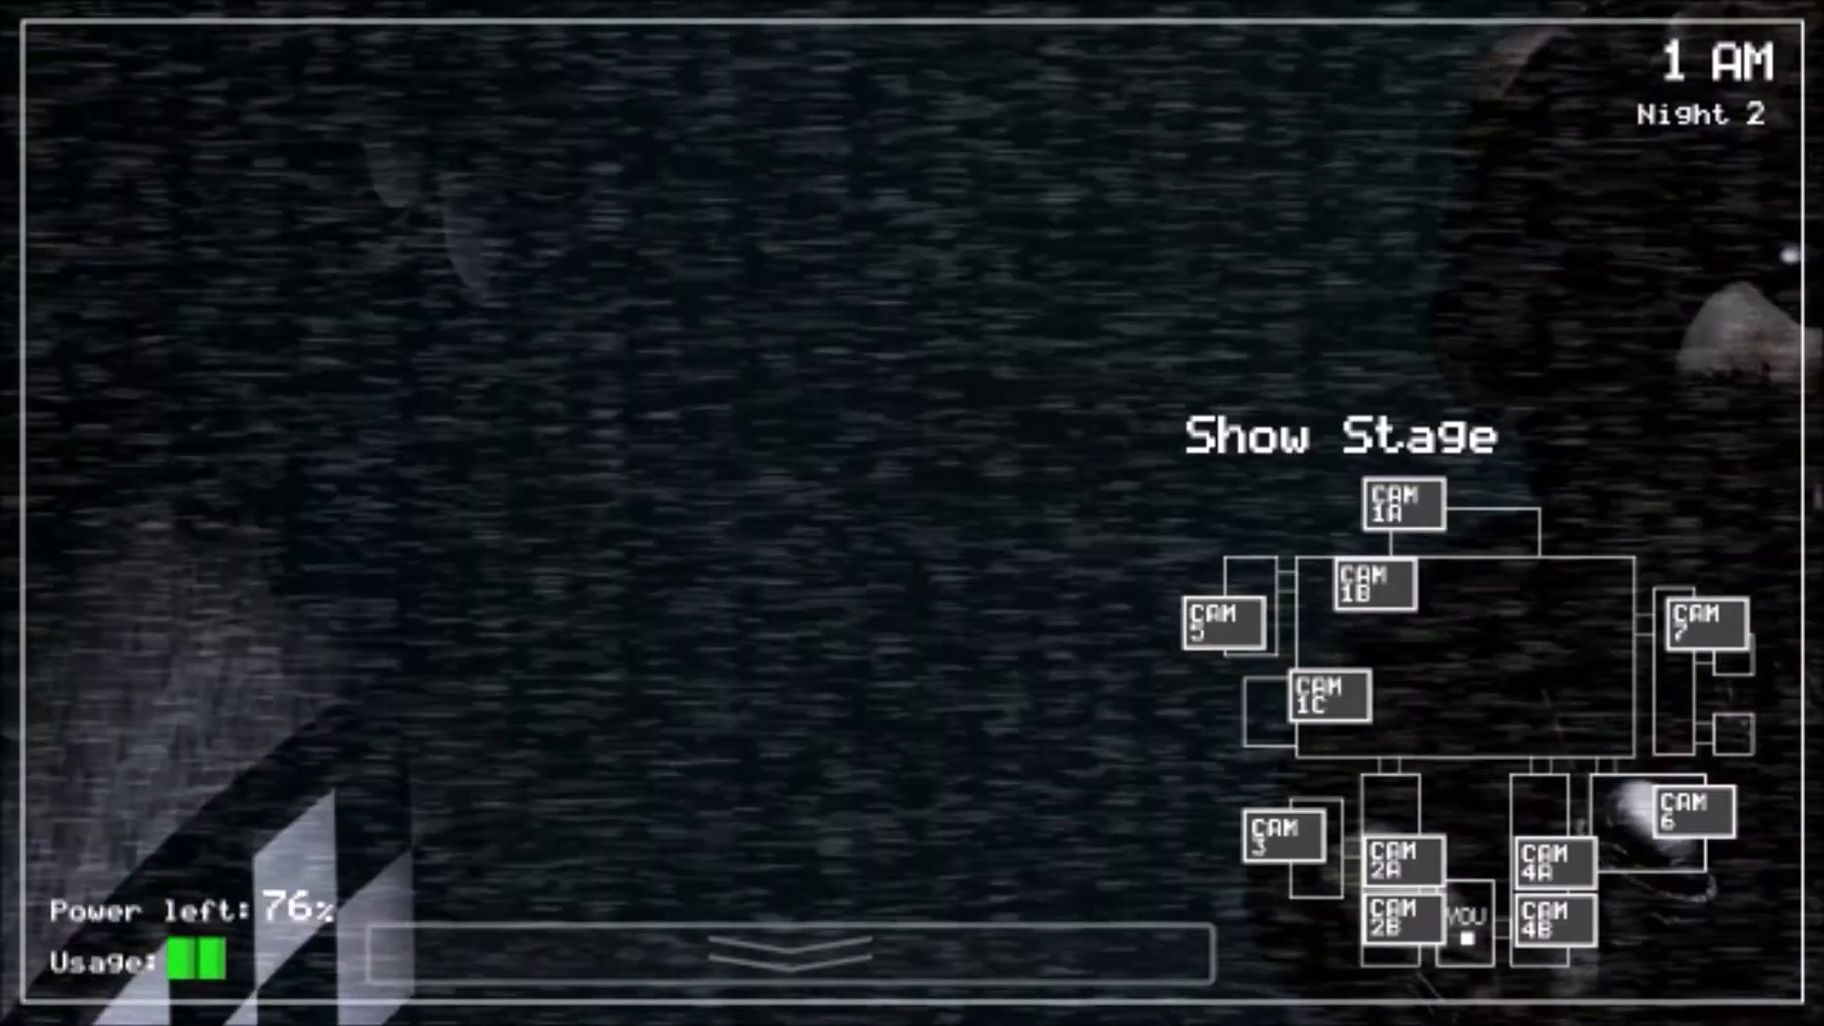
click(1285, 858)
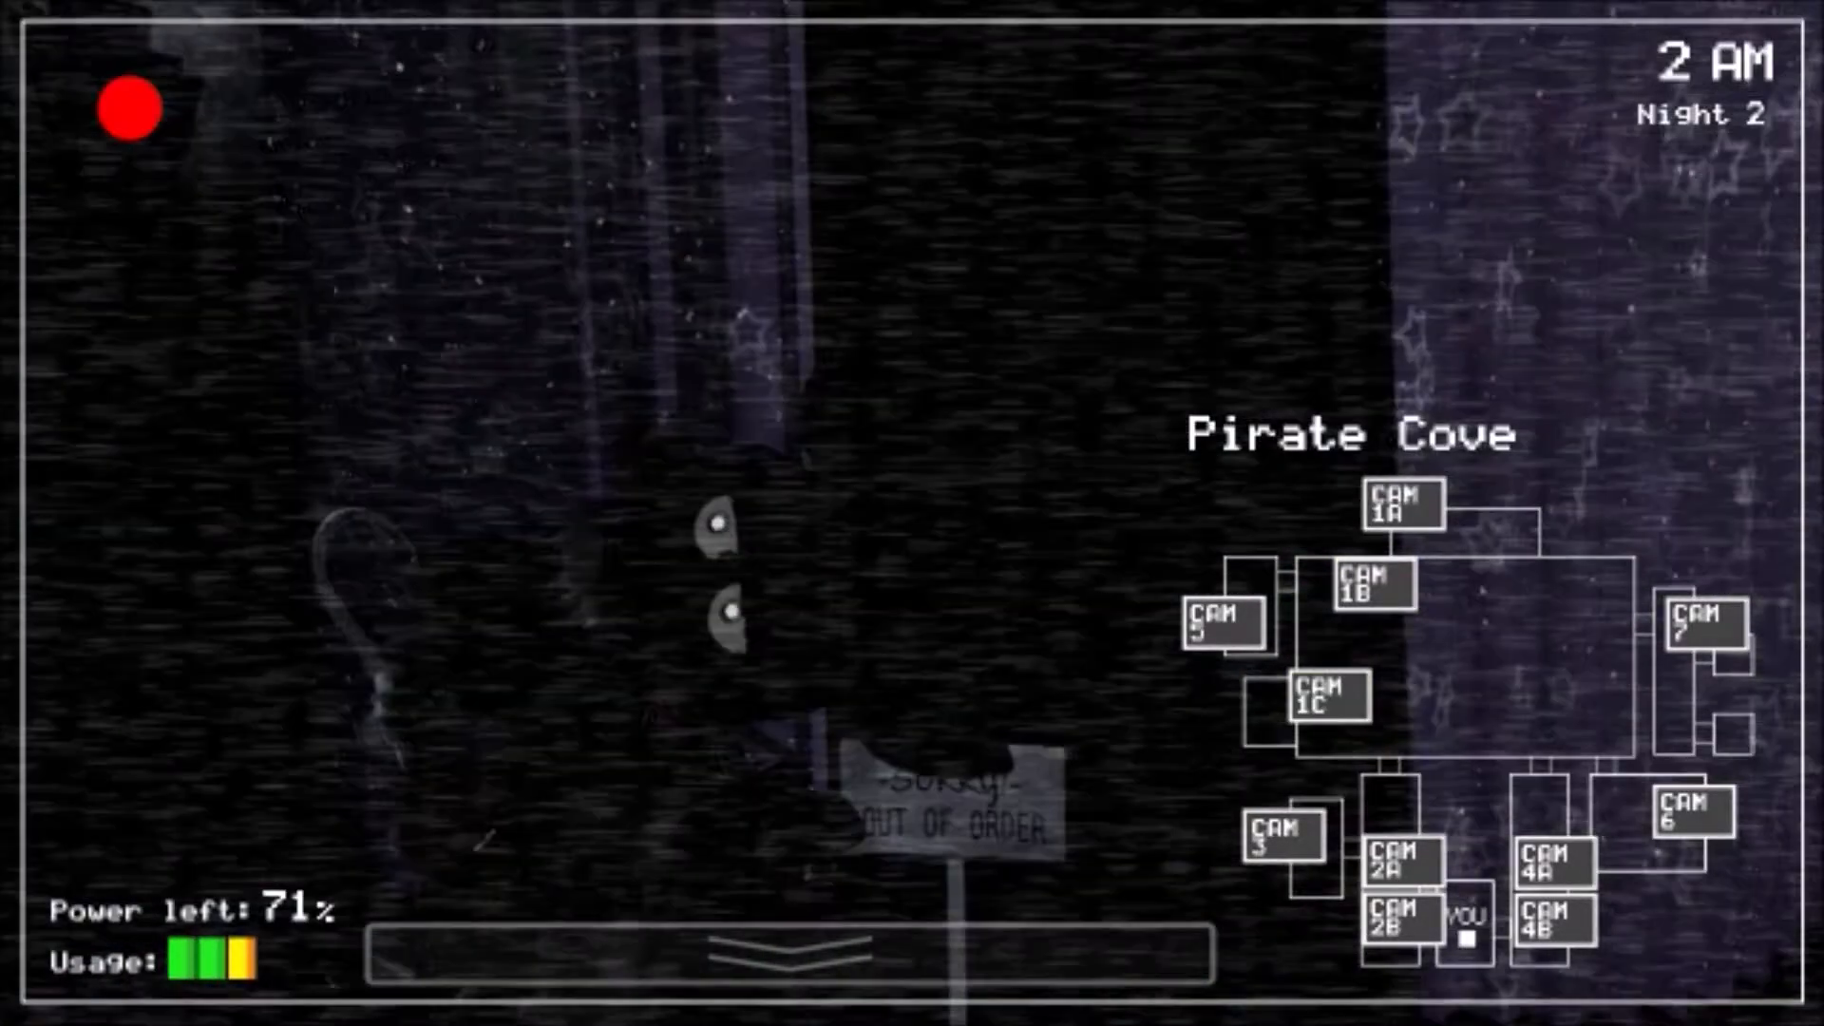
Step: Move from Pirate Cove to West Hall (CAM 2A), then W. Hall Corner (CAM 2B)
click(780, 958)
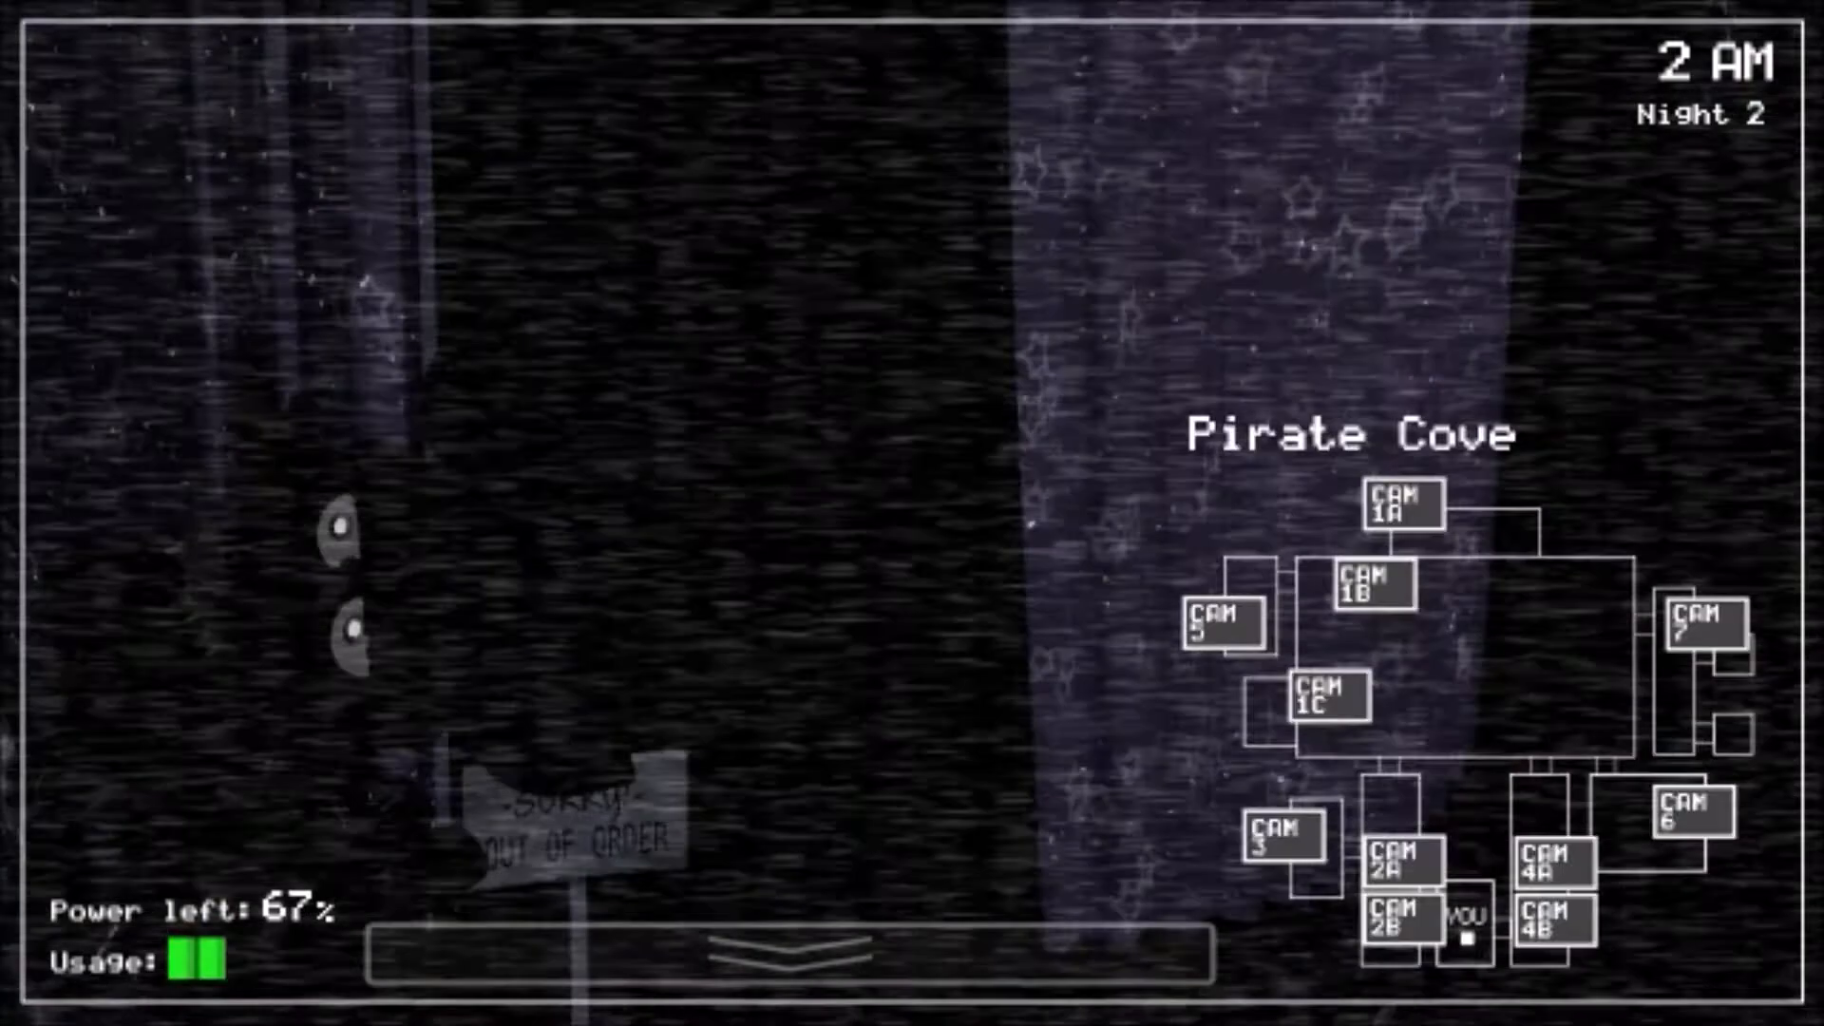
click(1398, 875)
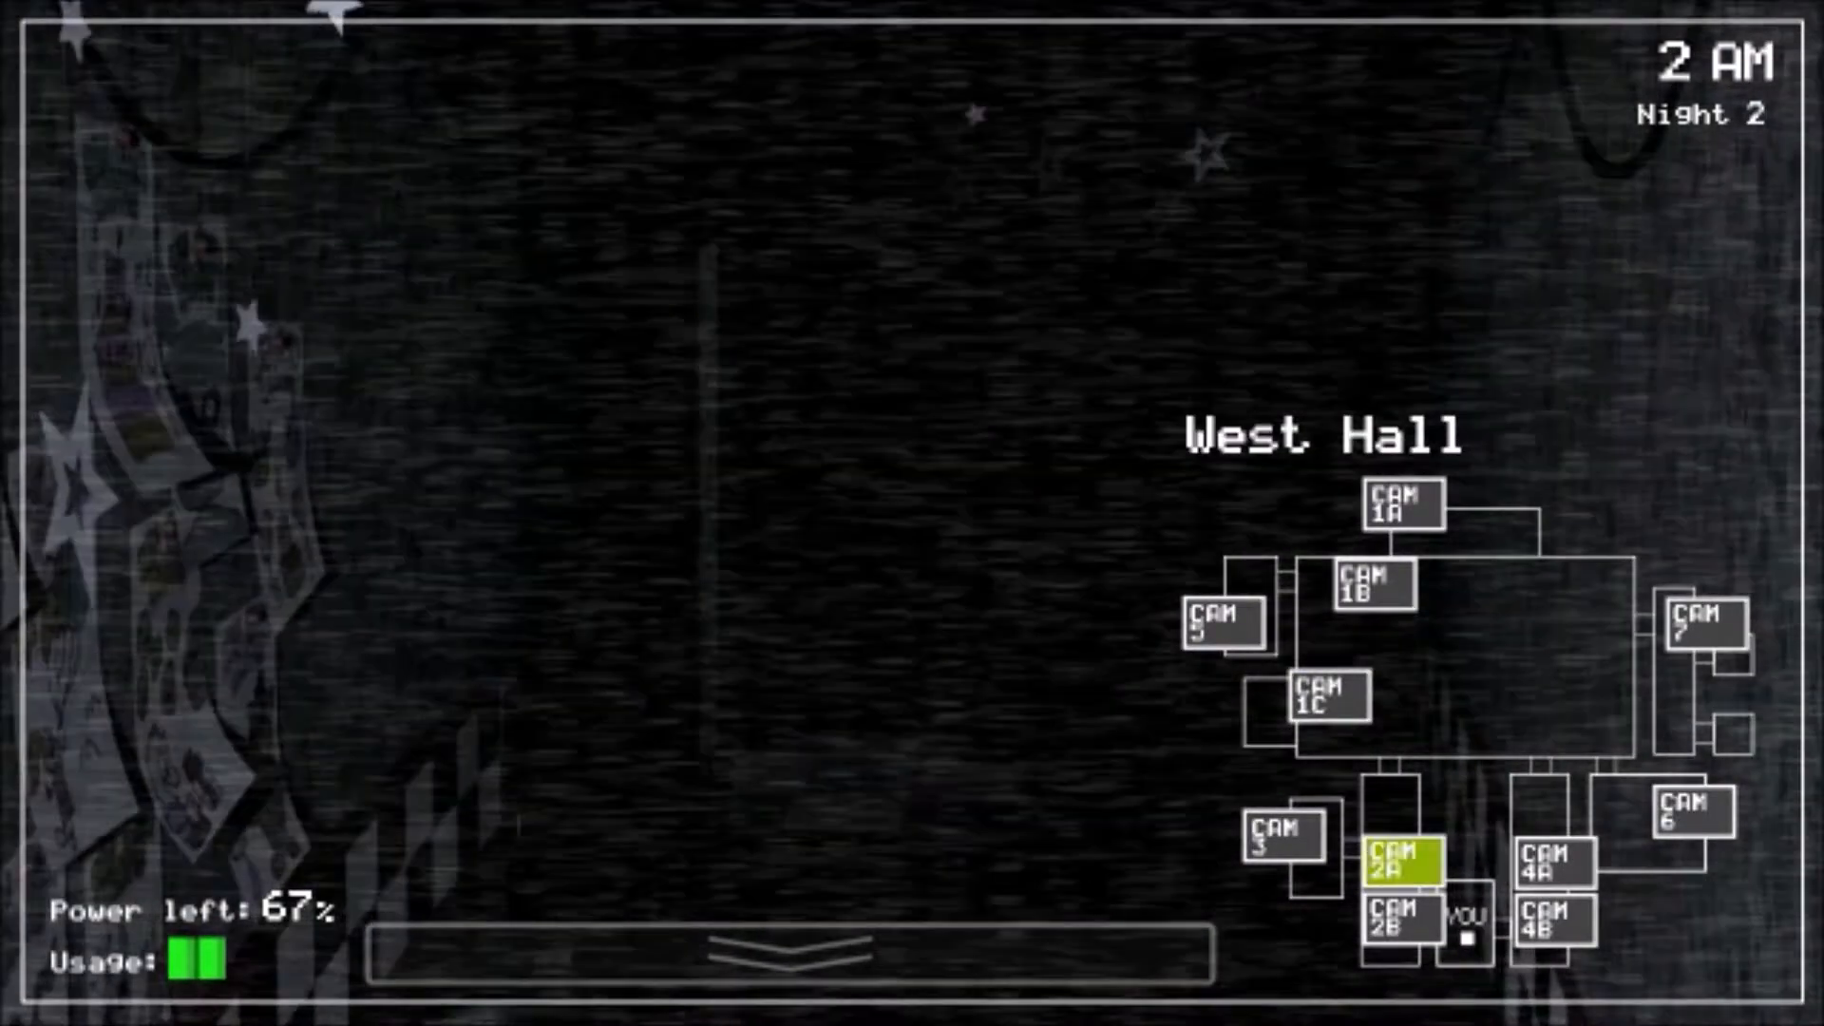
click(1399, 931)
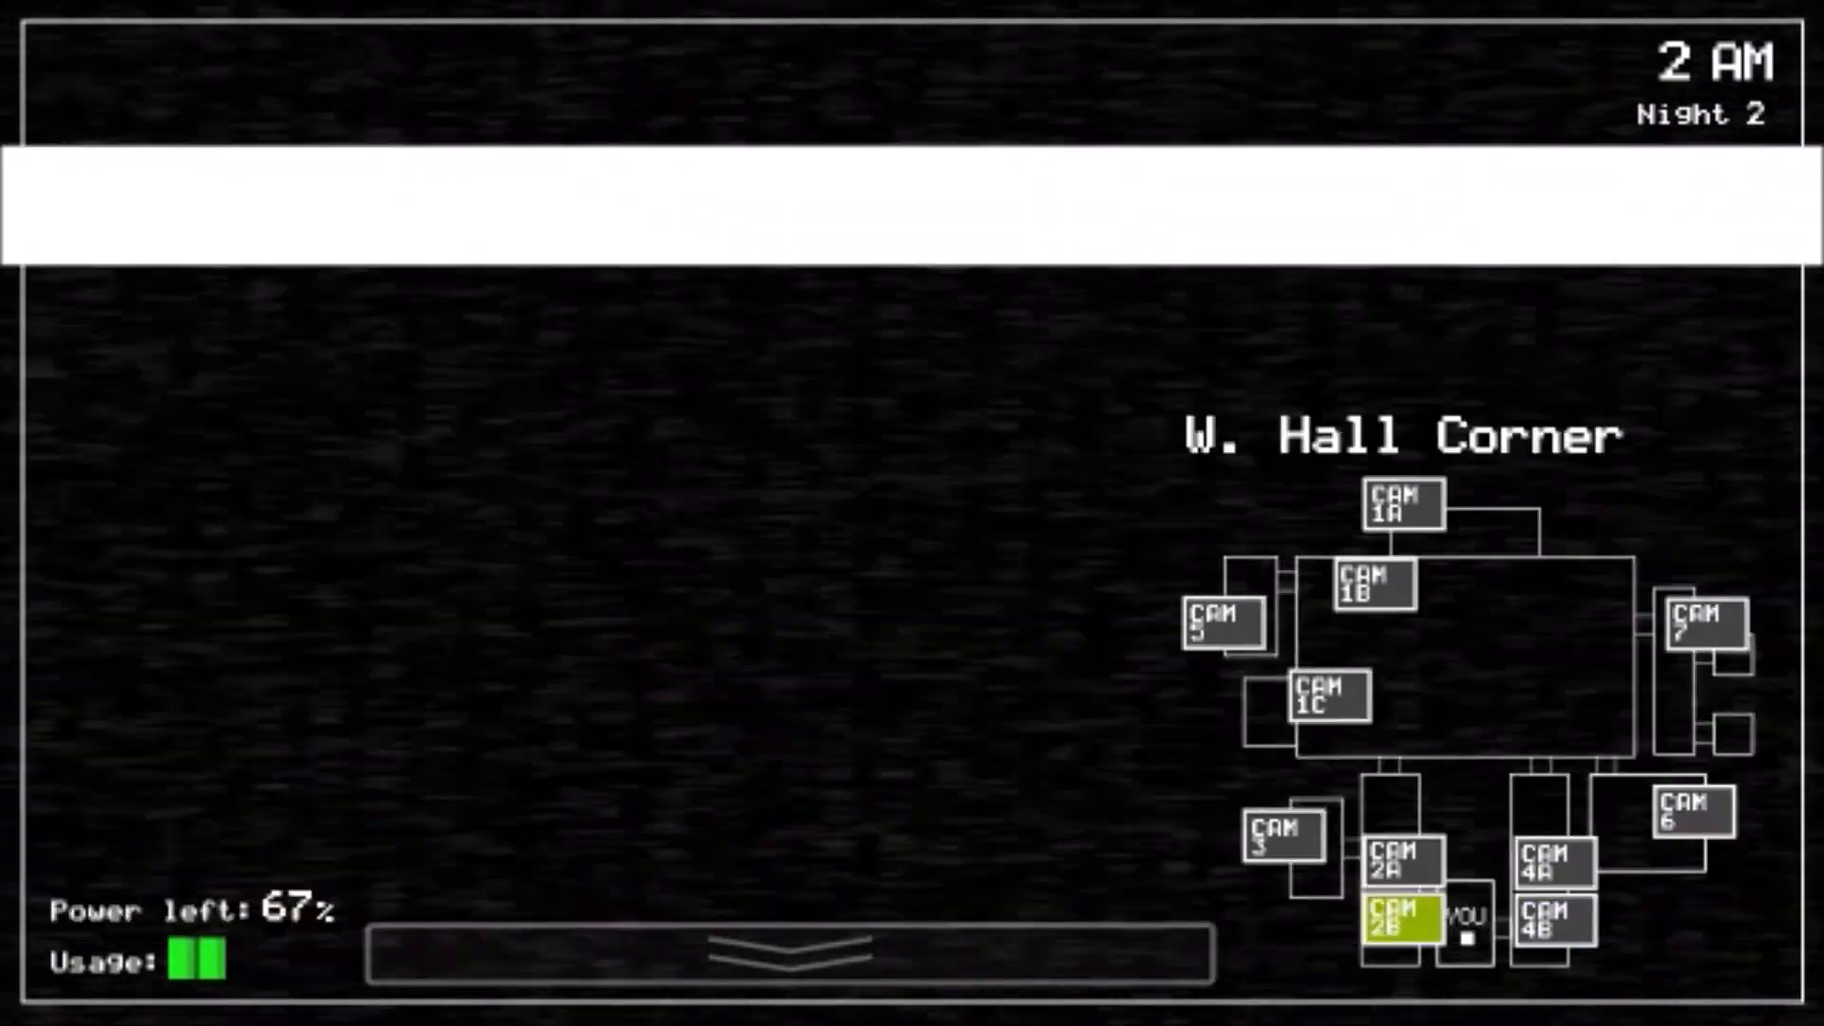
click(790, 959)
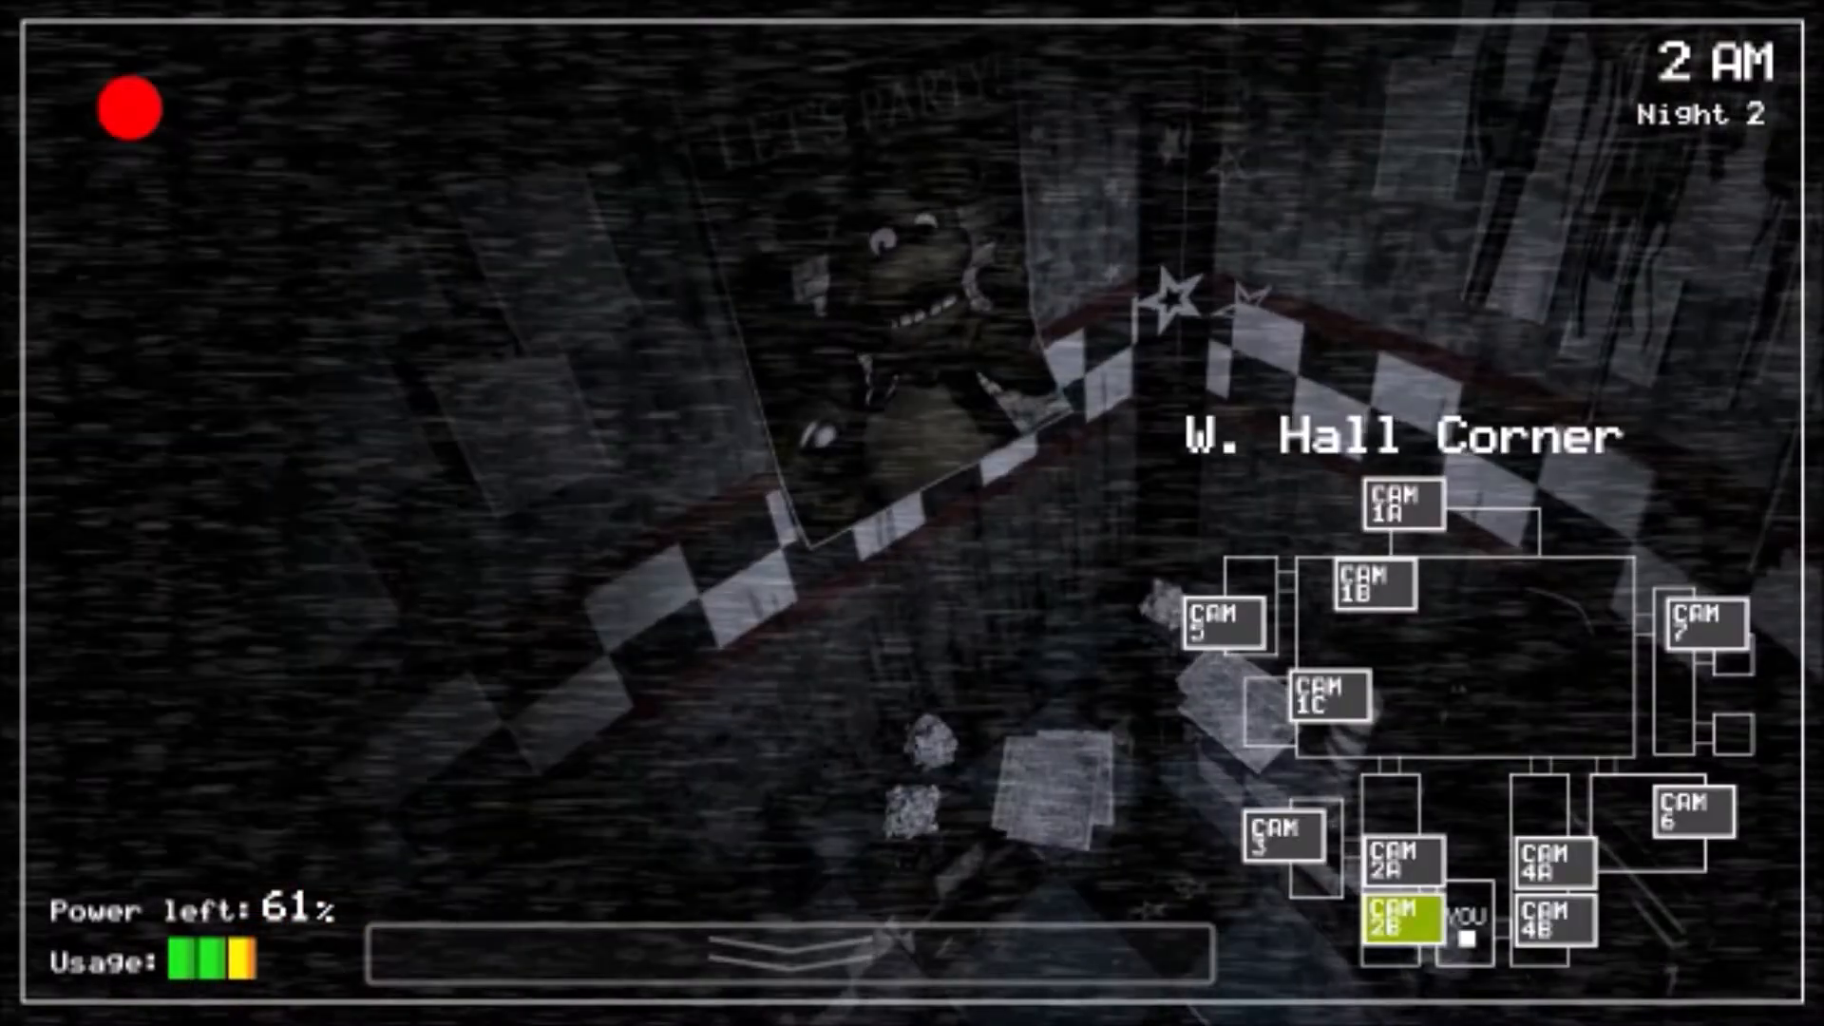
Step: Check Dining Area, Show Stage and W. Hall Corner feeds, ending on Pirate Cove
click(1401, 507)
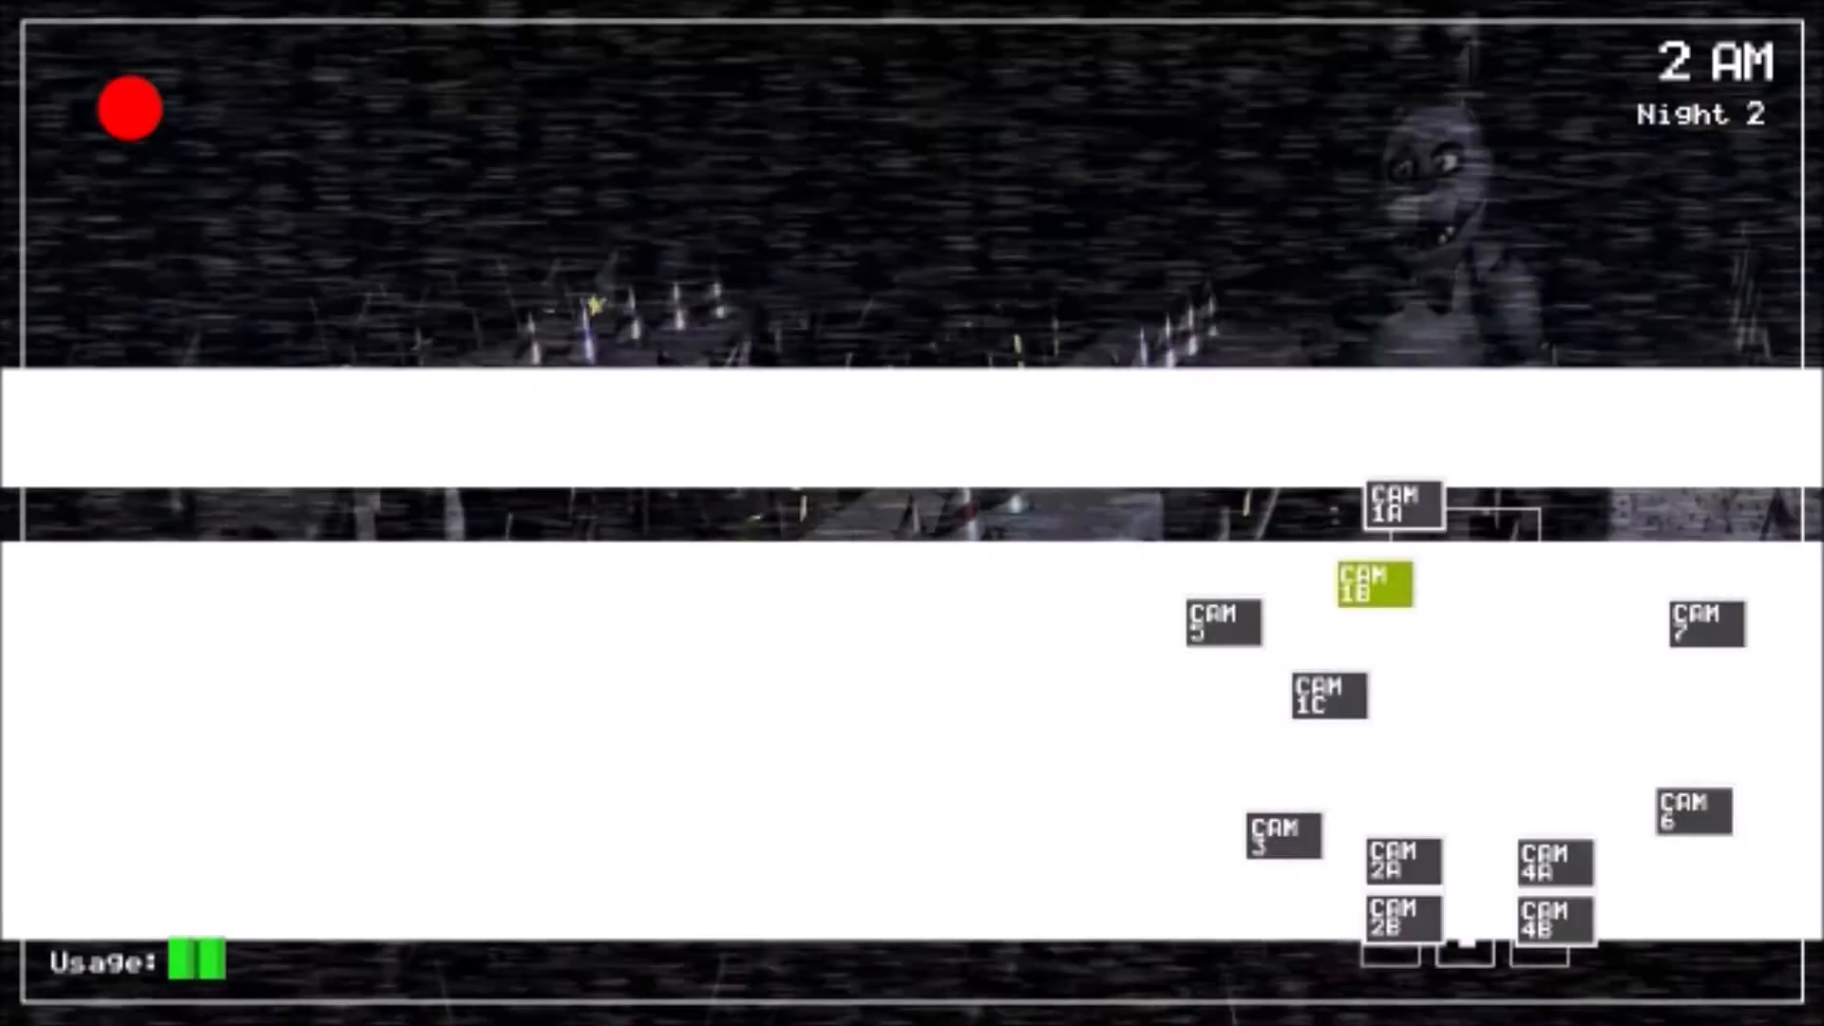
click(1403, 516)
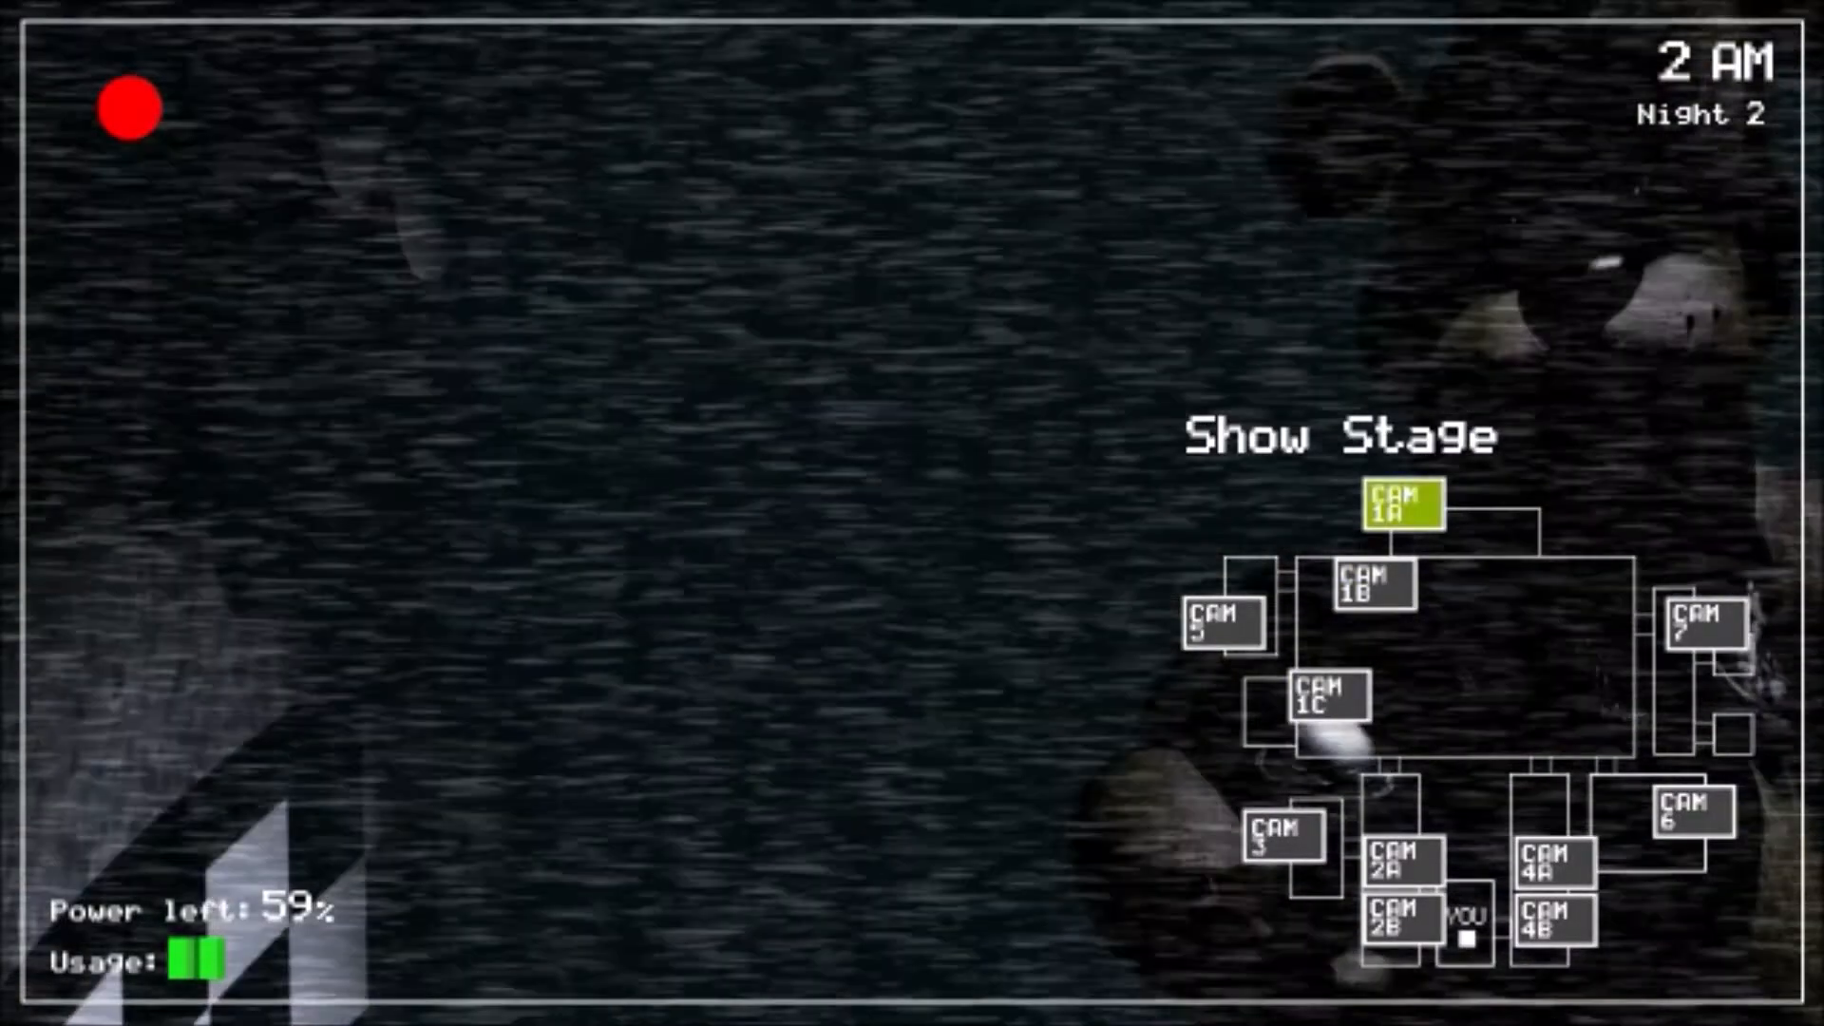
click(1401, 930)
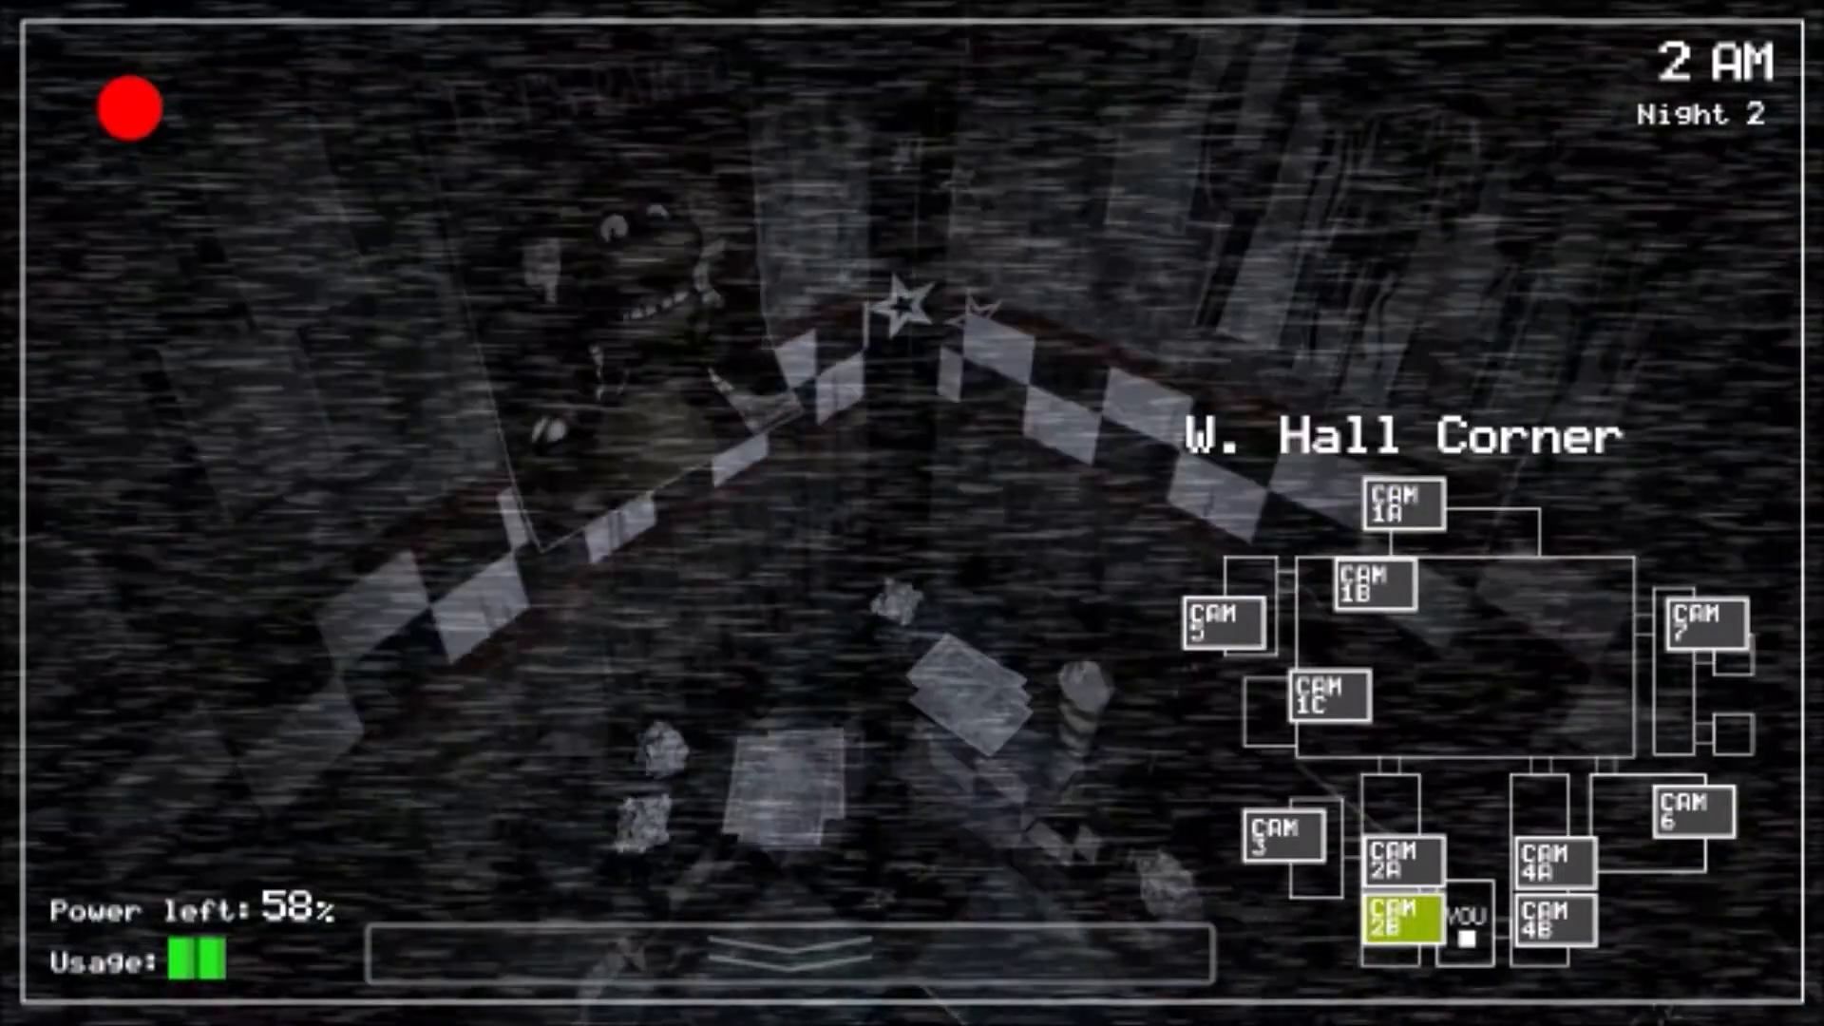
click(1700, 633)
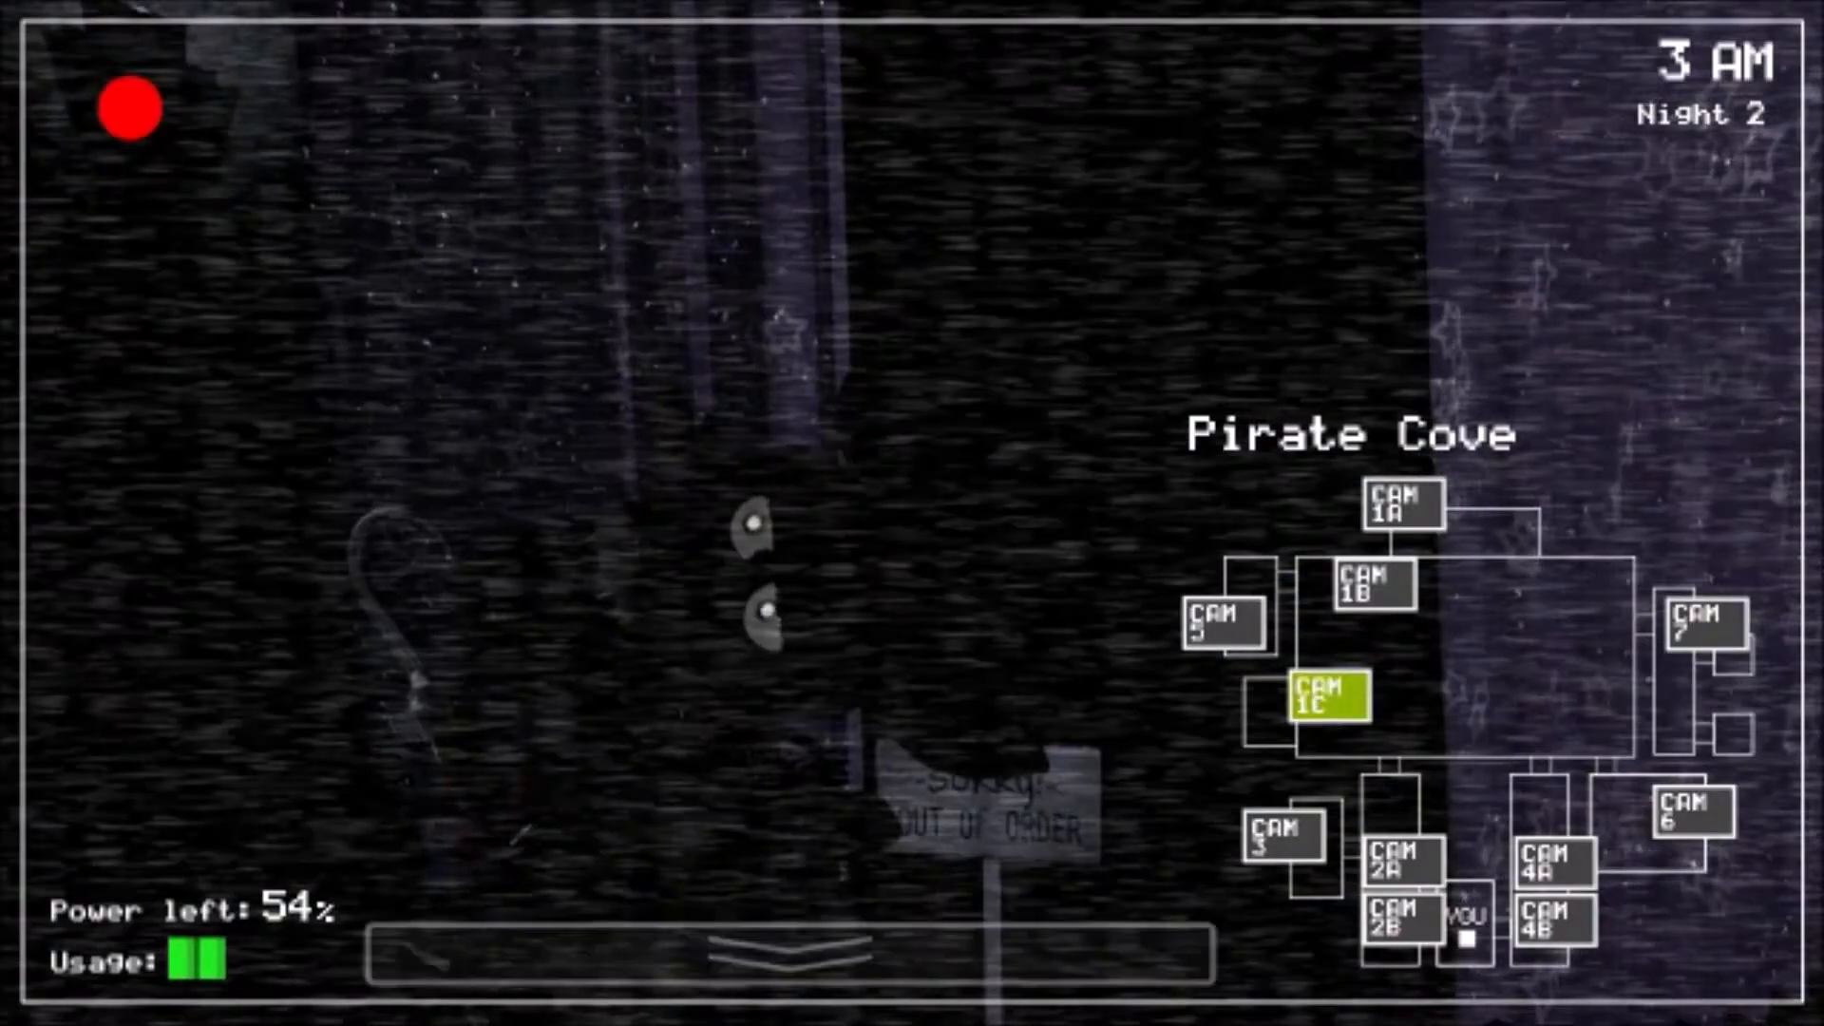
Step: Check East Hall, E. Hall Corner and Show Stage, then re-raise the monitor for Pirate Cove
click(1404, 884)
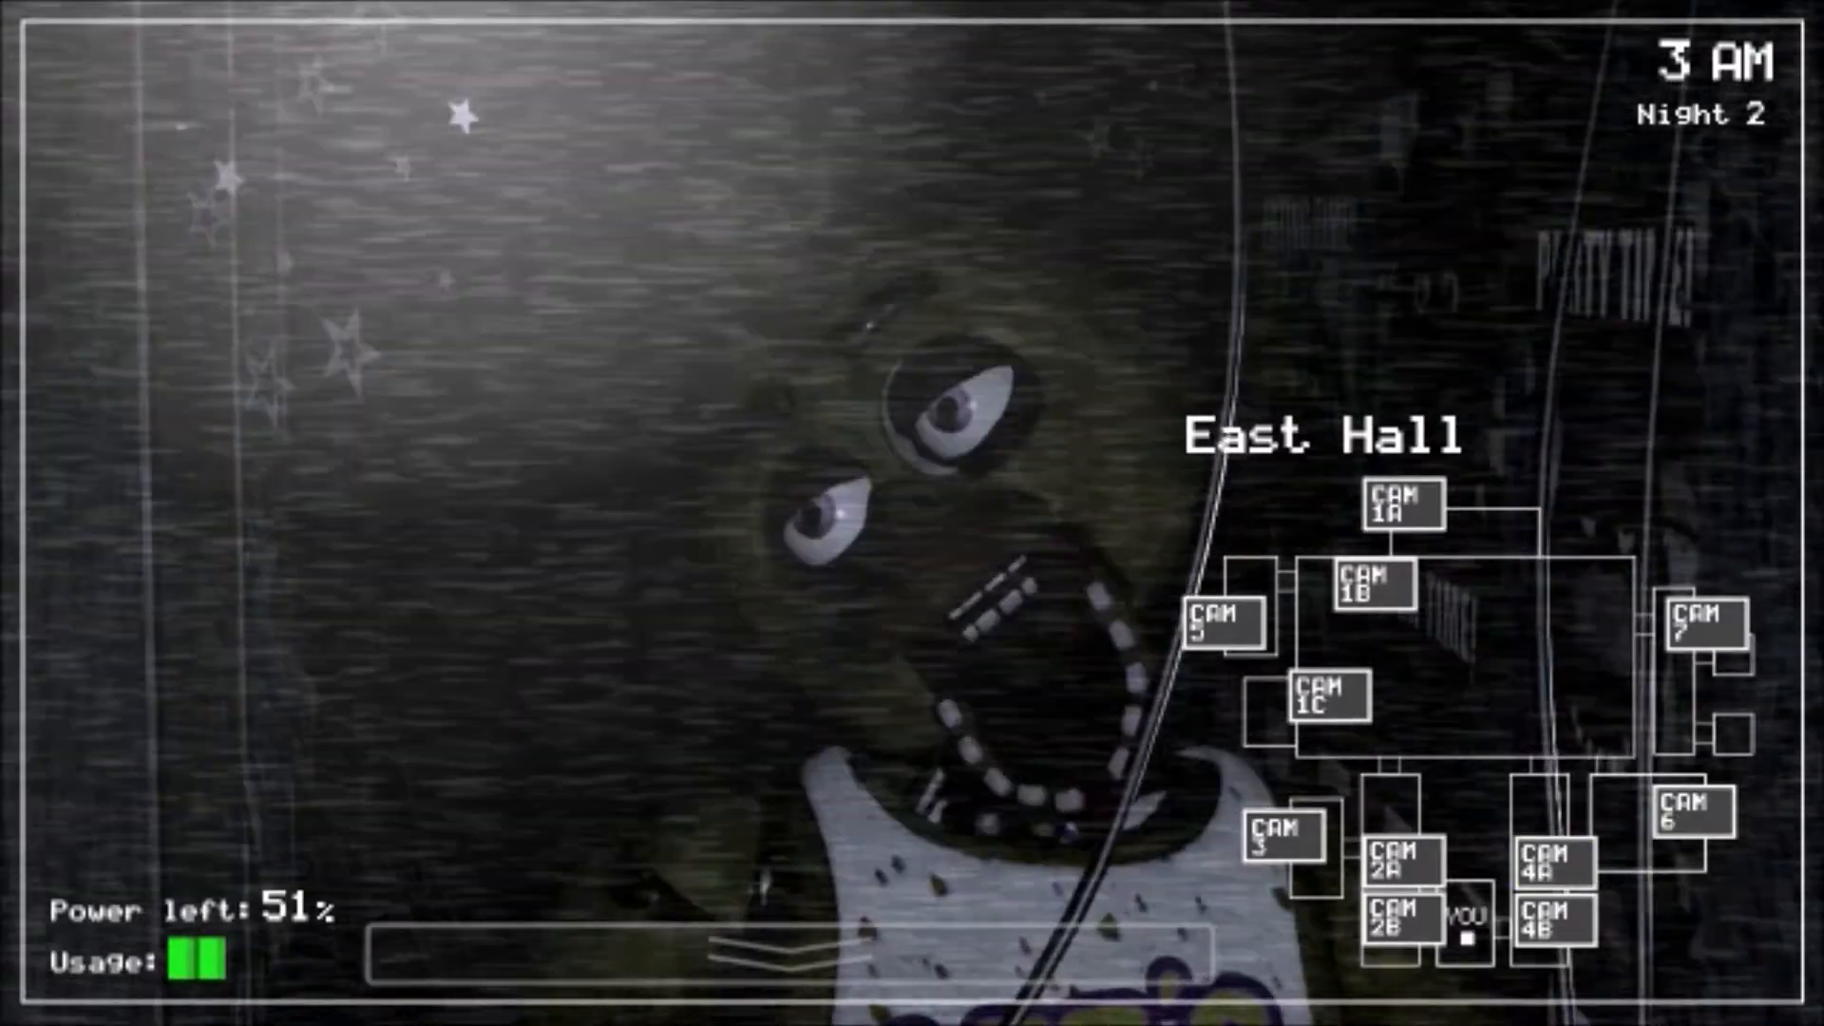
click(1324, 702)
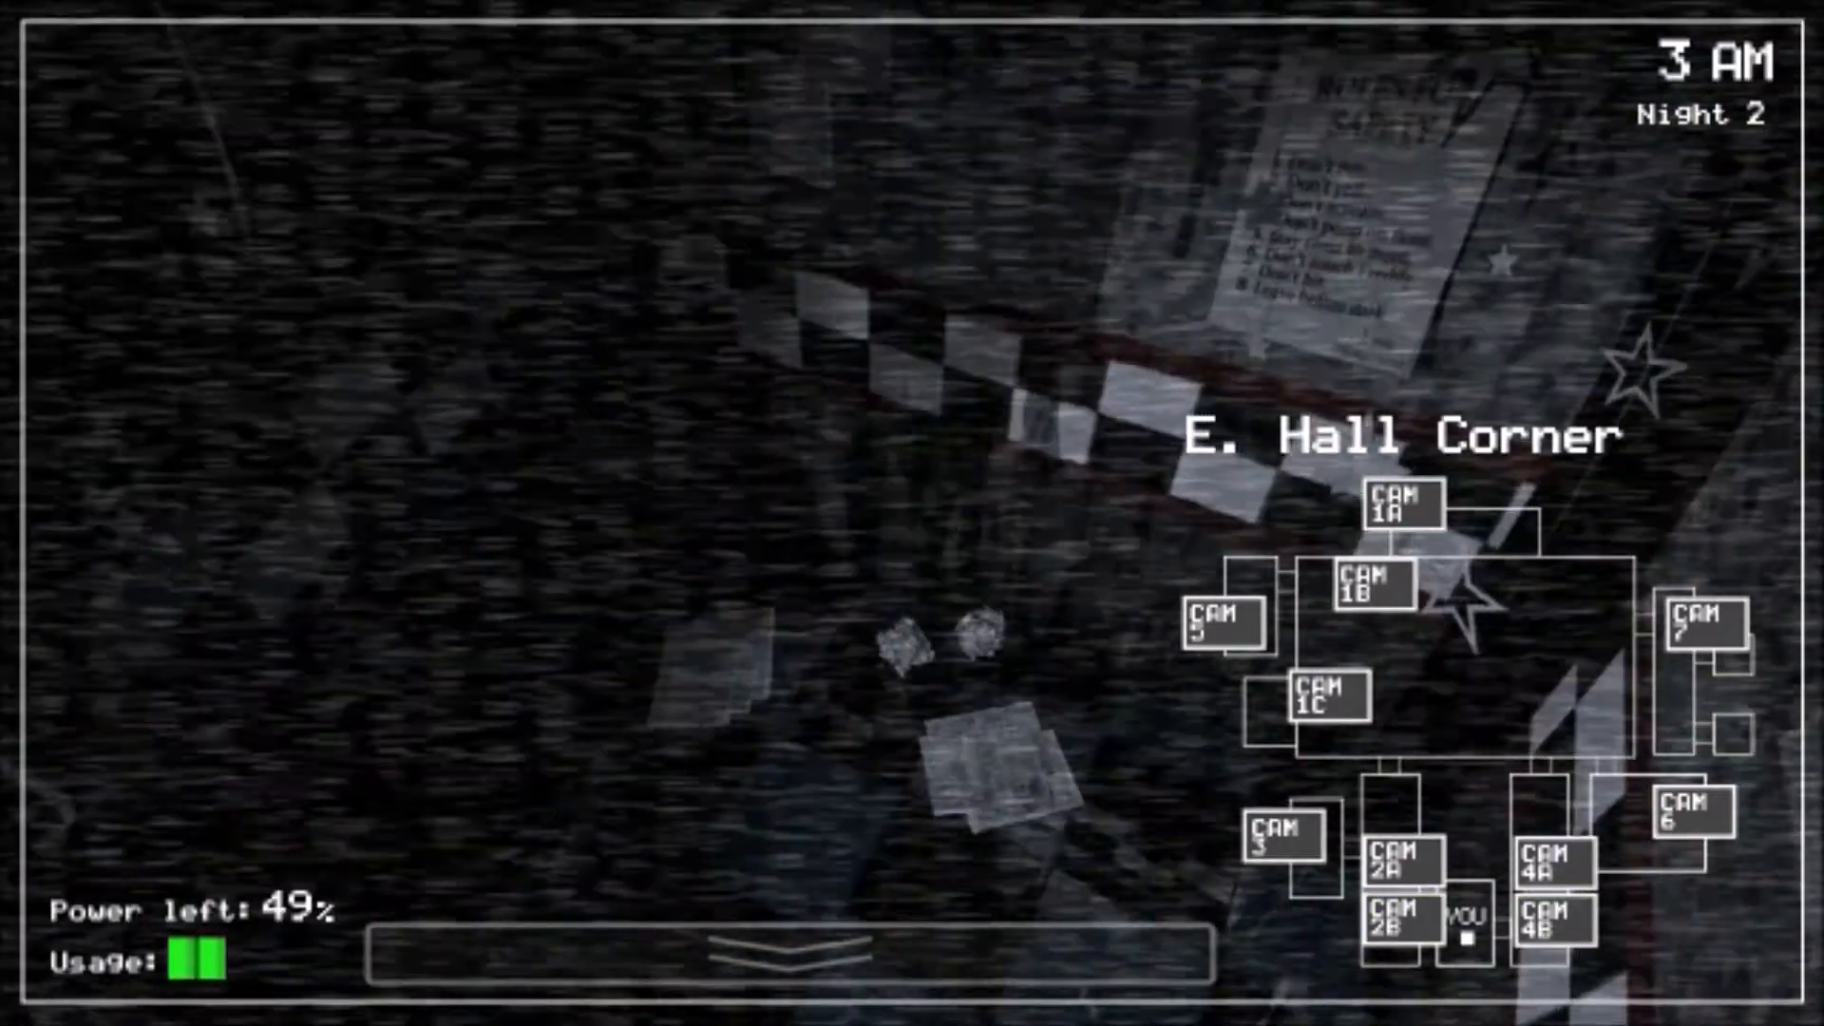
click(1404, 513)
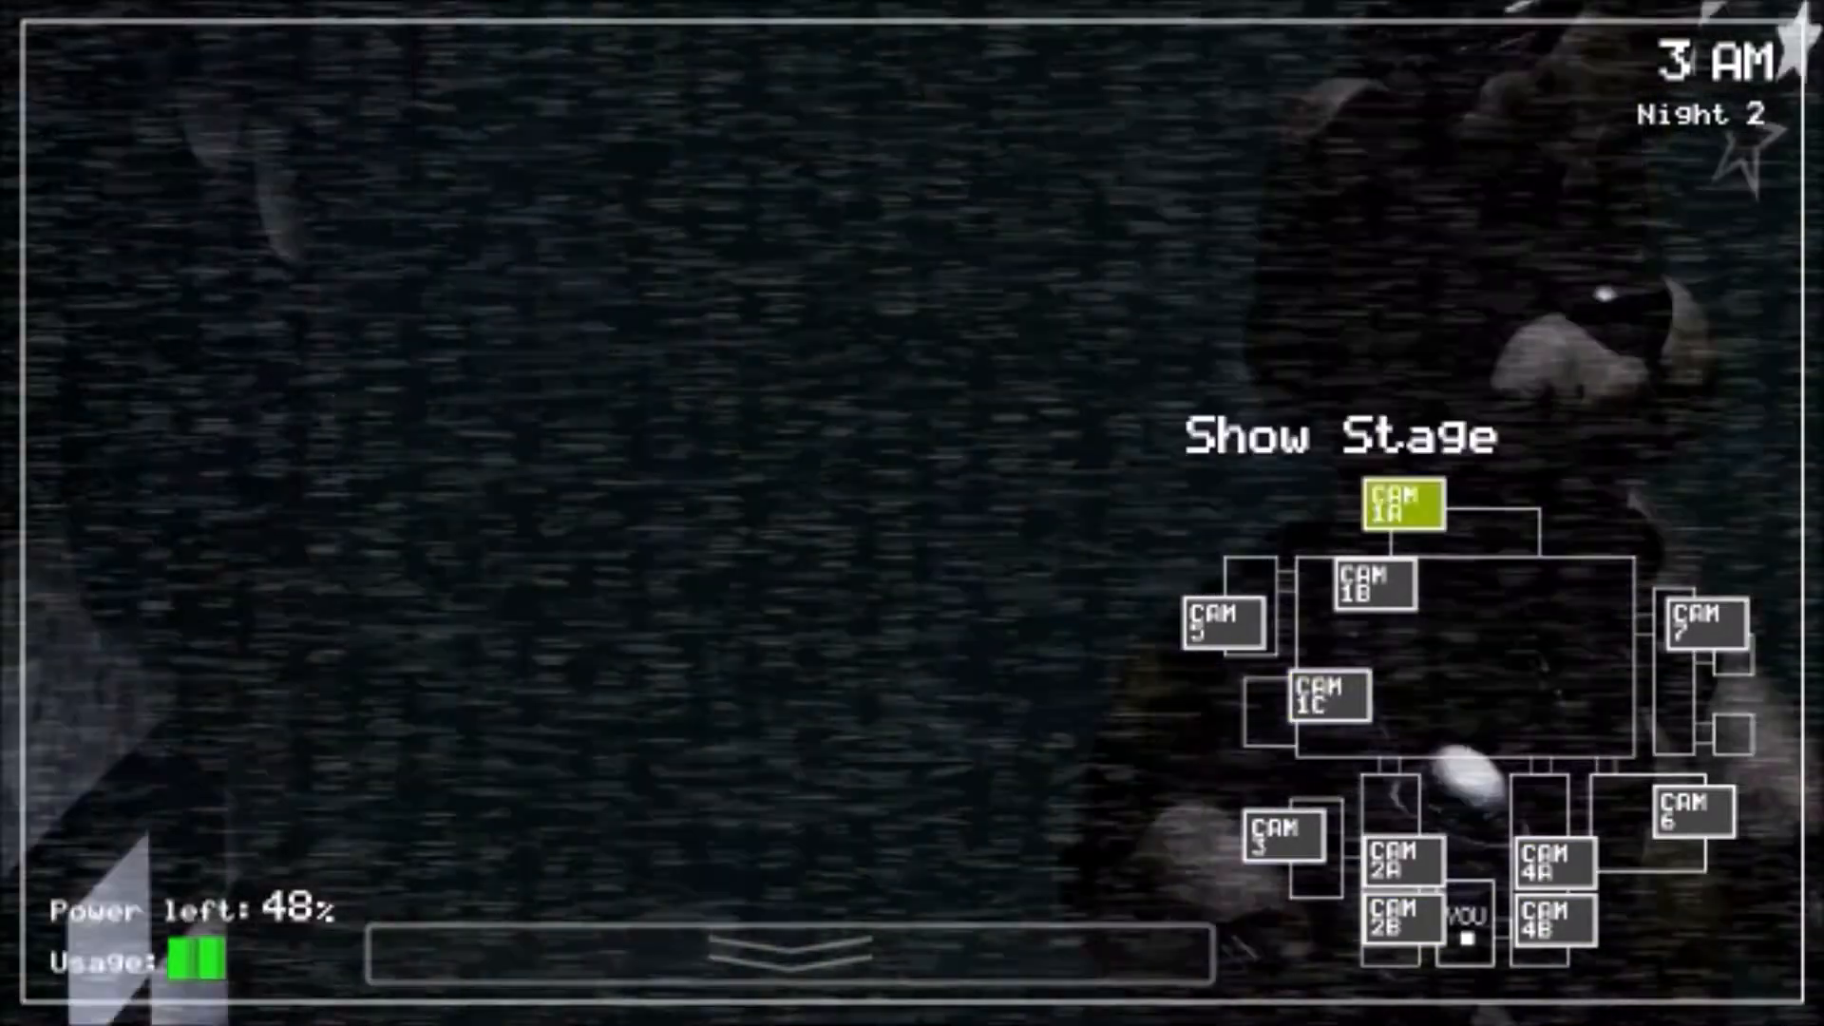
click(776, 952)
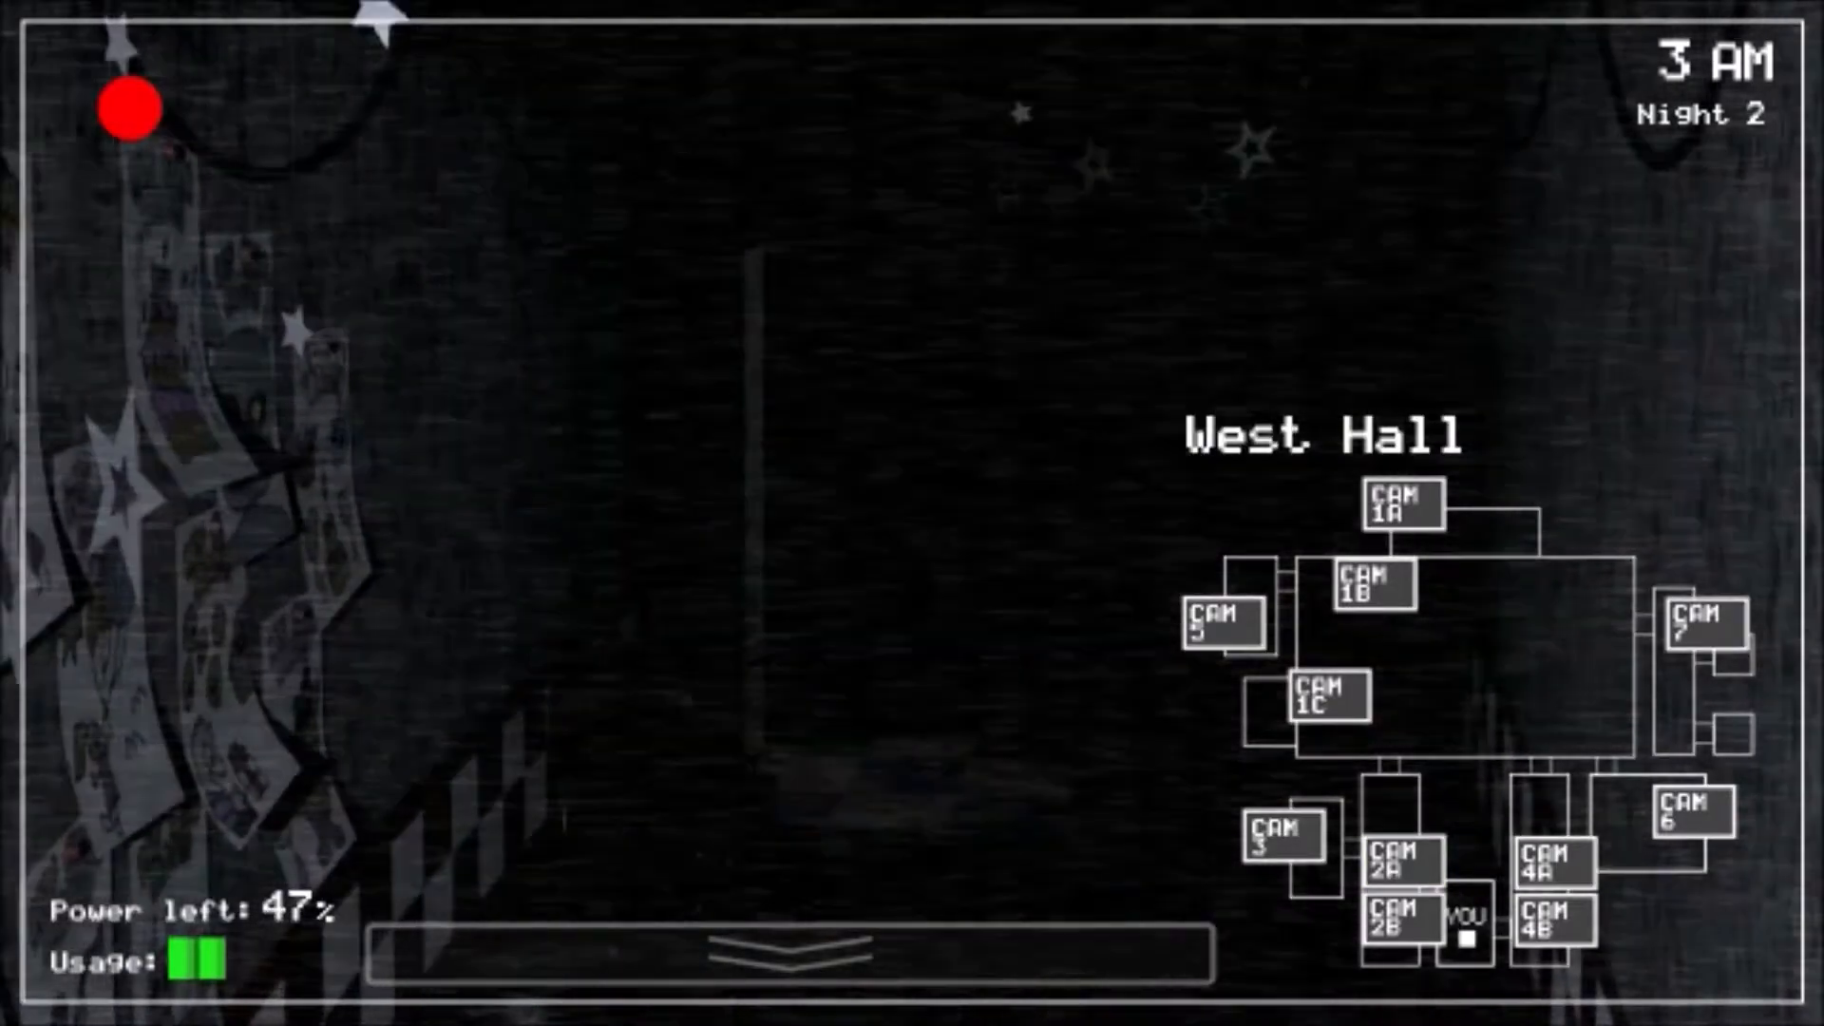
click(780, 959)
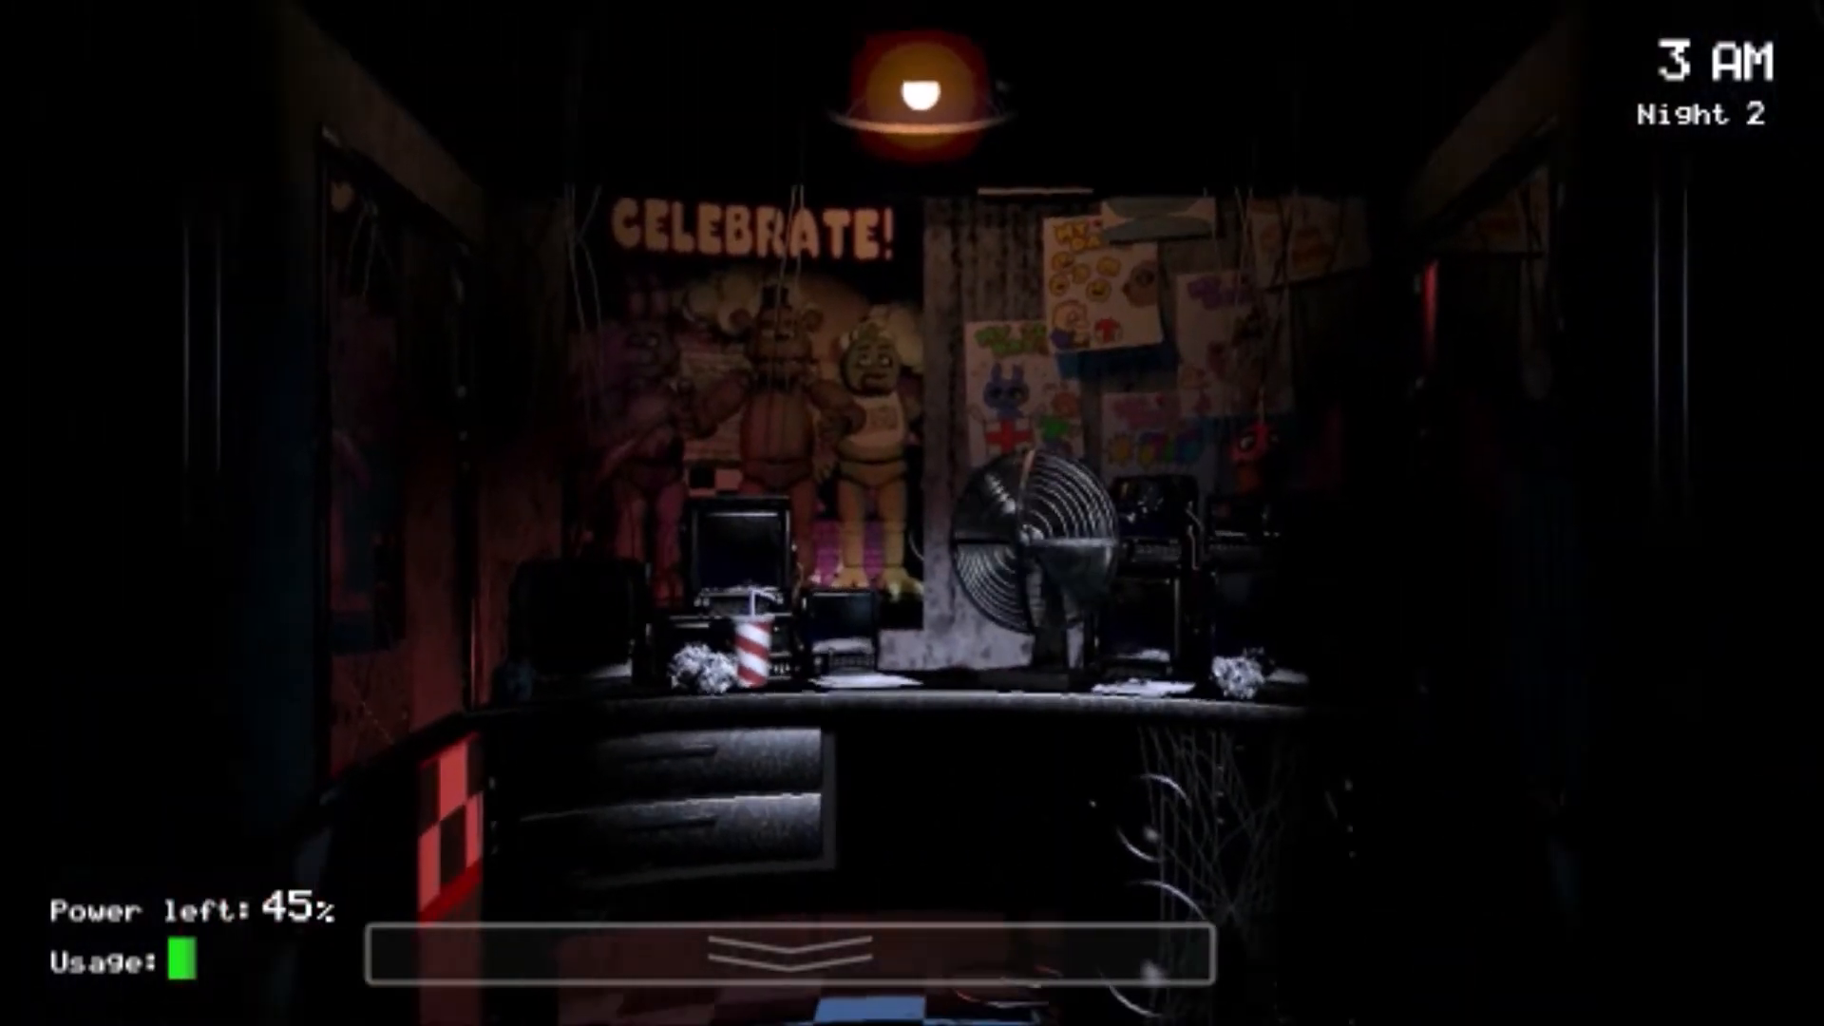
click(780, 952)
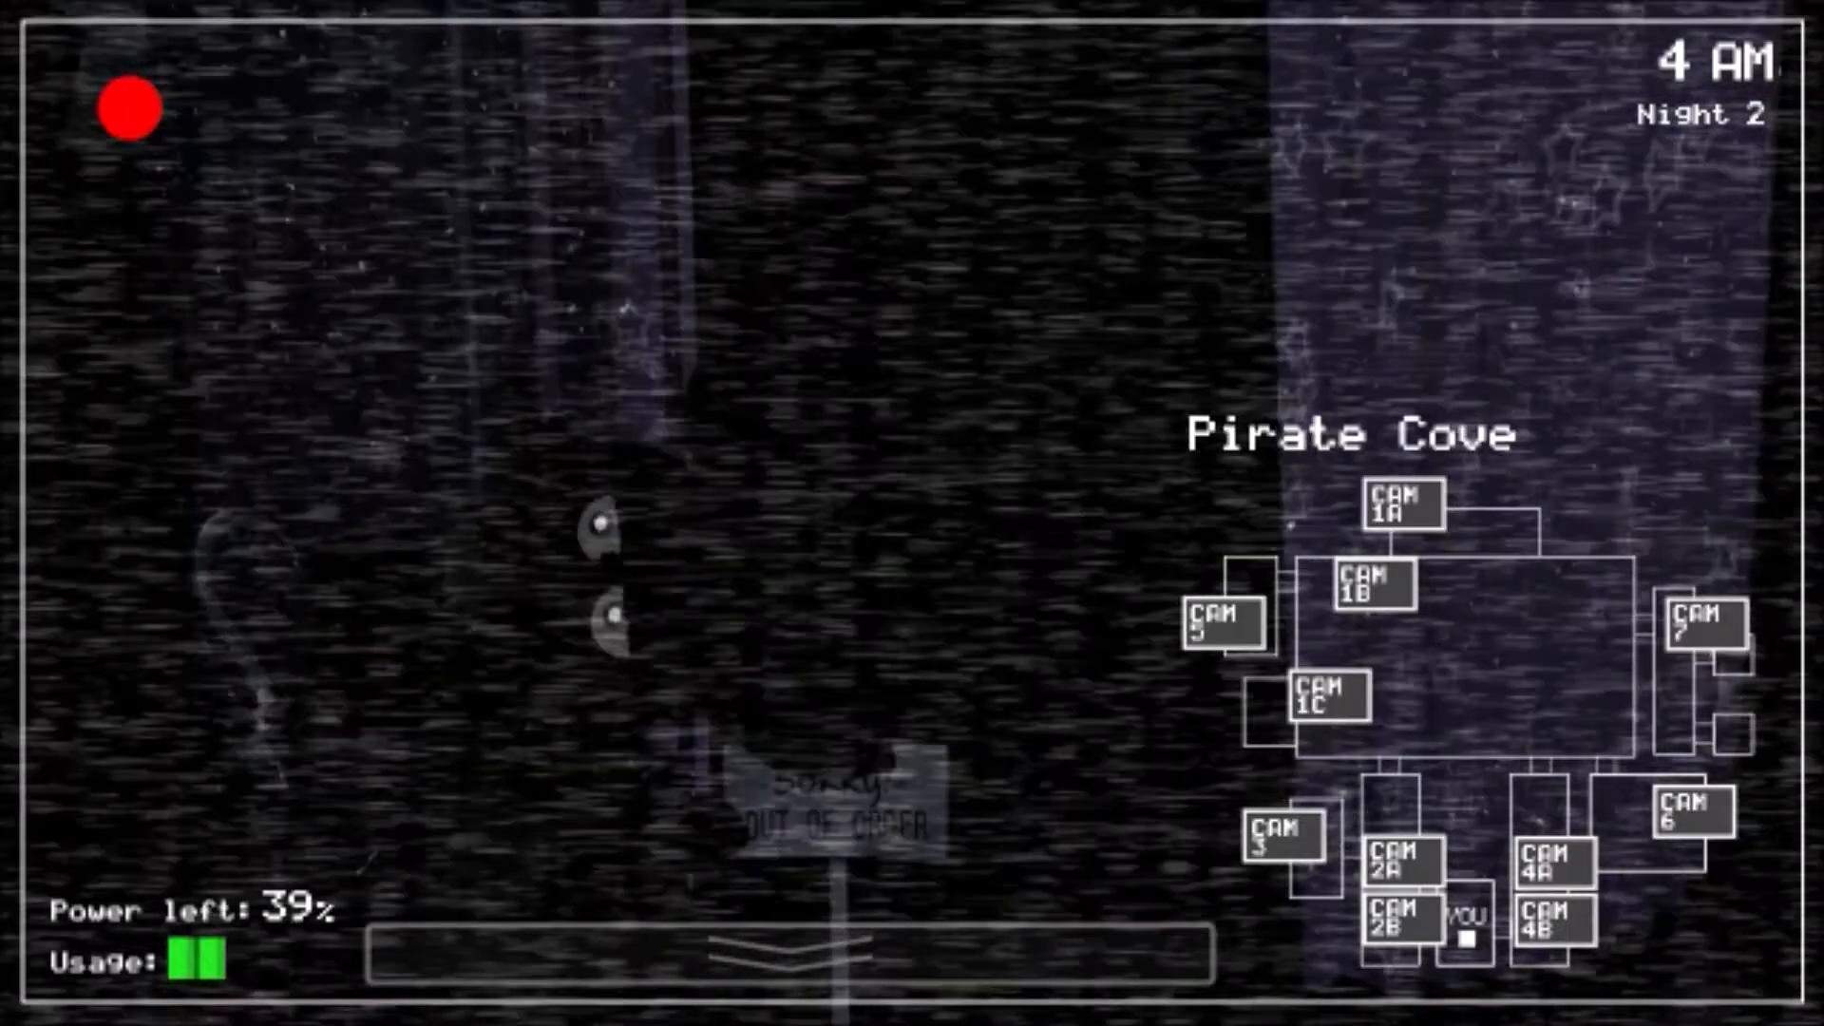
Step: Re-raise the monitor, check W. Hall Corner, Supply Closet and West Hall, then return to office
click(1560, 933)
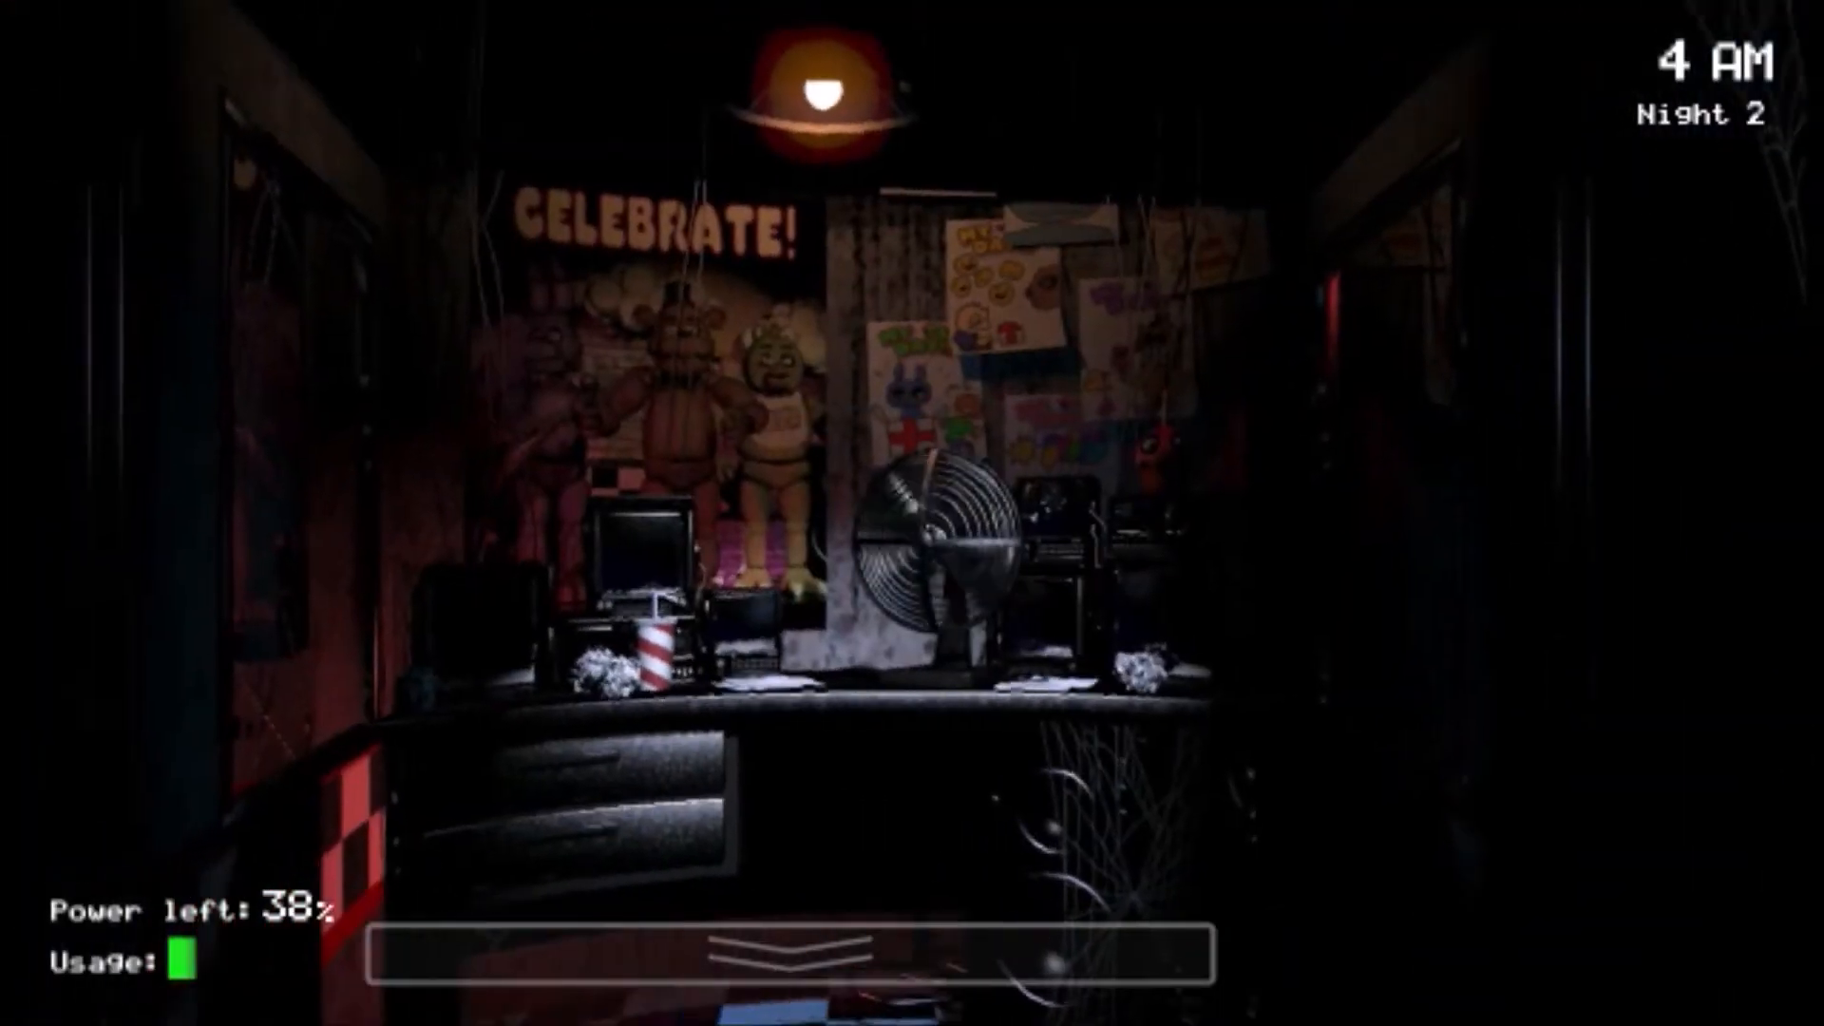
click(786, 949)
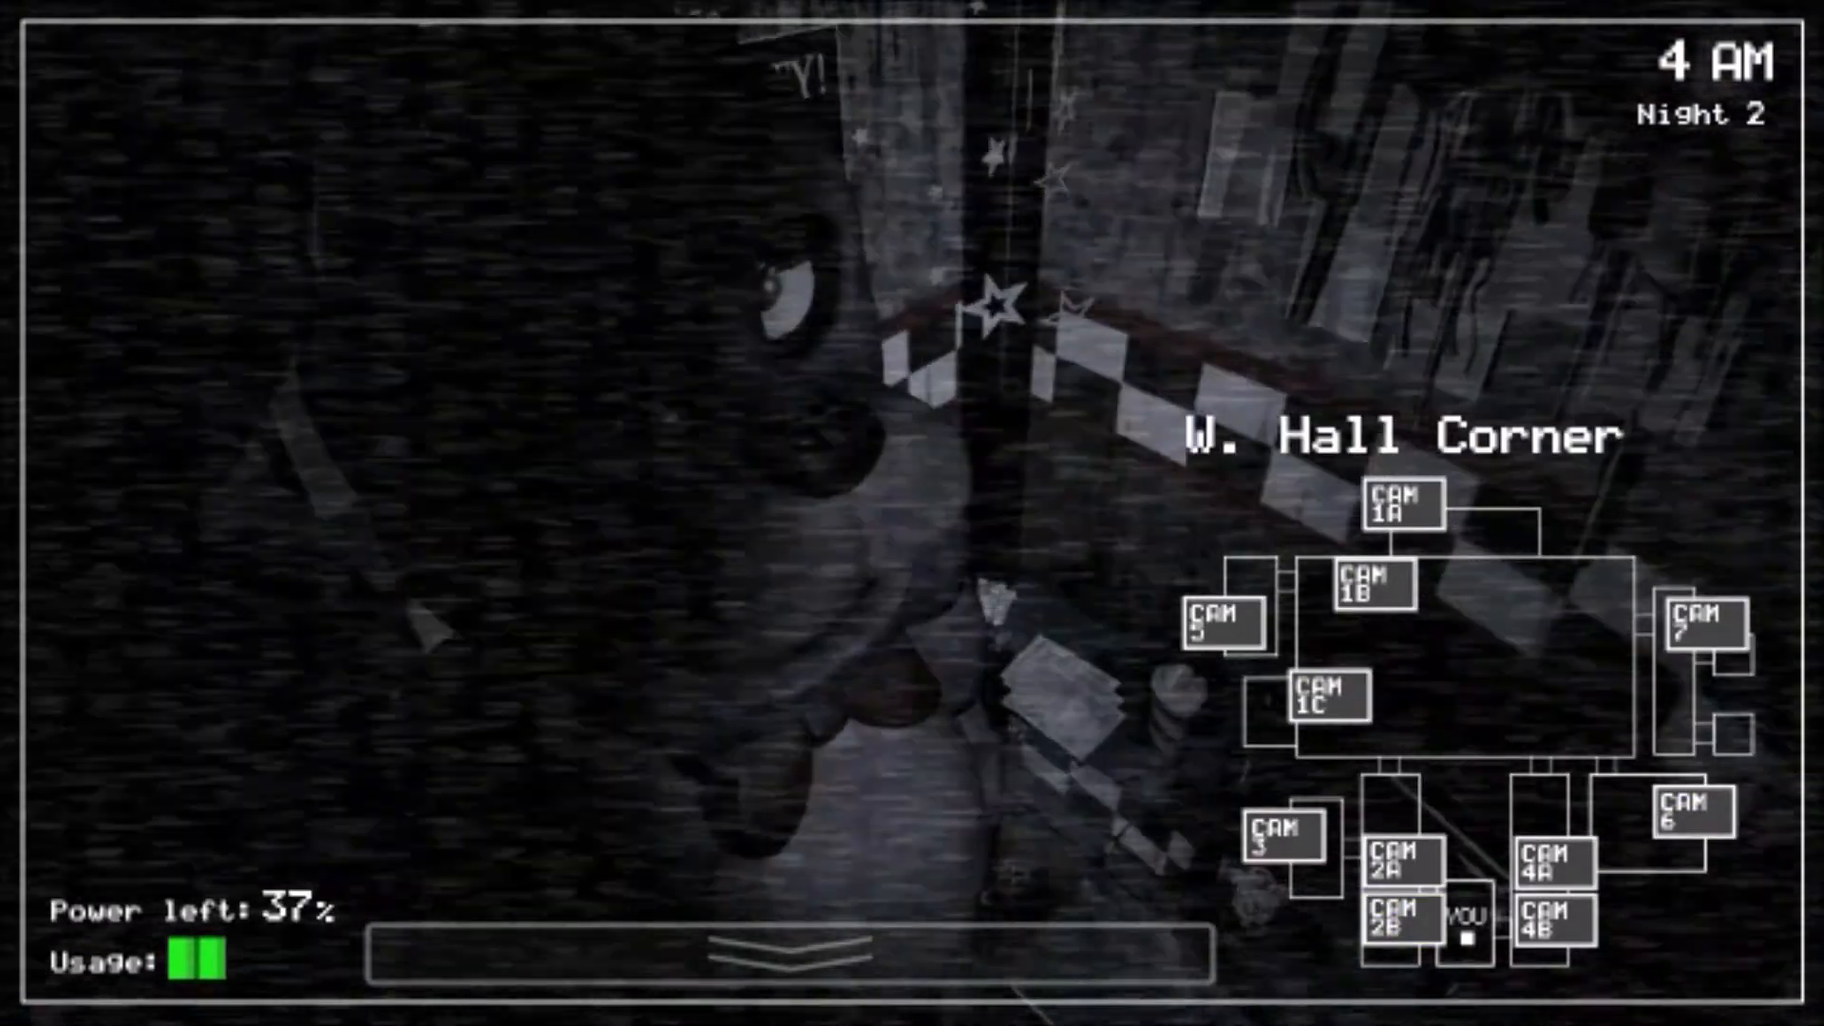
click(1399, 937)
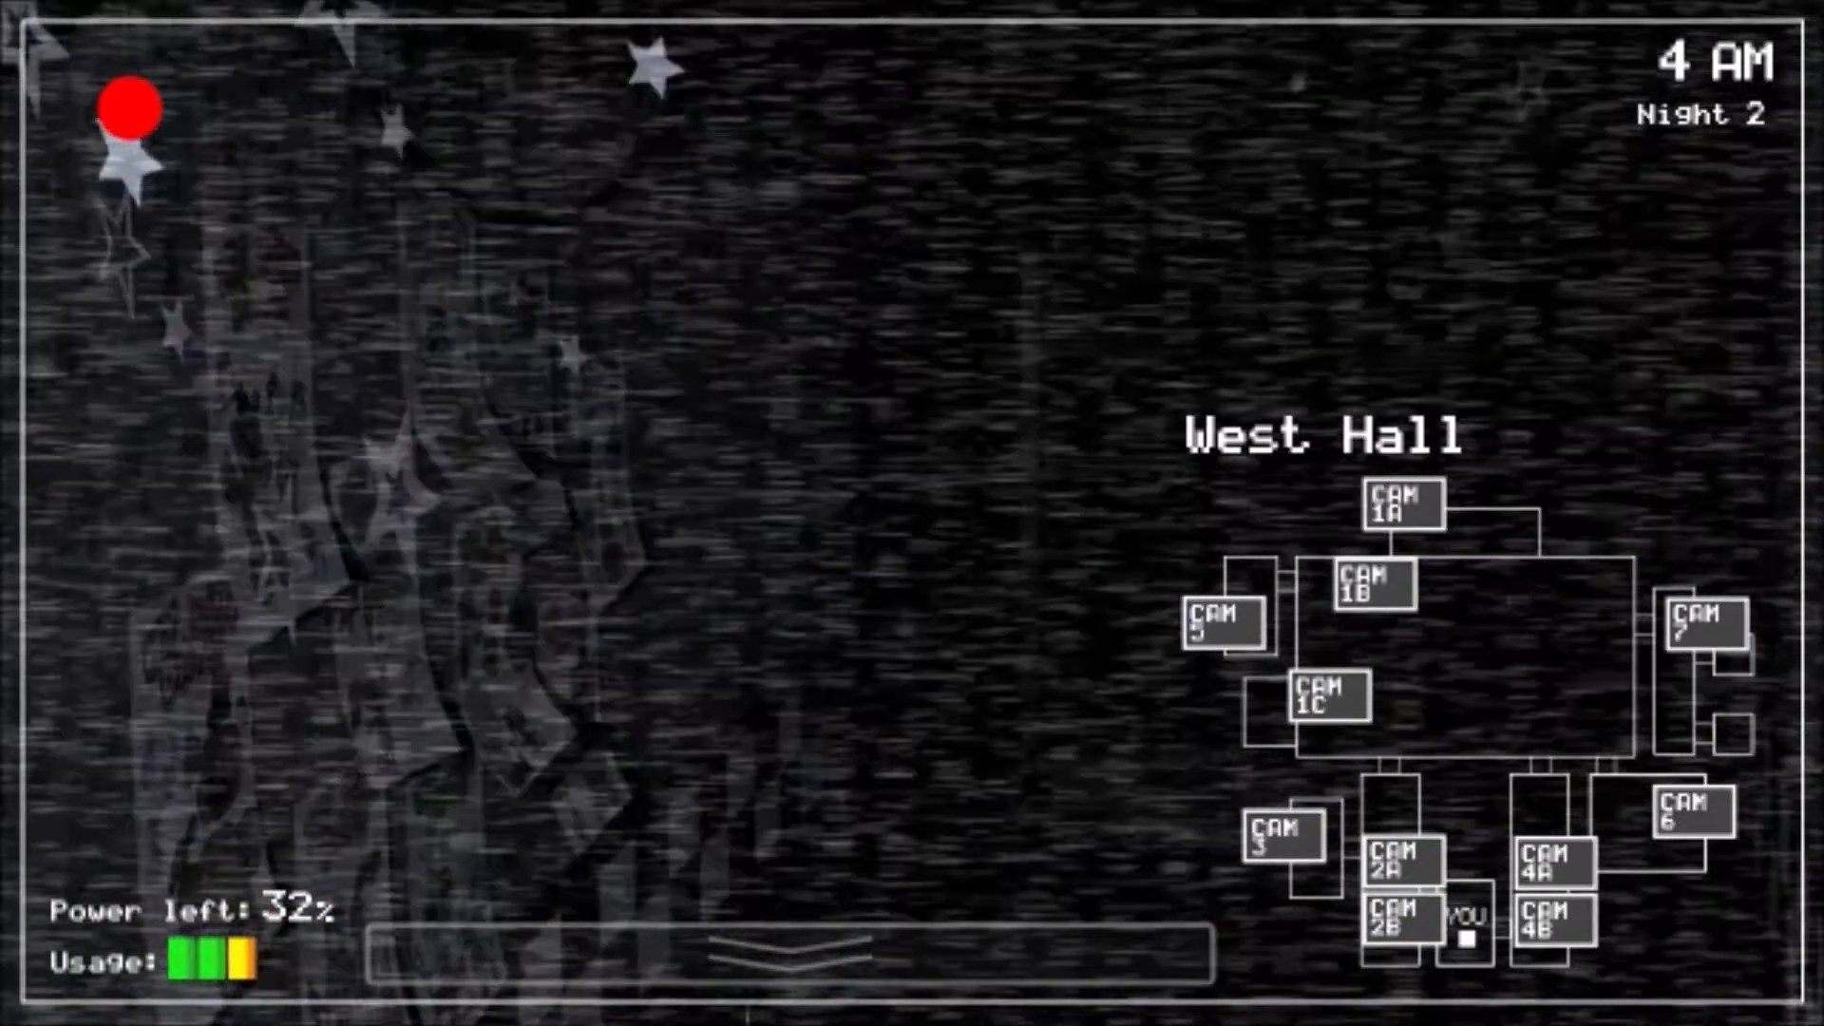
click(1282, 857)
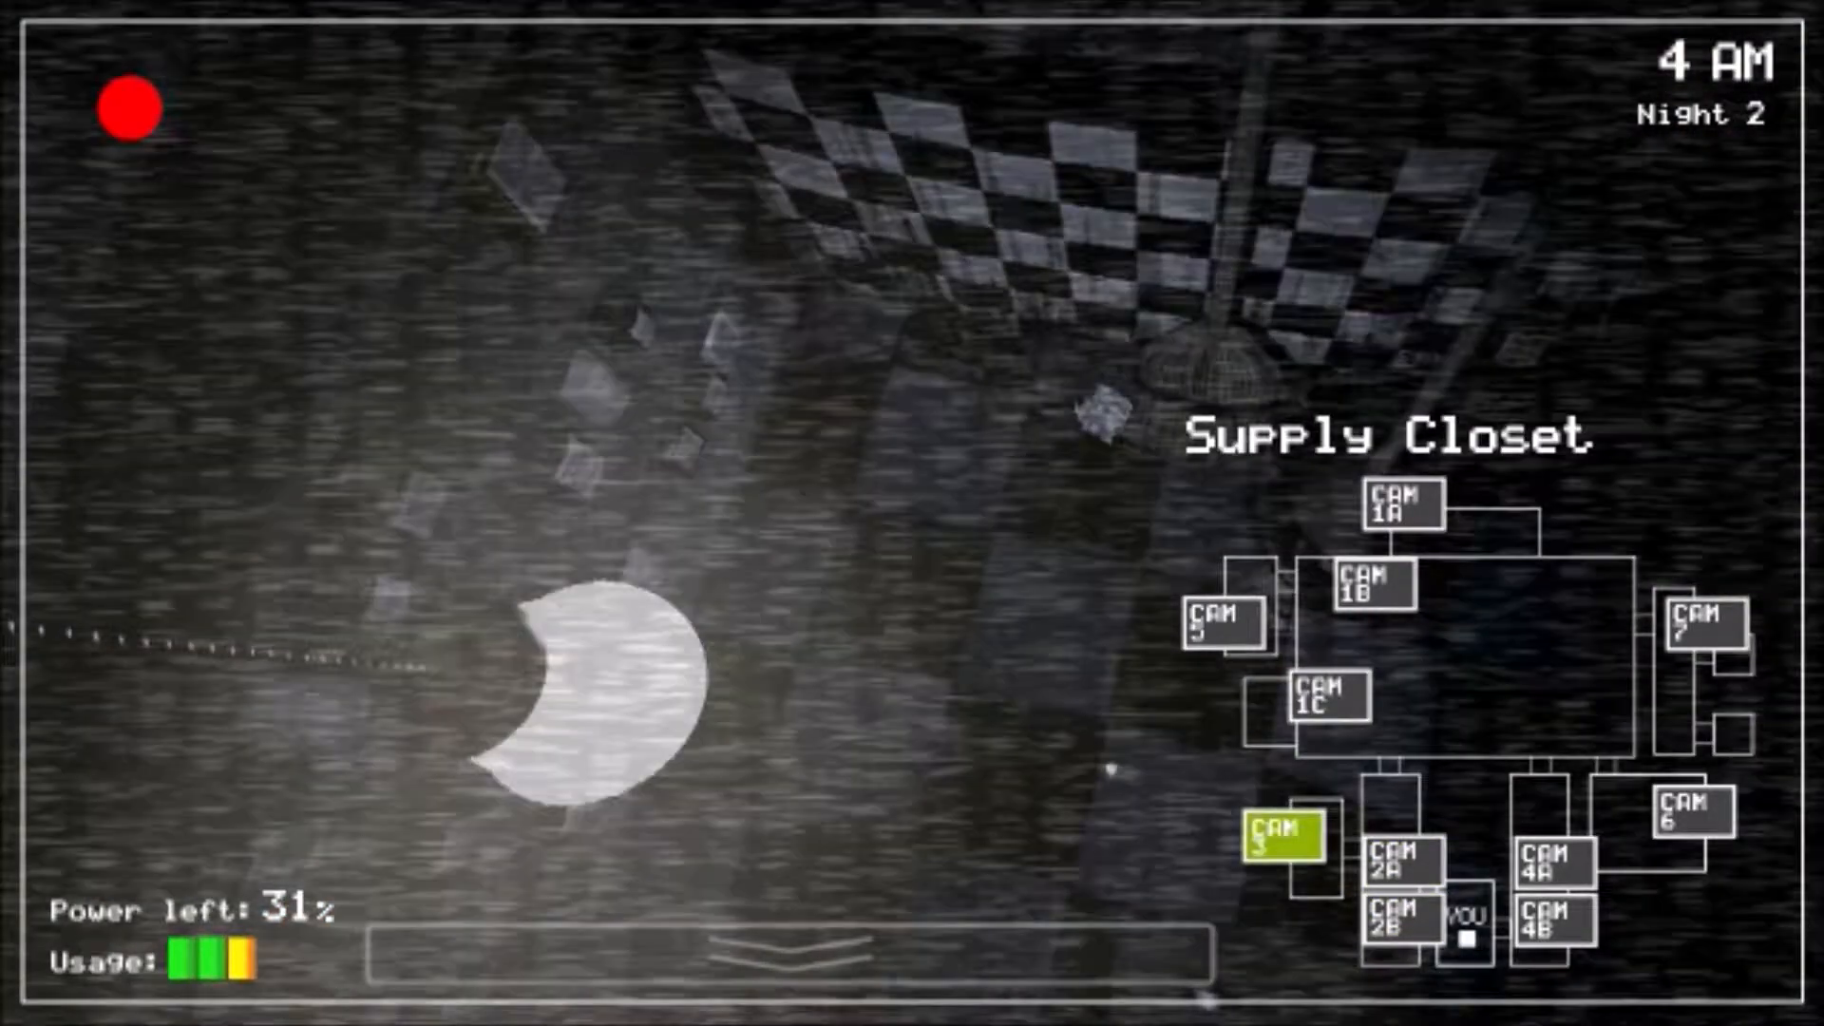
click(1552, 933)
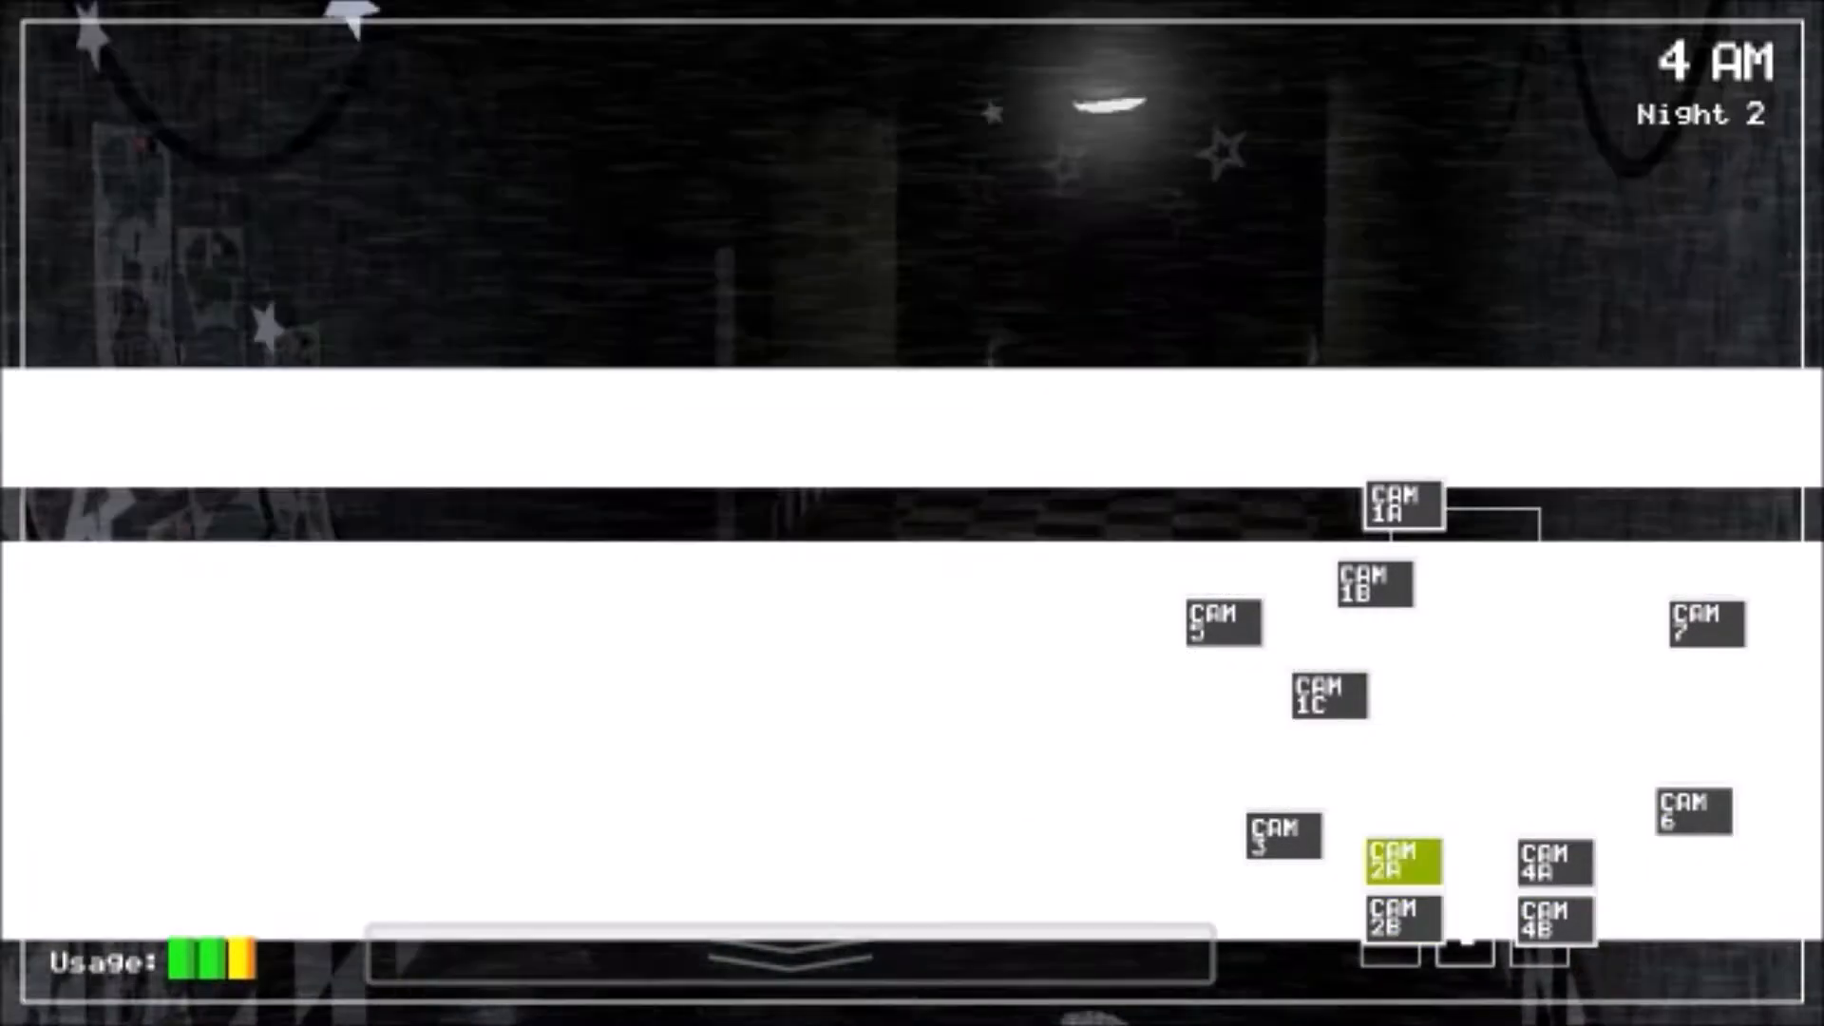
click(1372, 590)
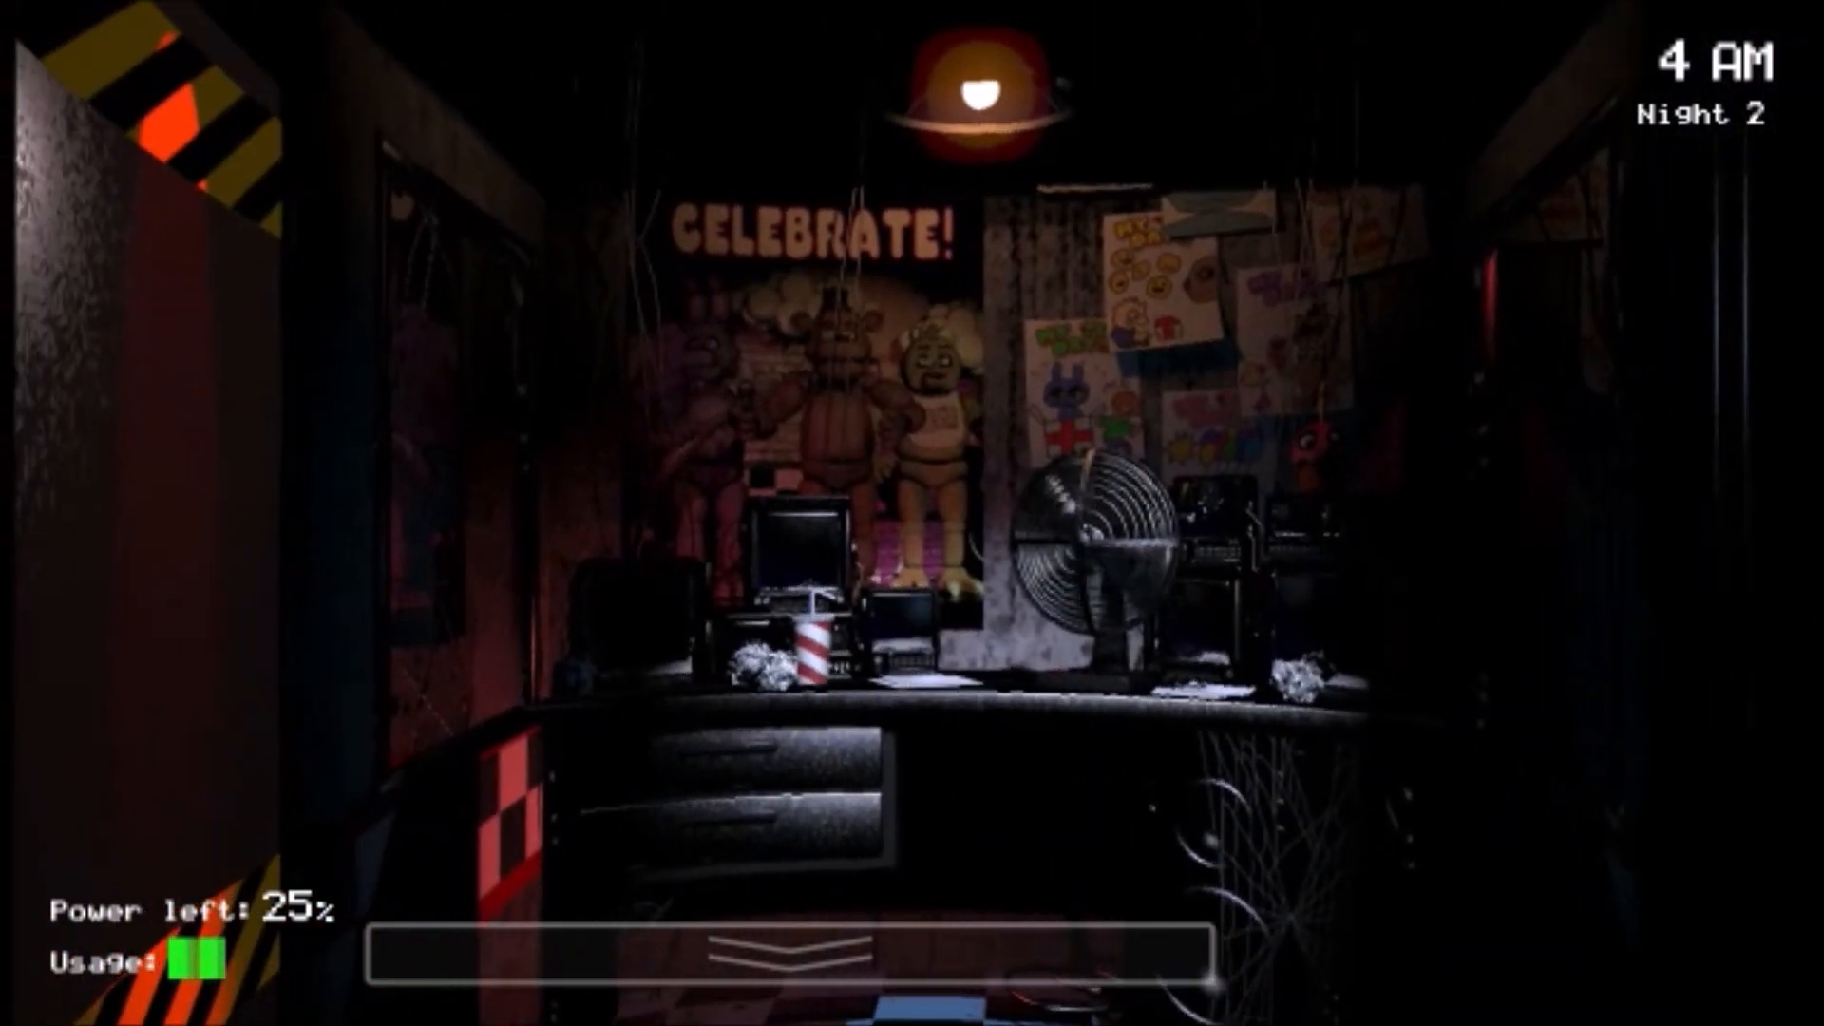
Step: Check the left door, then Pirate Cove, E. Hall Corner, Backstage and Kitchen feeds before lowering the monitor
click(761, 949)
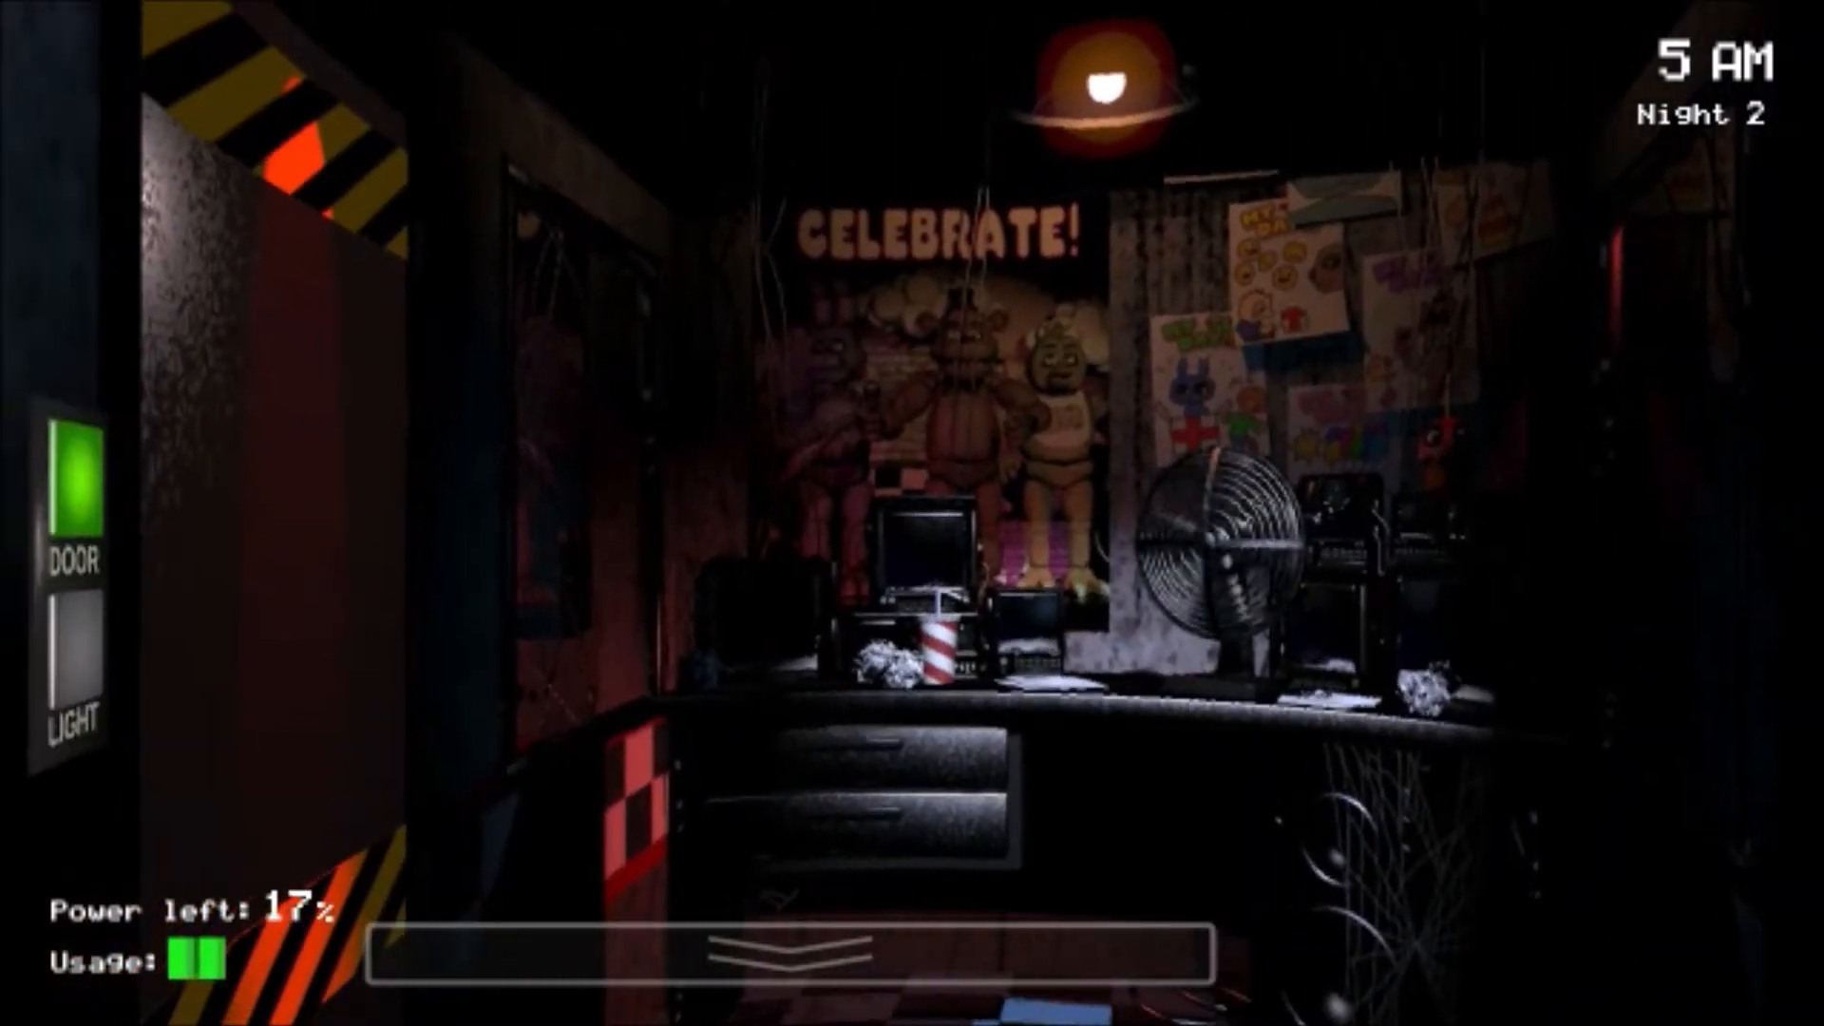
click(75, 487)
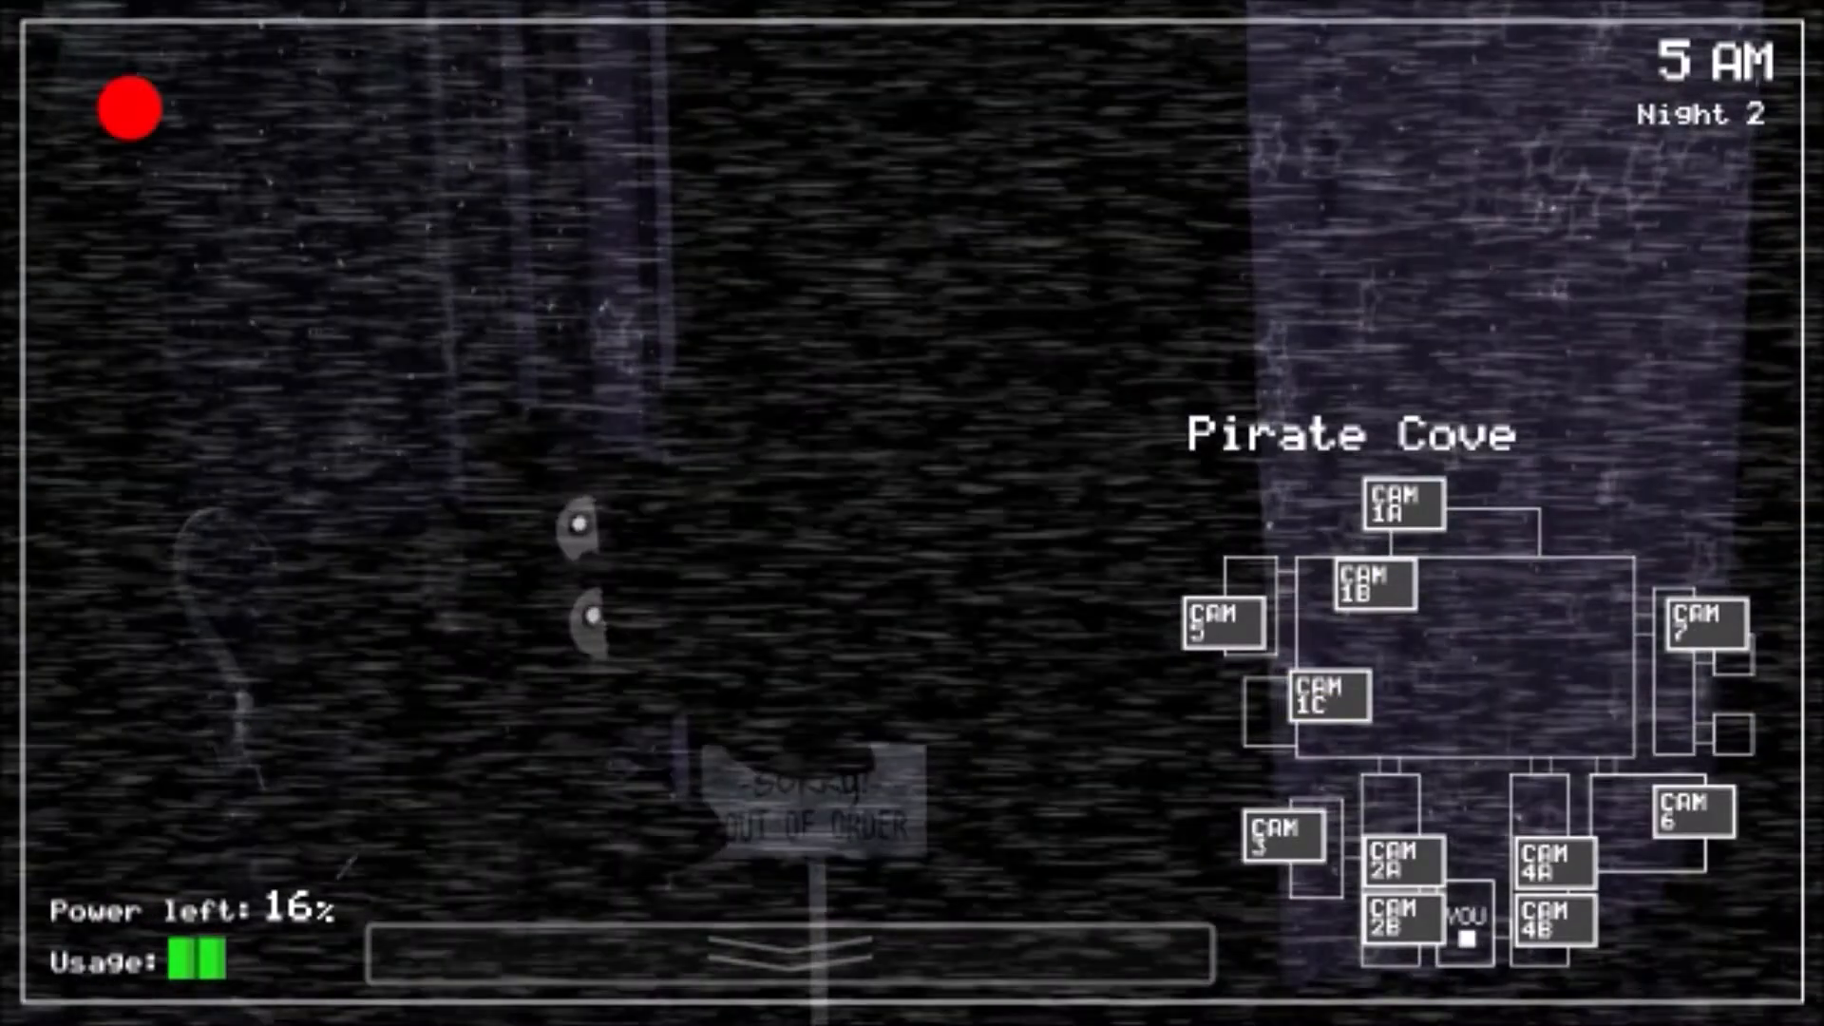
click(1392, 925)
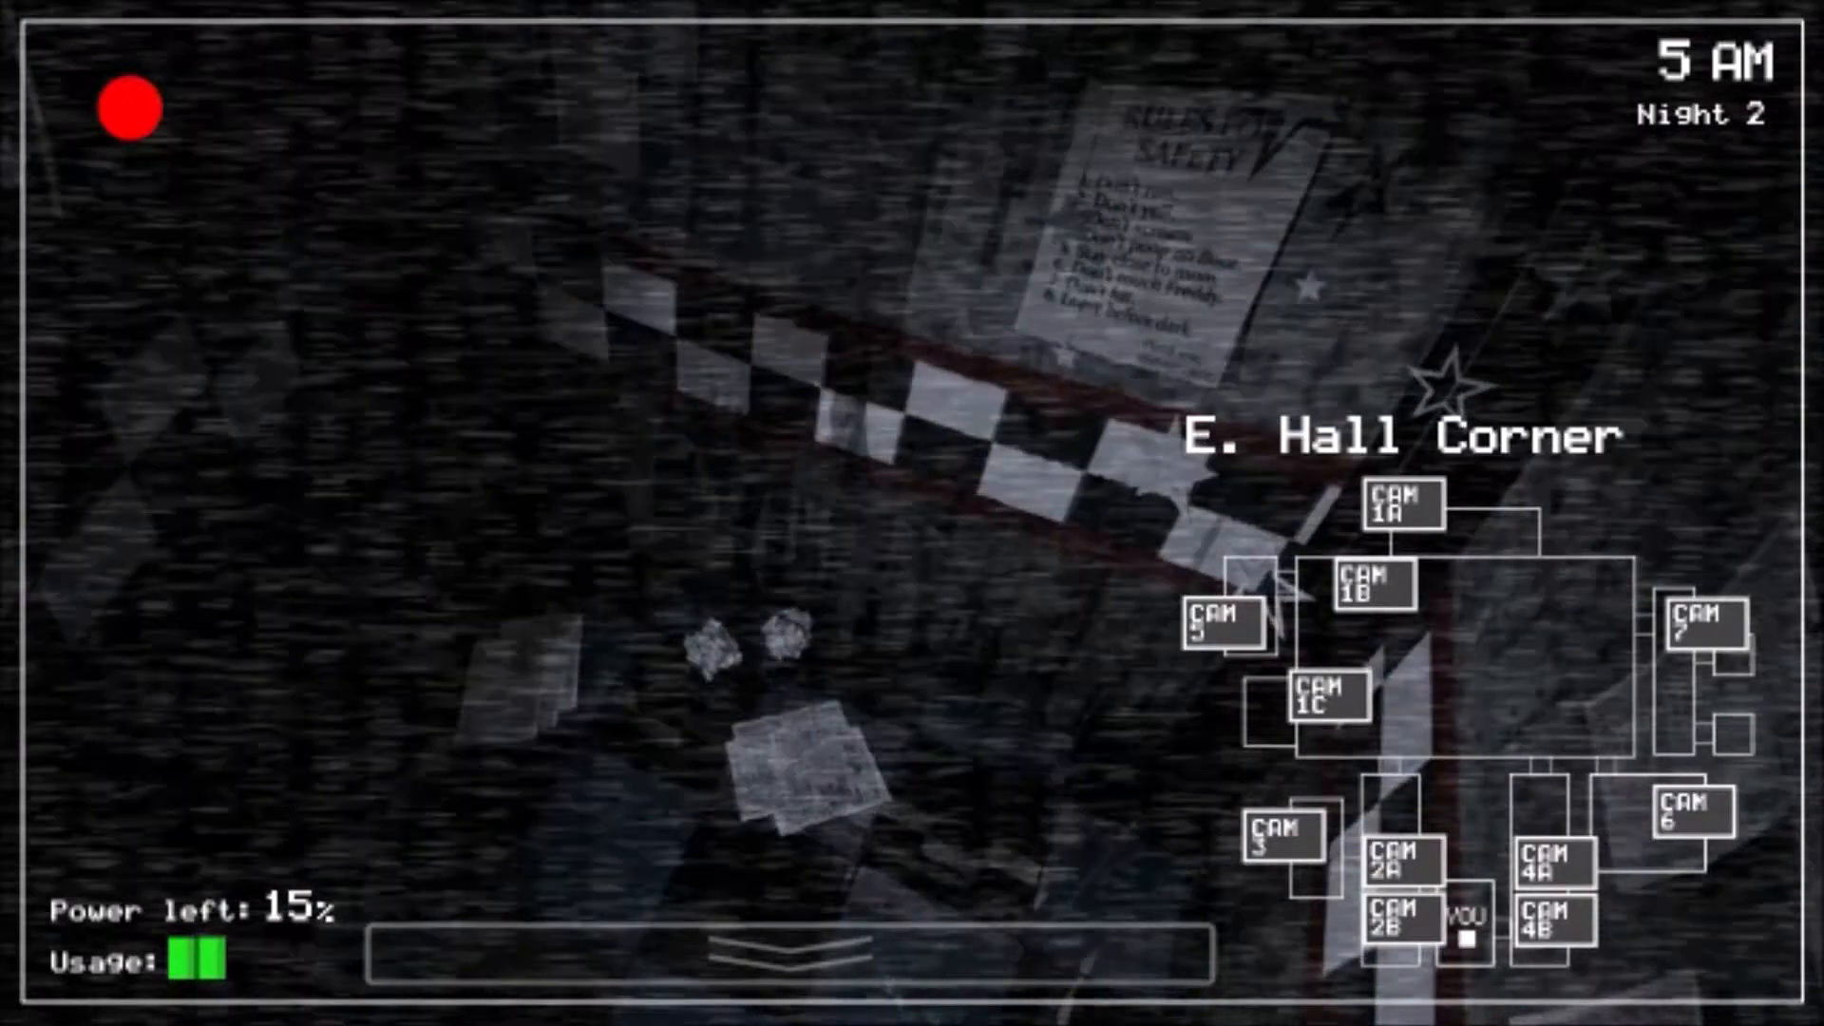
click(1222, 633)
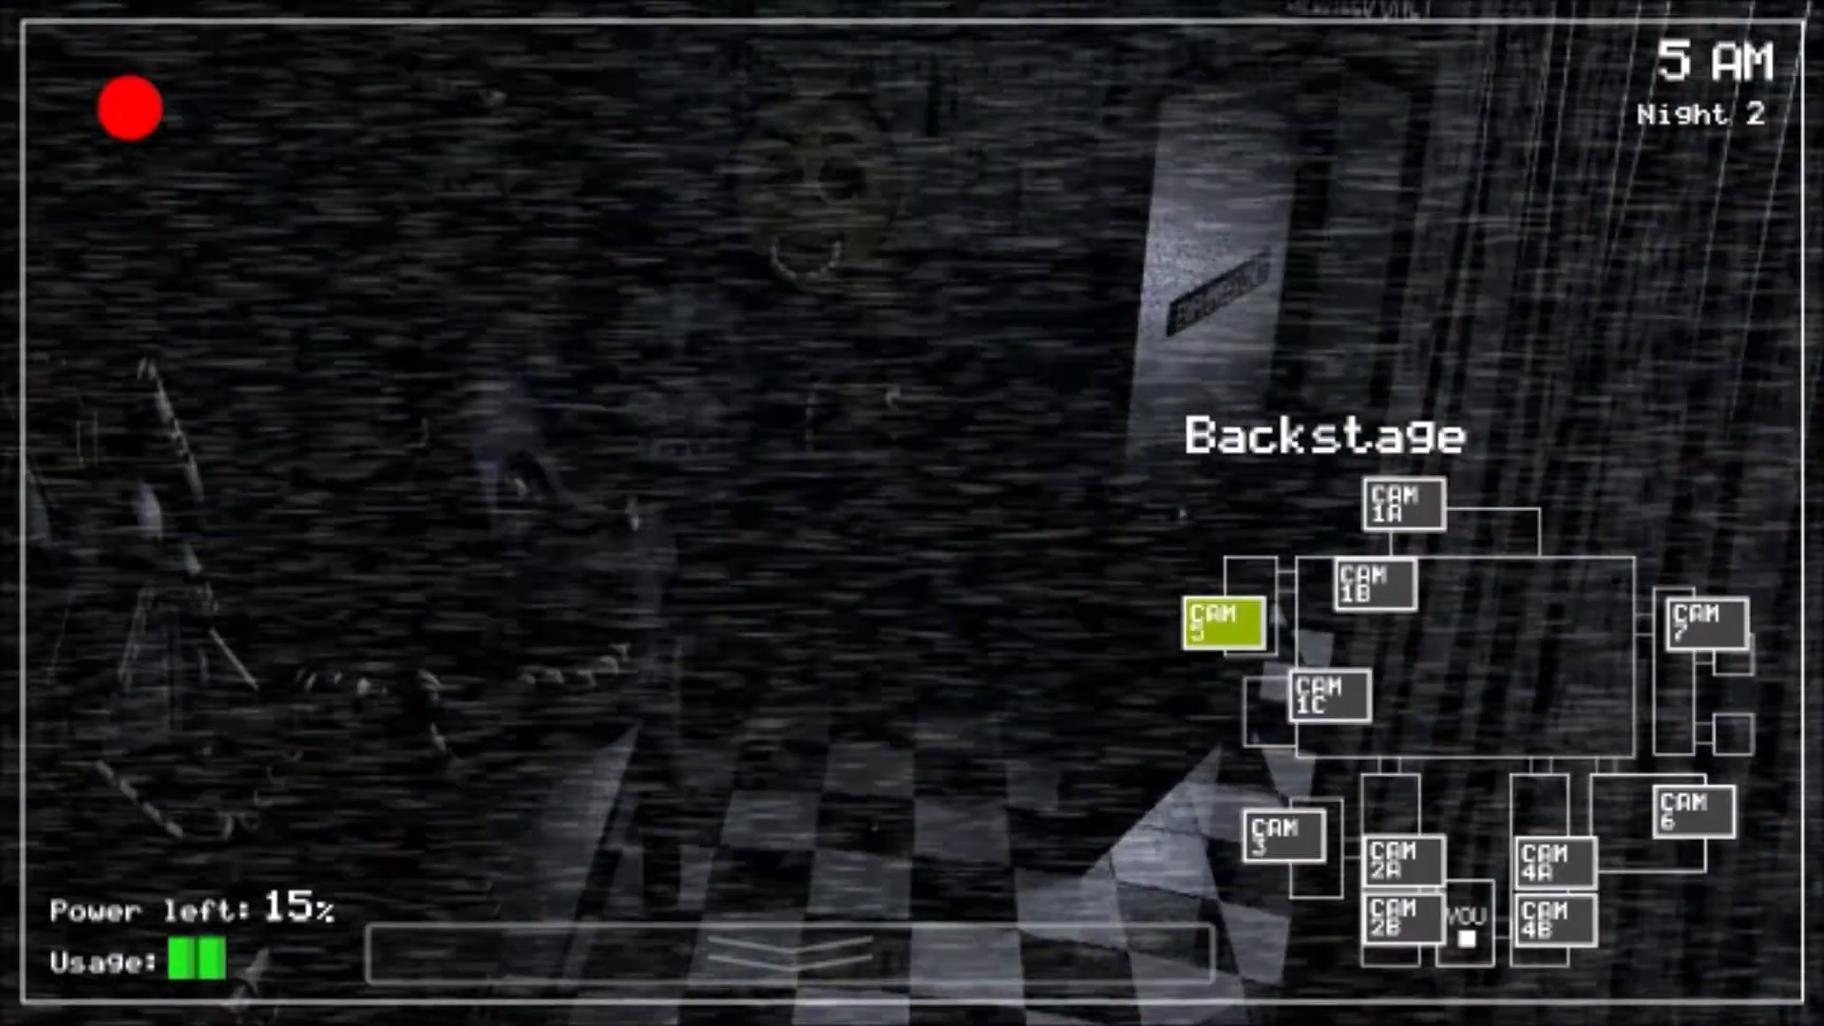
click(1282, 856)
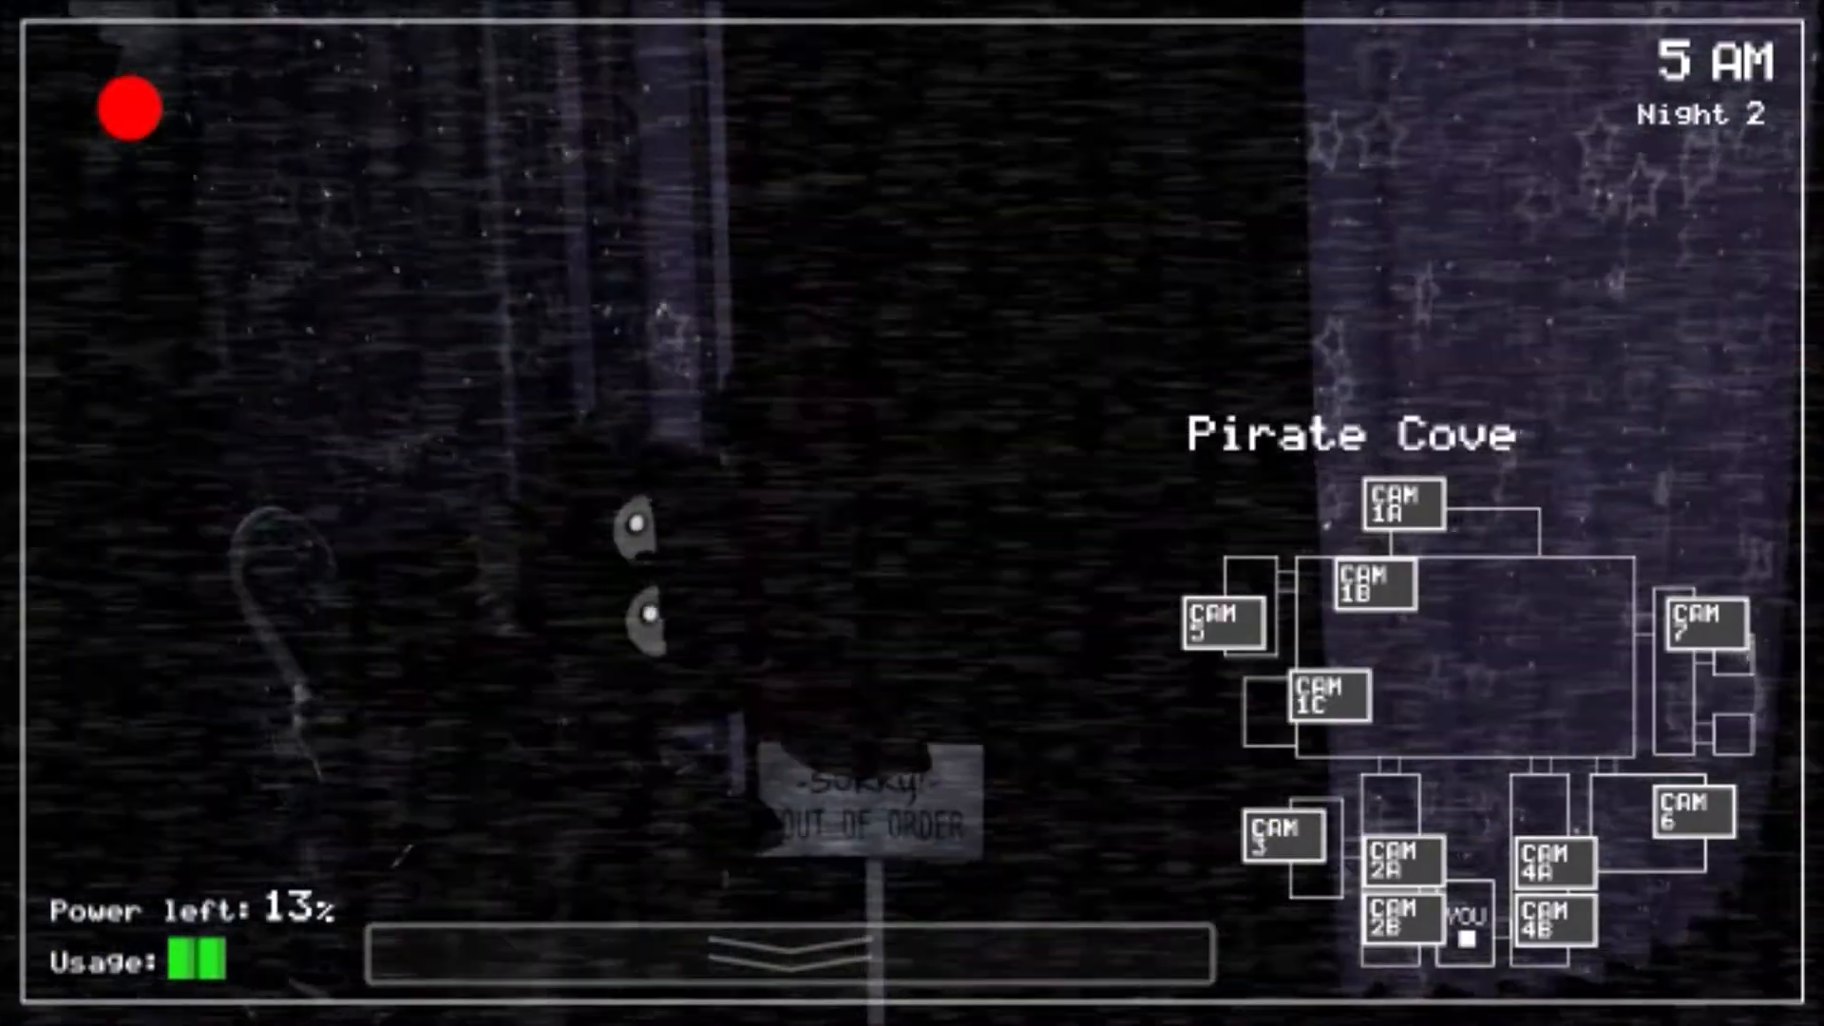
click(1692, 825)
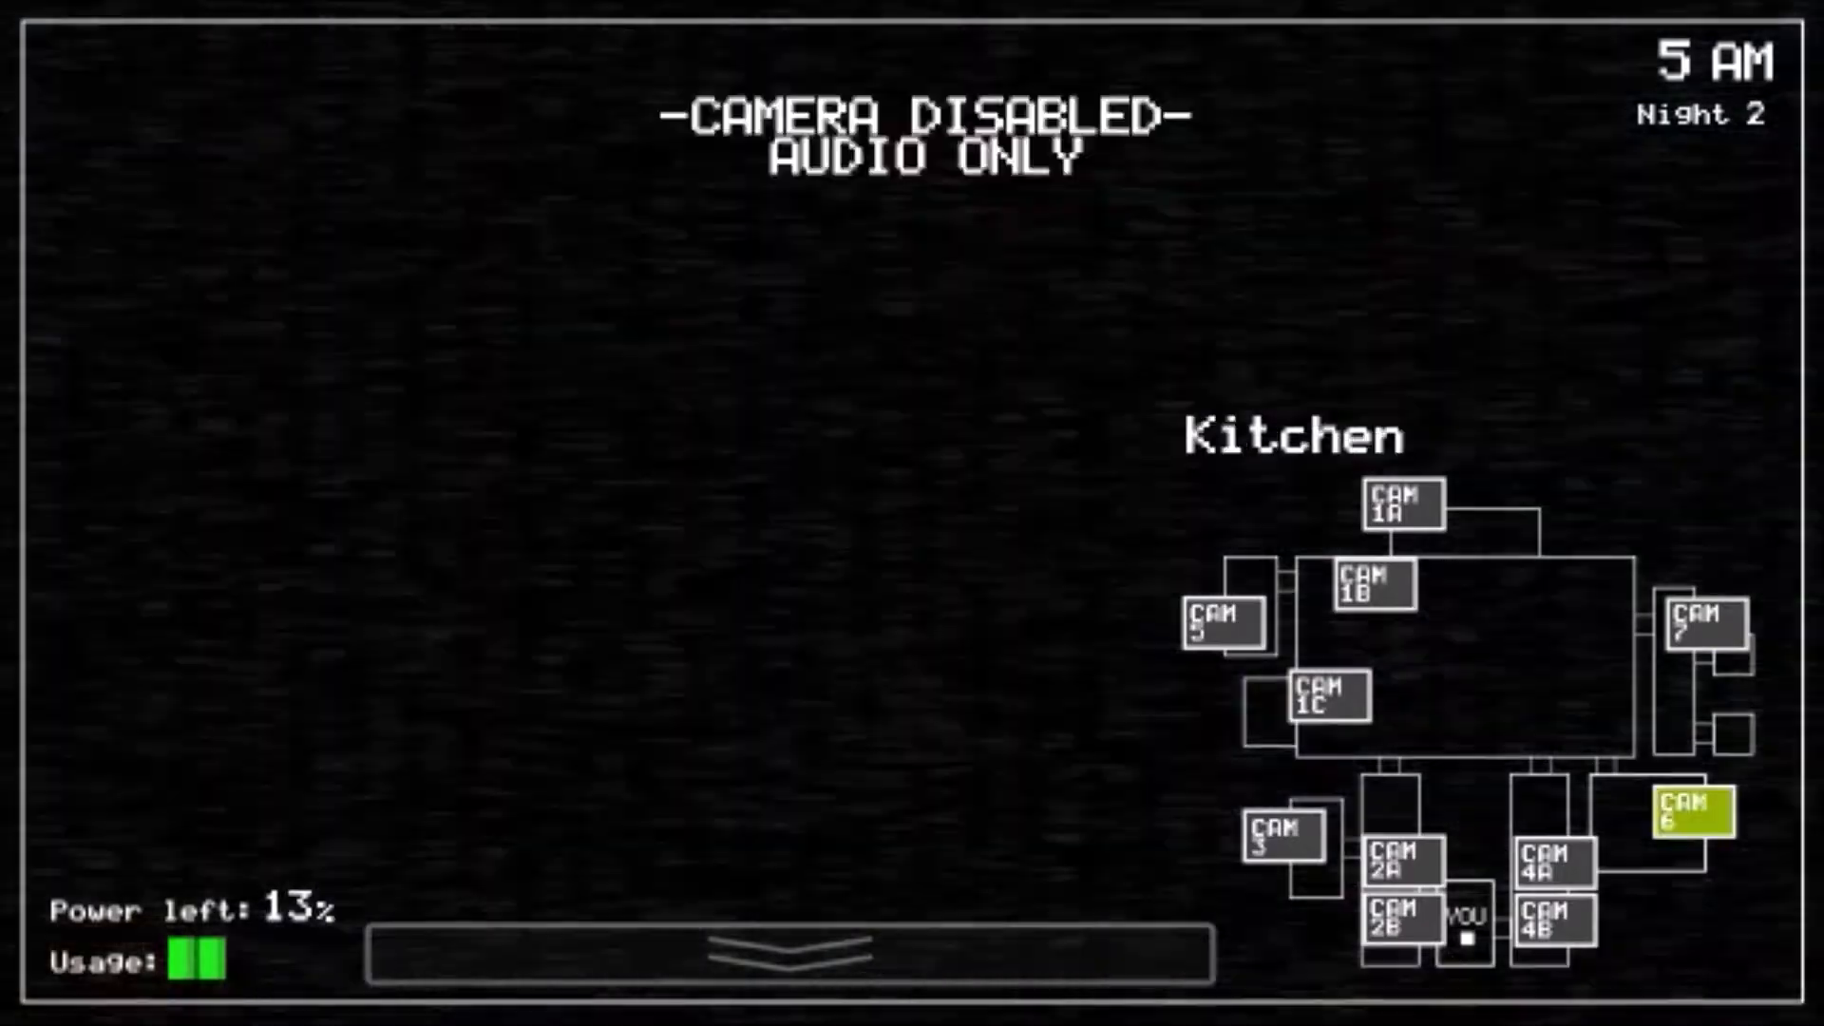
click(788, 955)
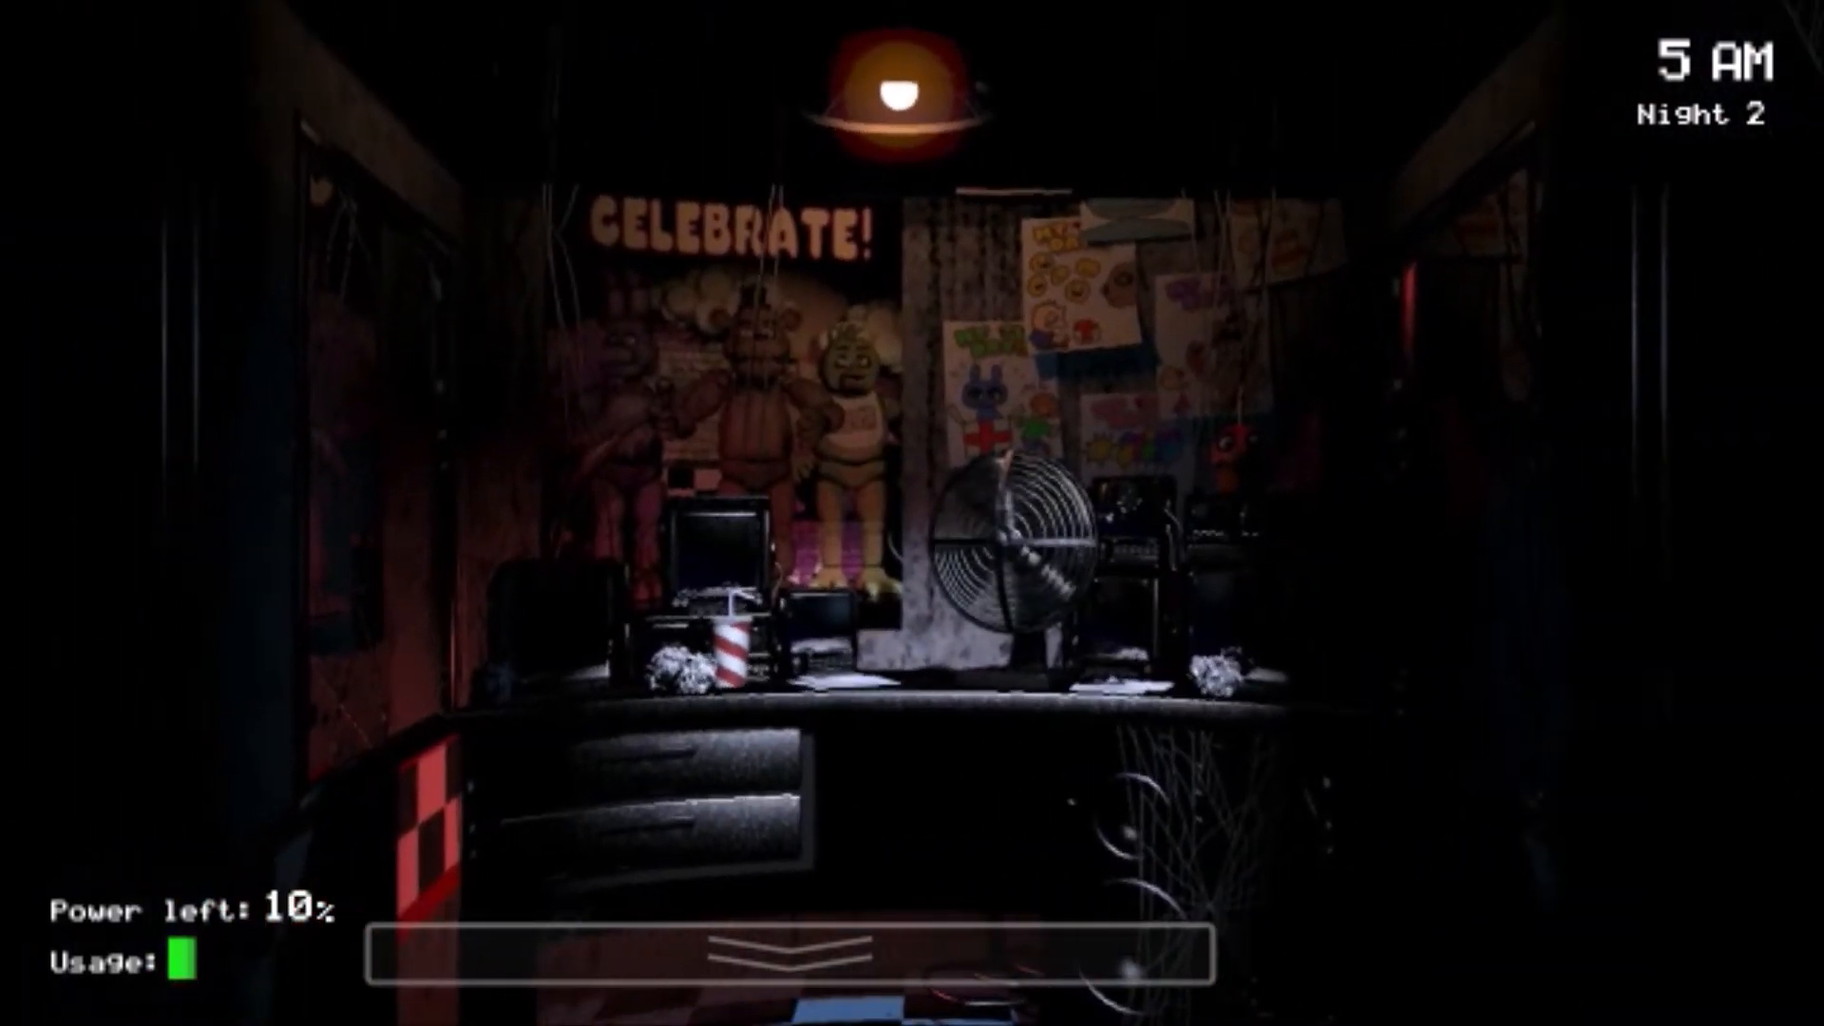
Step: Look around the office, then raise the monitor to the West Hall feed
click(793, 954)
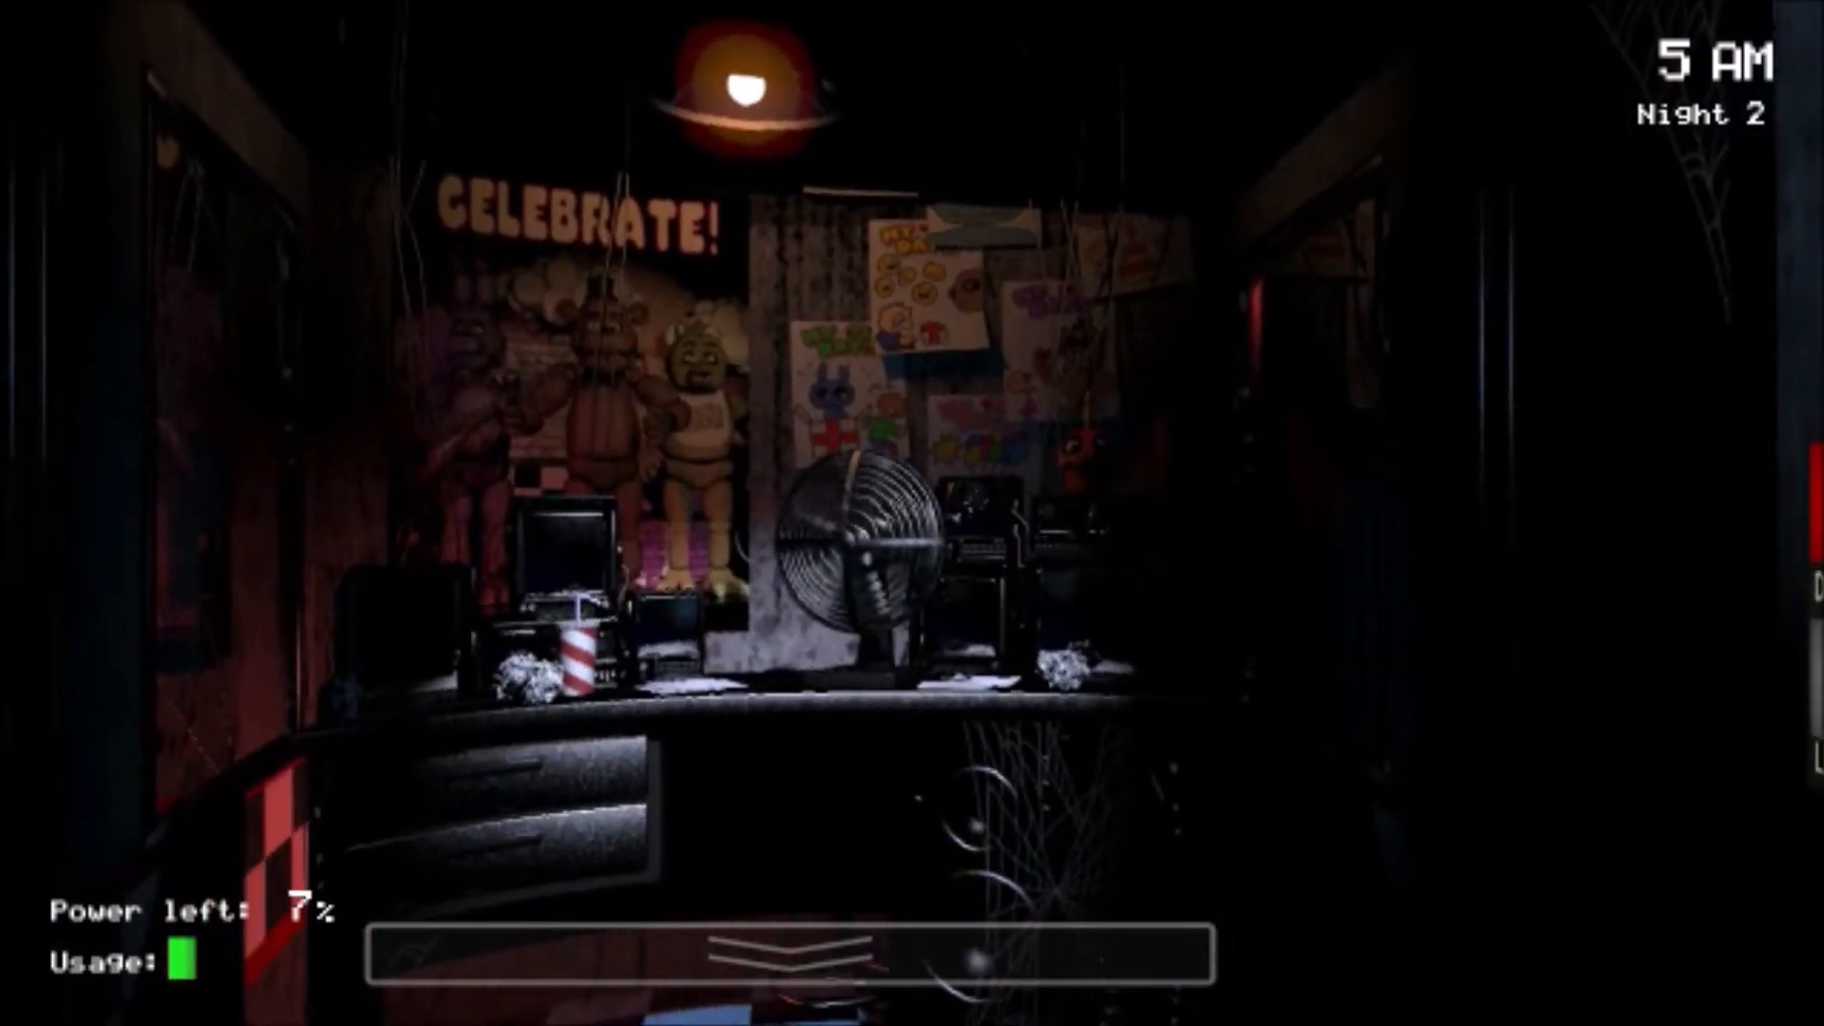
click(786, 954)
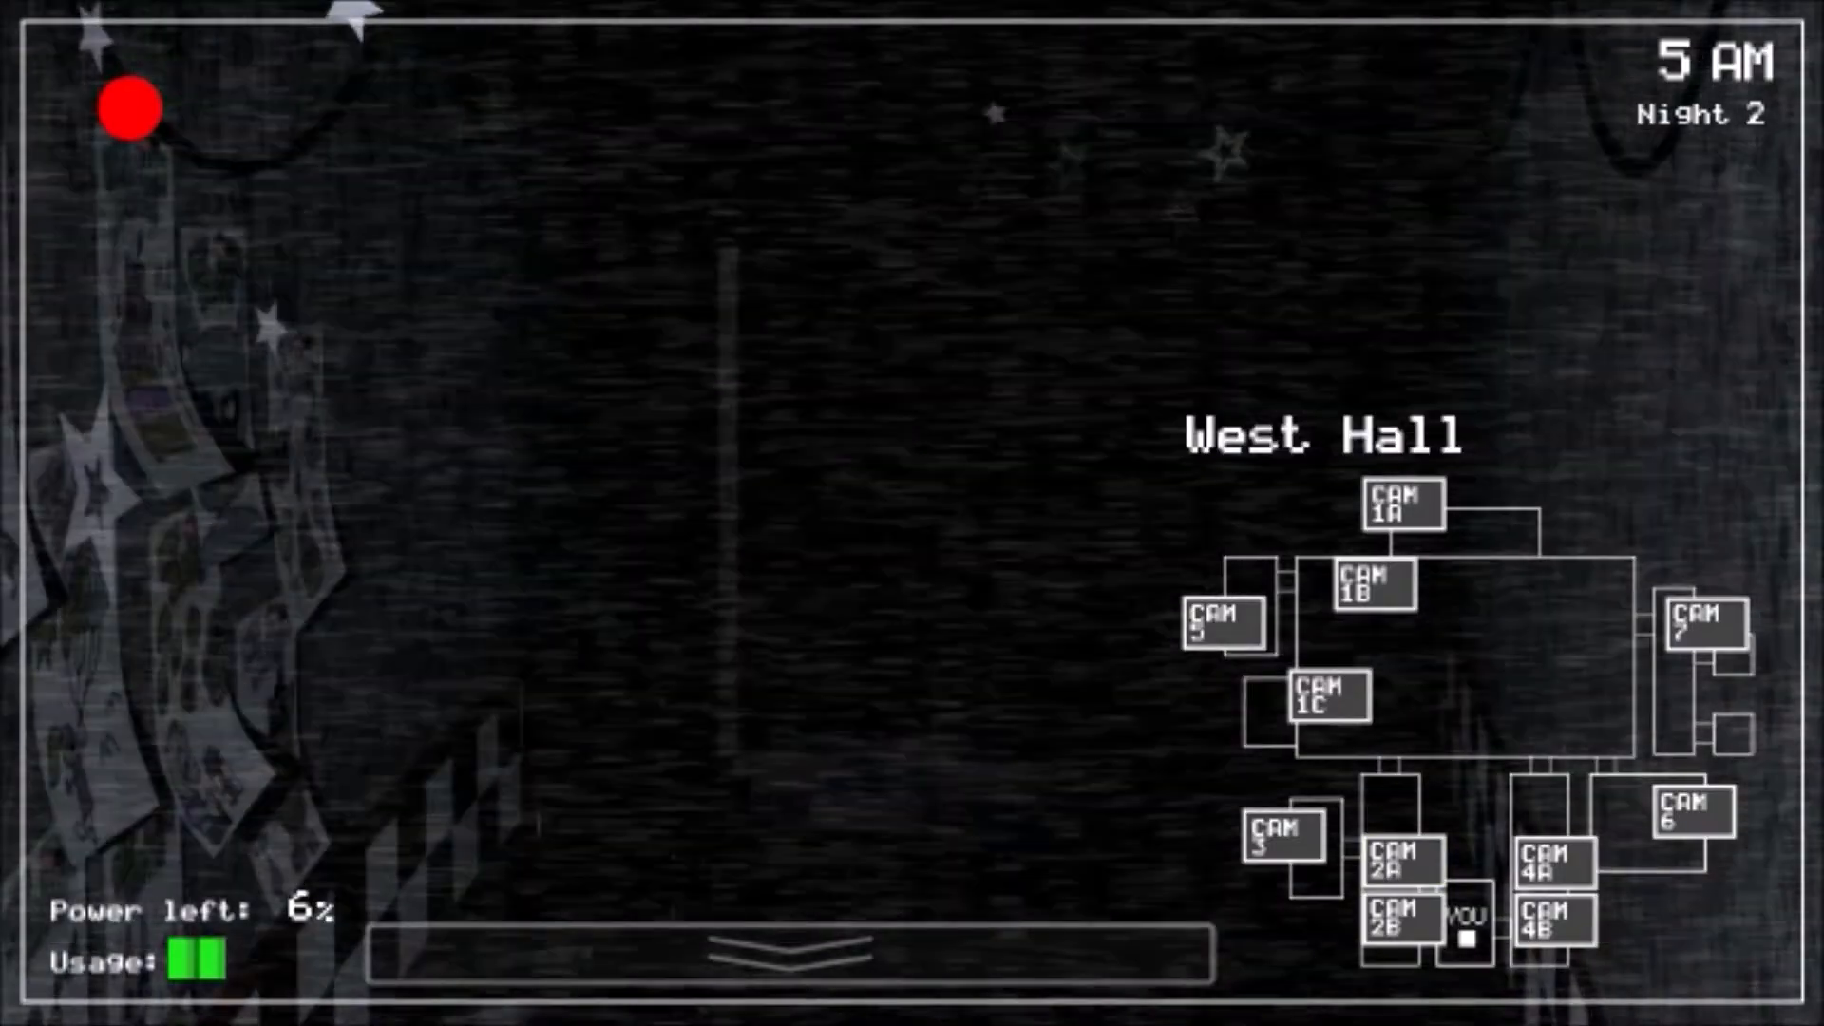
click(767, 959)
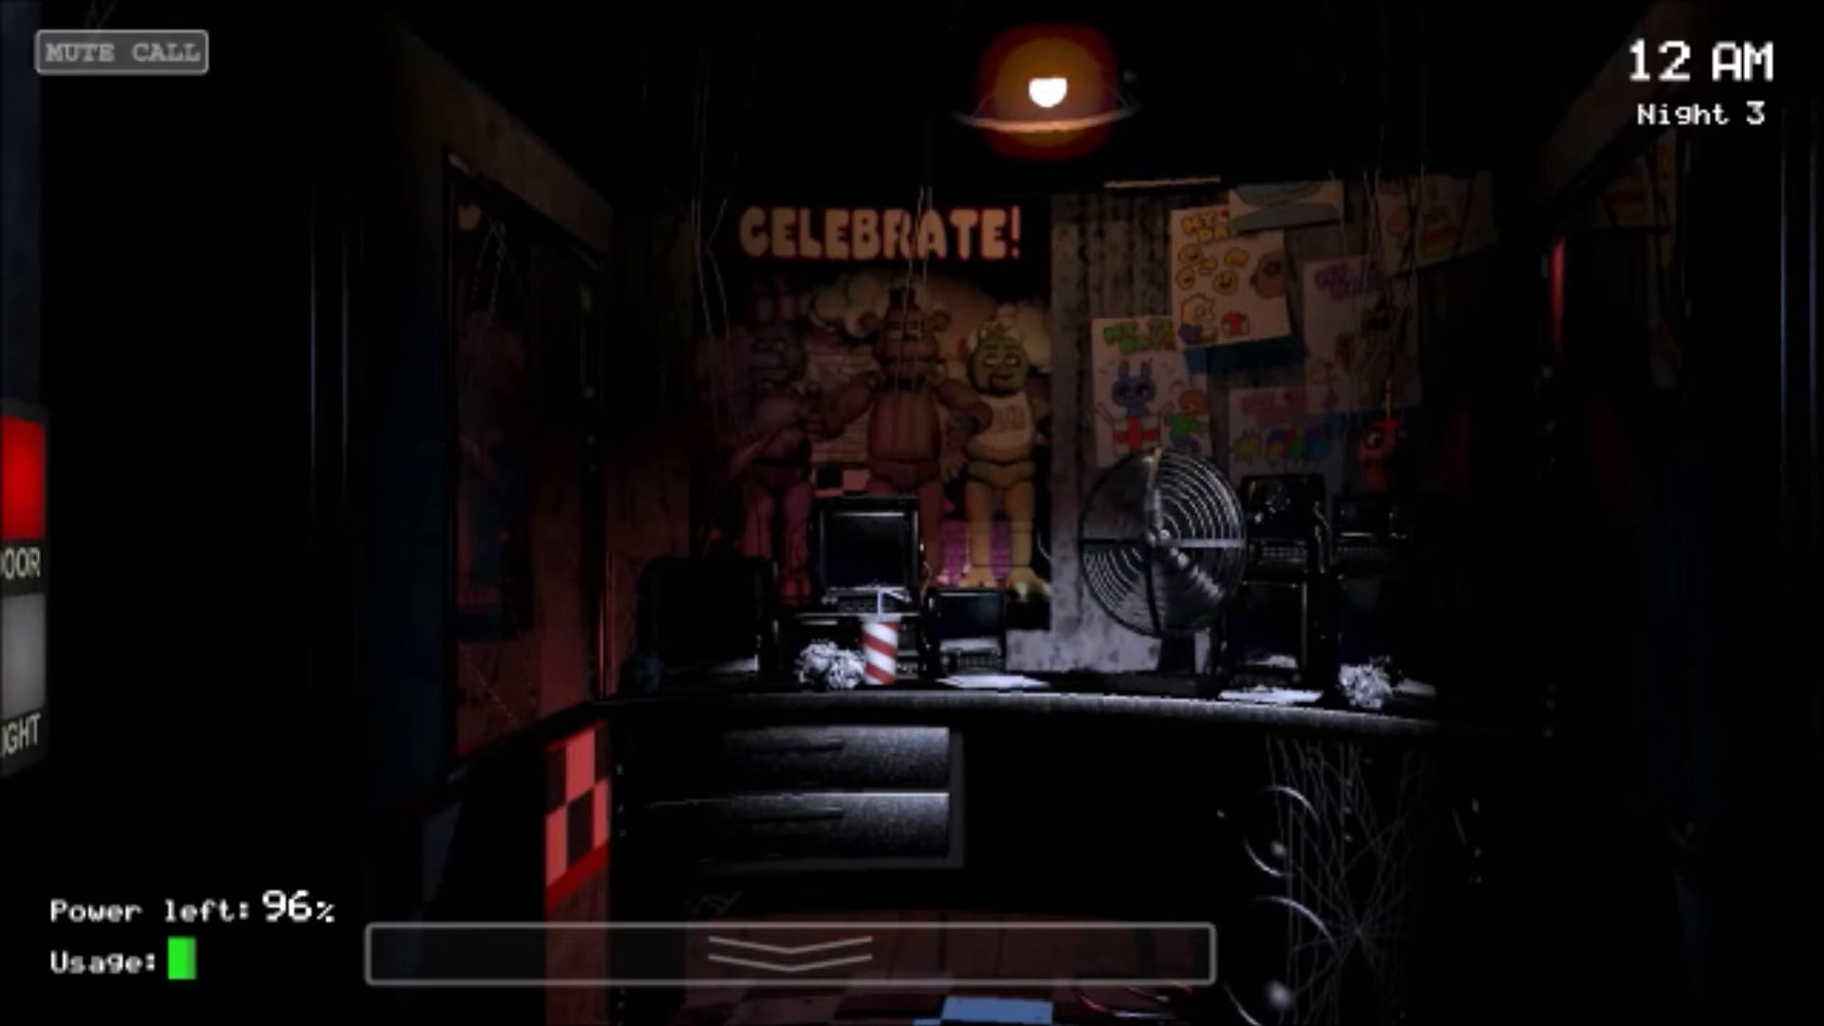
Step: View the Pirate Cove, Show Stage and E. Hall Corner feeds, then lower the monitor
click(784, 960)
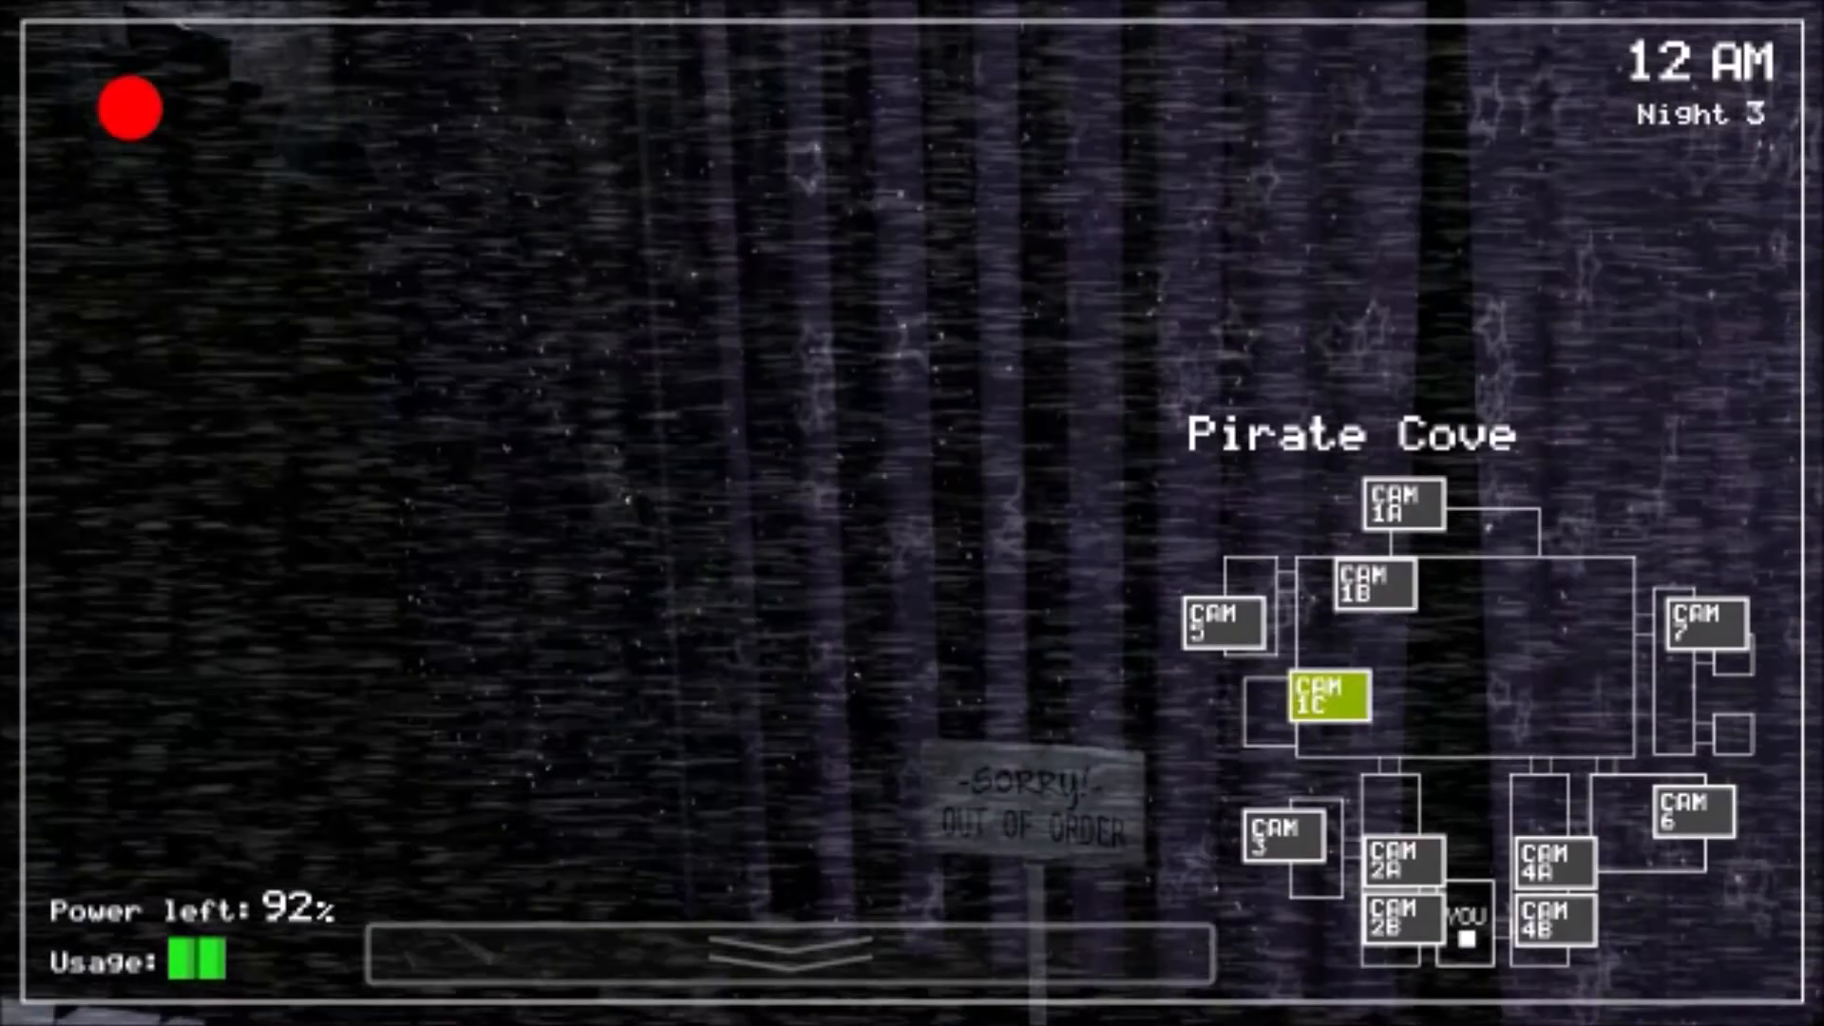
click(1553, 930)
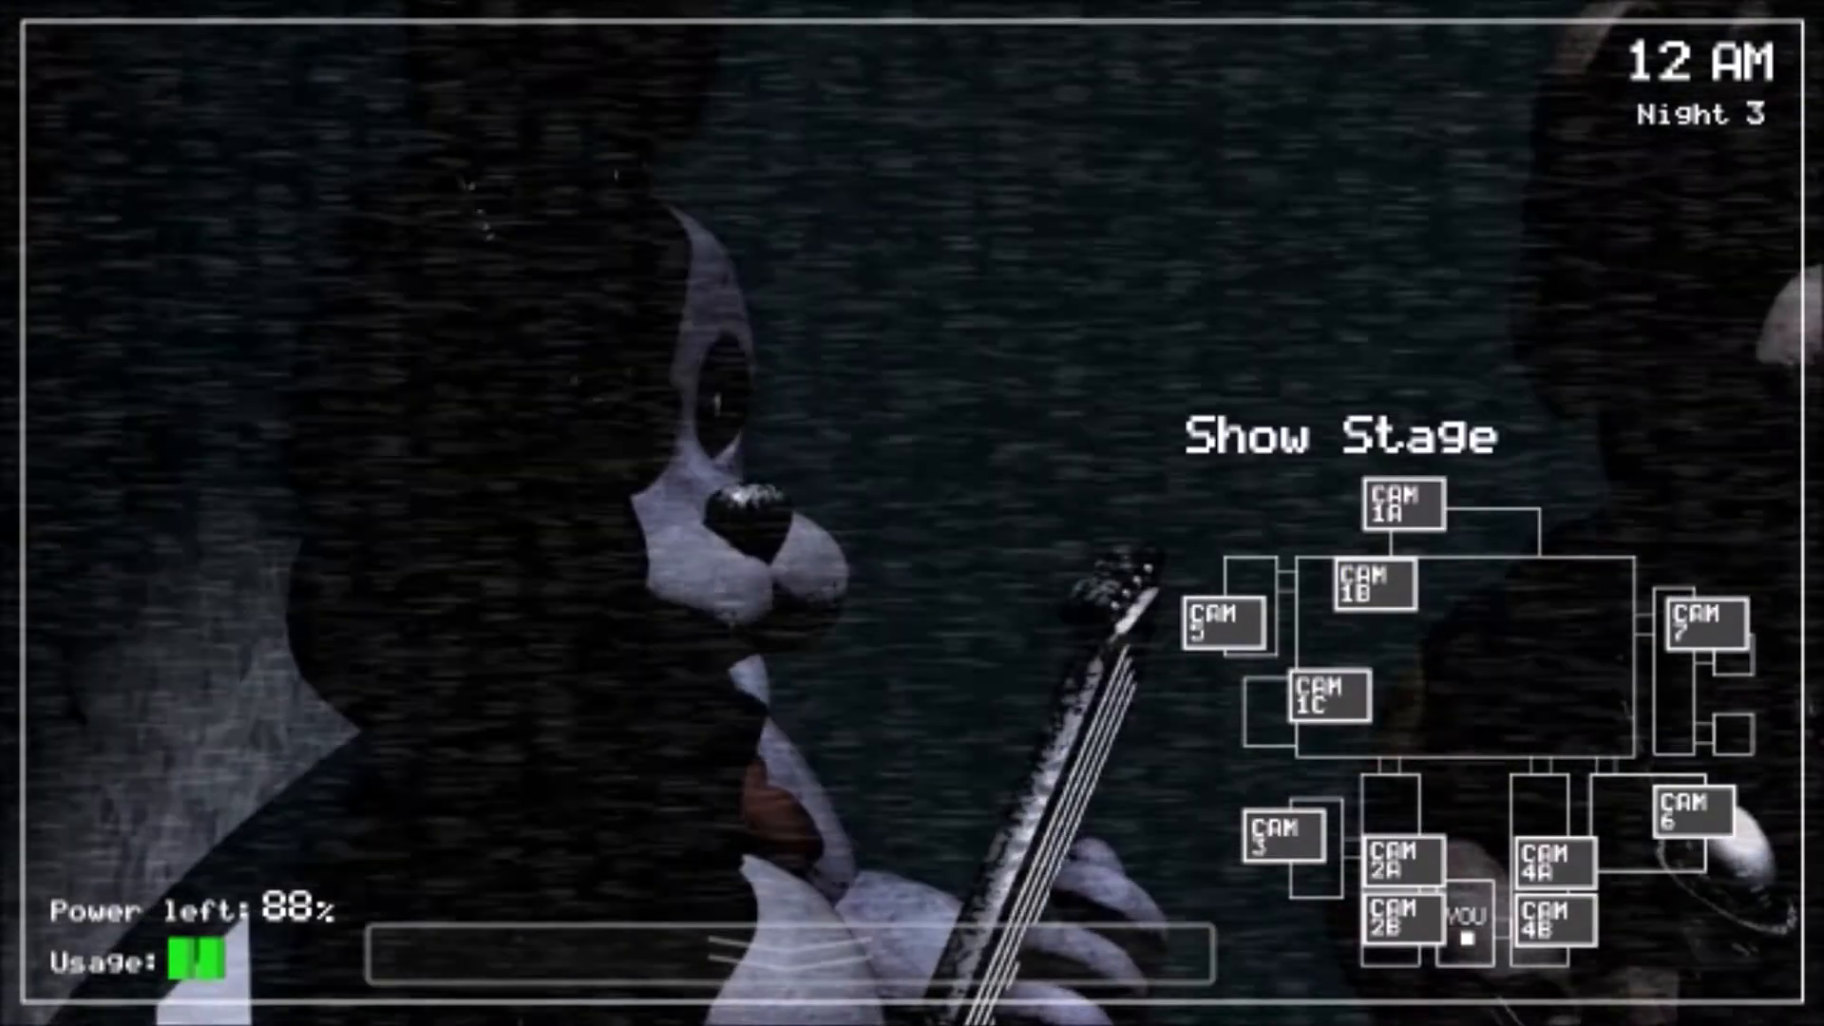
click(1557, 934)
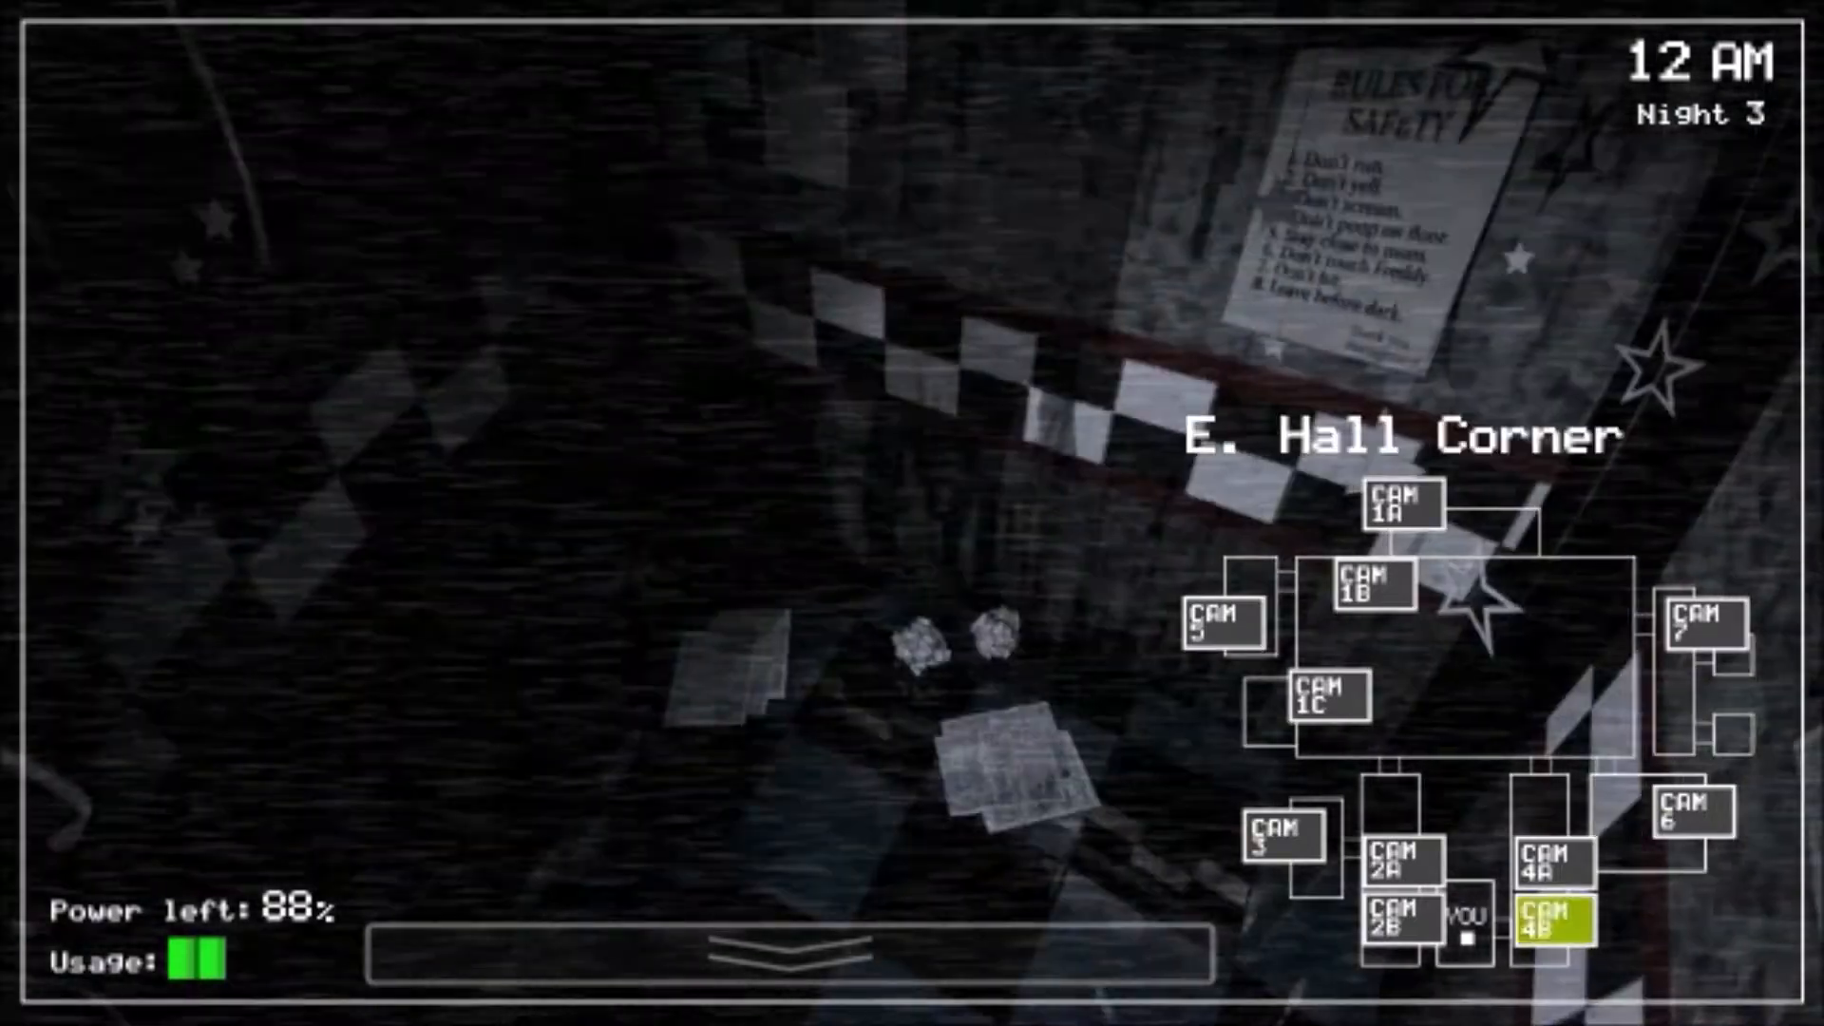
click(783, 963)
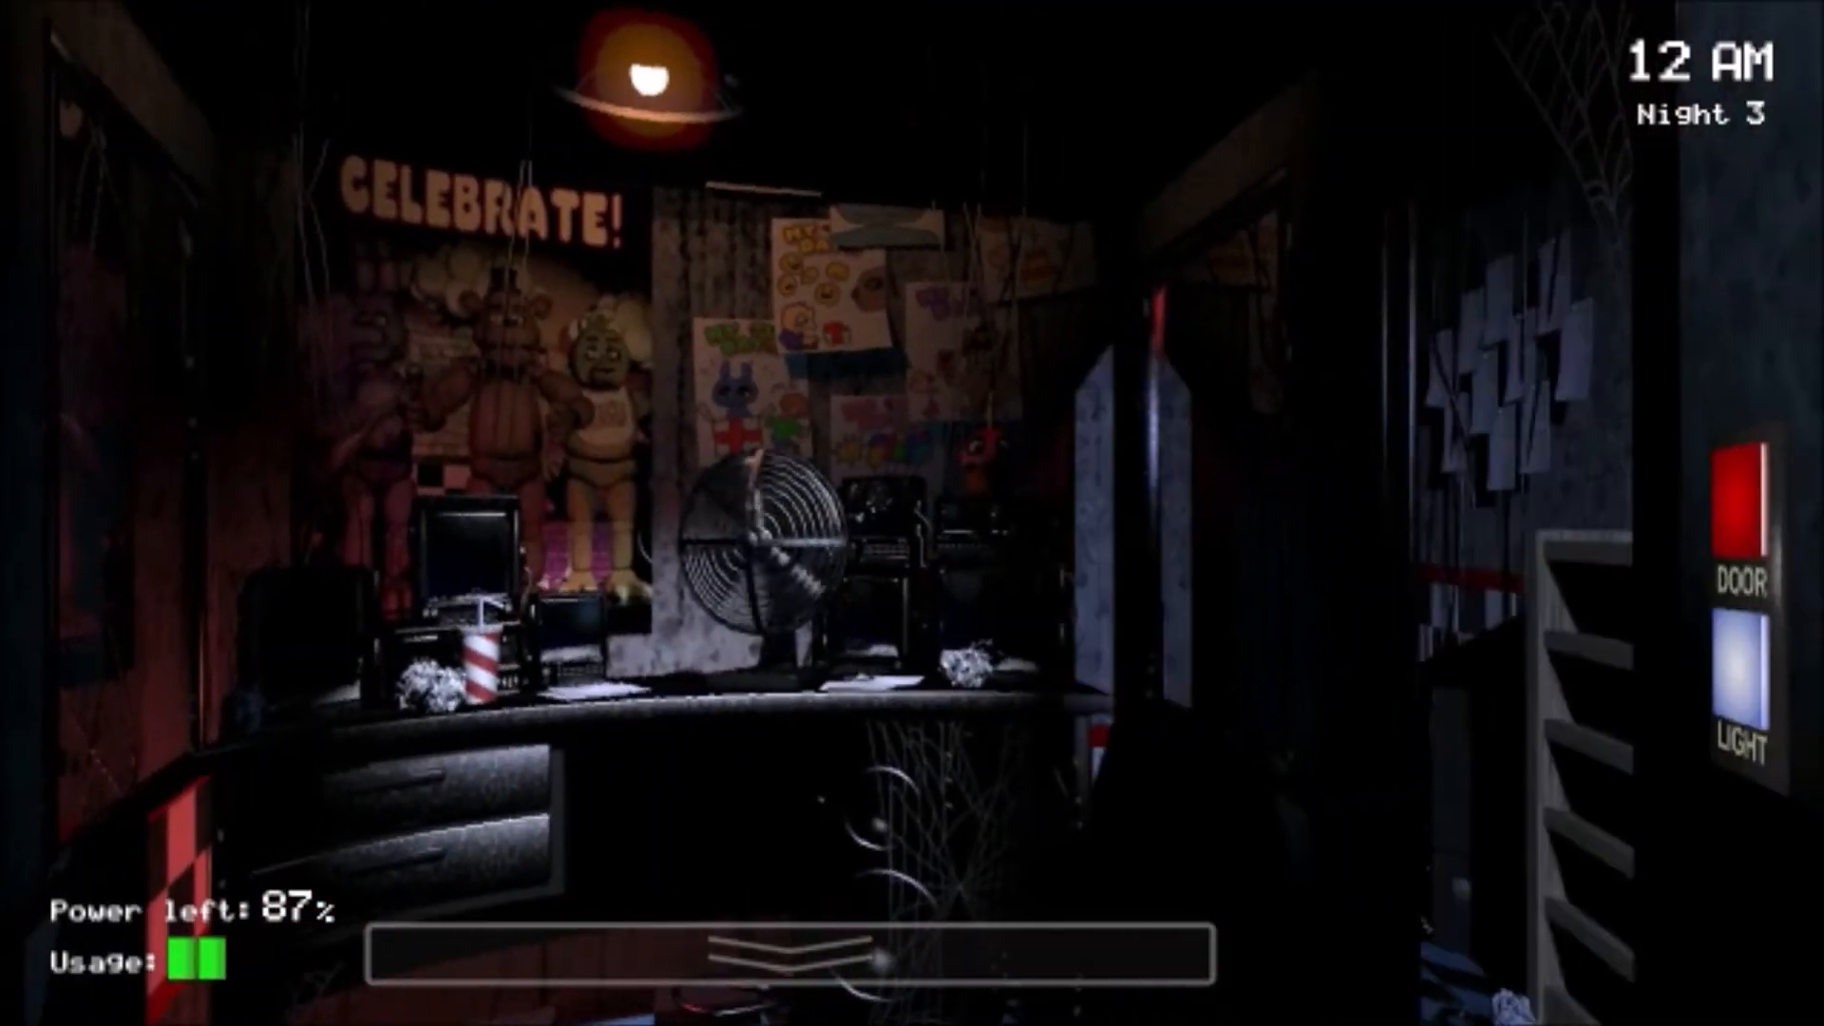
Step: Check the door panels and both office doorways, then bring the camera feeds back up
click(786, 954)
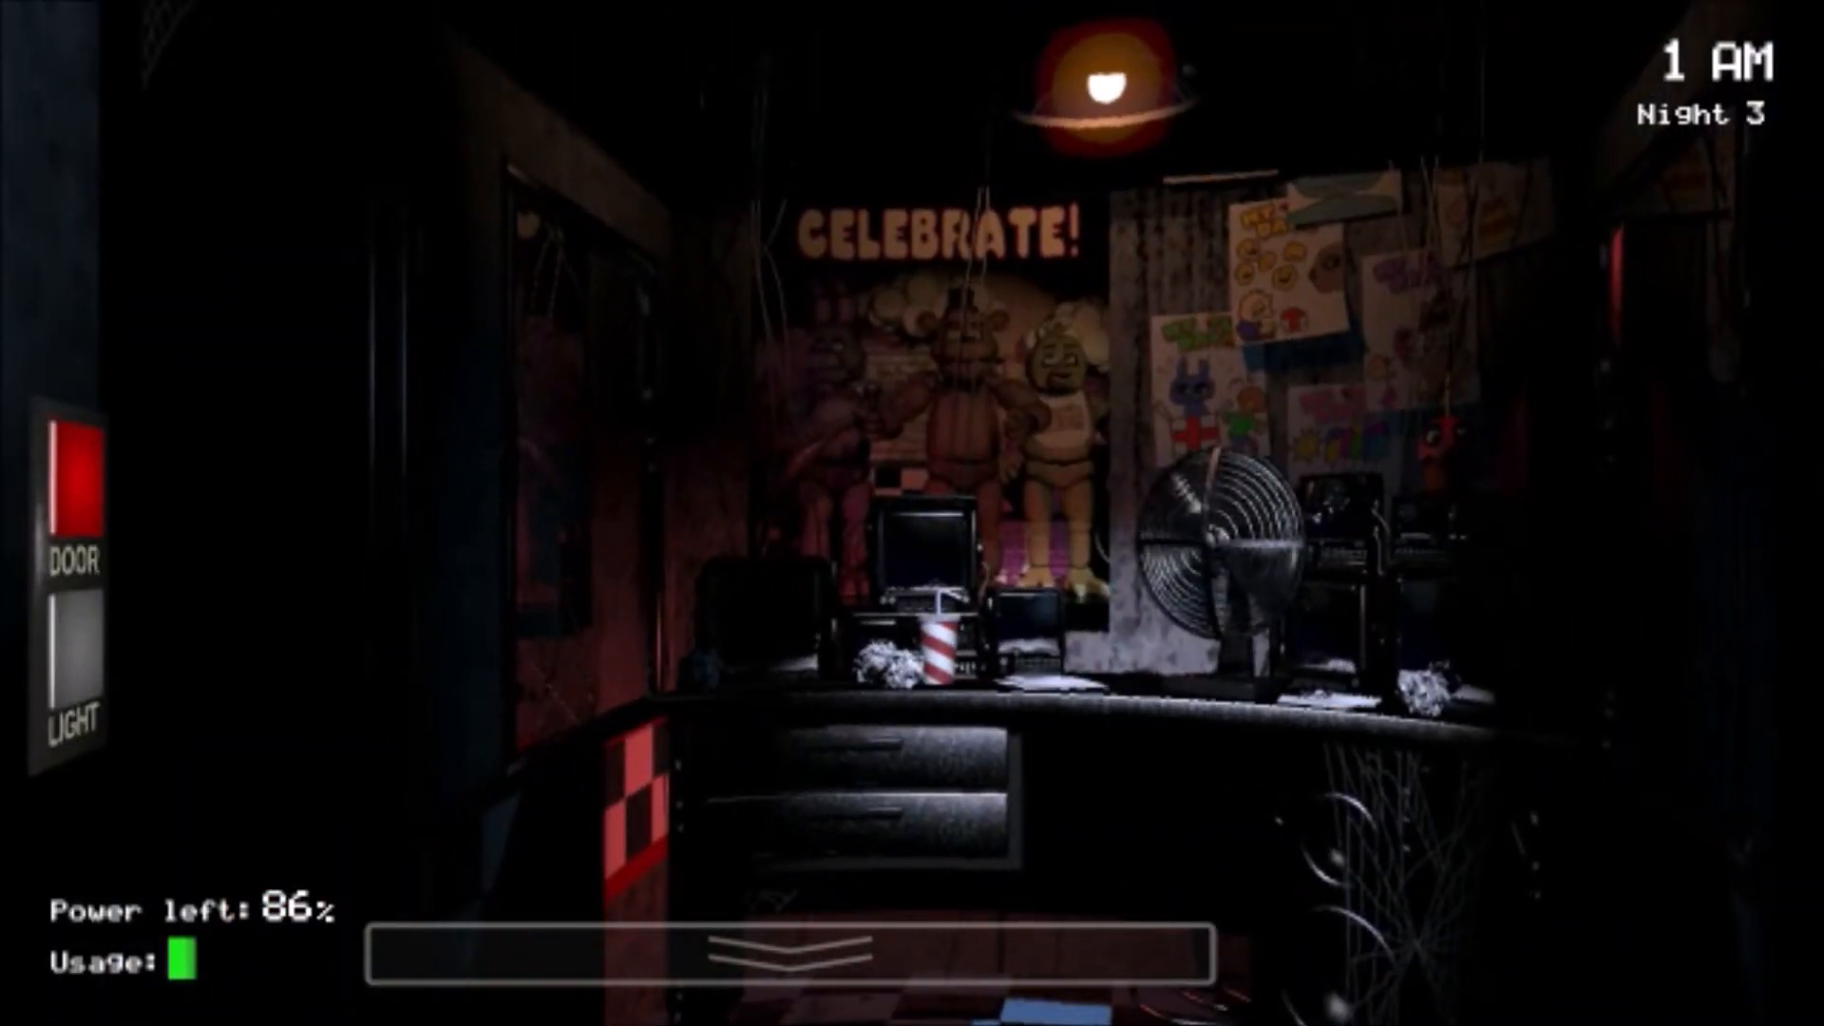
click(73, 656)
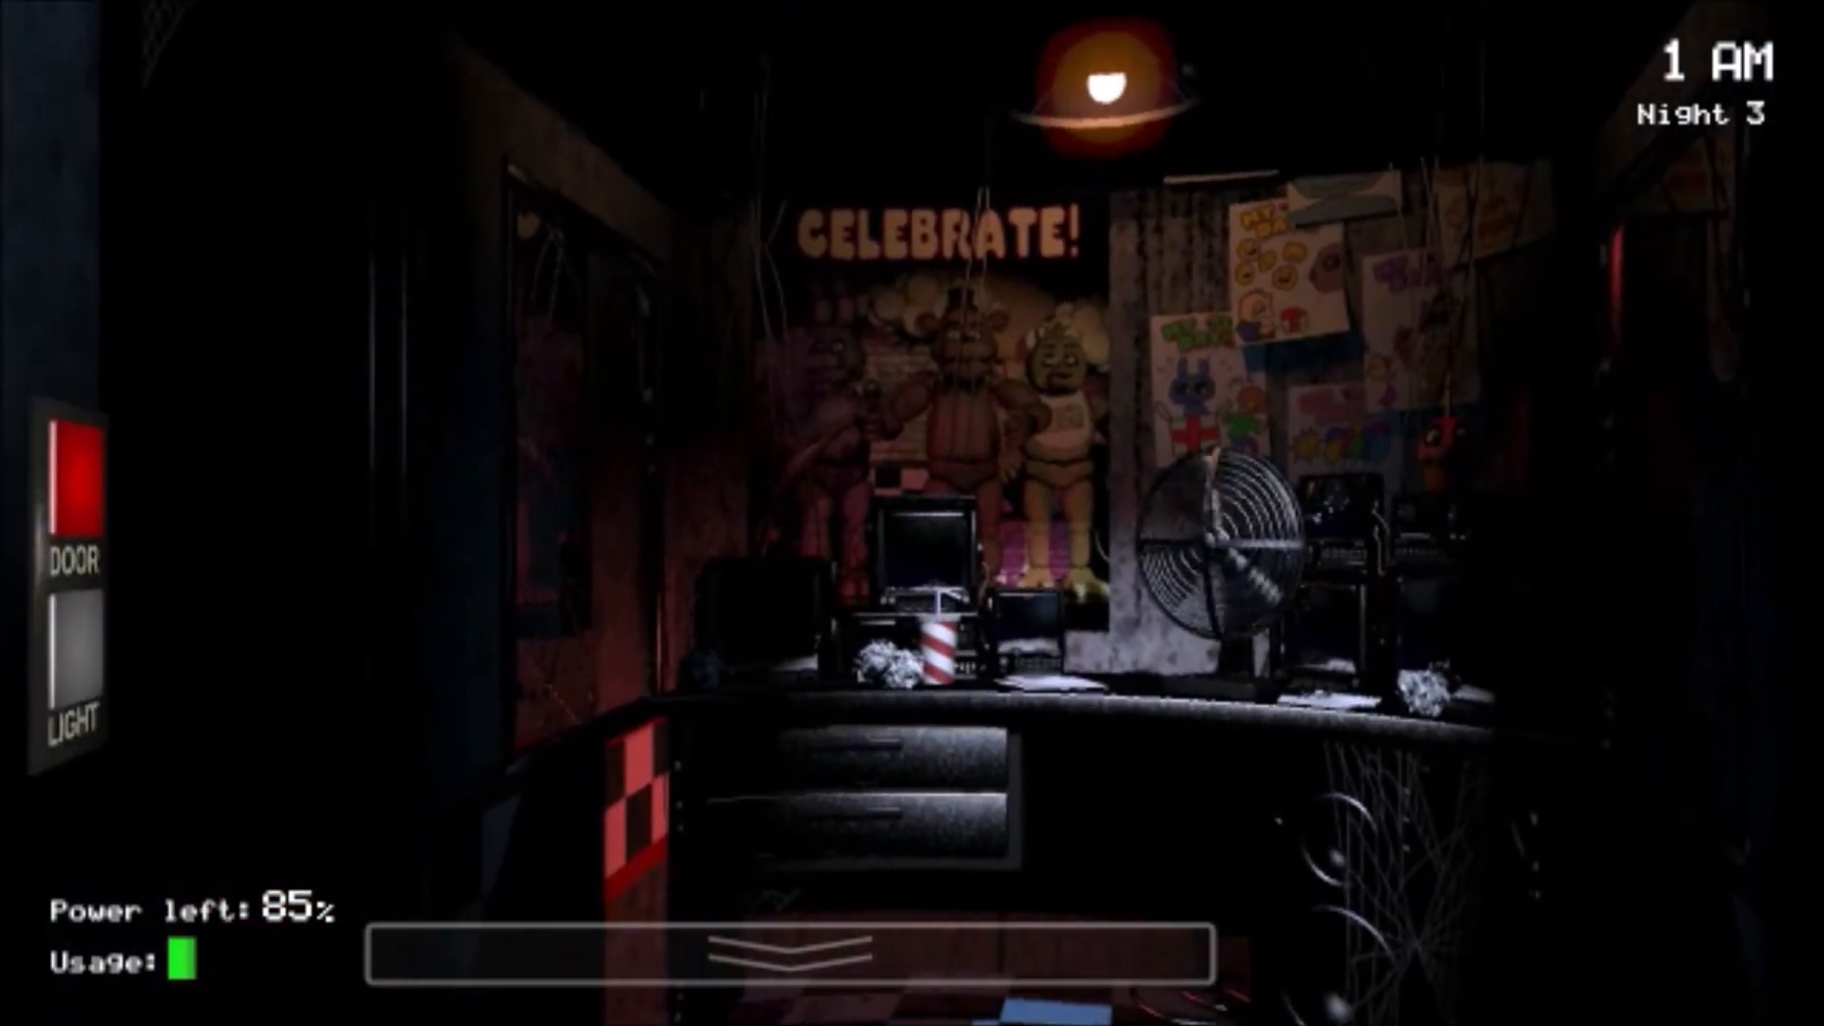
click(73, 662)
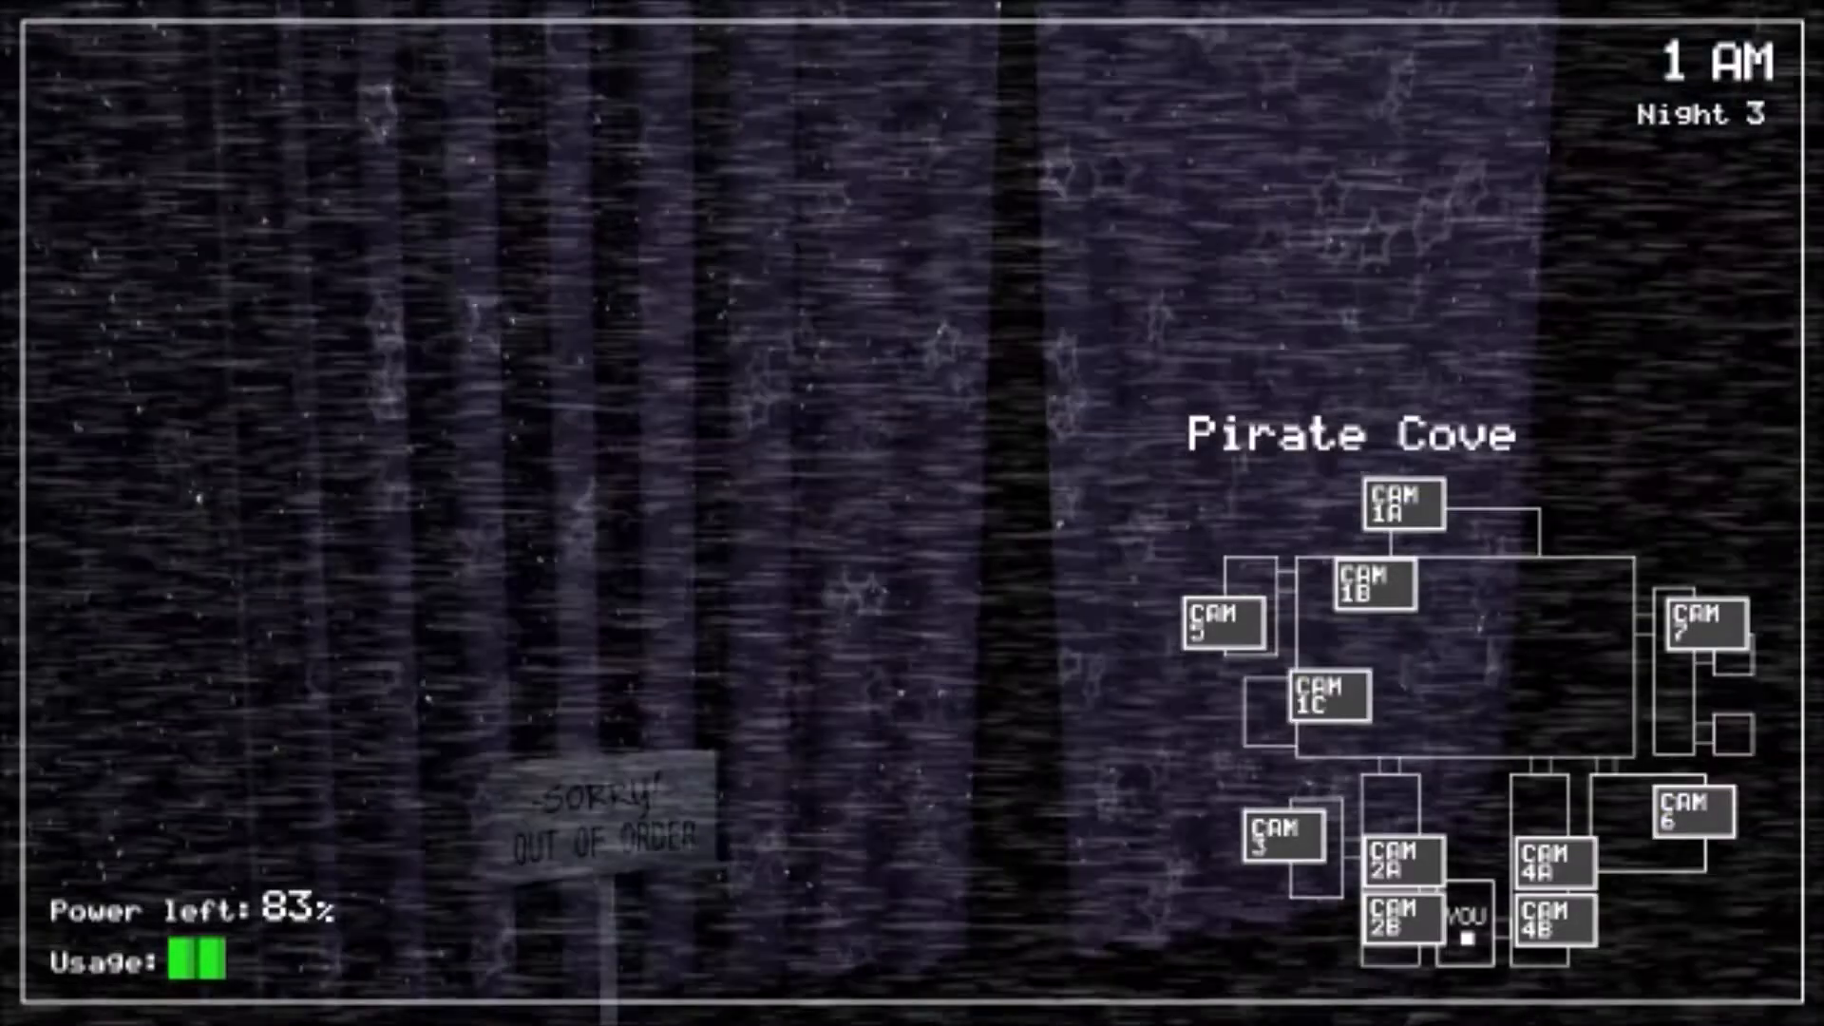
click(1692, 817)
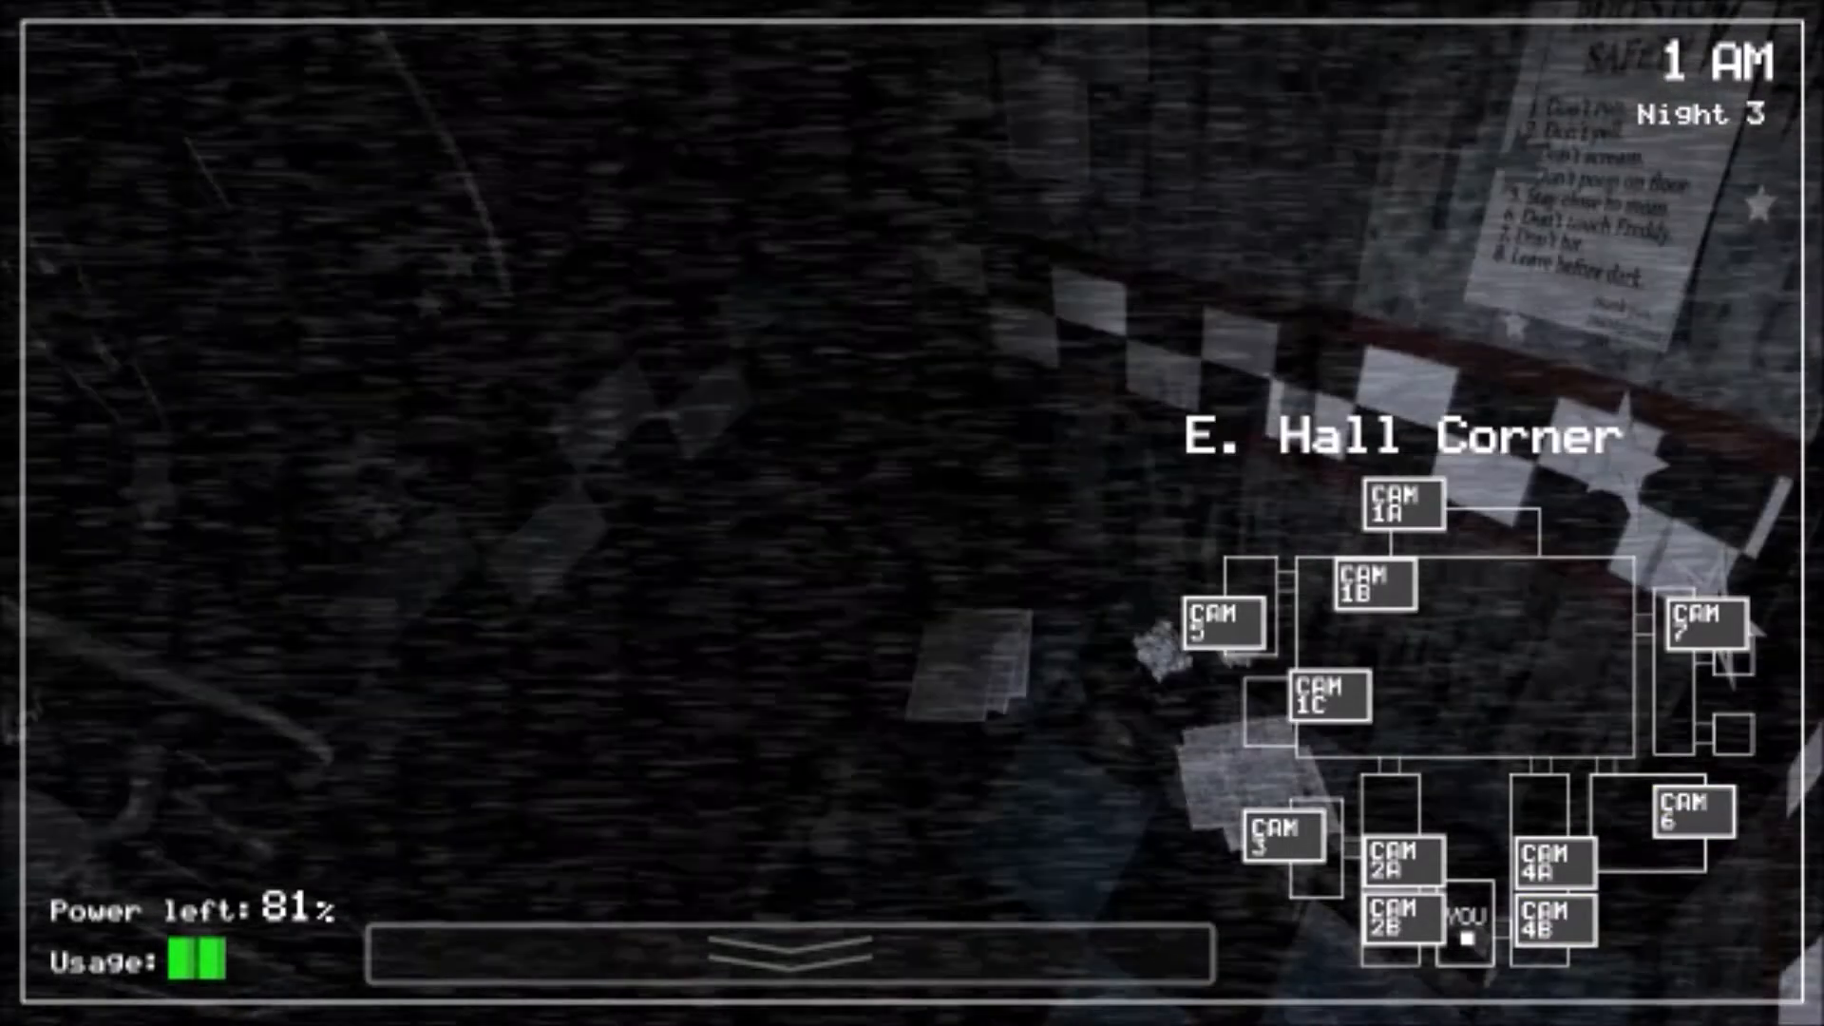
click(1703, 632)
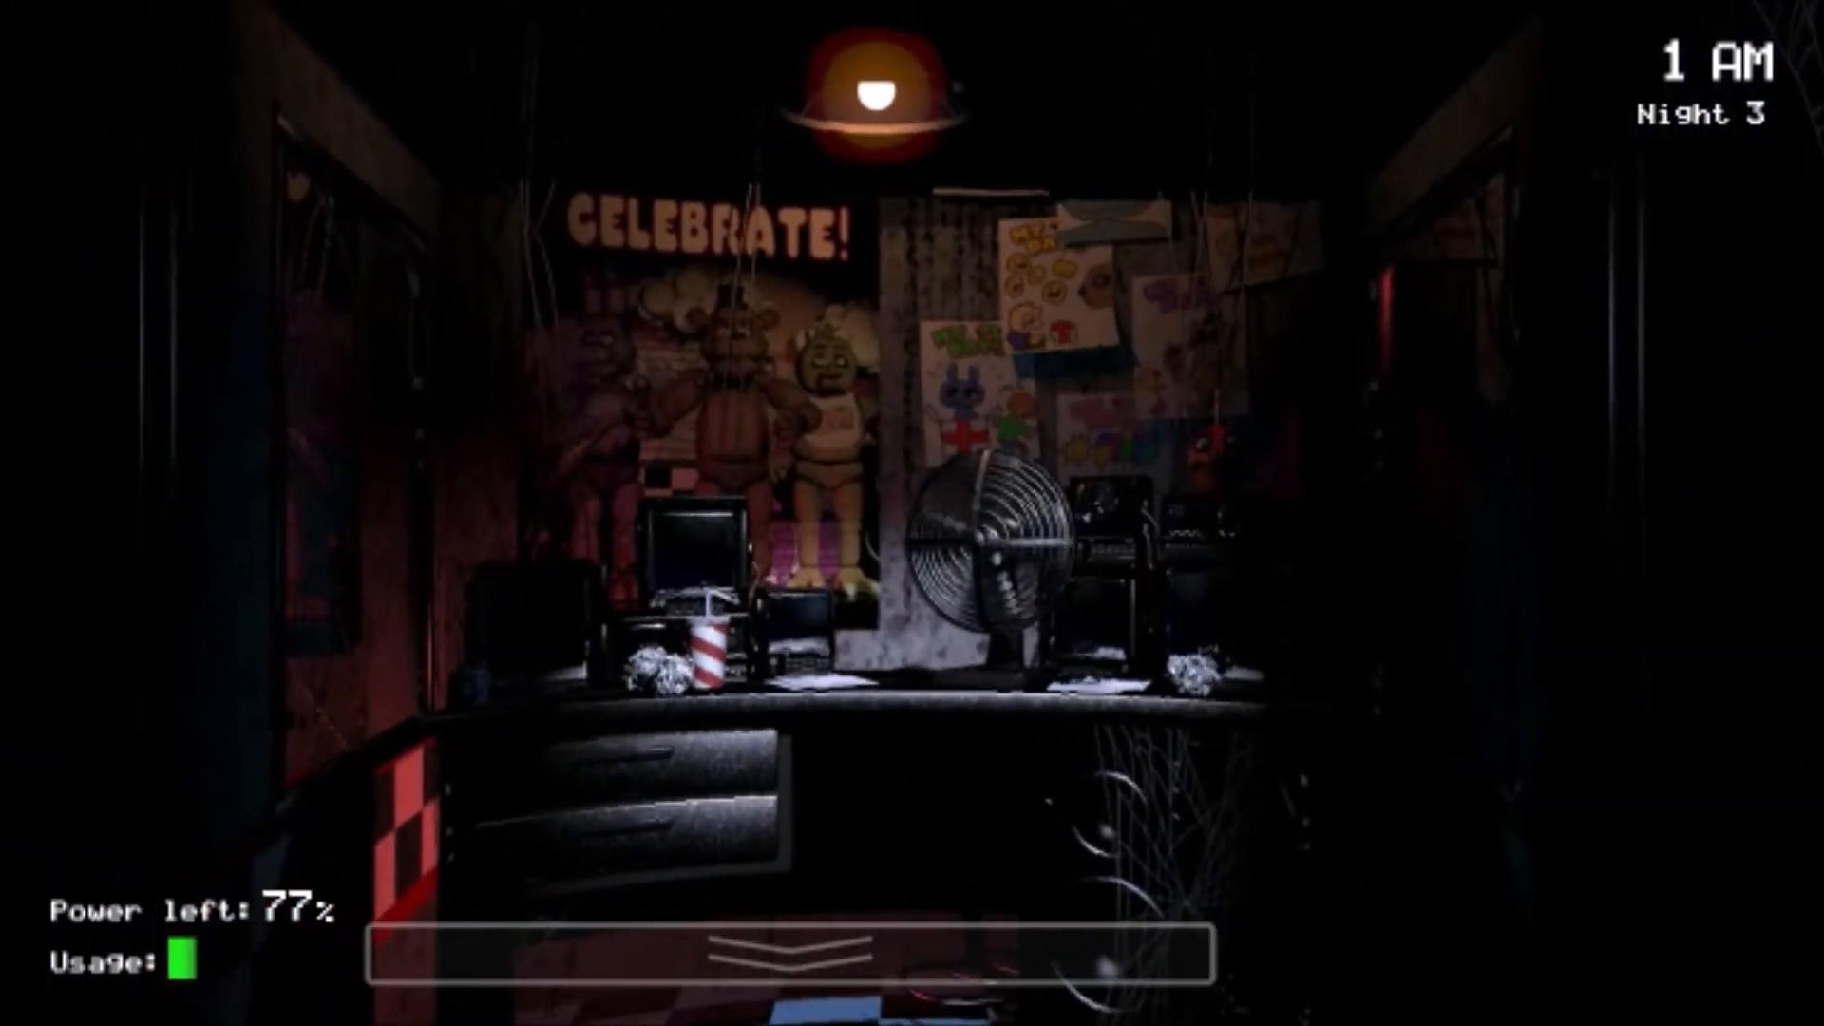
click(782, 948)
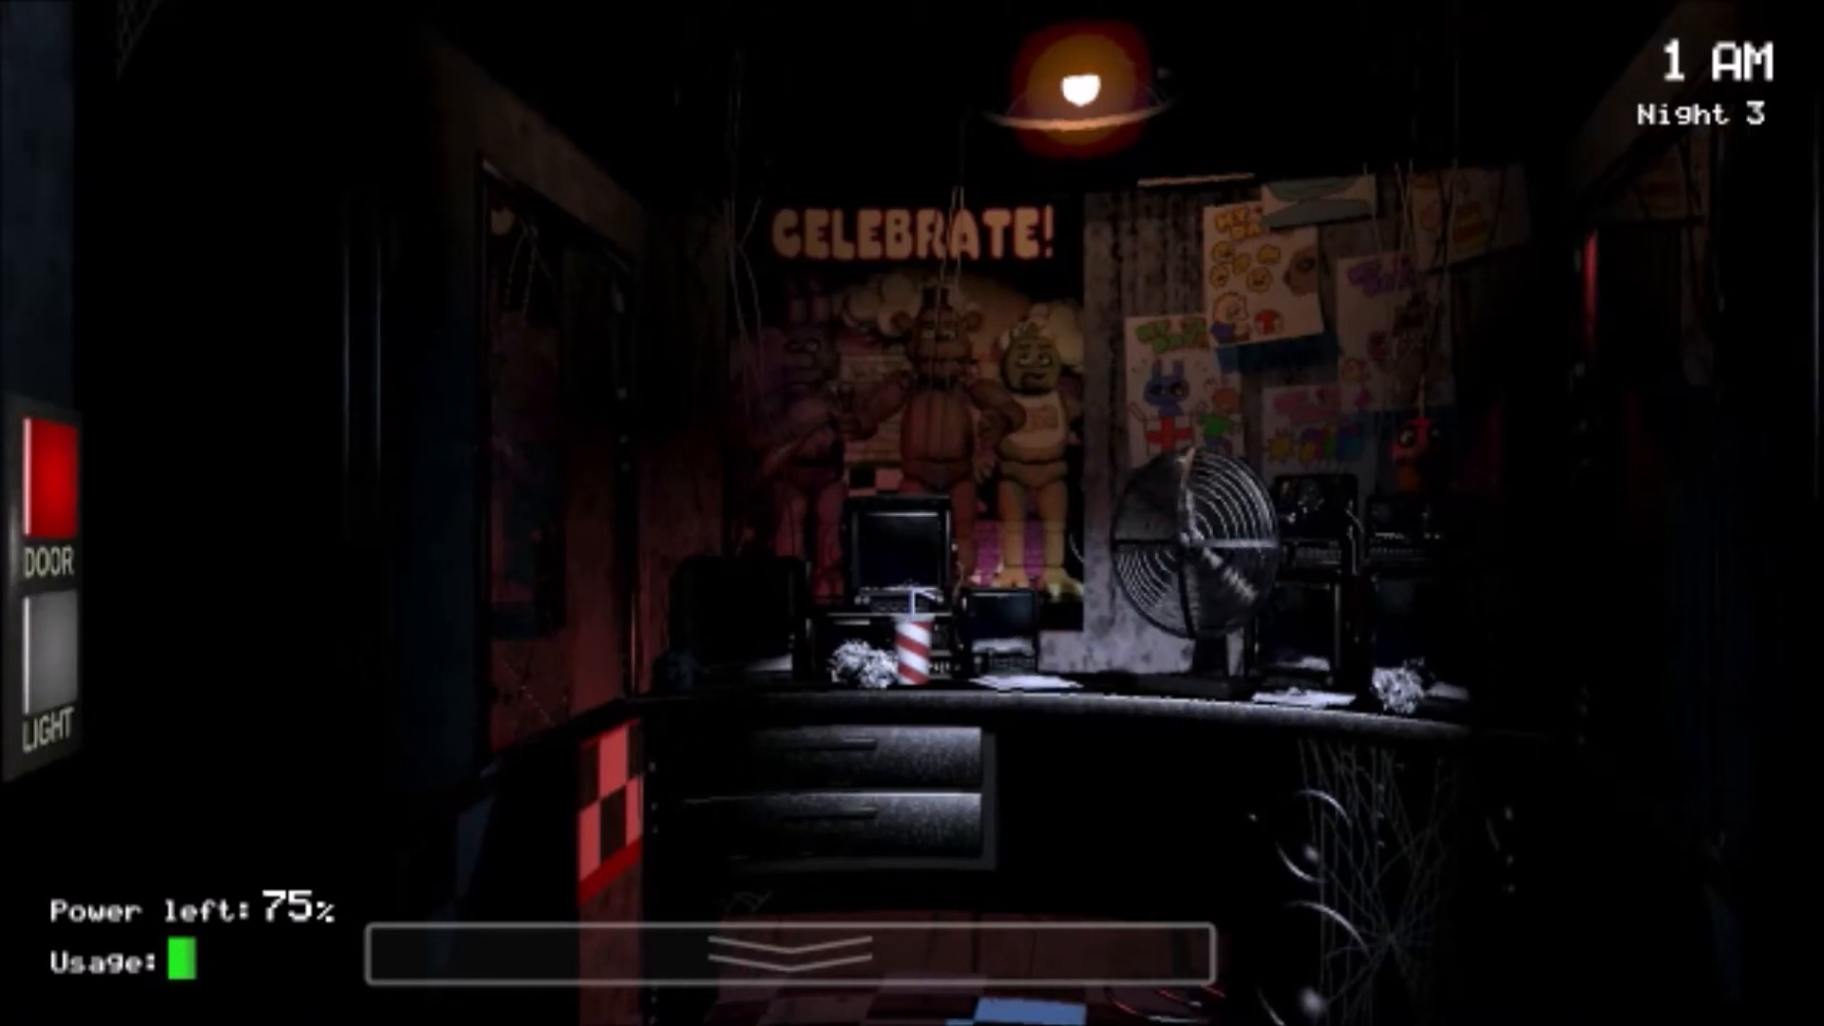
click(57, 660)
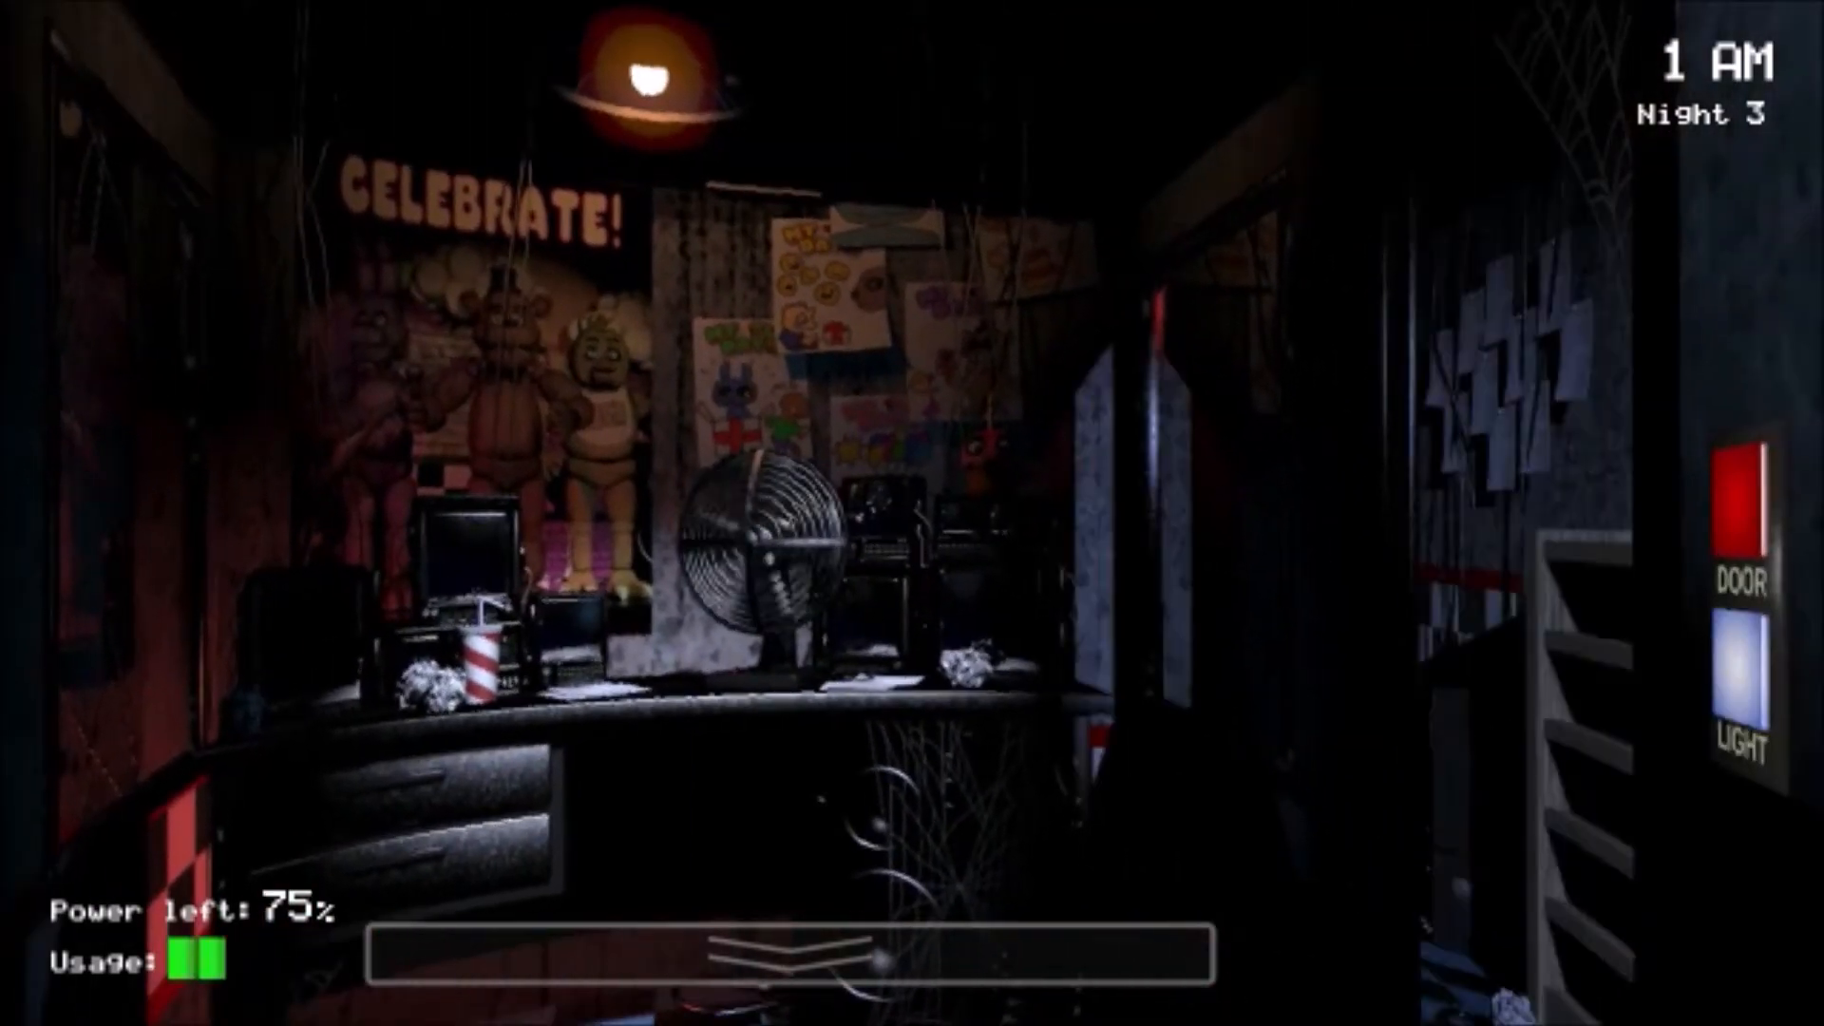
click(760, 964)
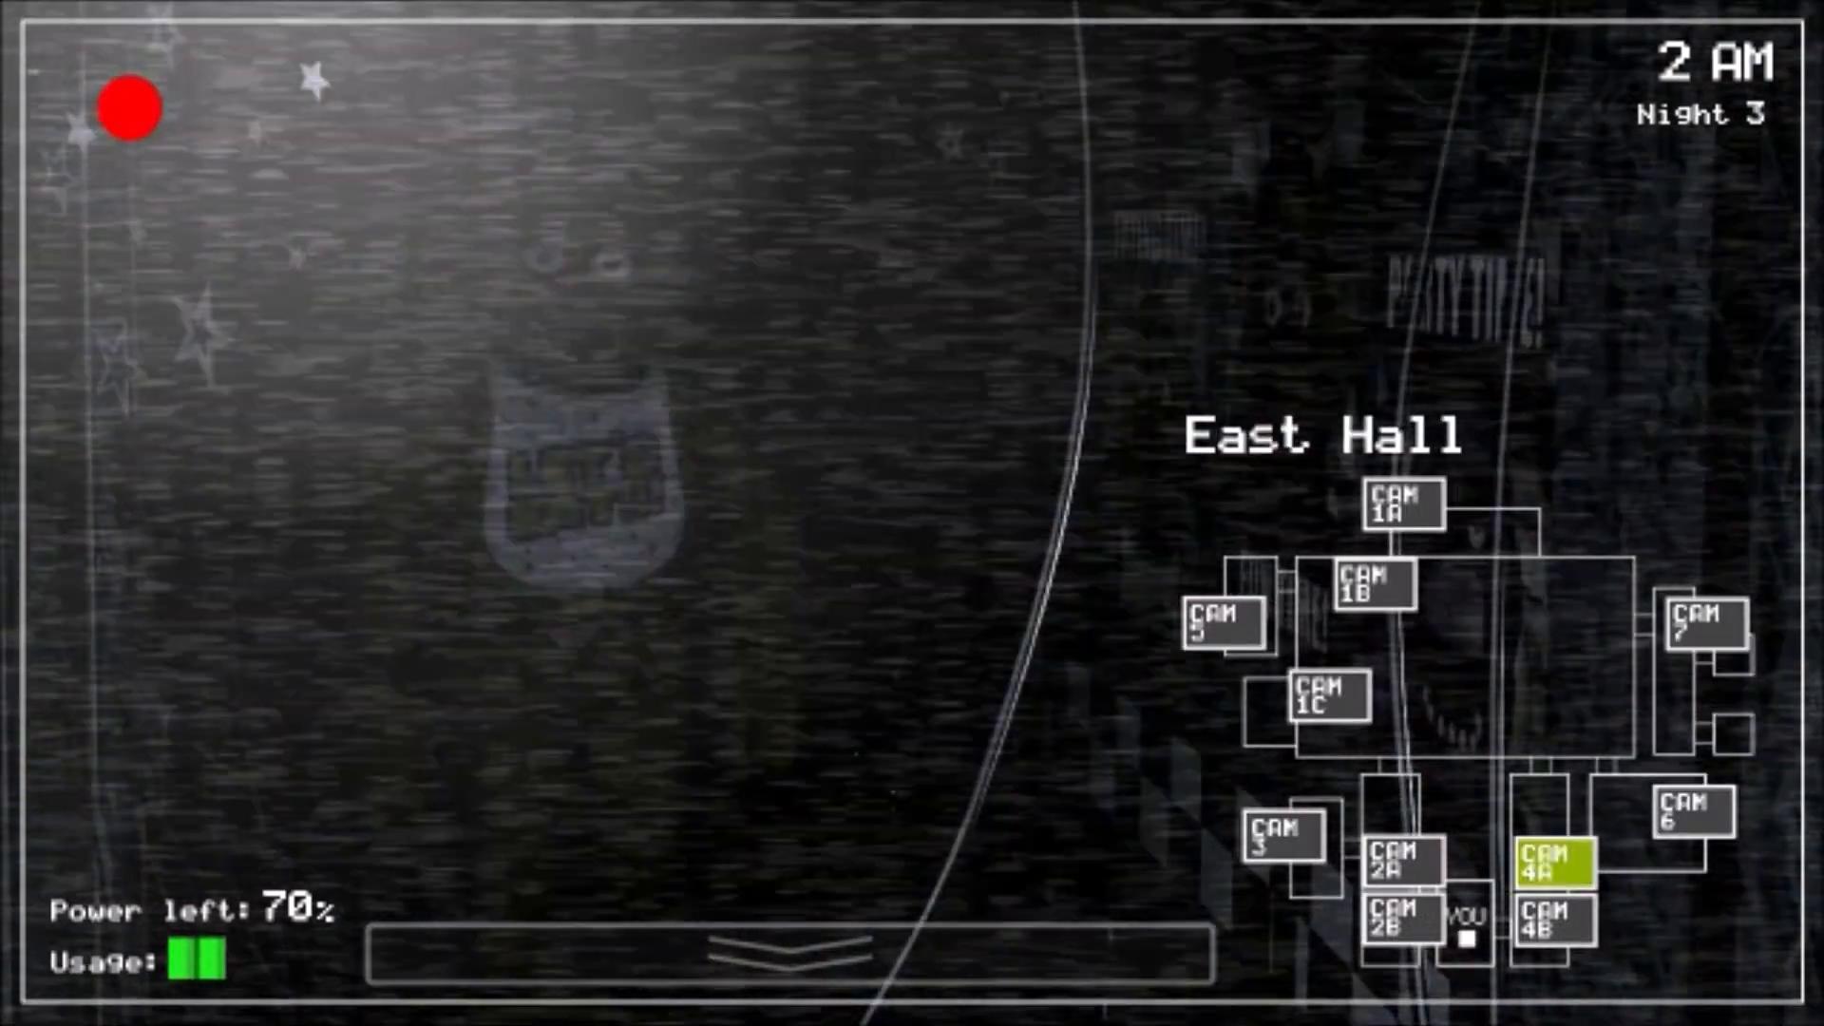
Step: View Restrooms, Show Stage and Dining Area, face the left doorway, then check E. Hall Corner
click(1284, 840)
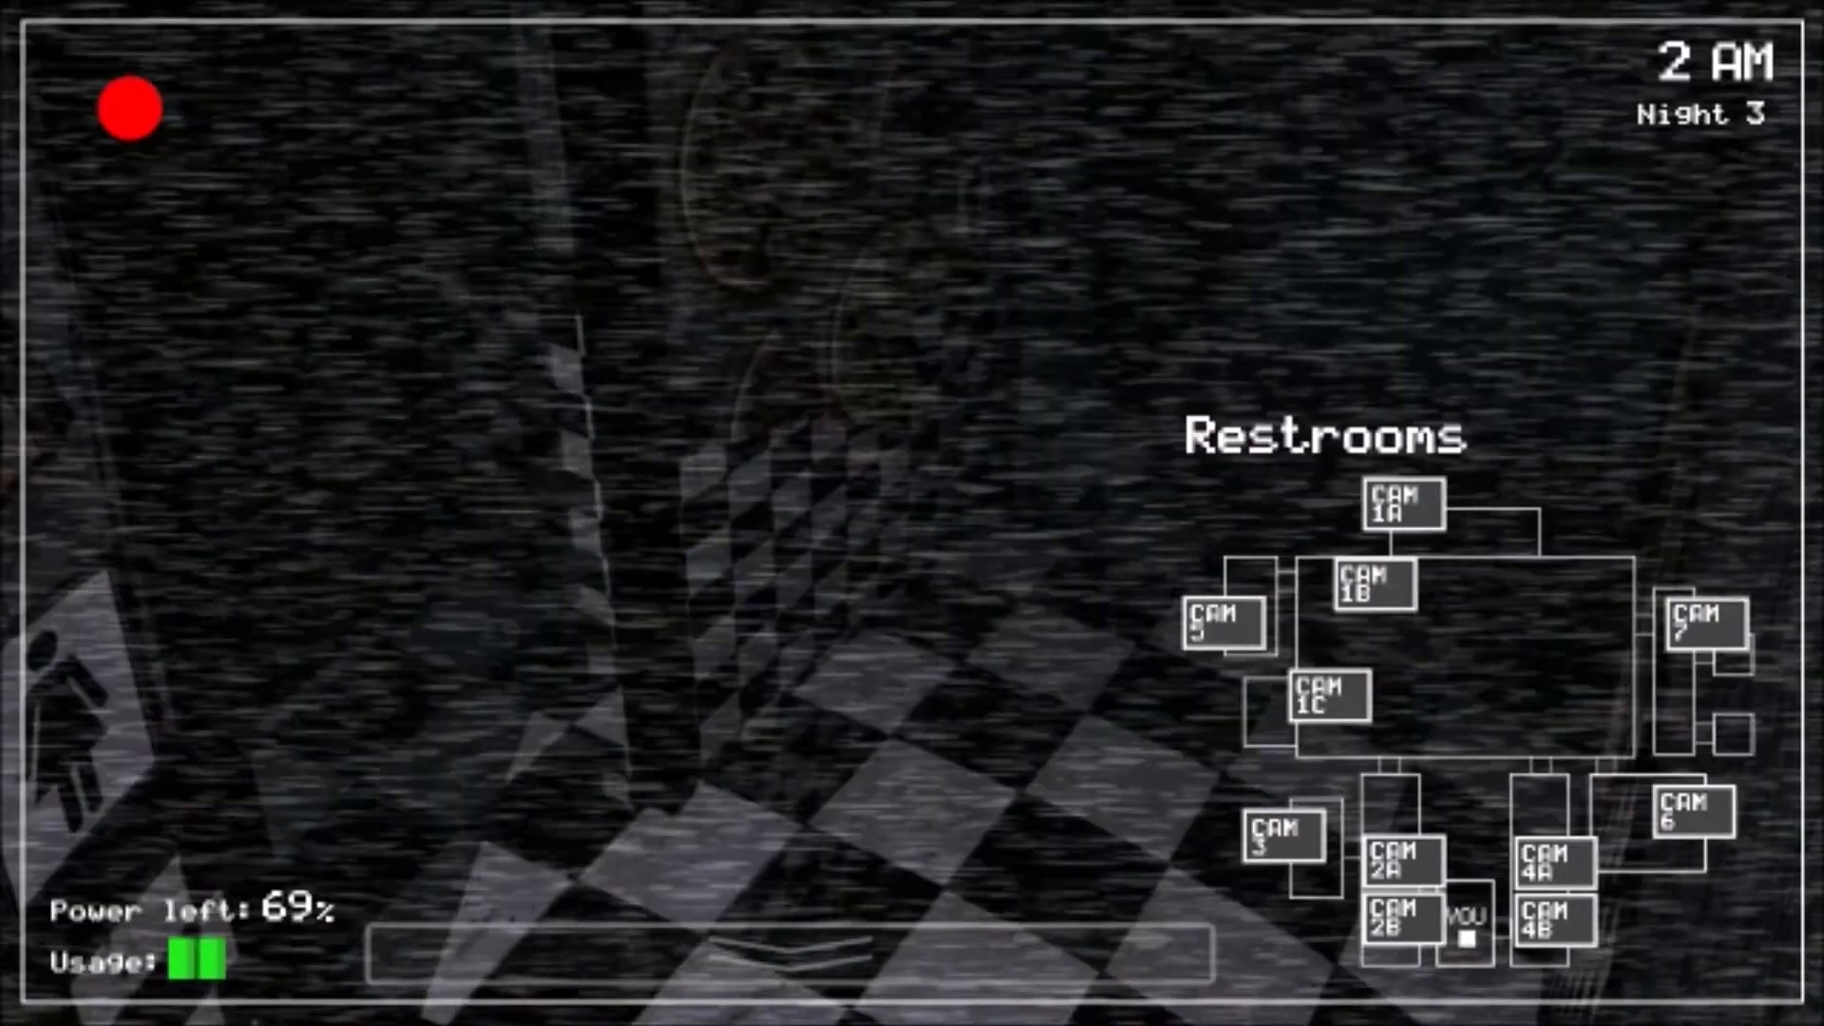
click(1403, 515)
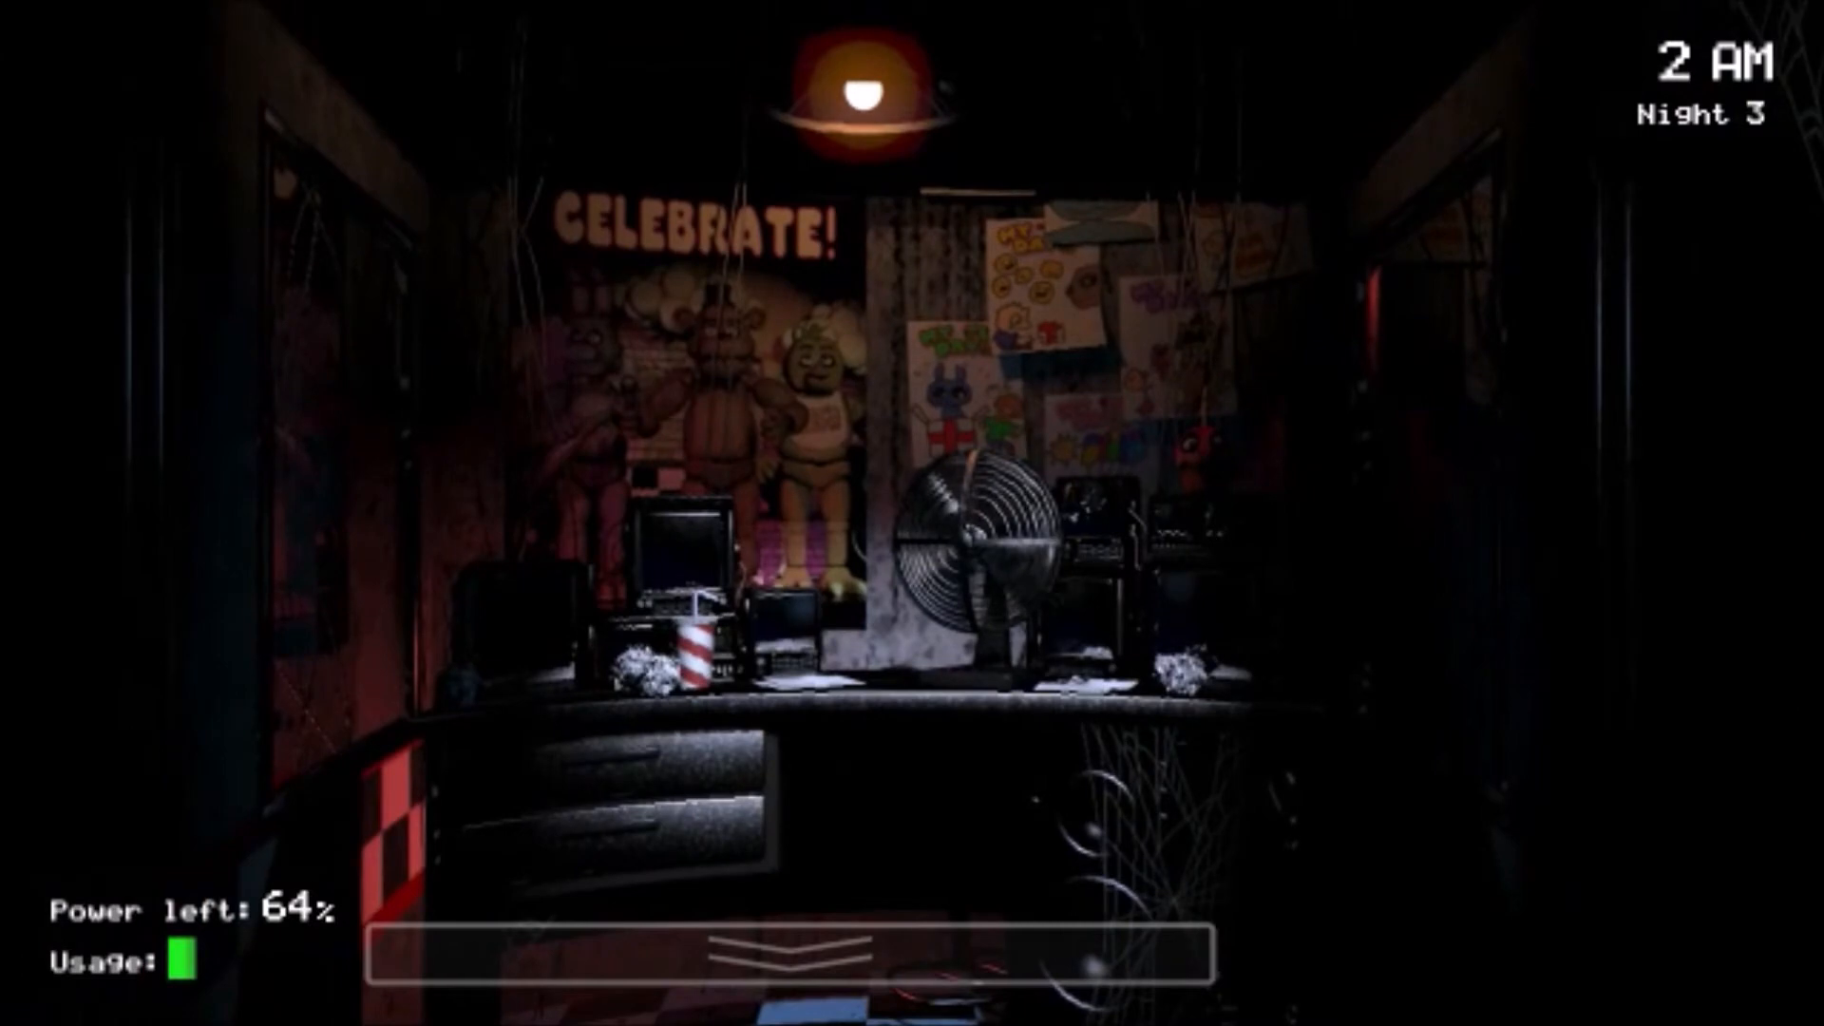
click(776, 949)
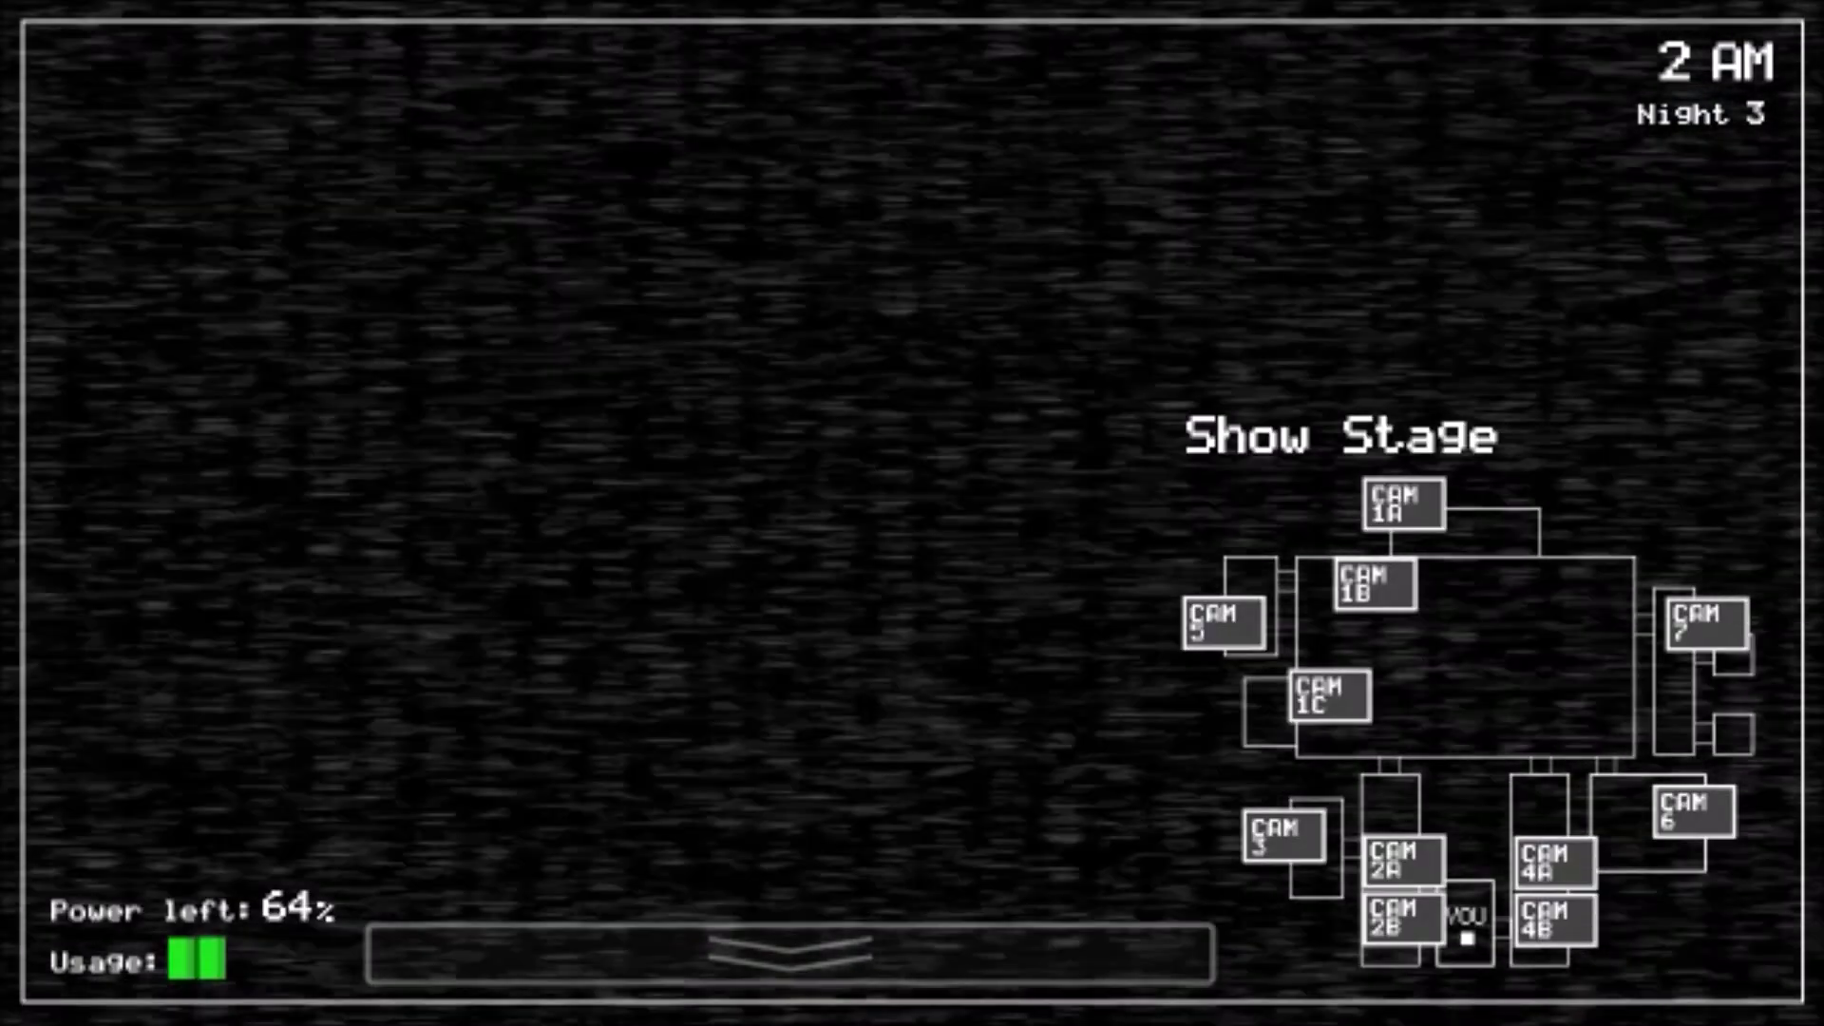
click(777, 961)
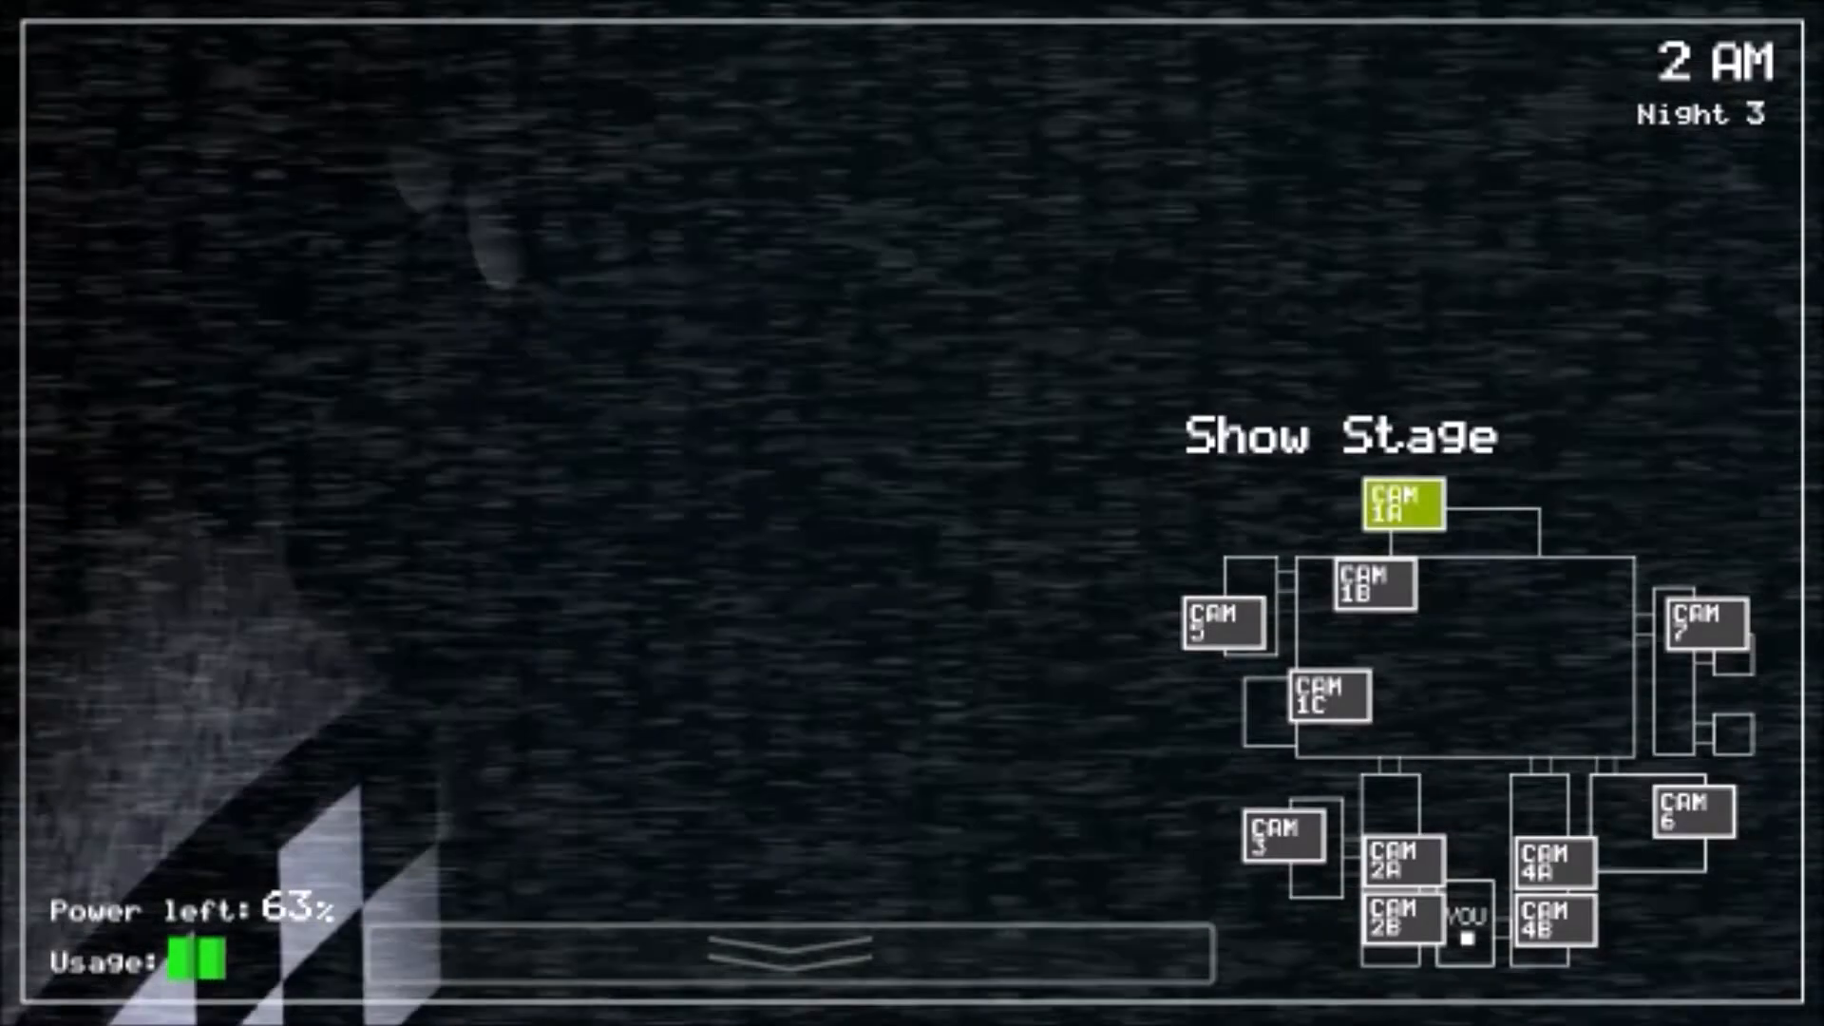
click(1703, 630)
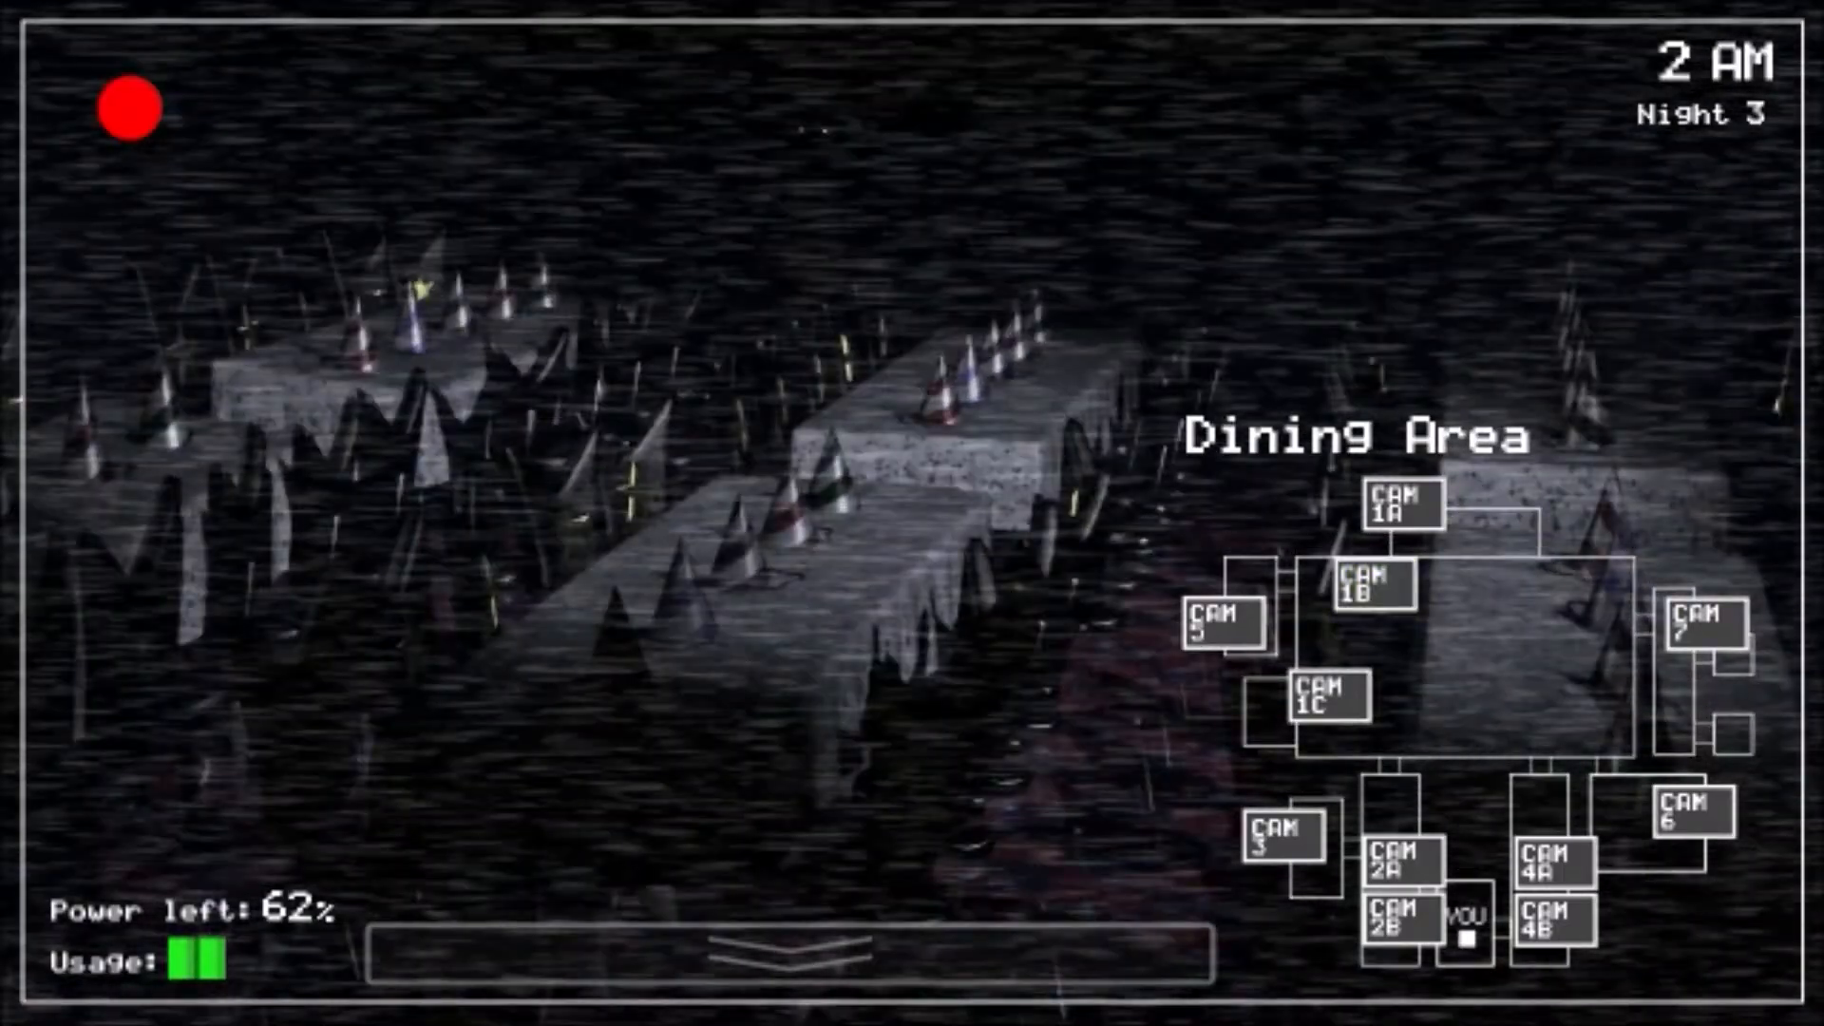
click(1373, 591)
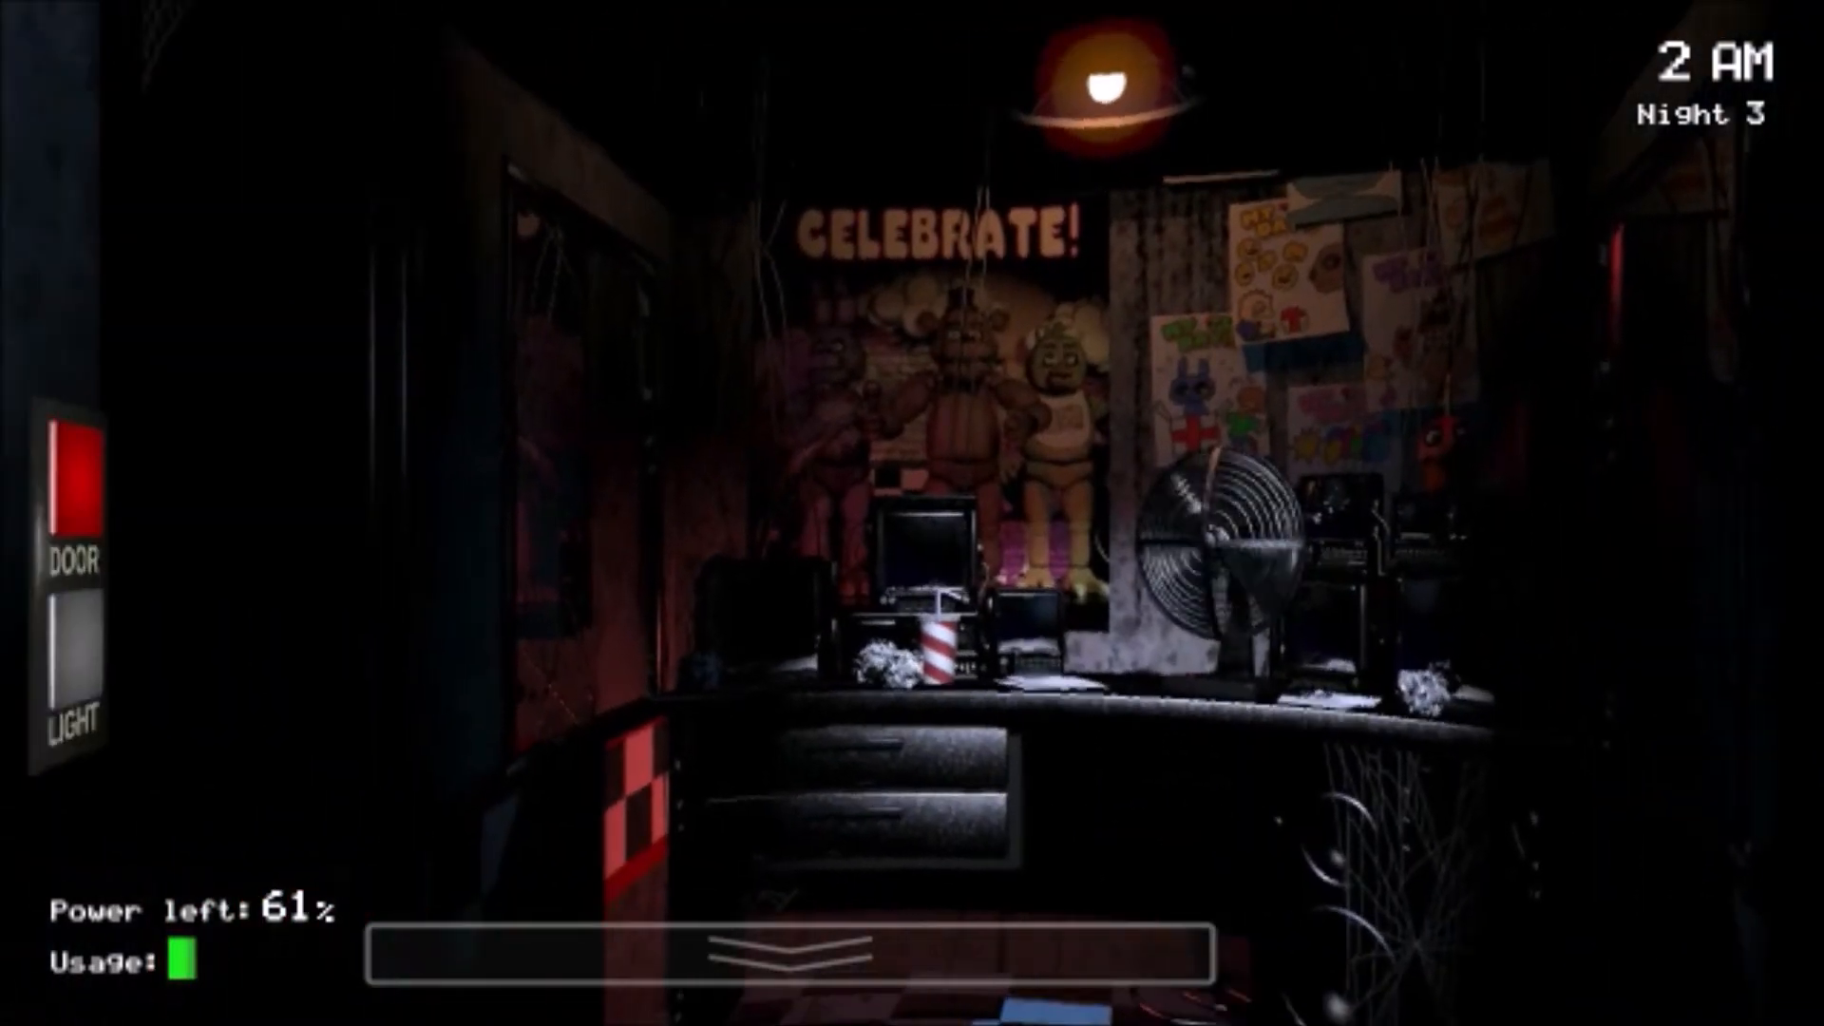
click(72, 670)
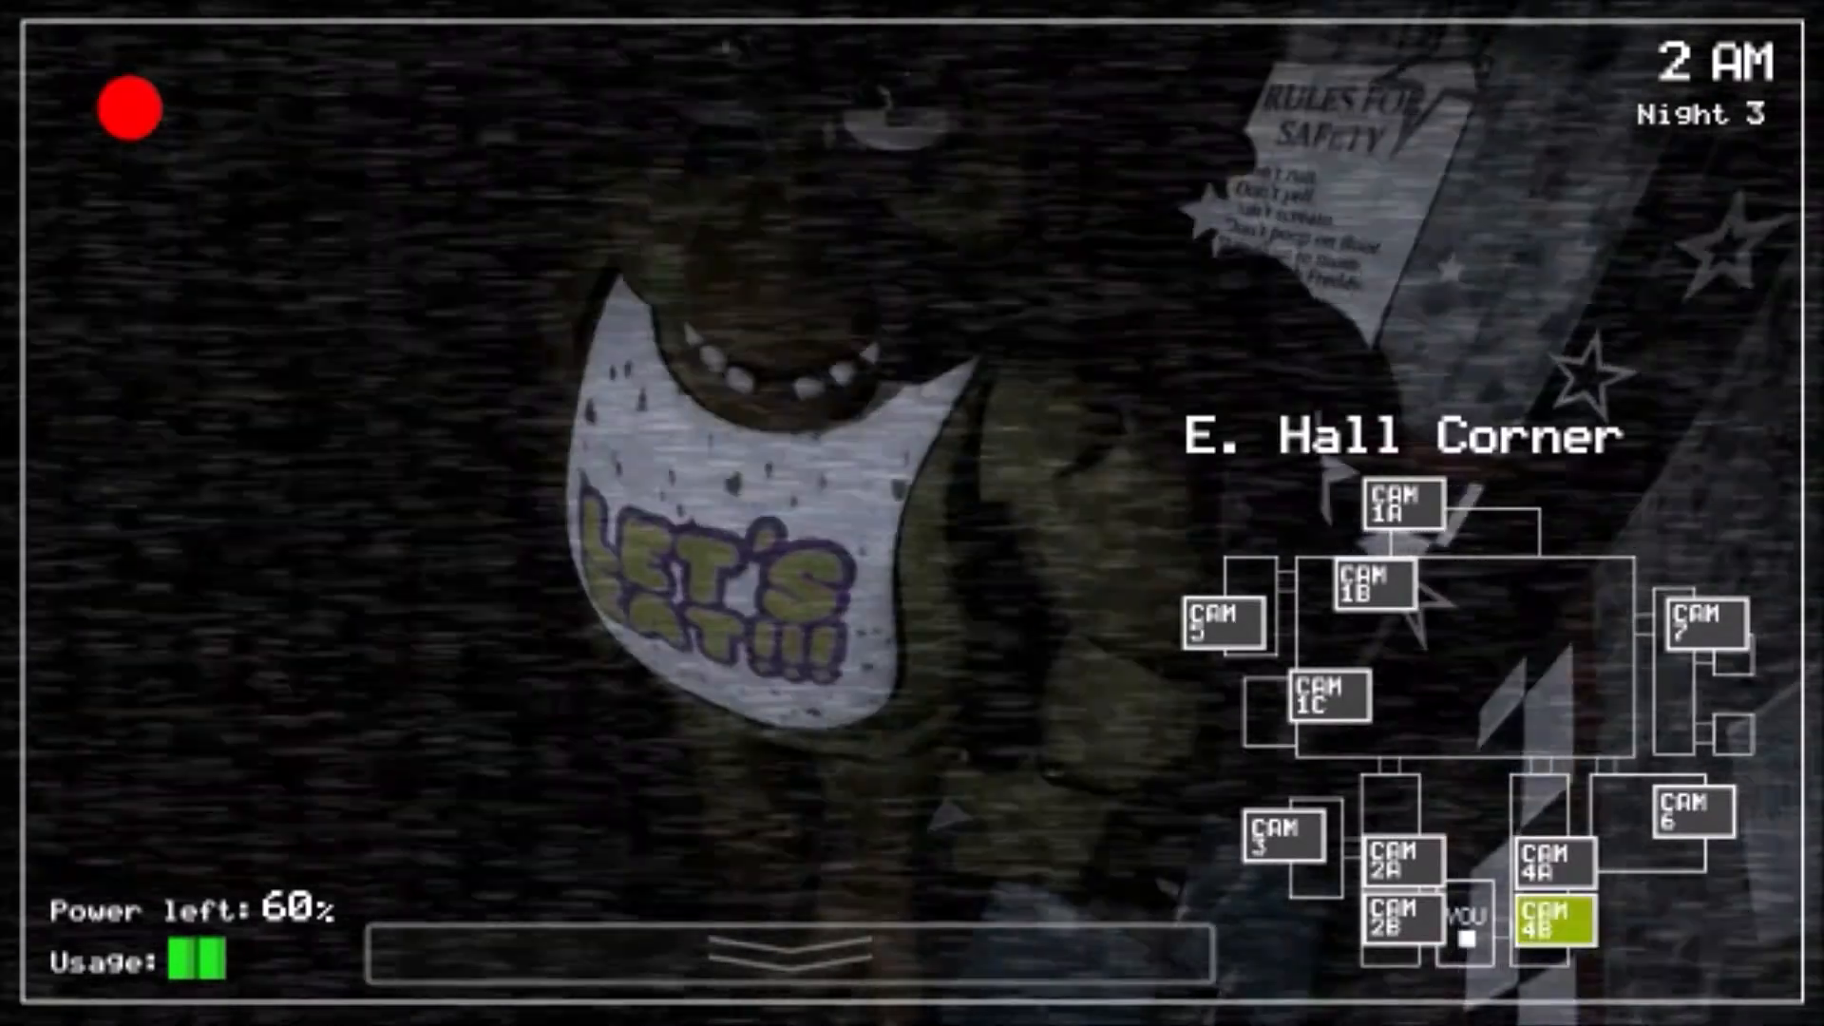
click(1373, 595)
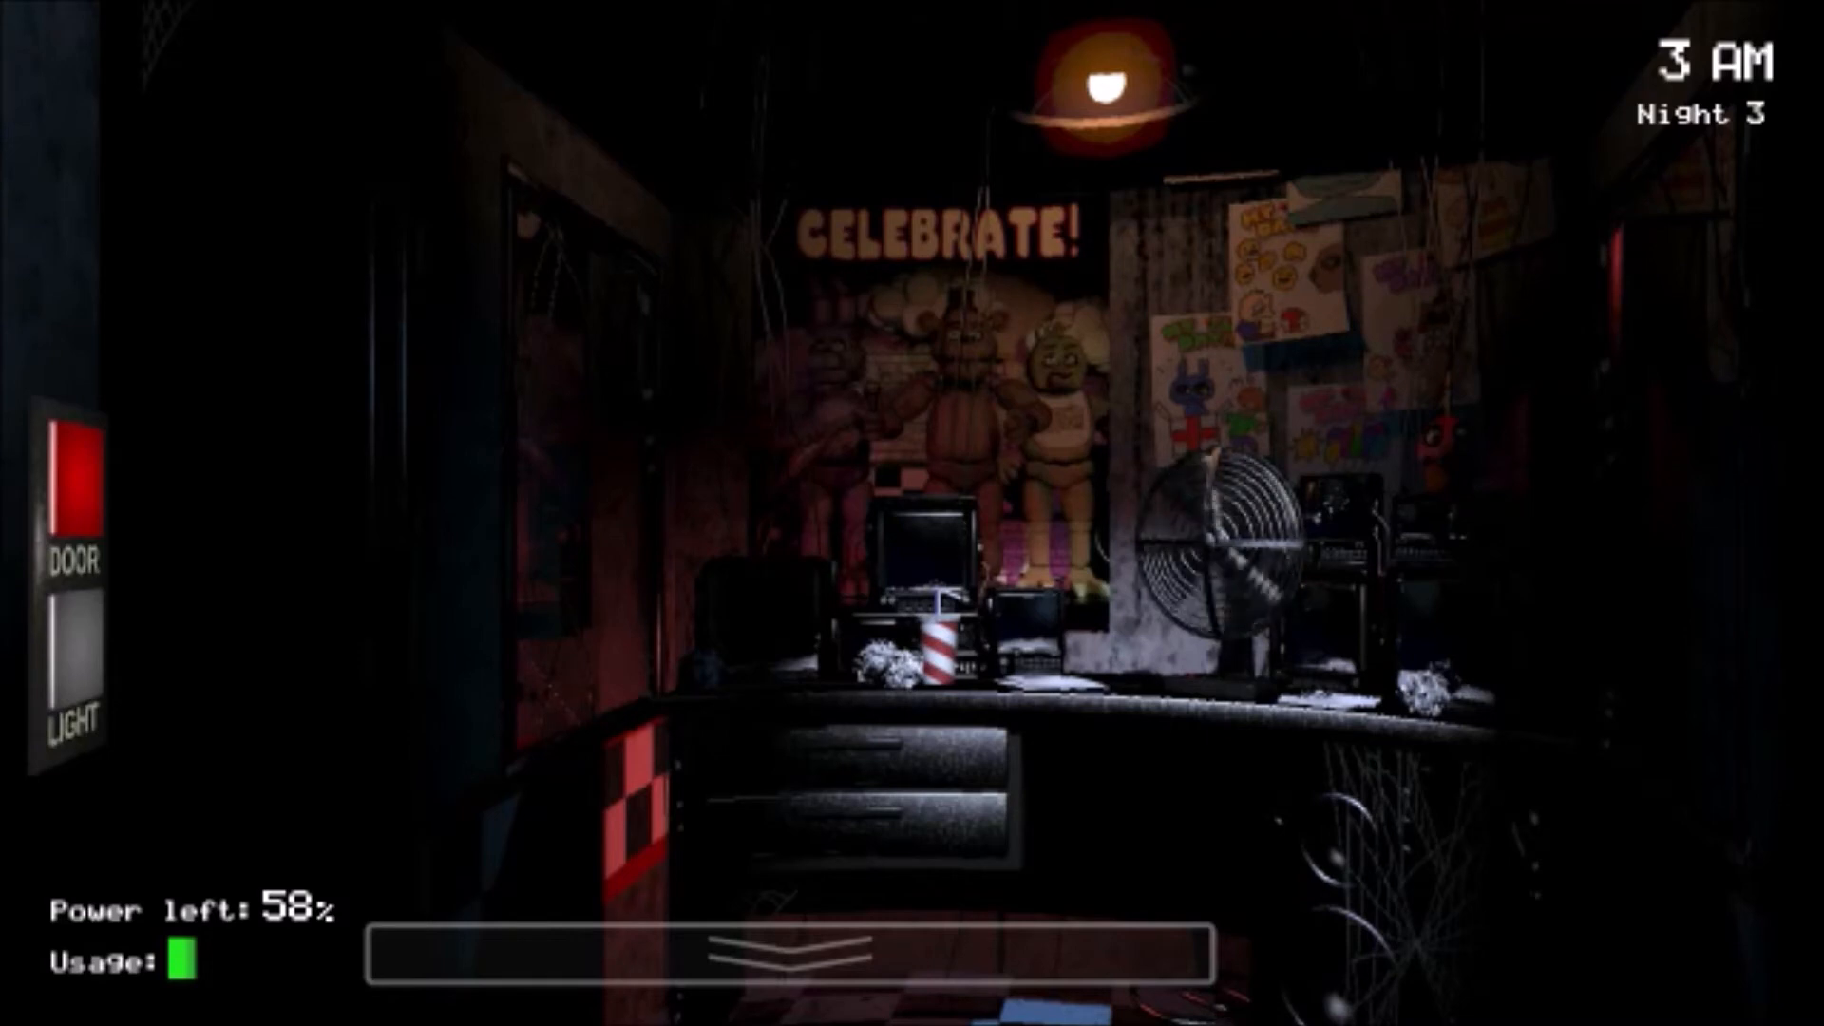
Step: Scan the West Hall Corner, Supply Closet and Show Stage cameras, then face the right doorway
click(73, 656)
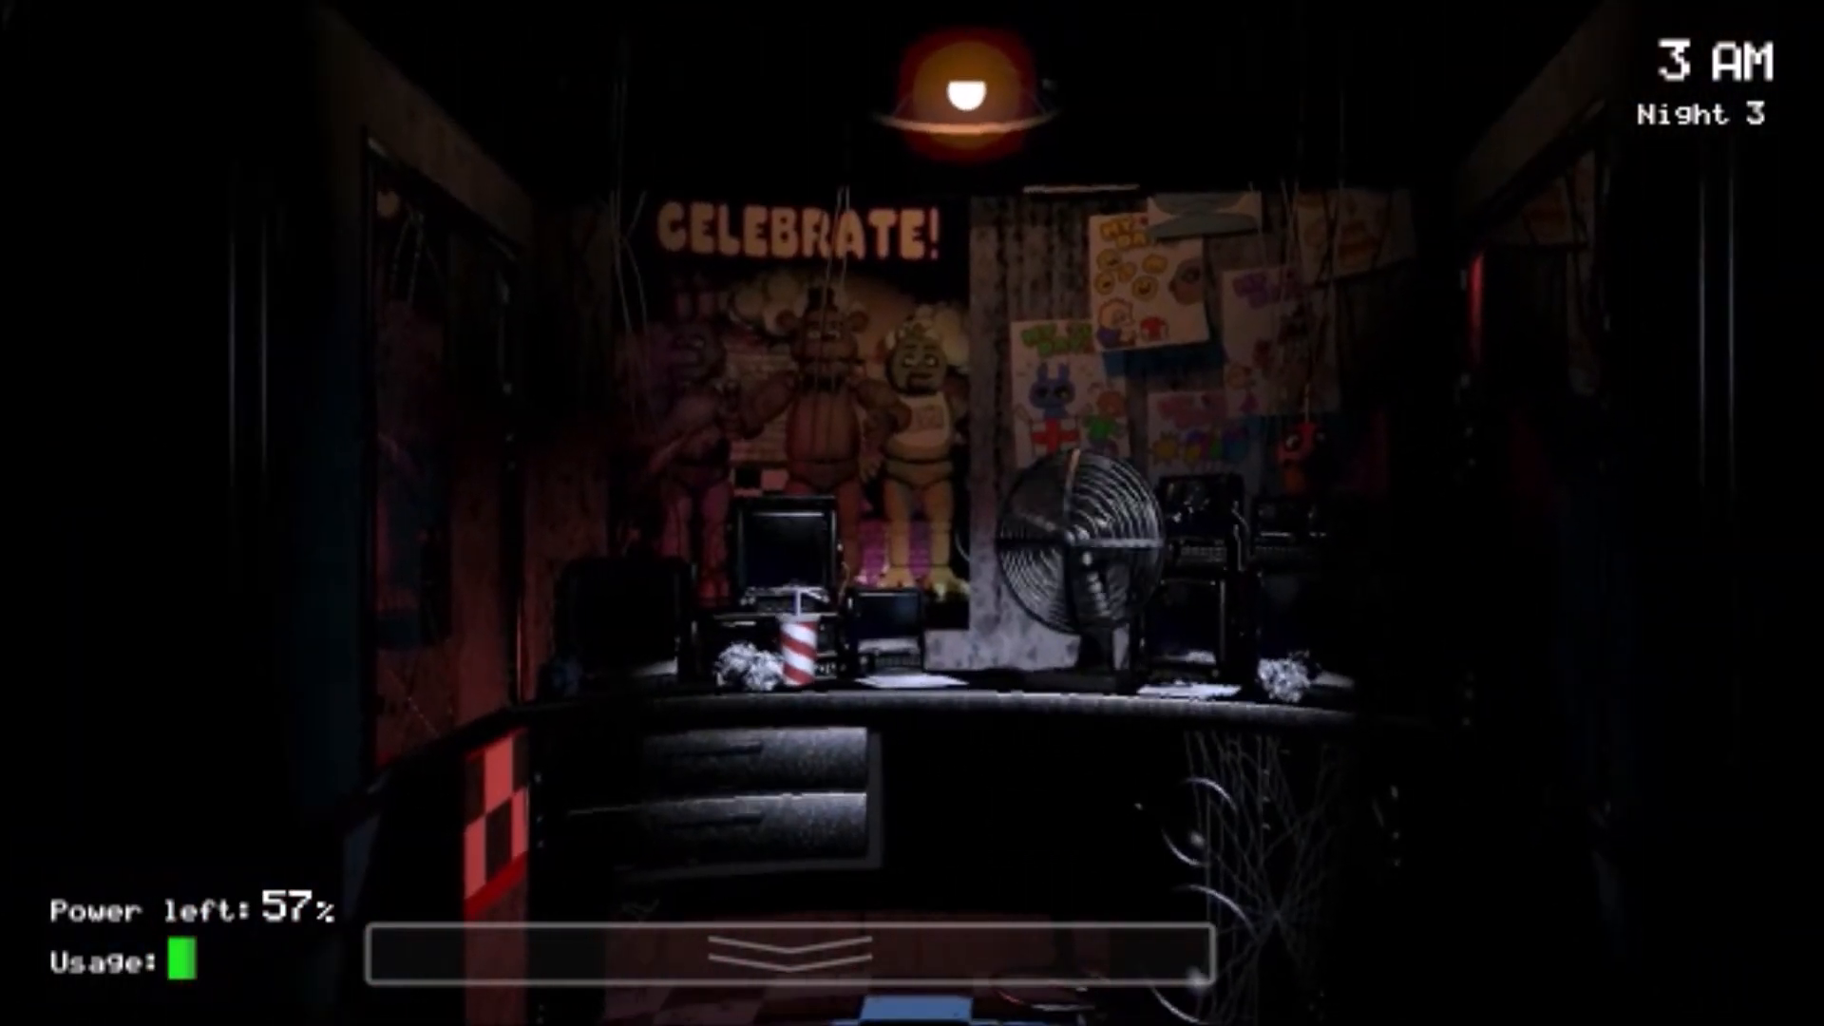
click(785, 950)
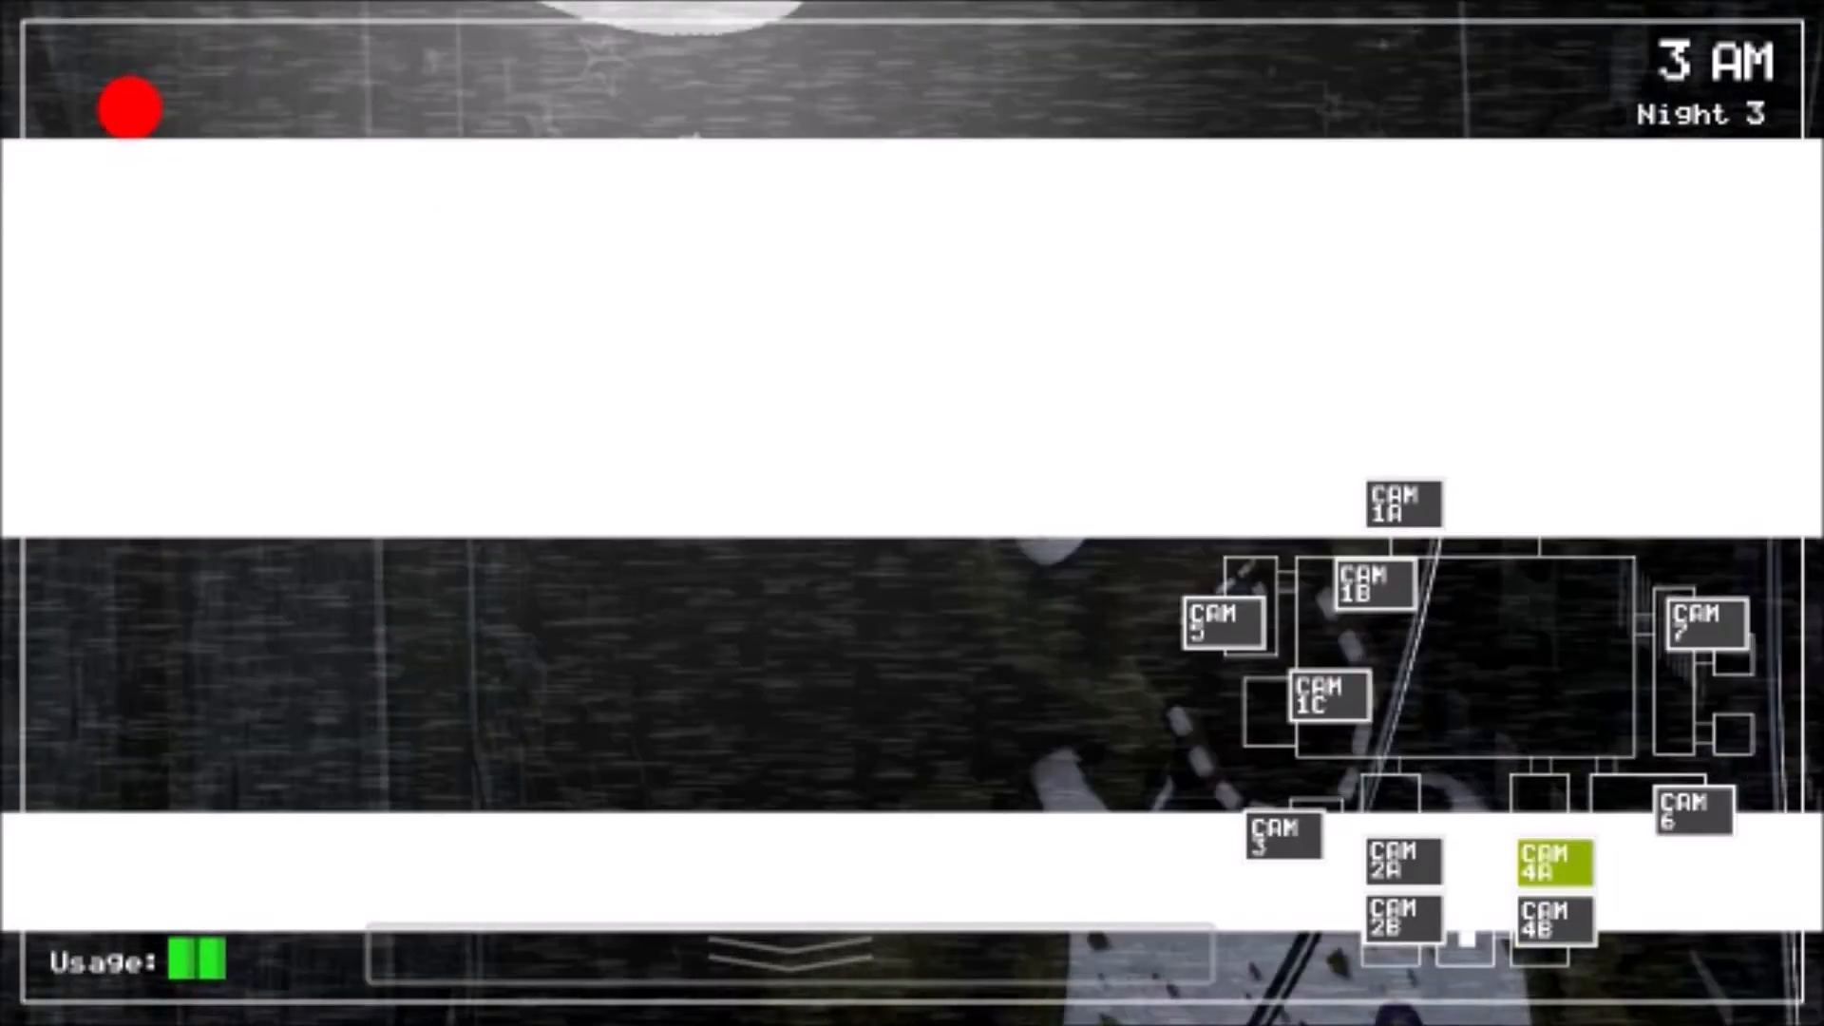
click(1548, 876)
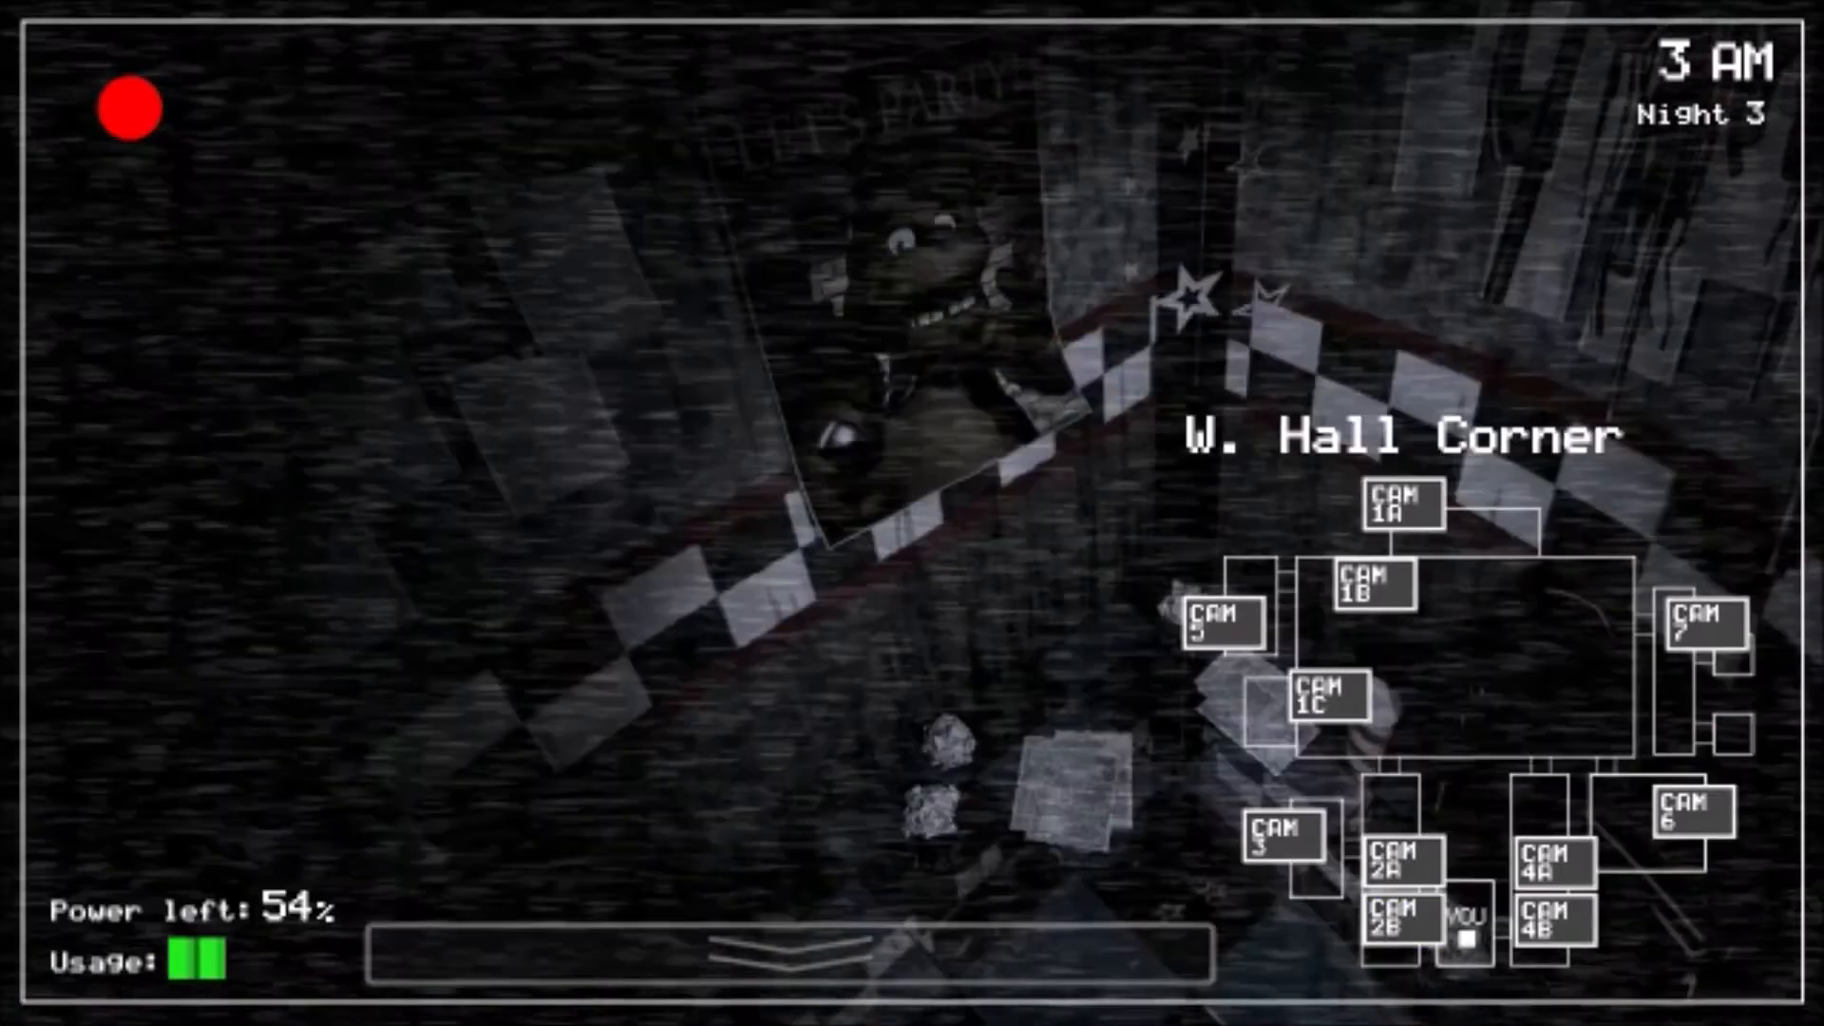
click(1282, 858)
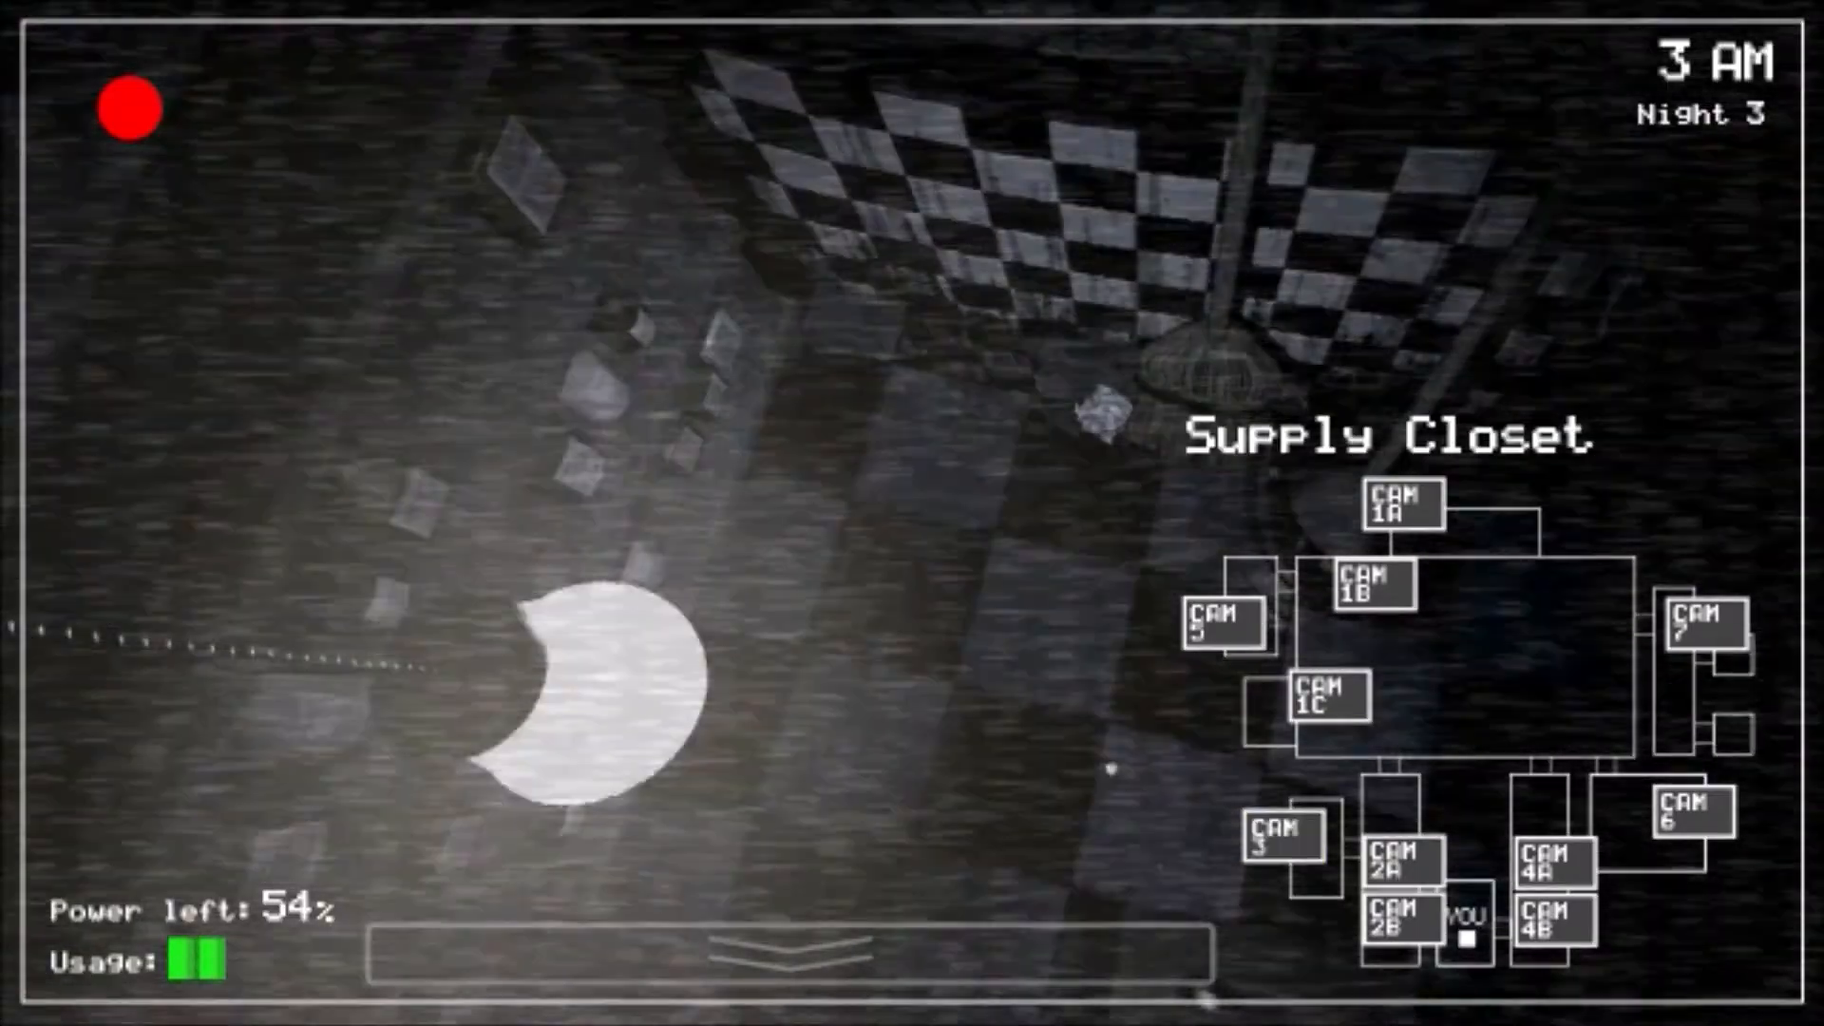
click(1402, 506)
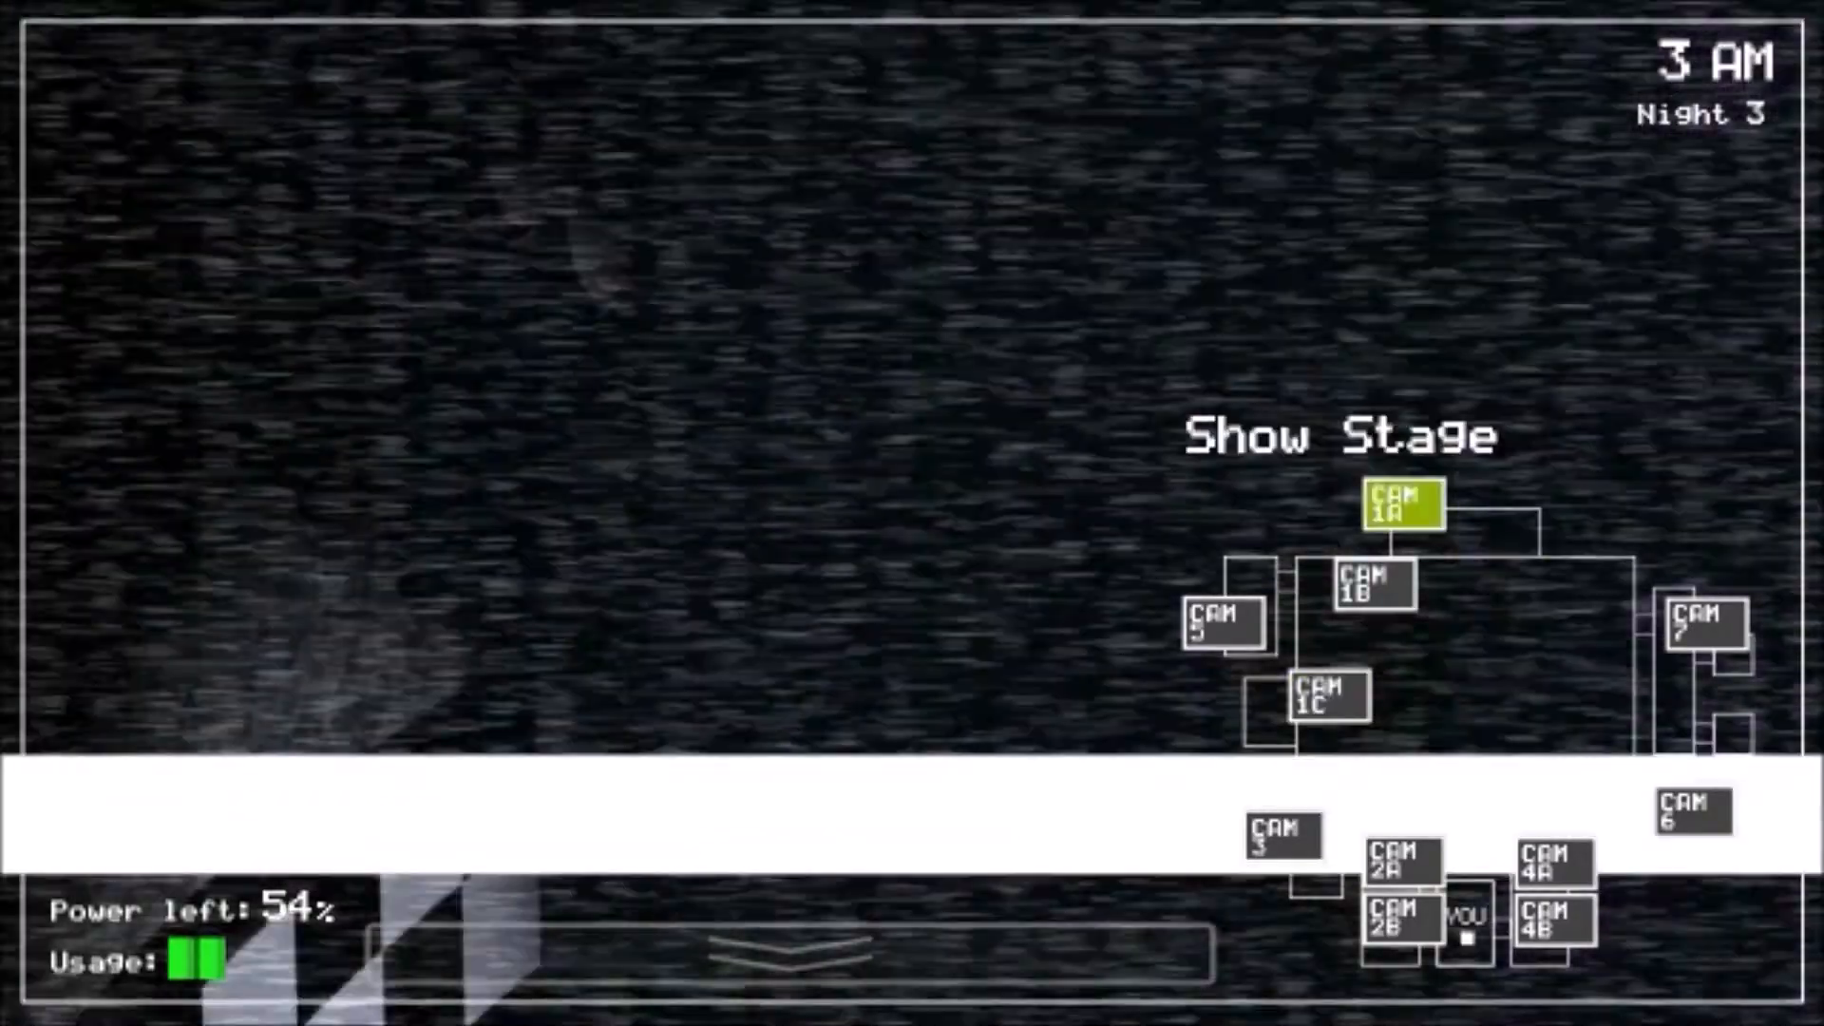
click(1370, 591)
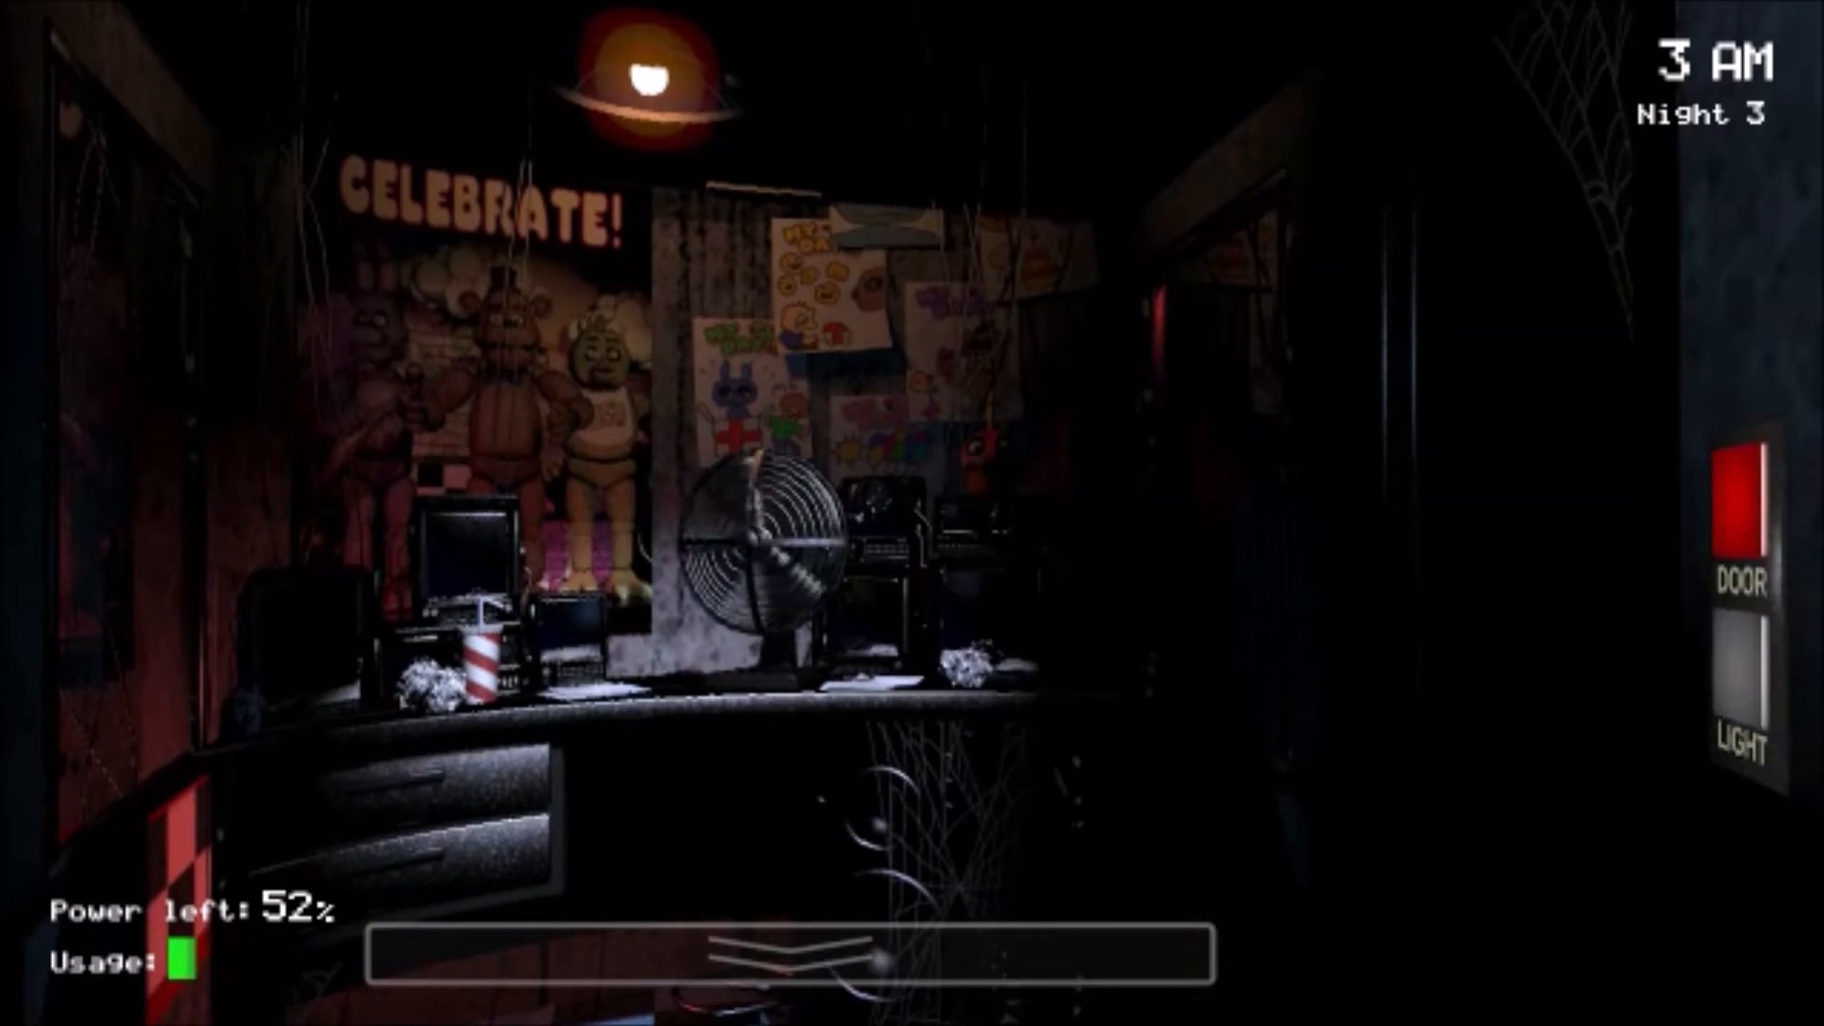
Step: Raise the cameras to check Dining Area and Restrooms, ending on West Hall
click(791, 962)
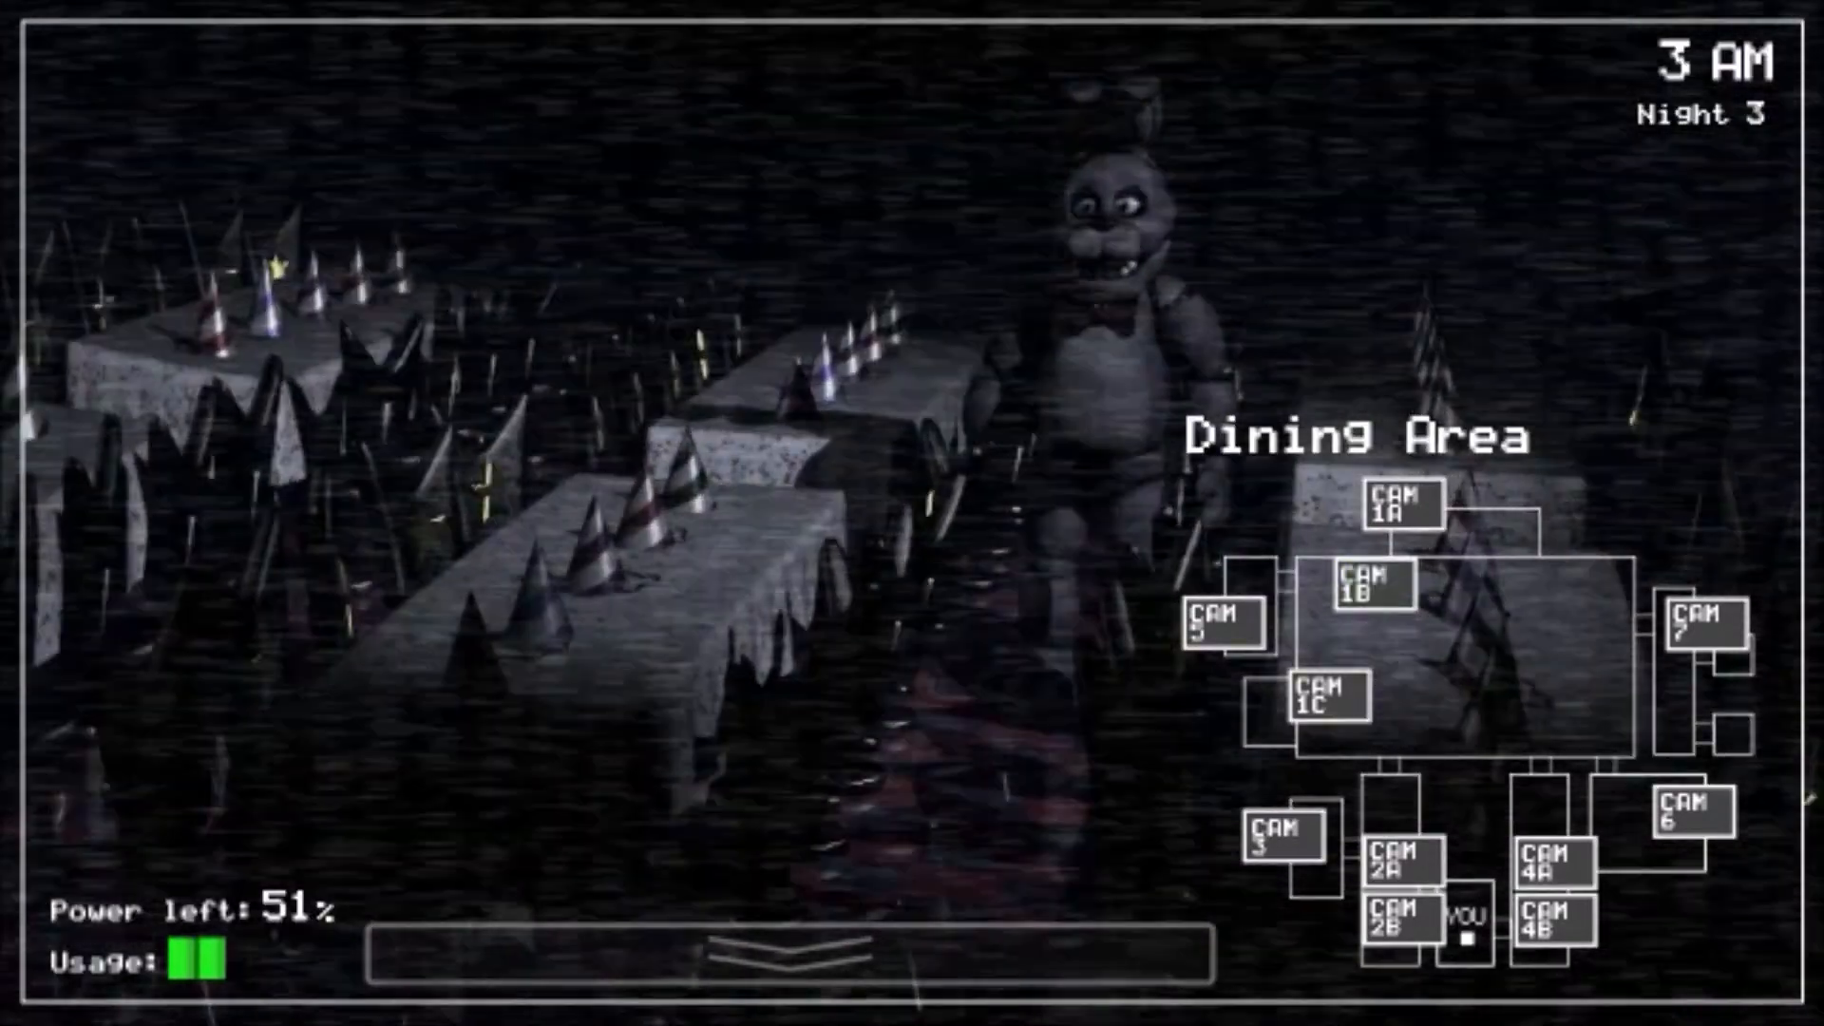
click(1704, 629)
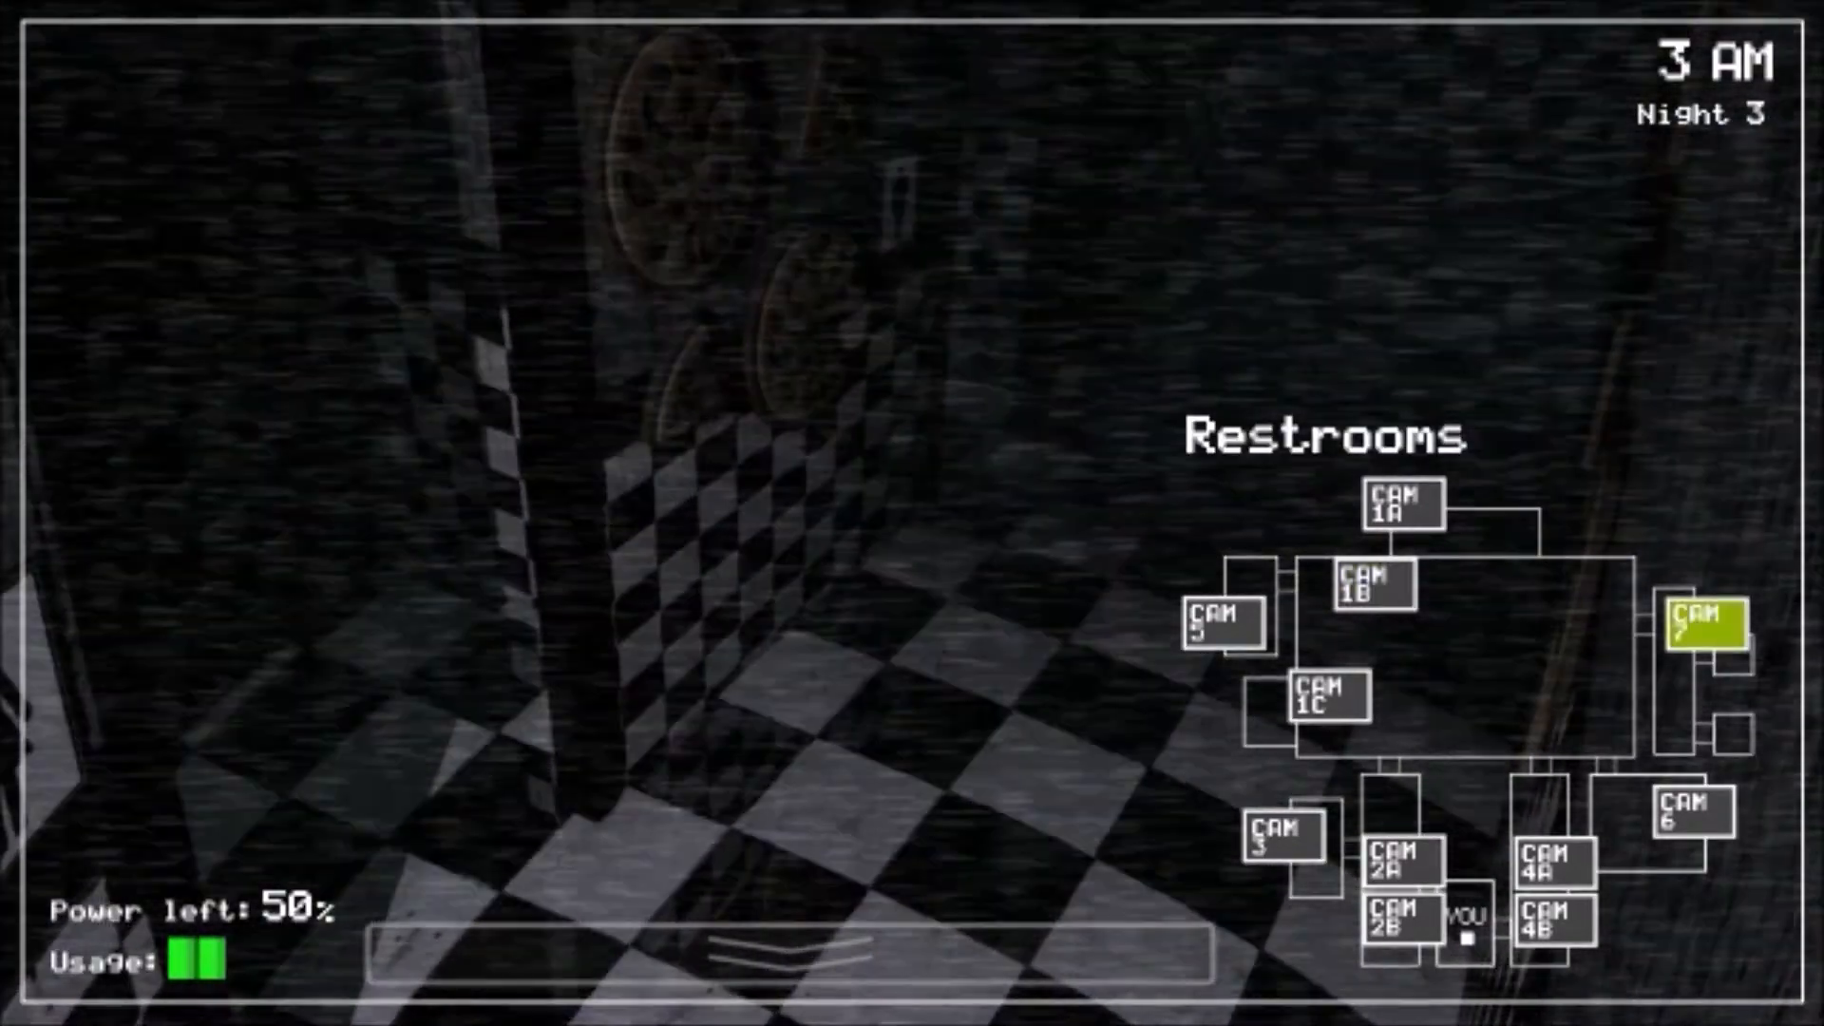
click(1551, 933)
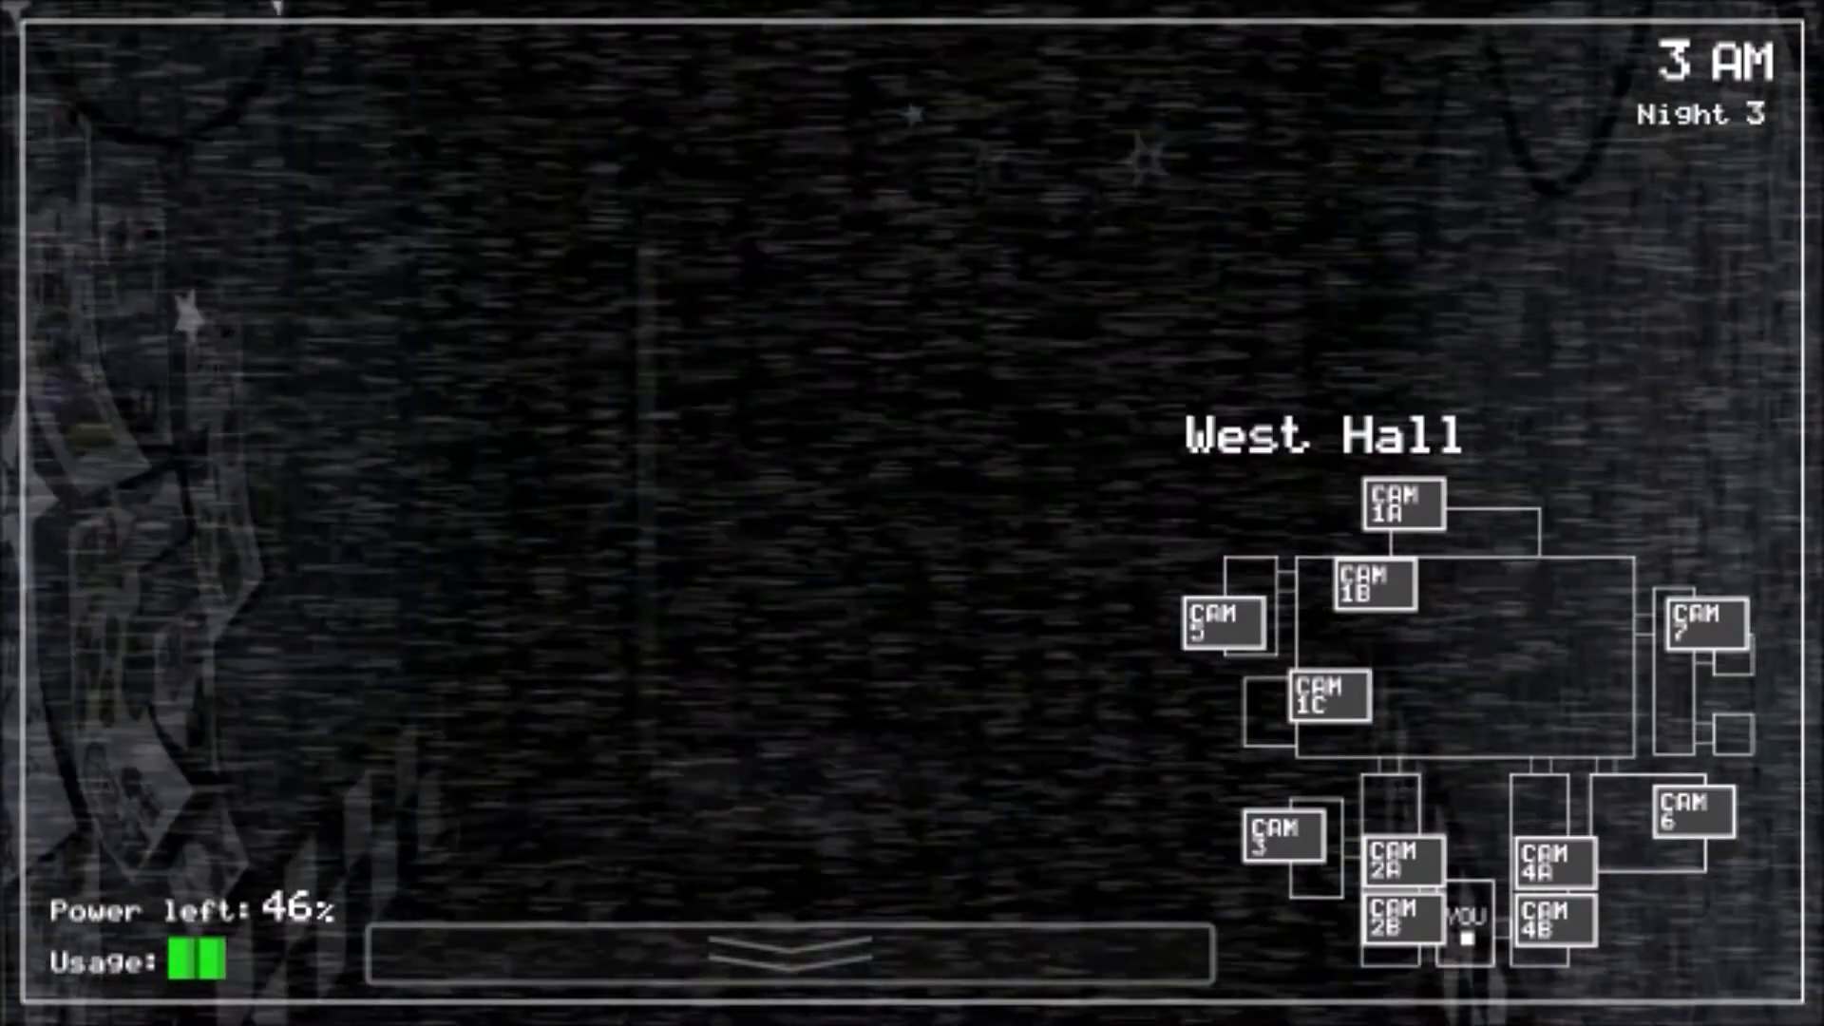
Step: Check the Supply Closet, glance at the right doorway, and recheck the East Hall Corner
click(1283, 863)
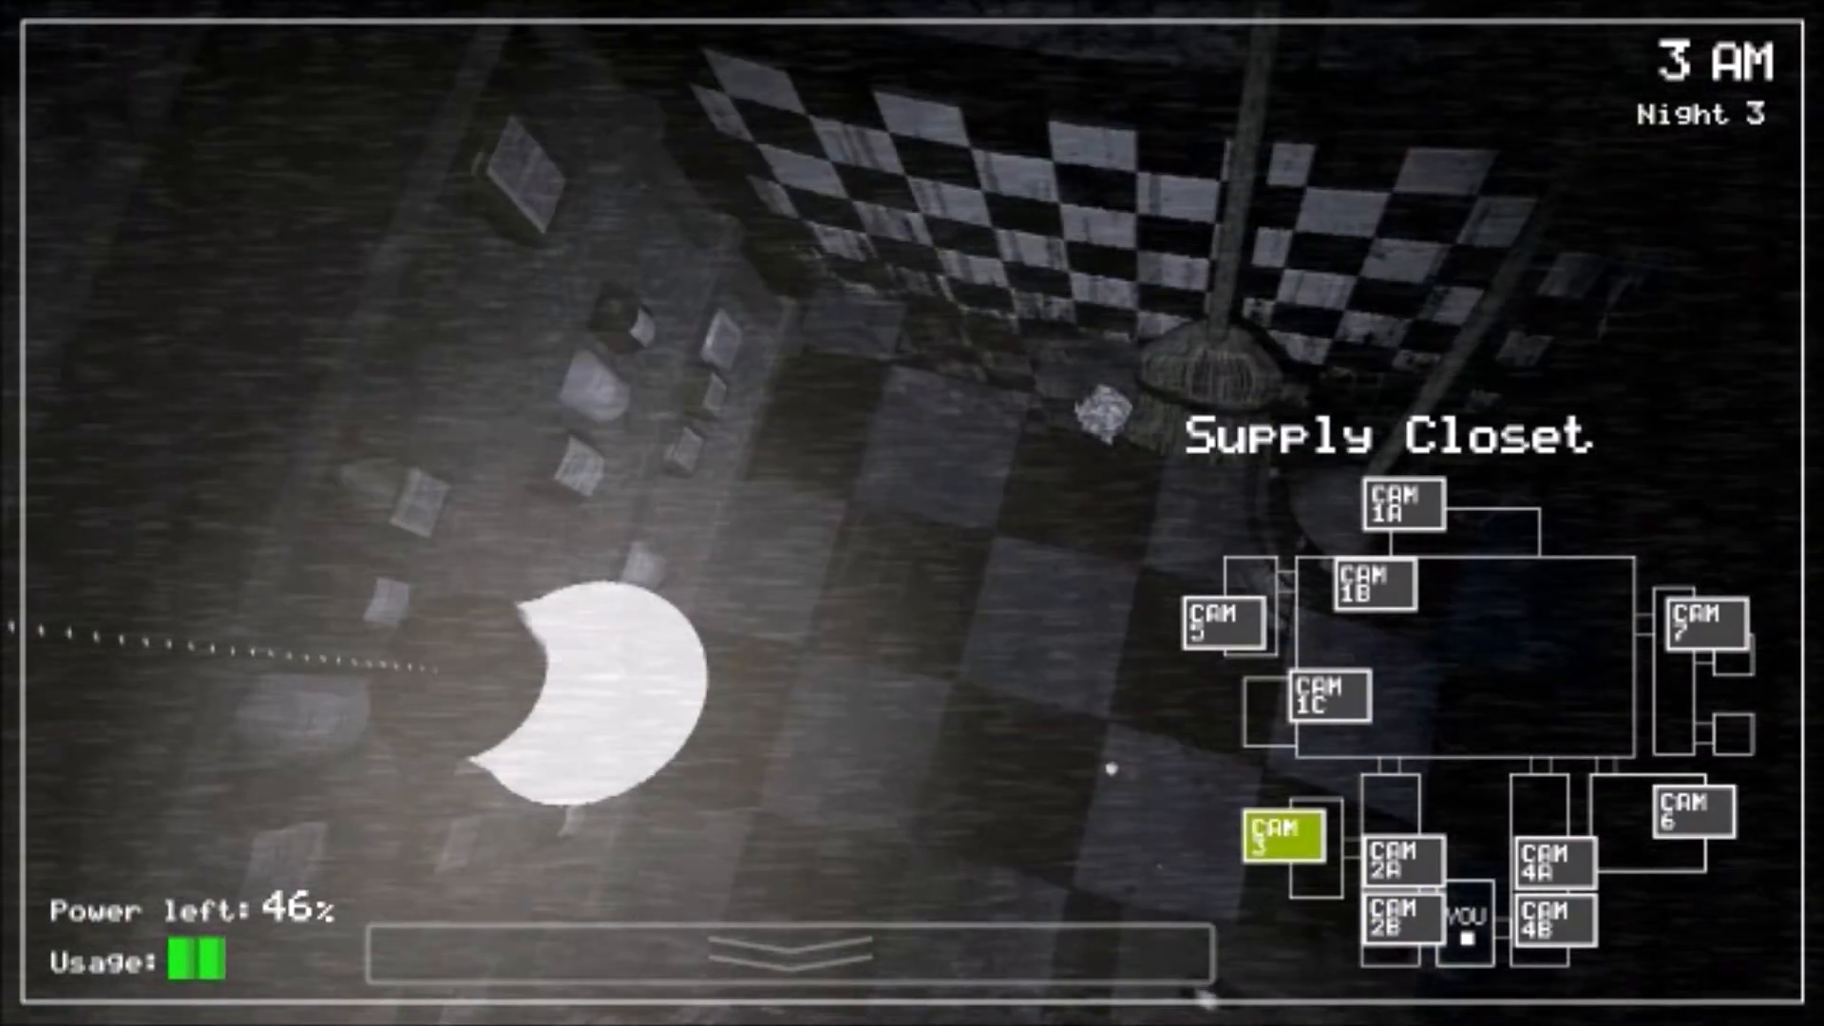
click(1551, 935)
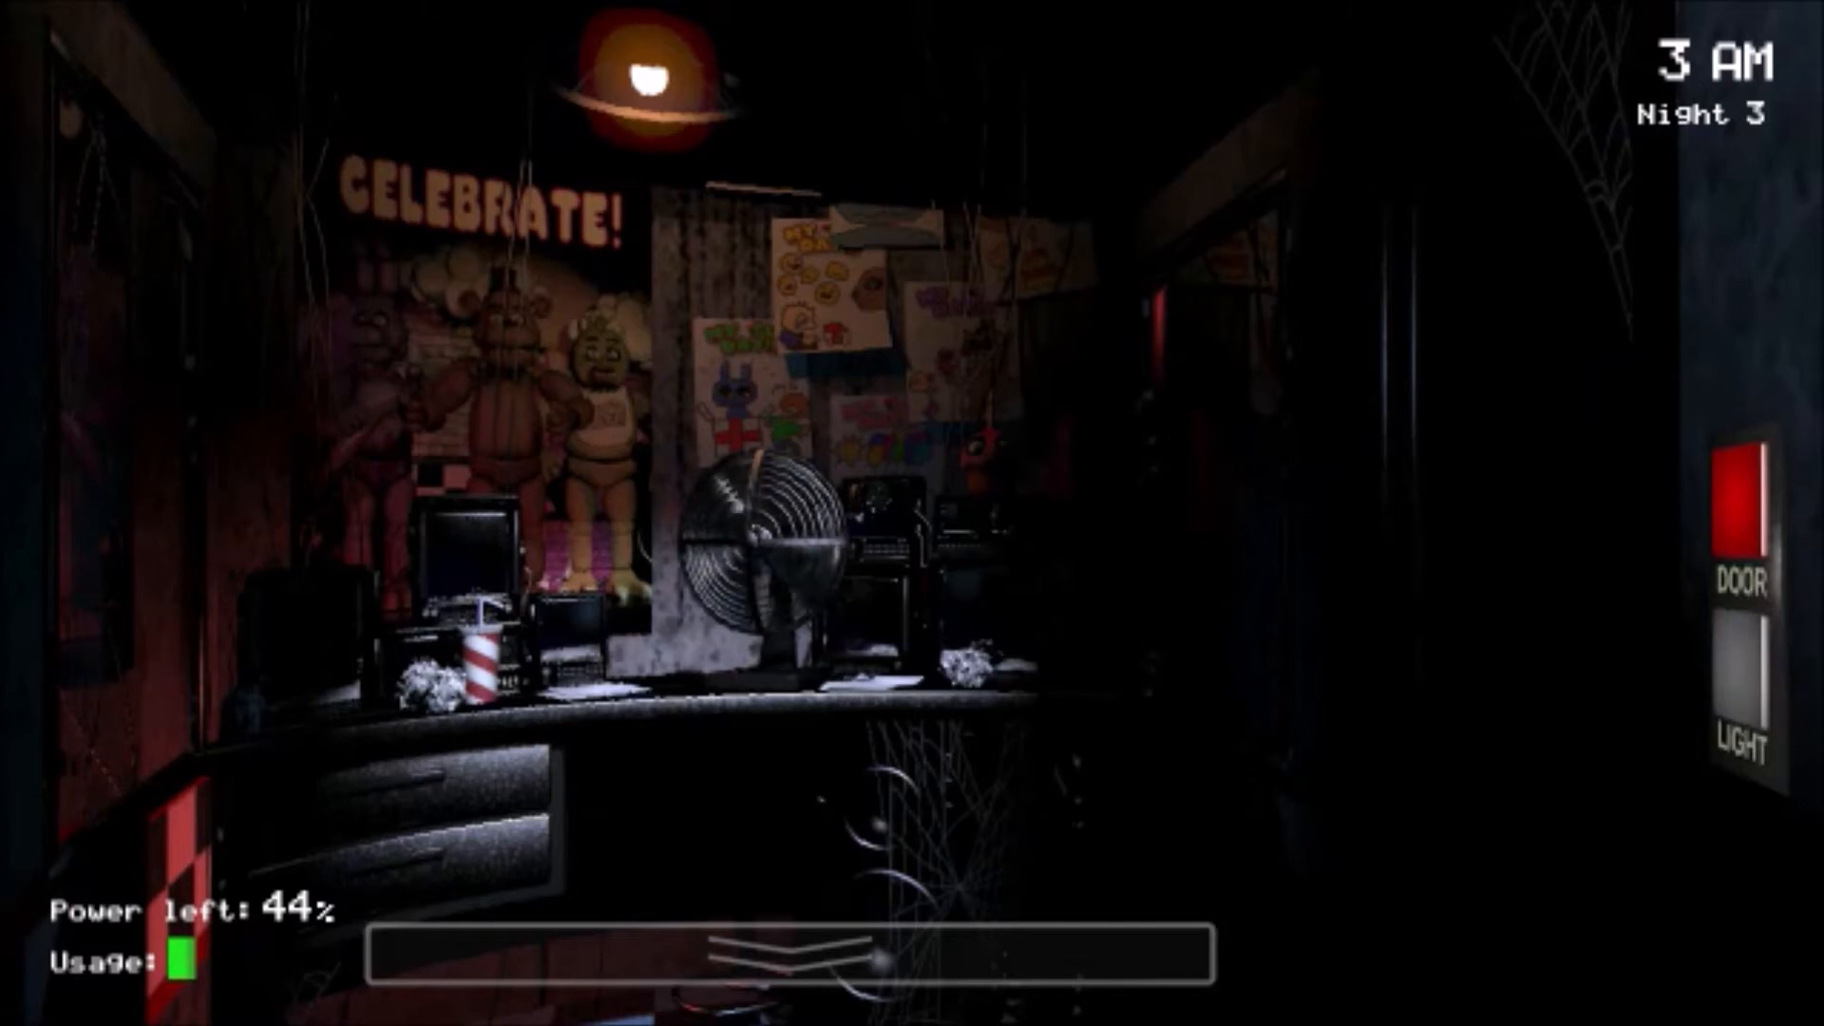
click(1744, 678)
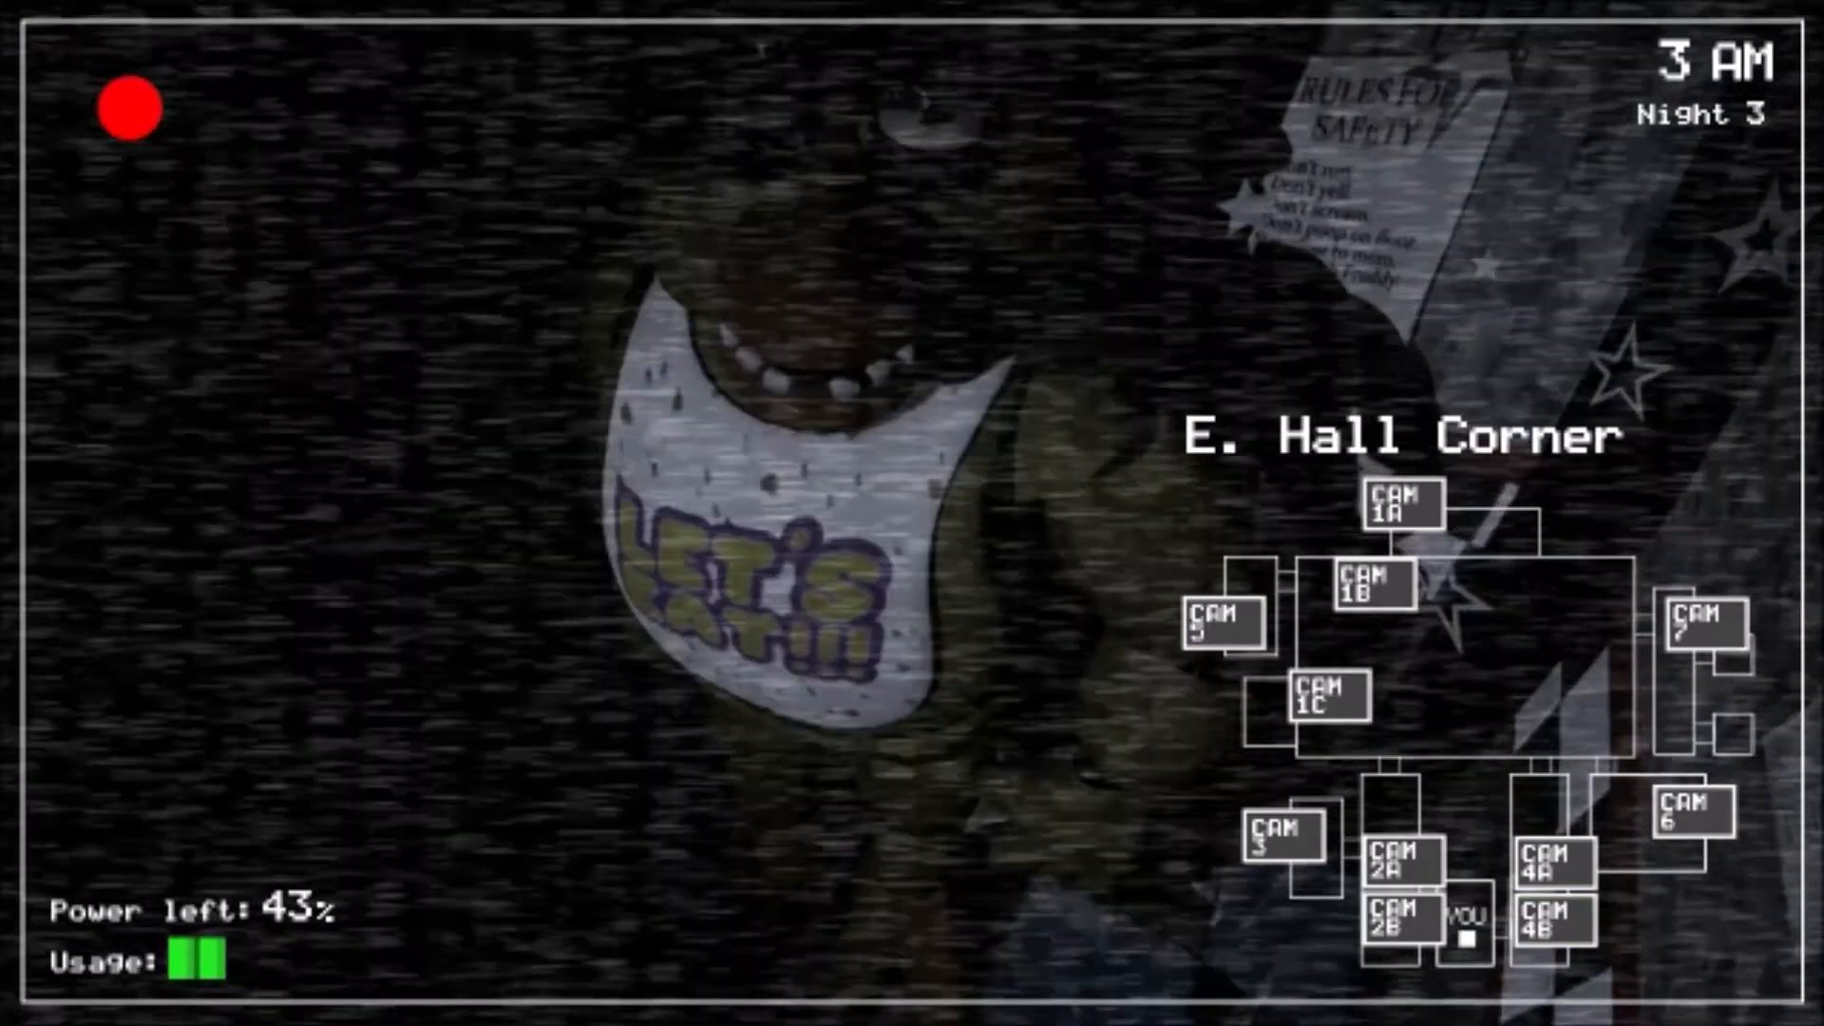
click(1402, 882)
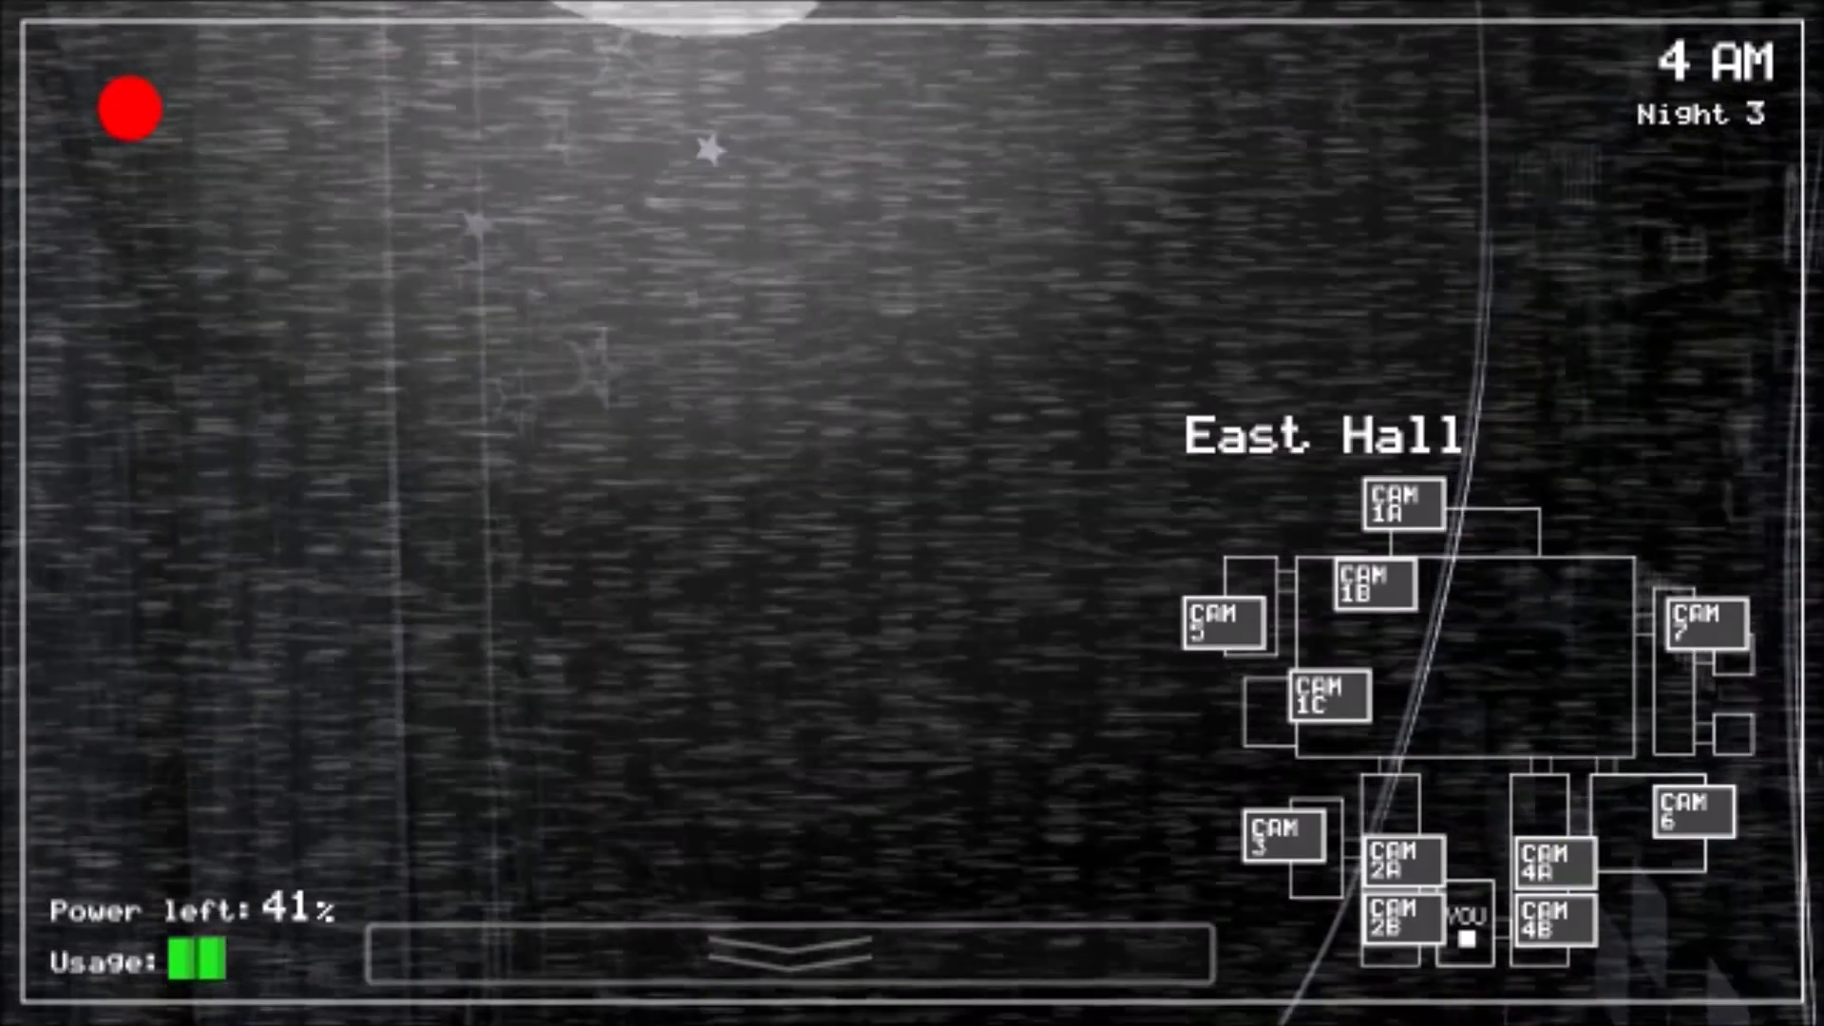
Step: View the Restrooms camera, then return to the office with the west doorway lit
click(1364, 595)
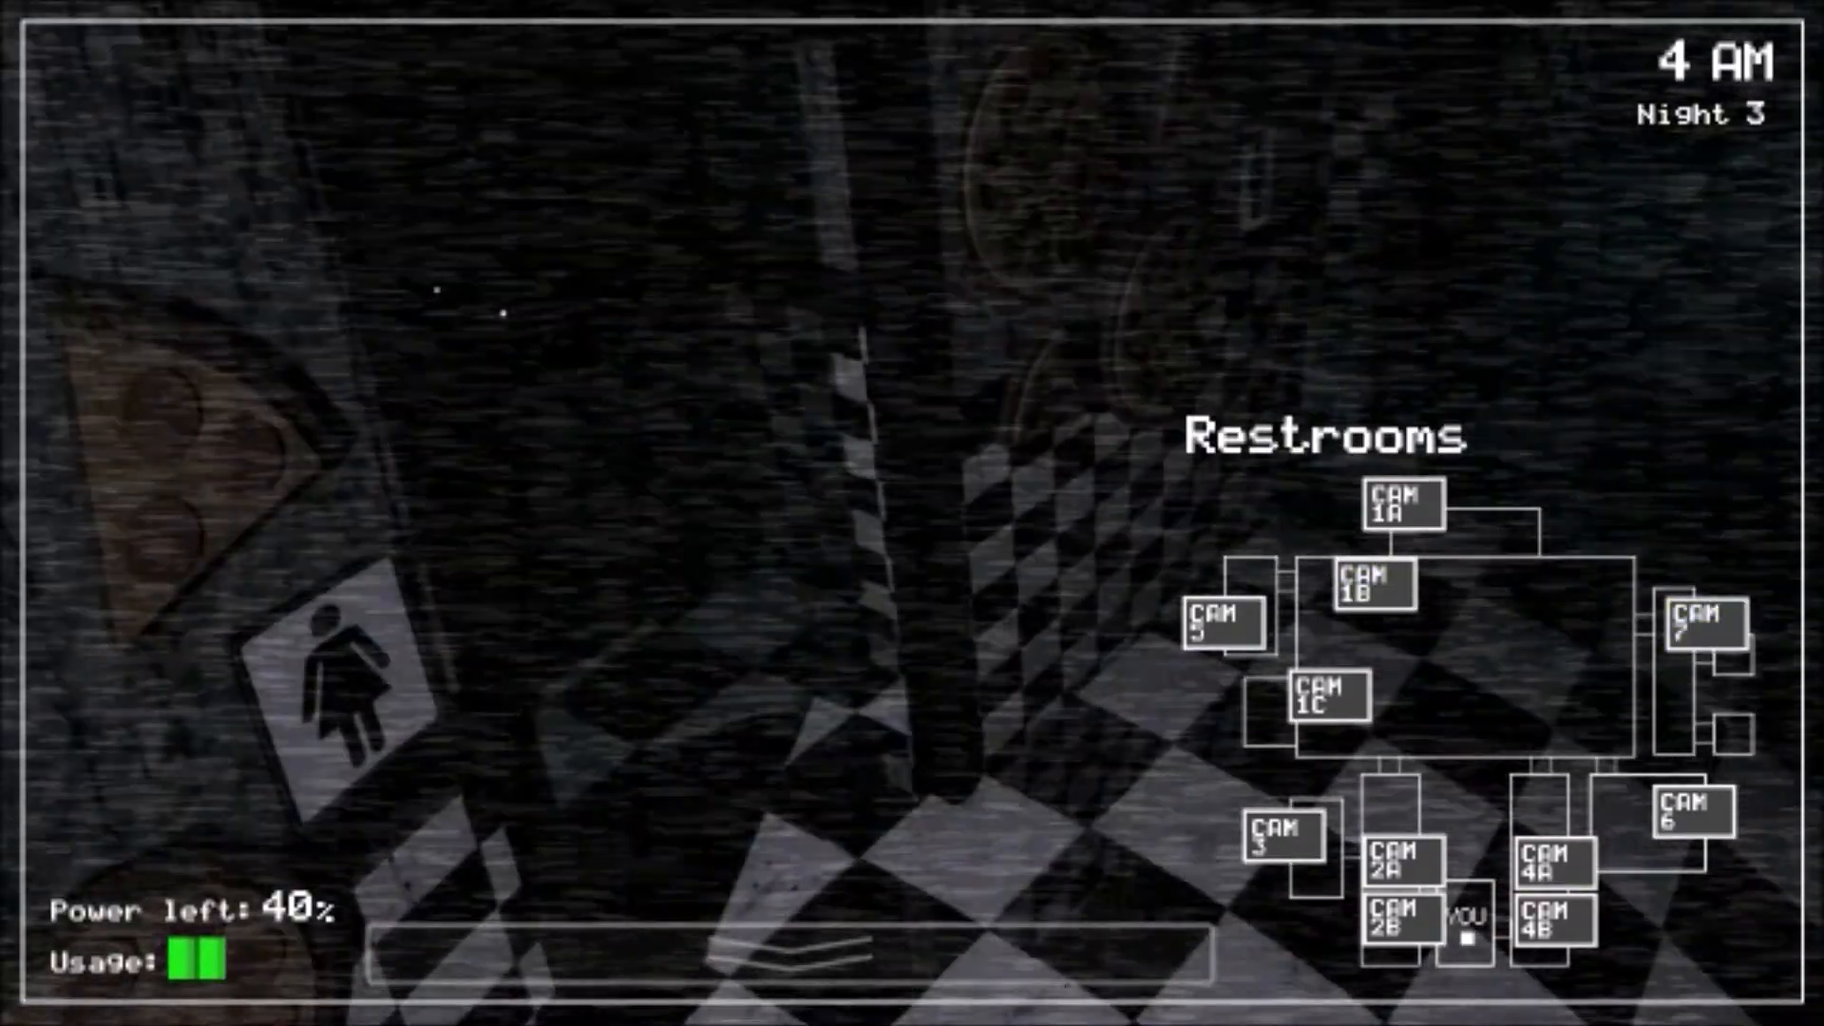
click(1699, 623)
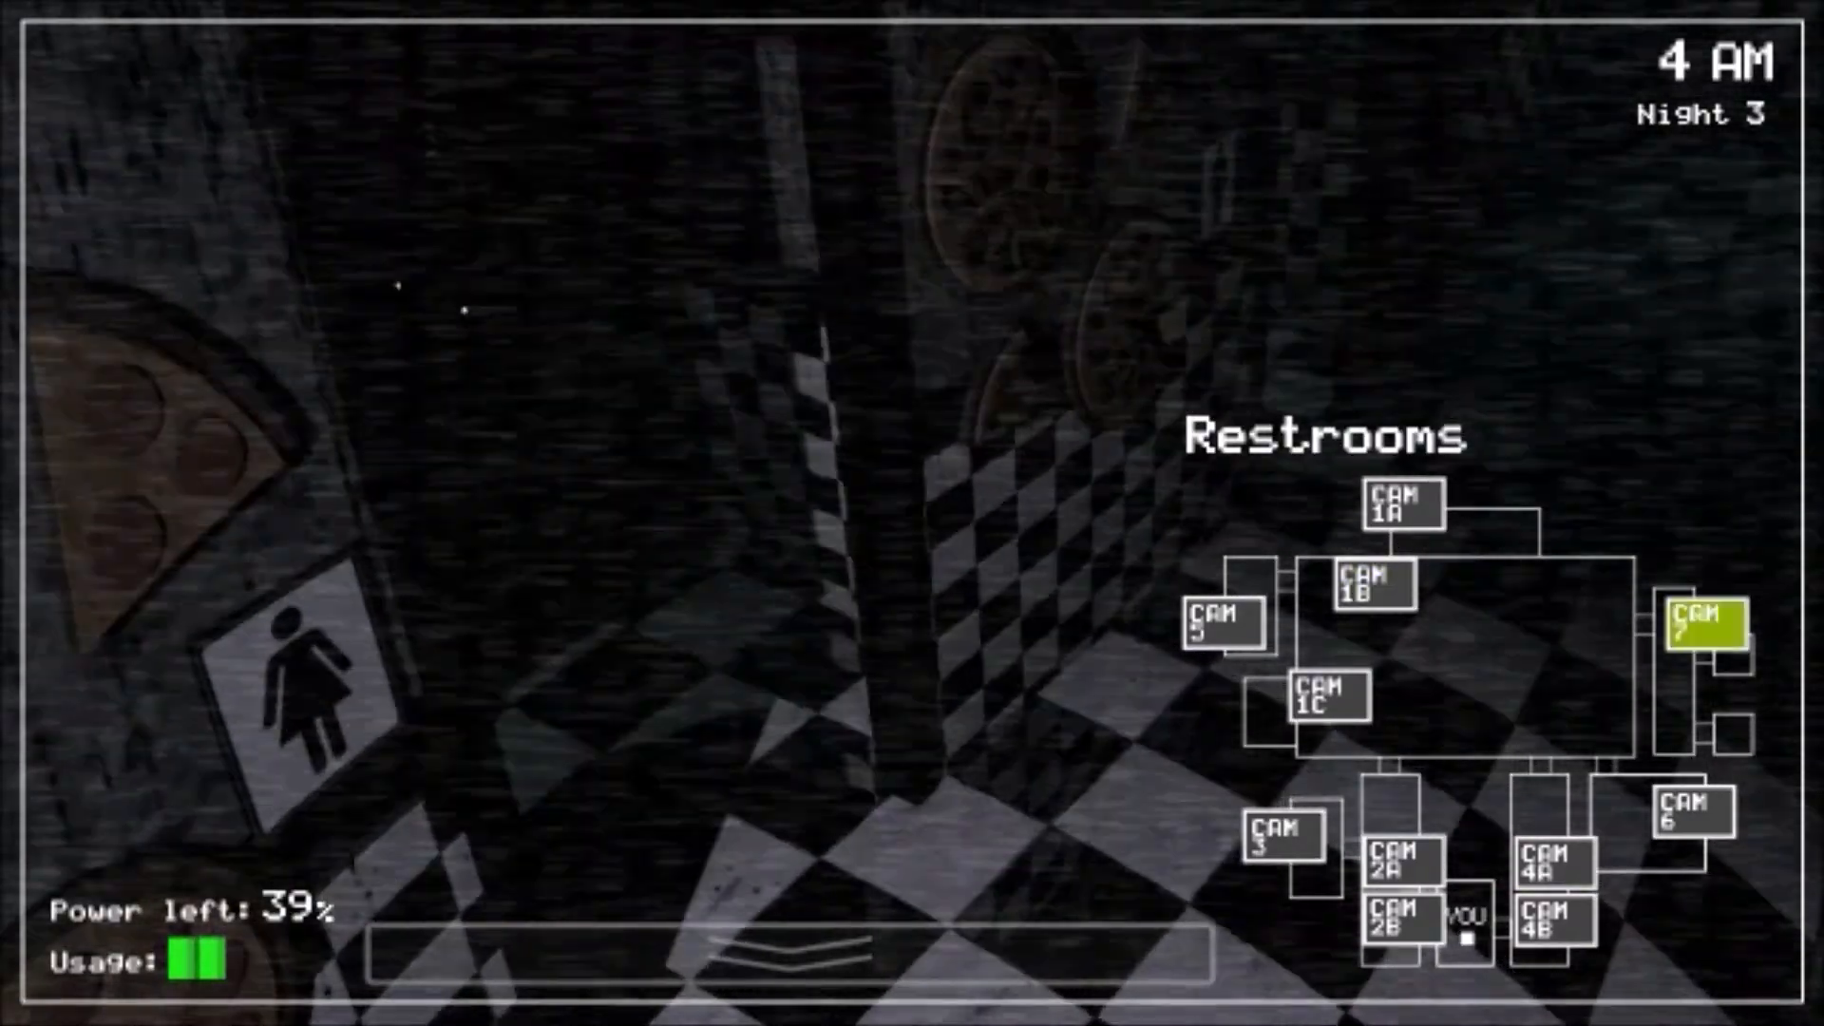
click(1325, 705)
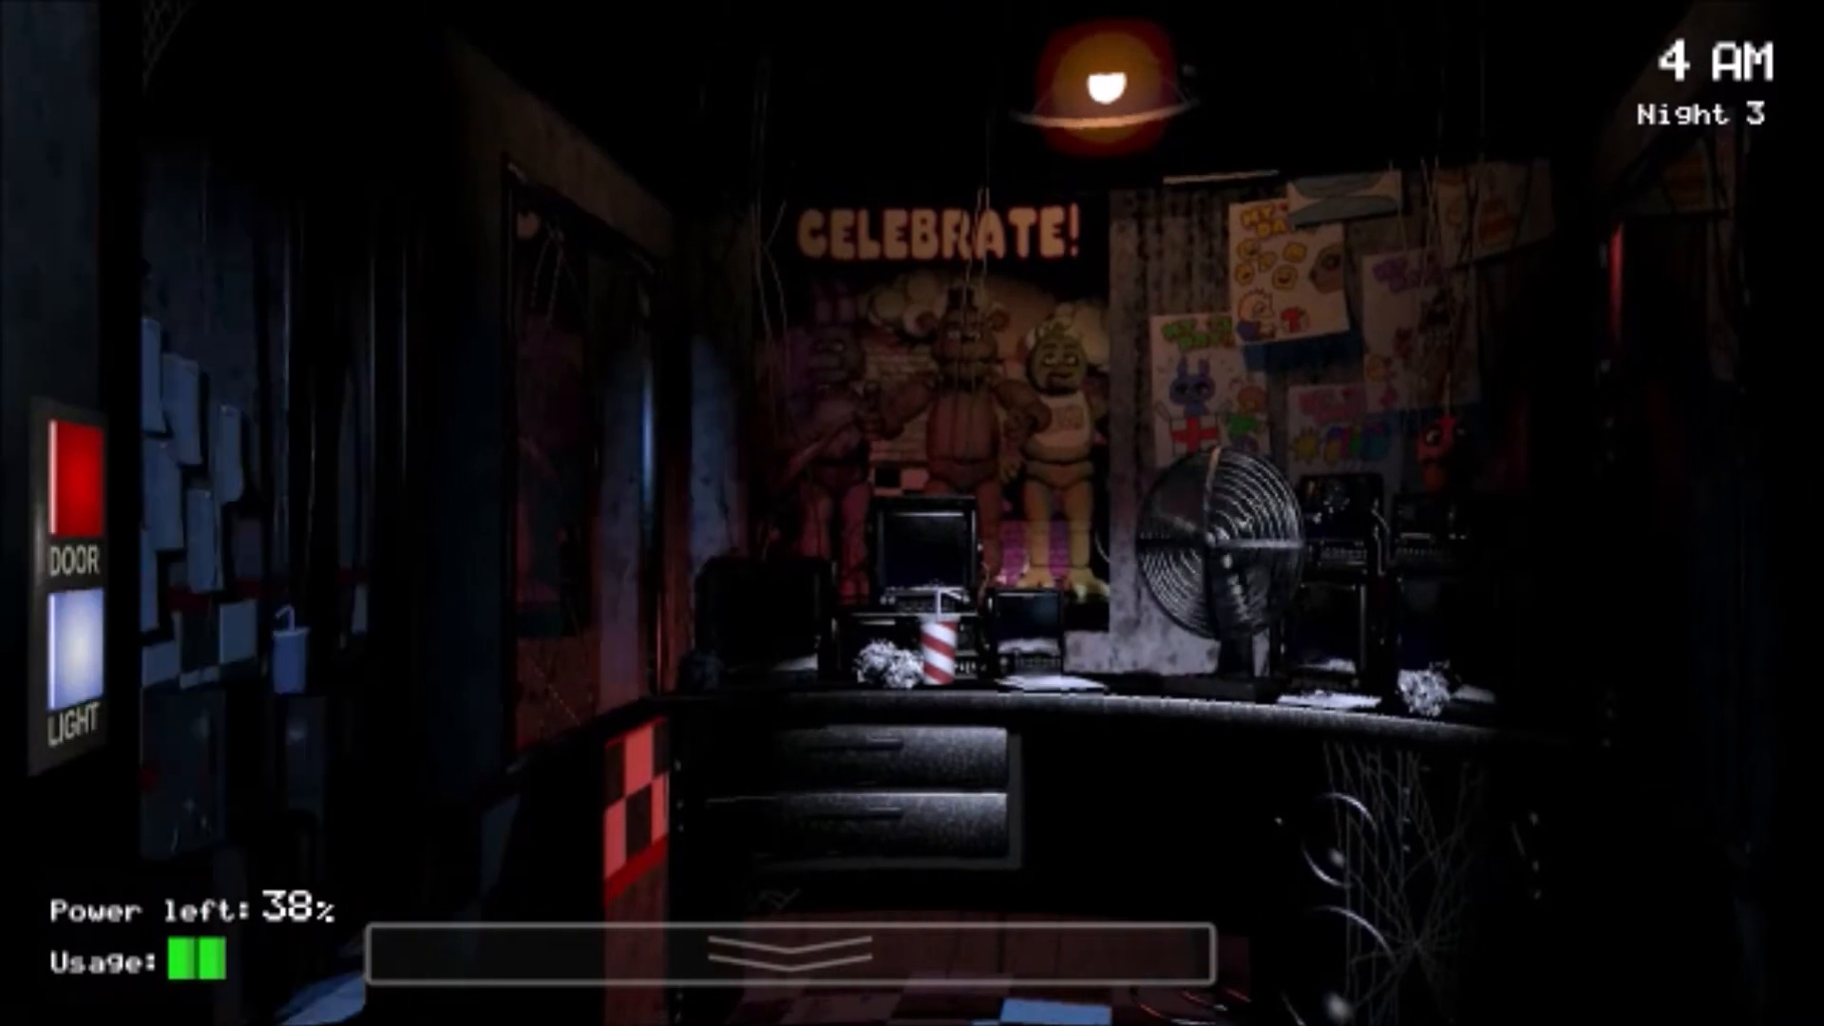
Step: Turn off the west doorway light and bring up the West Hall Corner feed
click(75, 659)
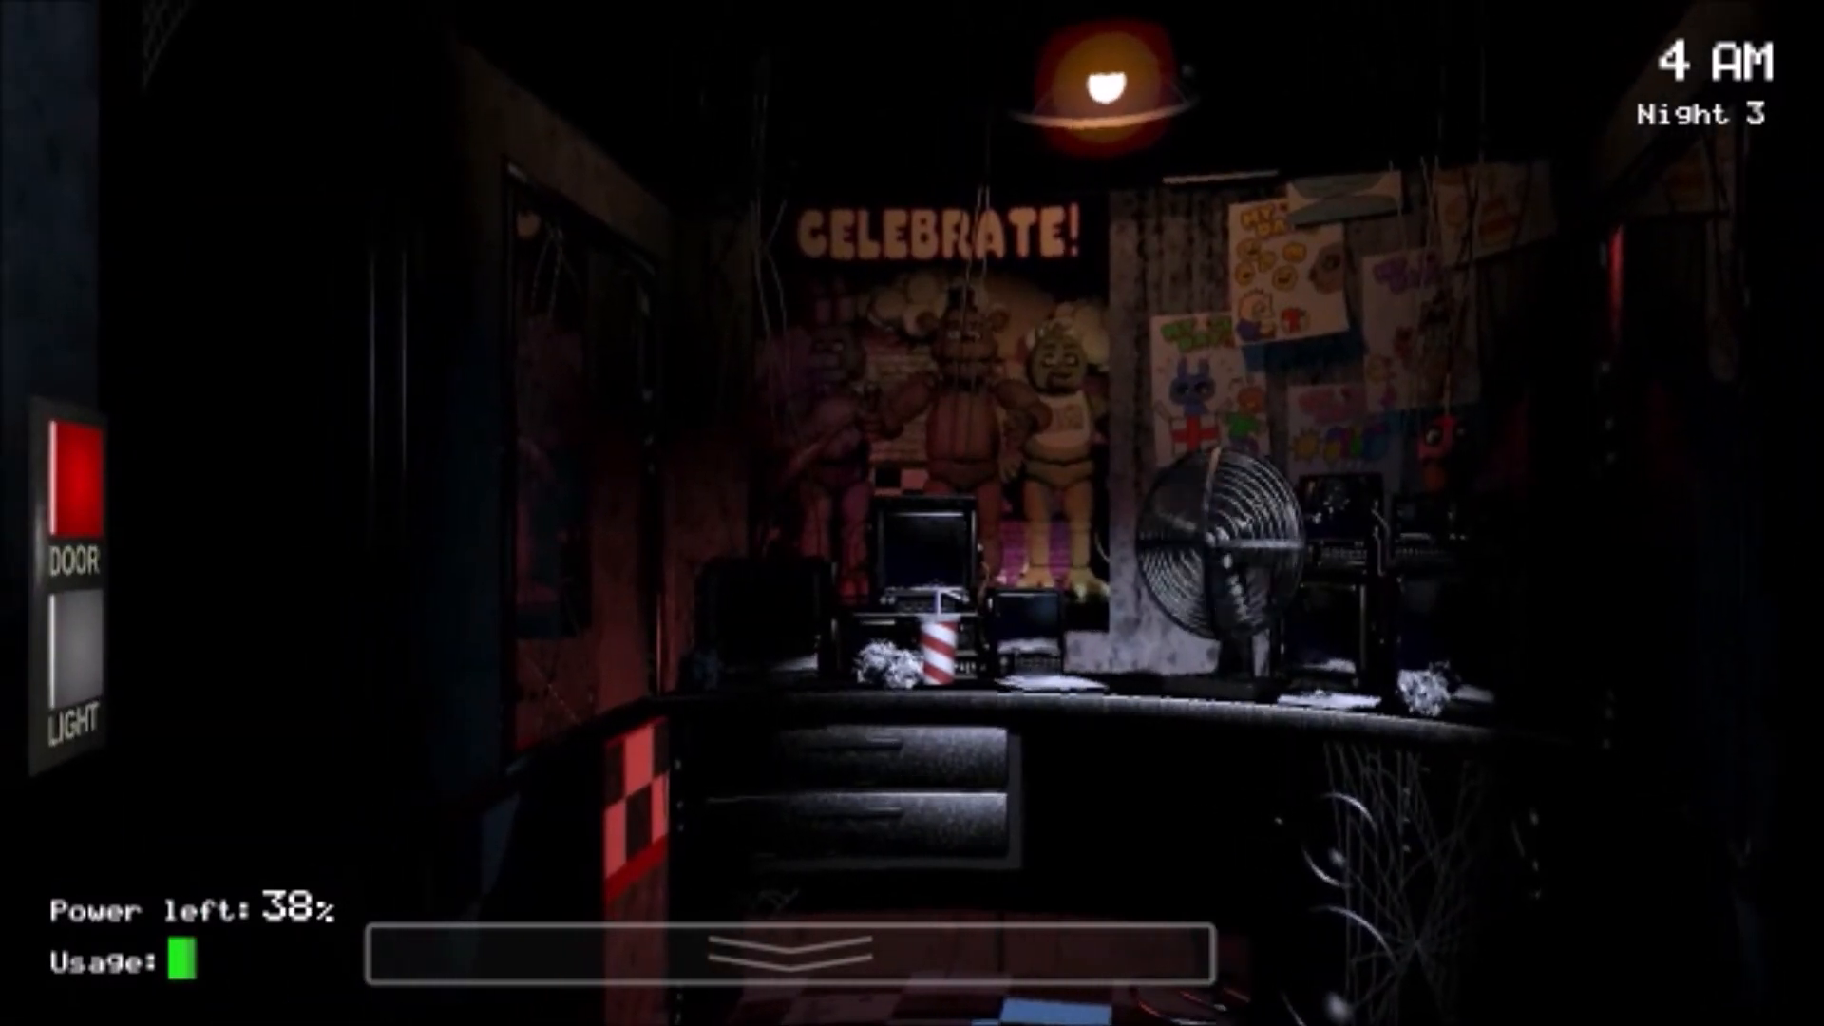
click(74, 665)
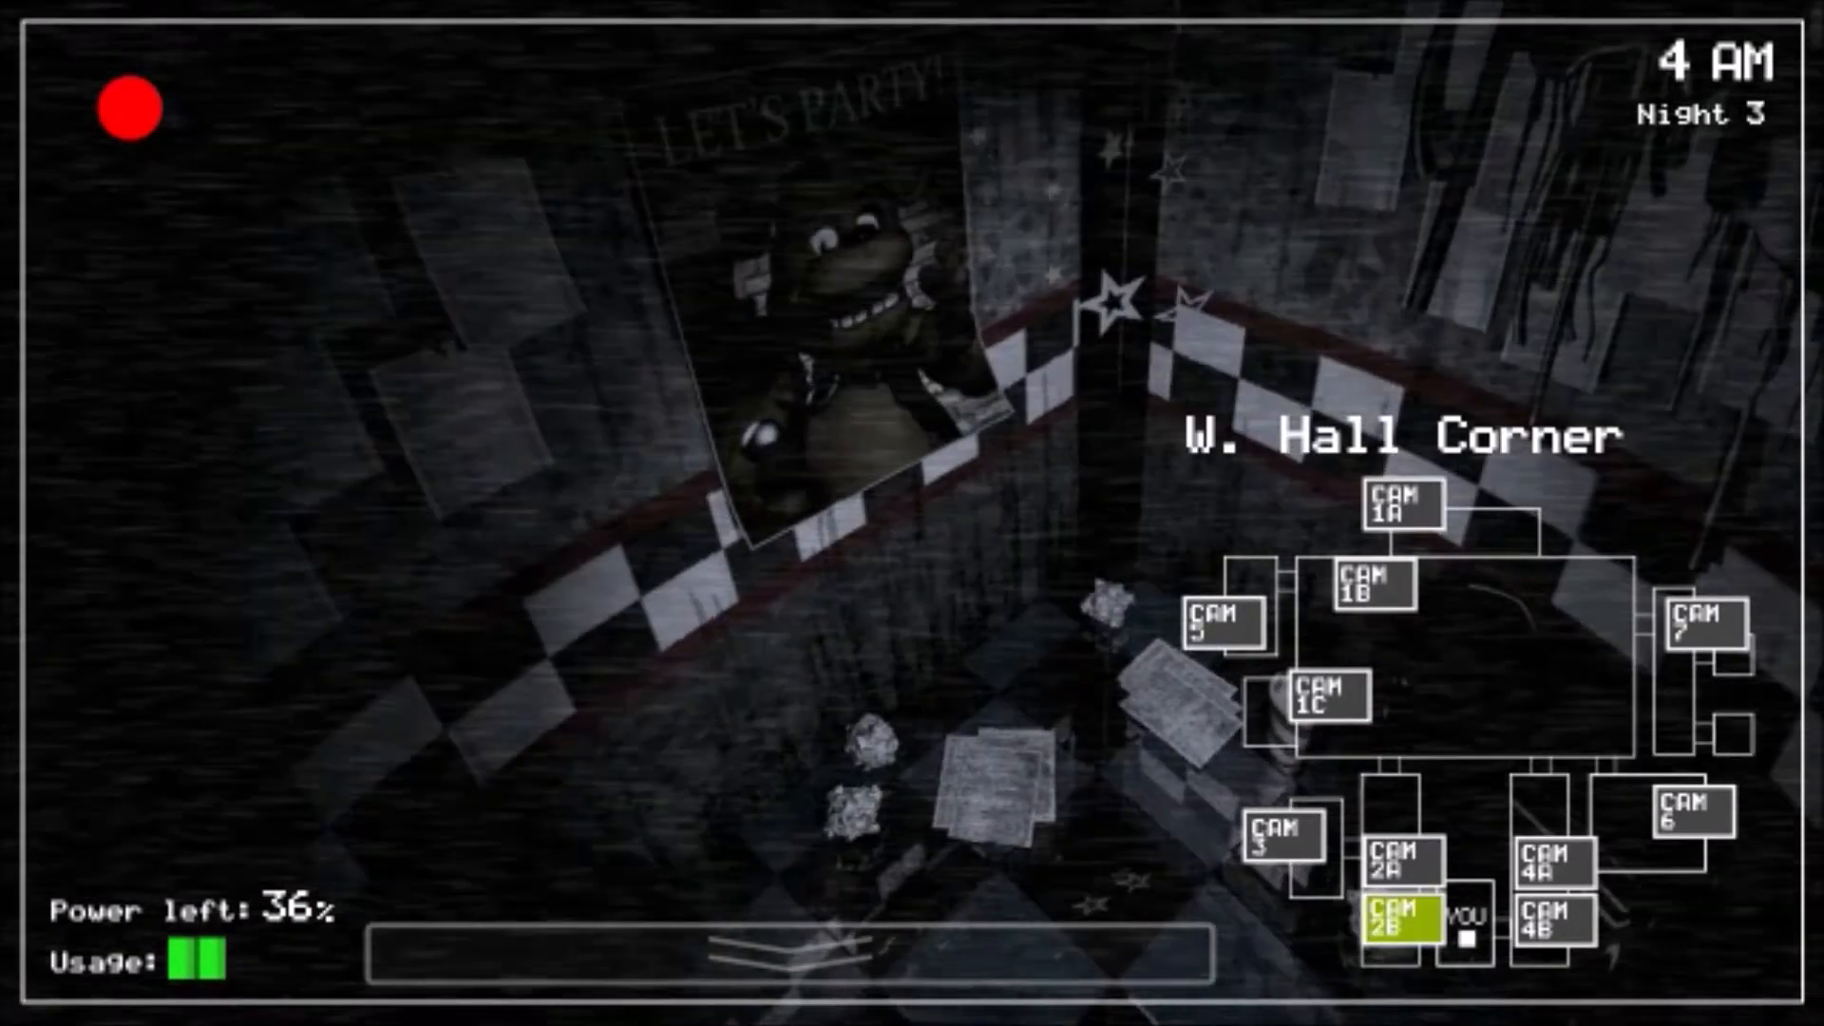
Step: Check Pirate Cove and West Hall, watch the office, then recheck Pirate Cove and Backstage
click(1402, 874)
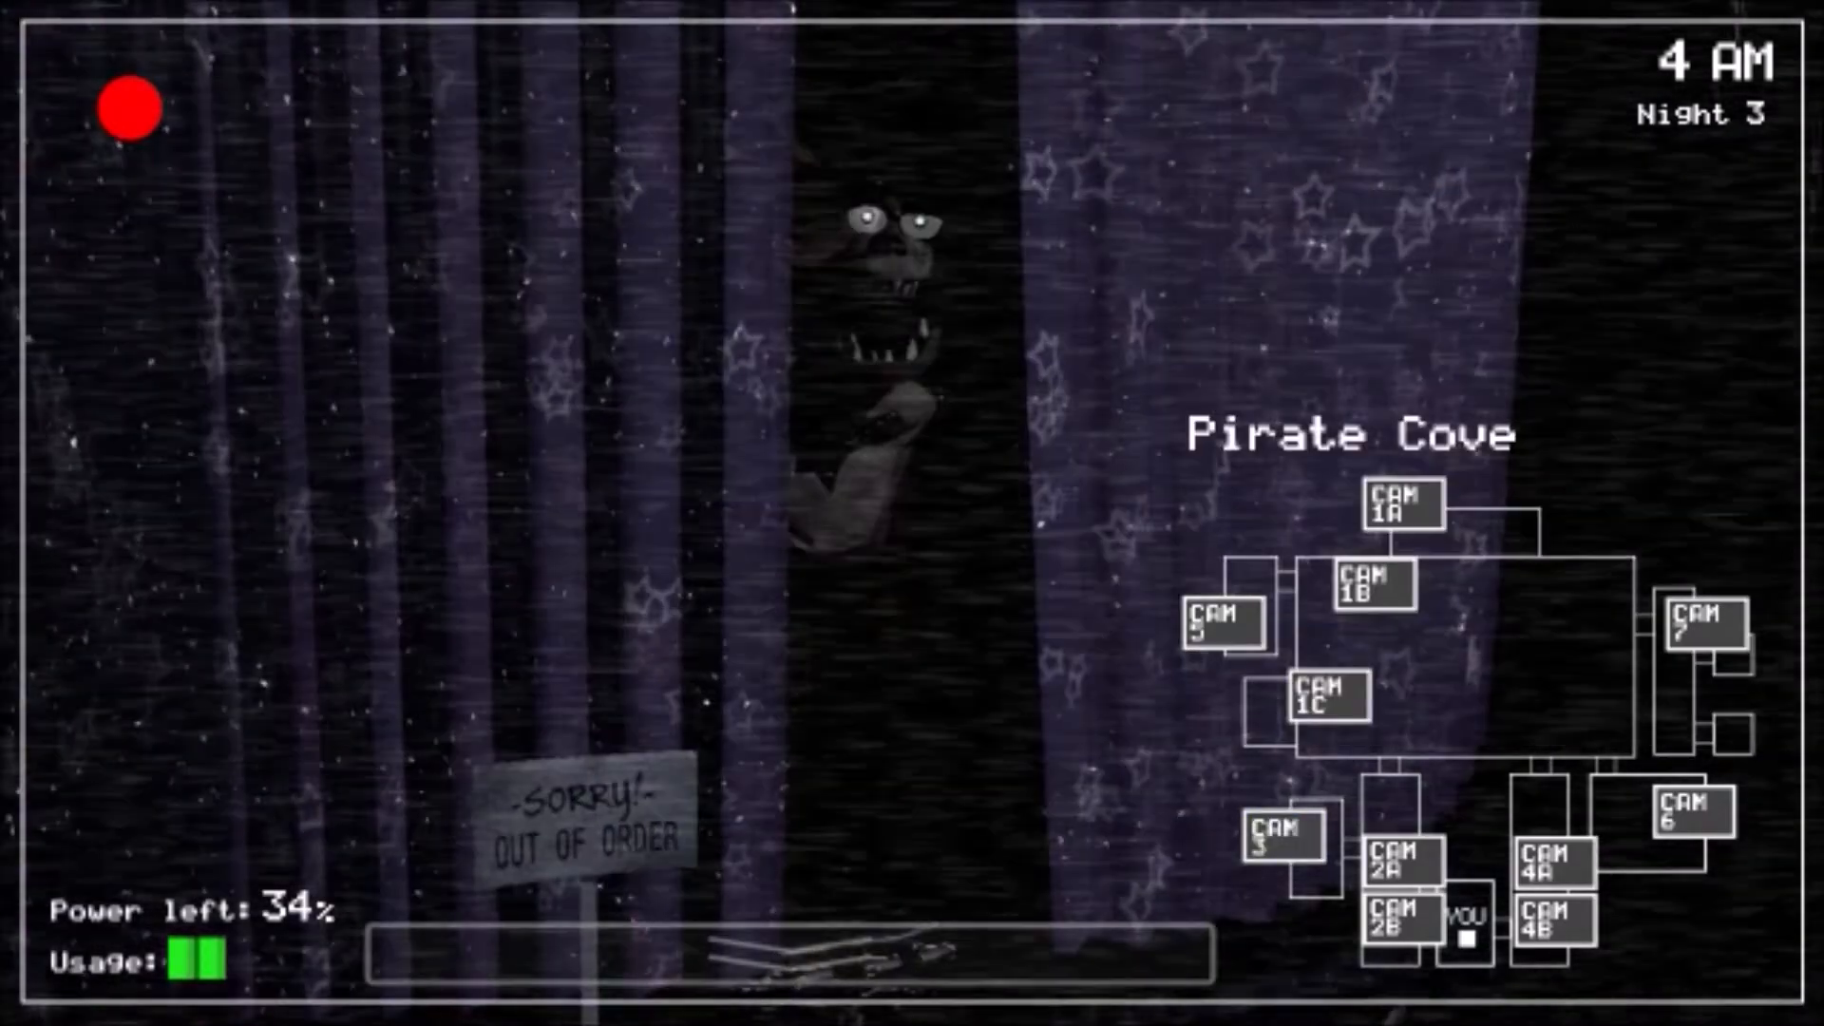
click(1224, 625)
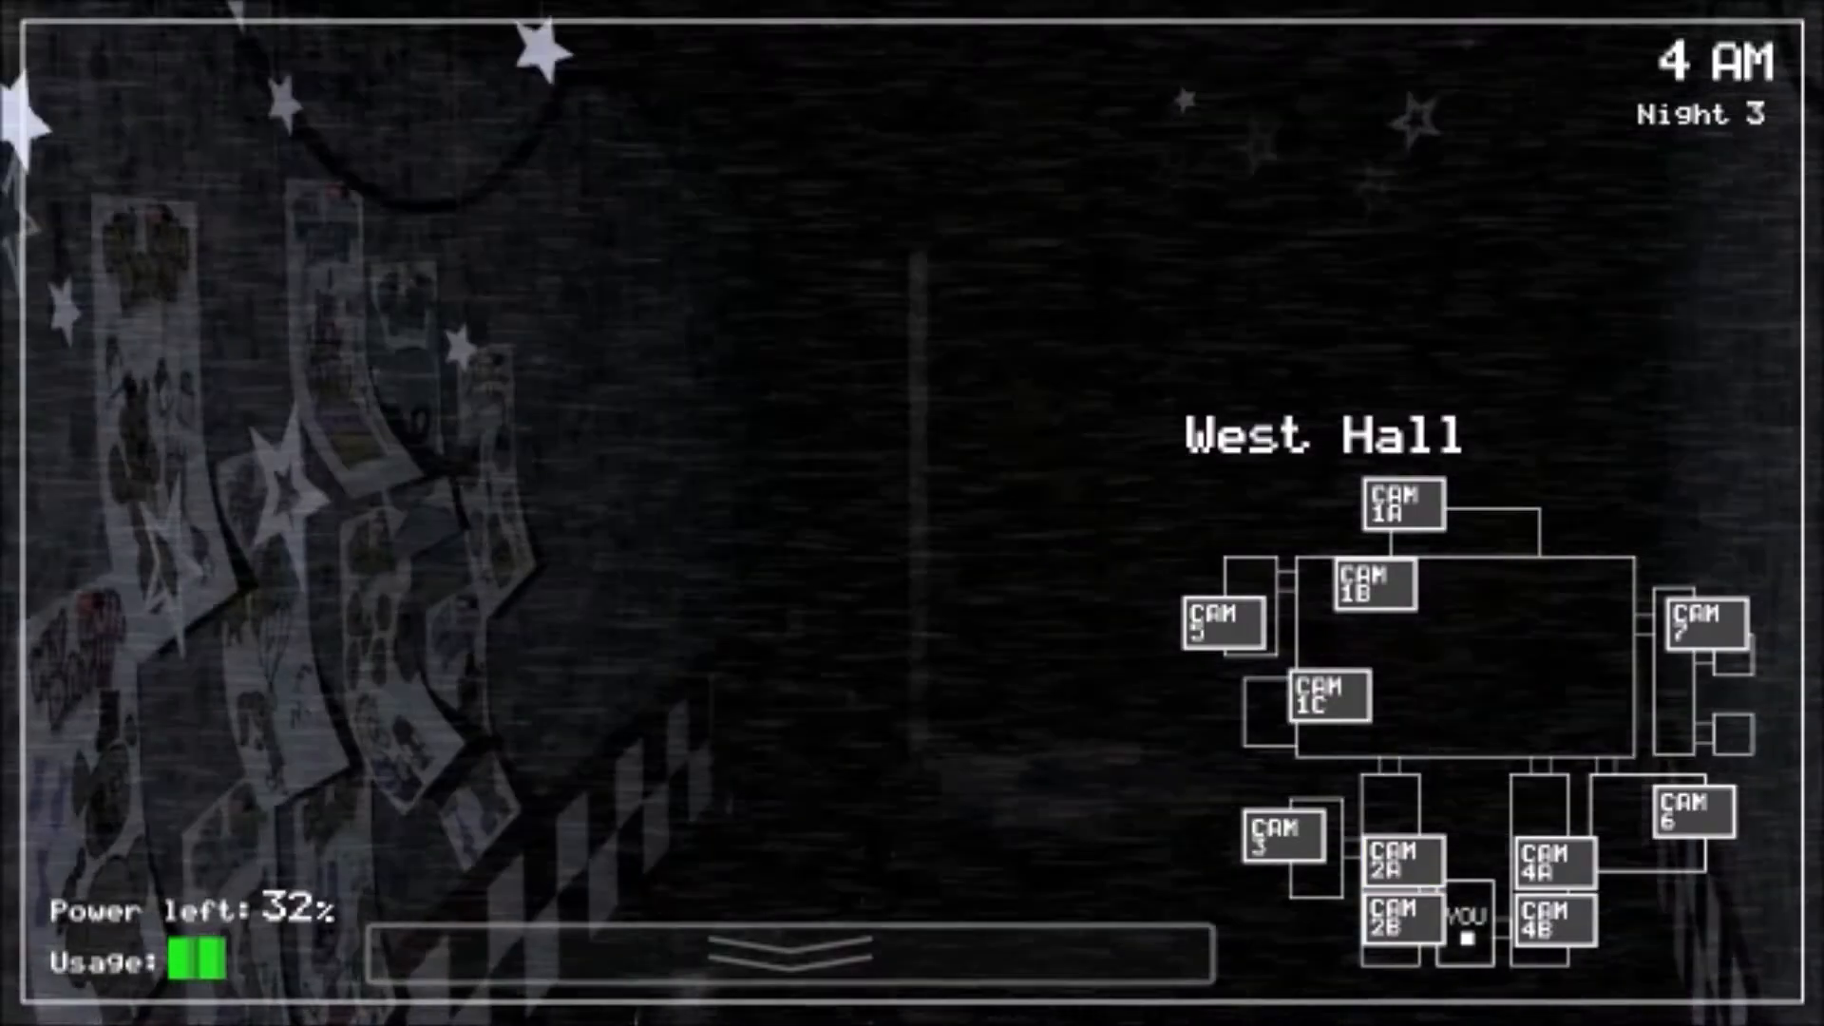
click(782, 961)
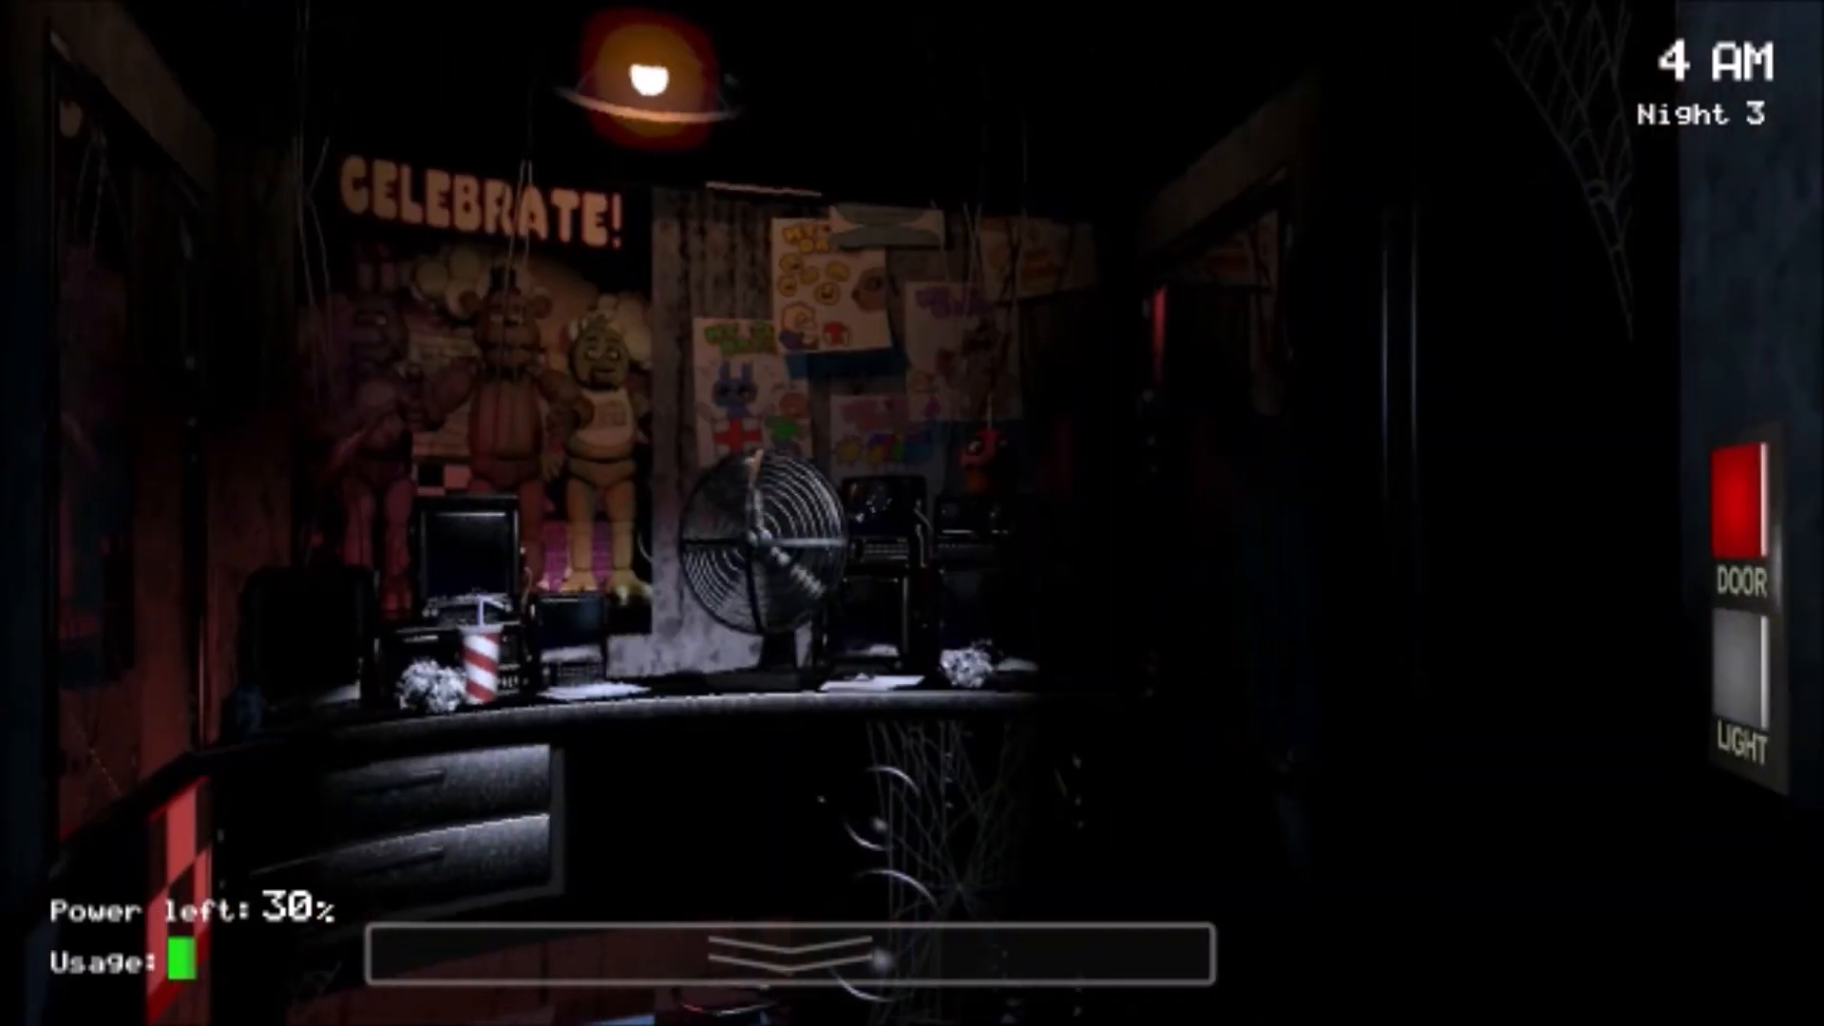
click(790, 961)
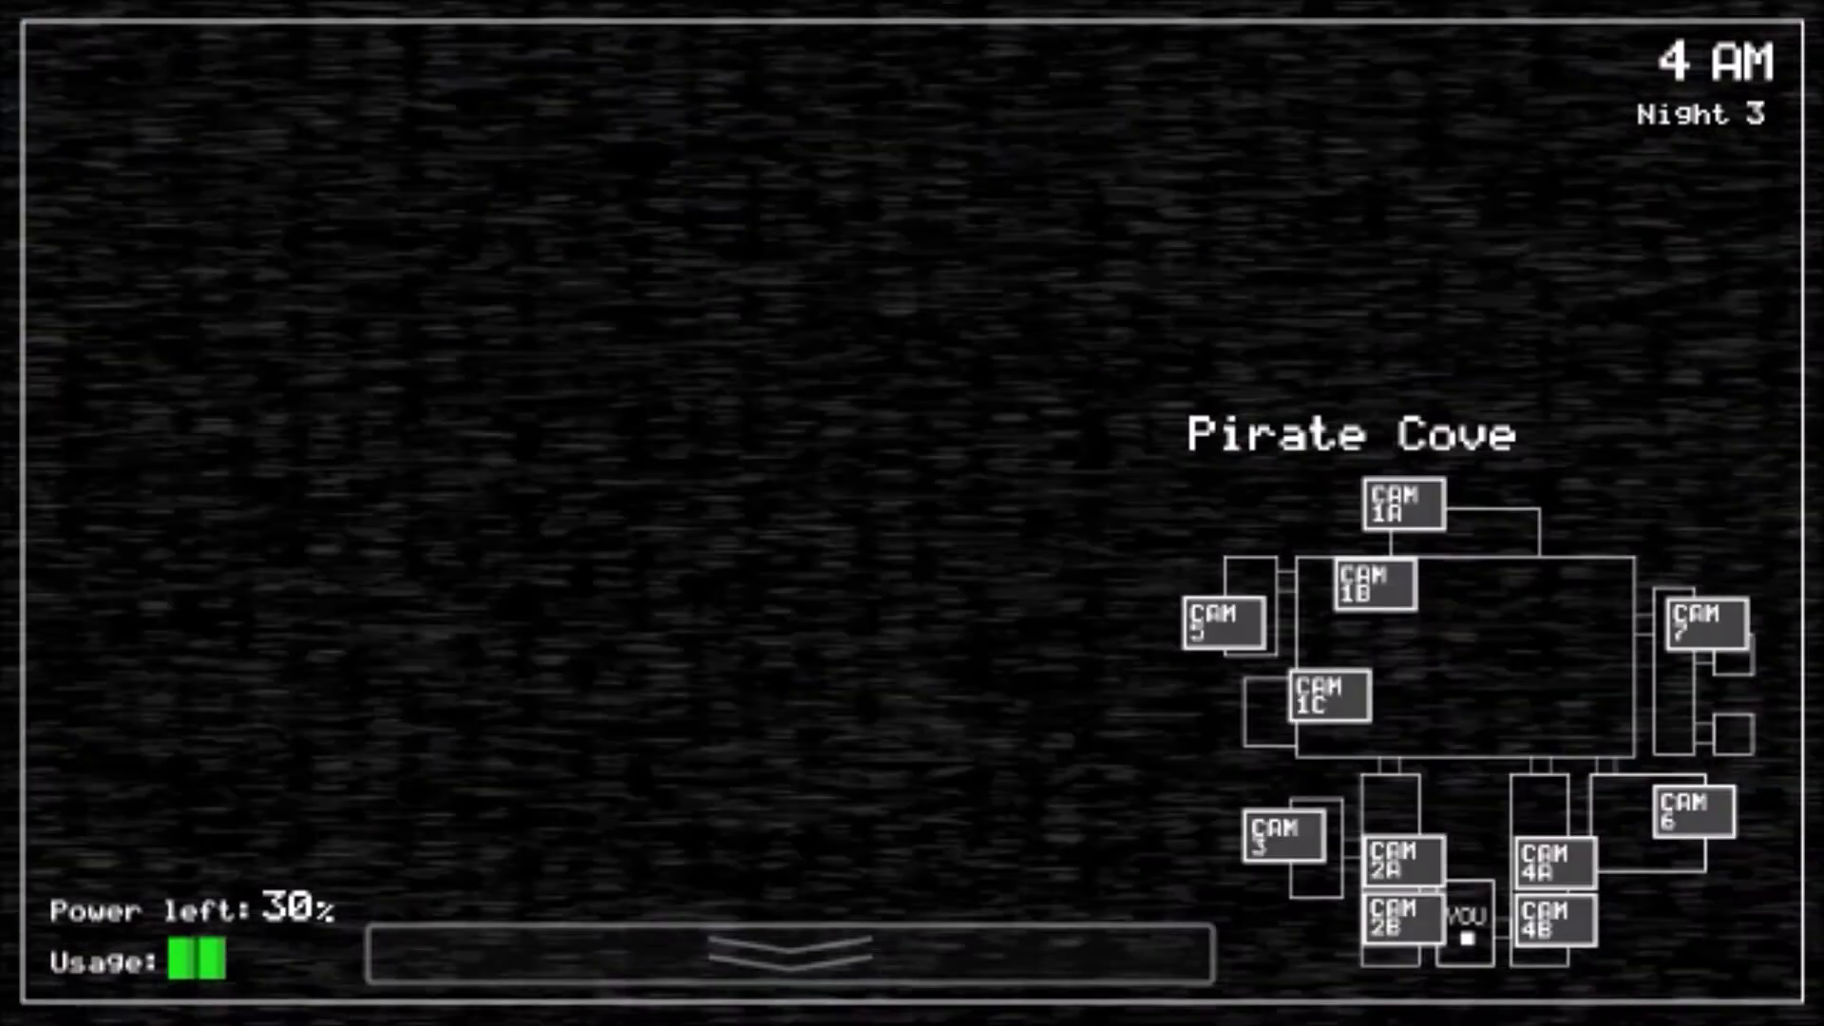
click(1326, 710)
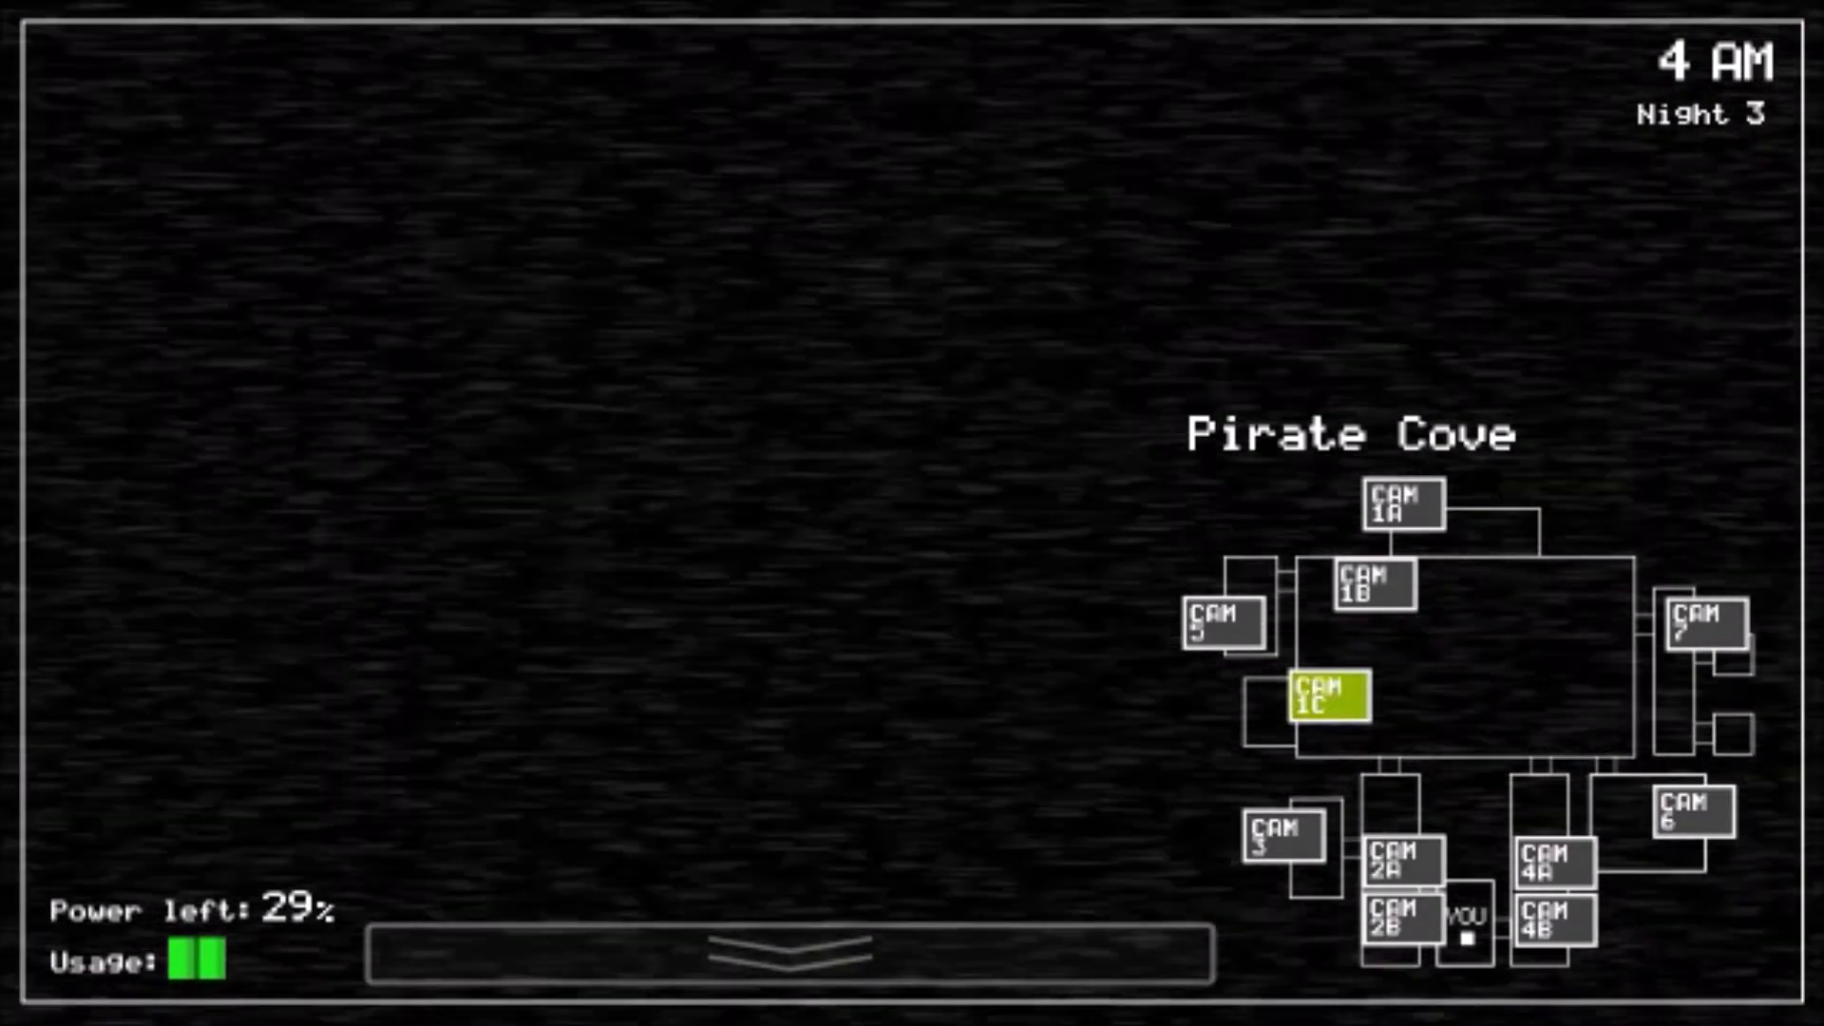
click(1400, 930)
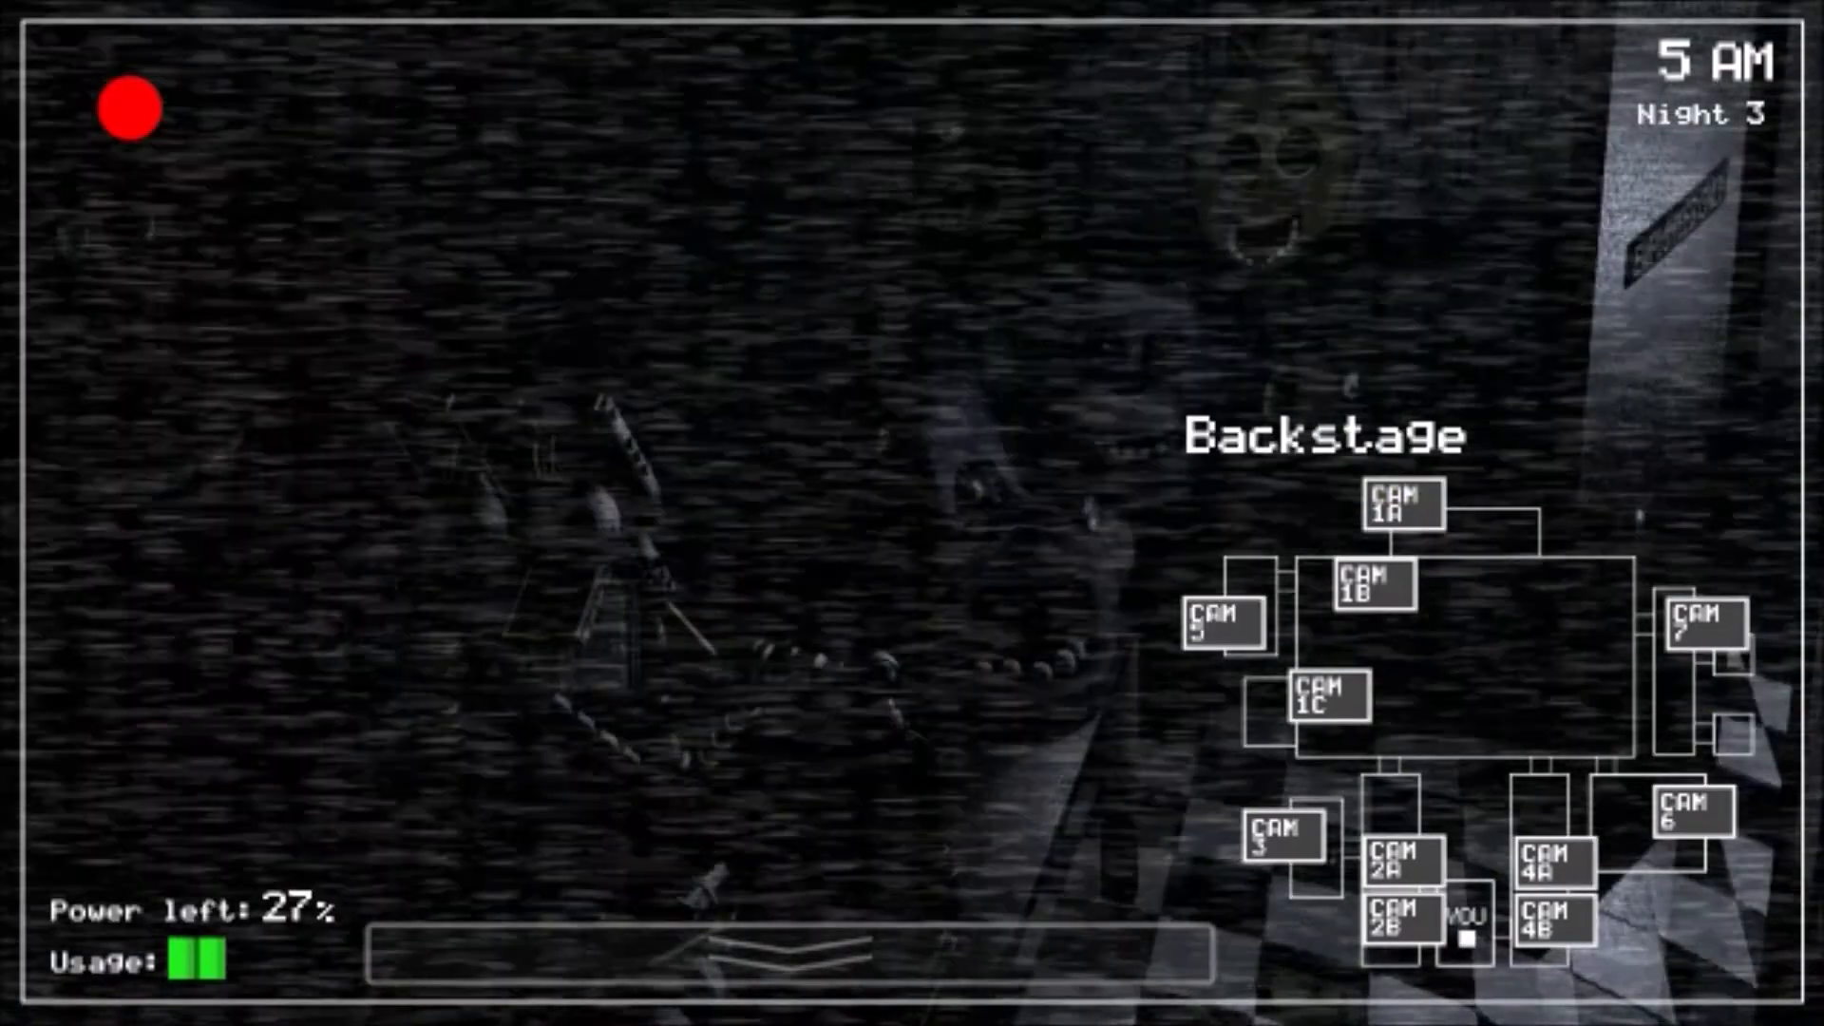
Step: Cycle through West Hall, Pirate Cove and West Hall Corner, then lower the monitor
click(1404, 881)
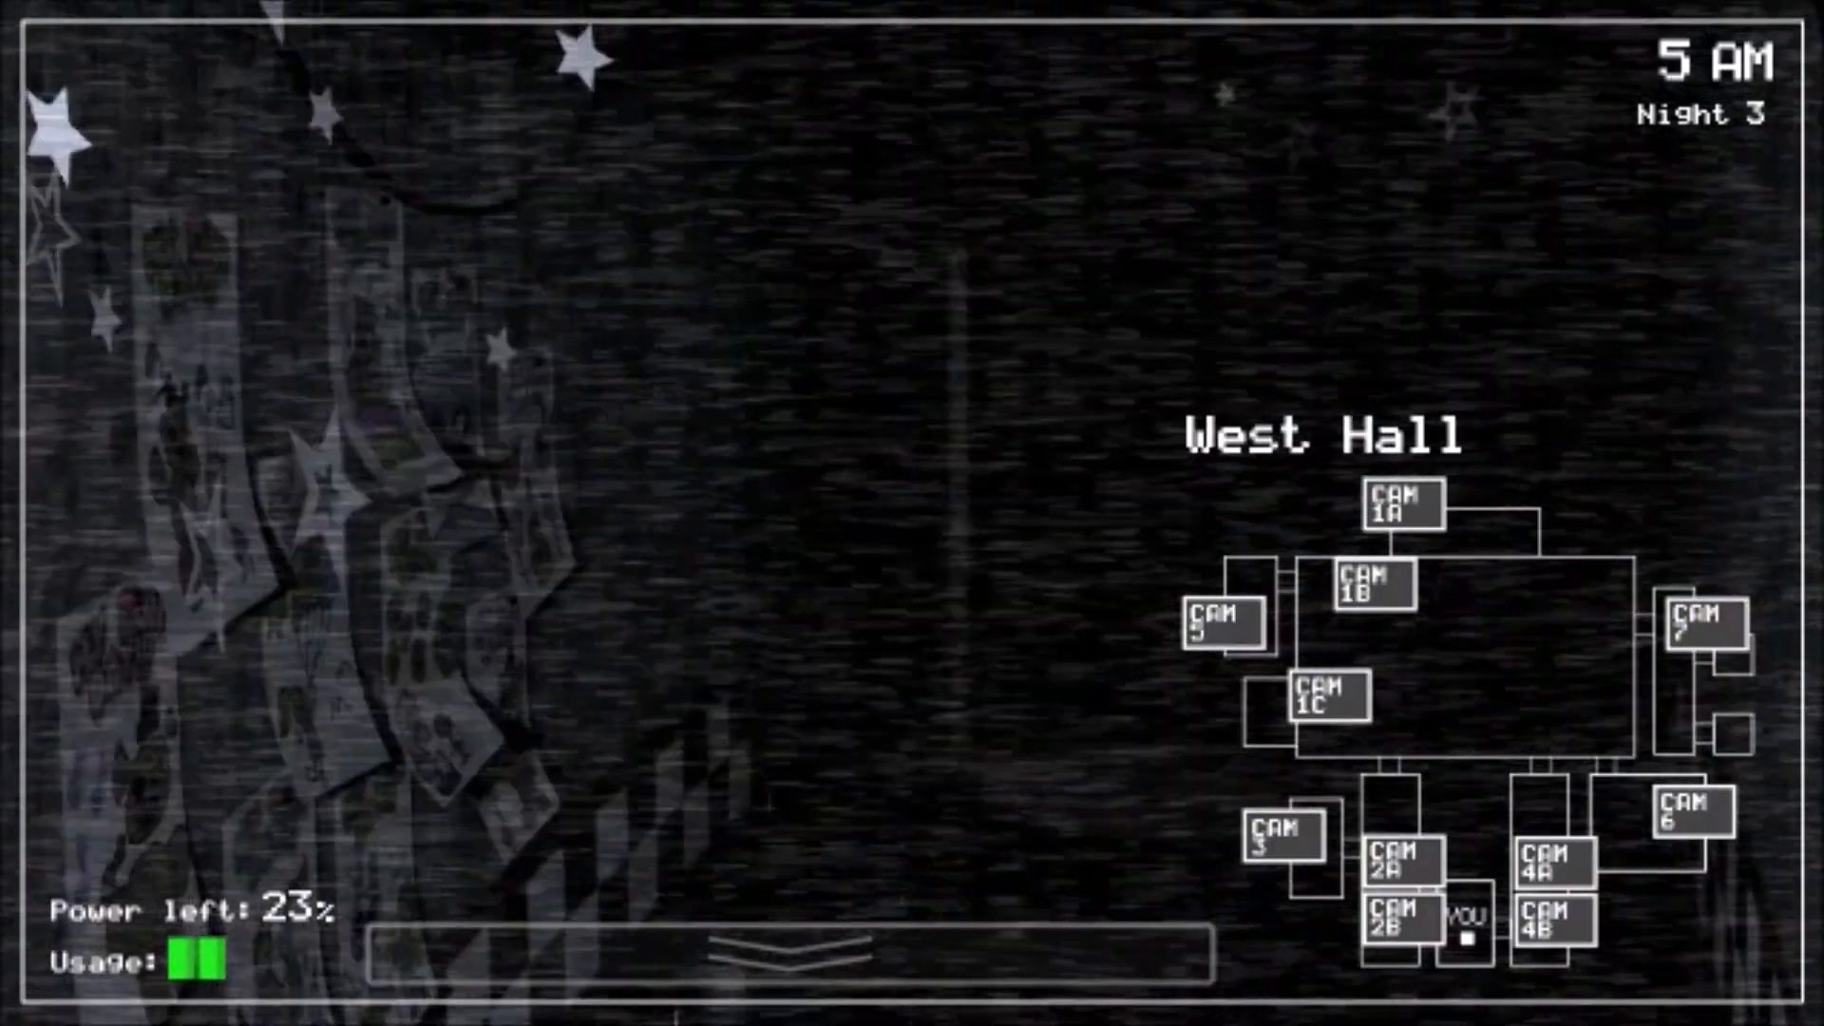
click(1371, 591)
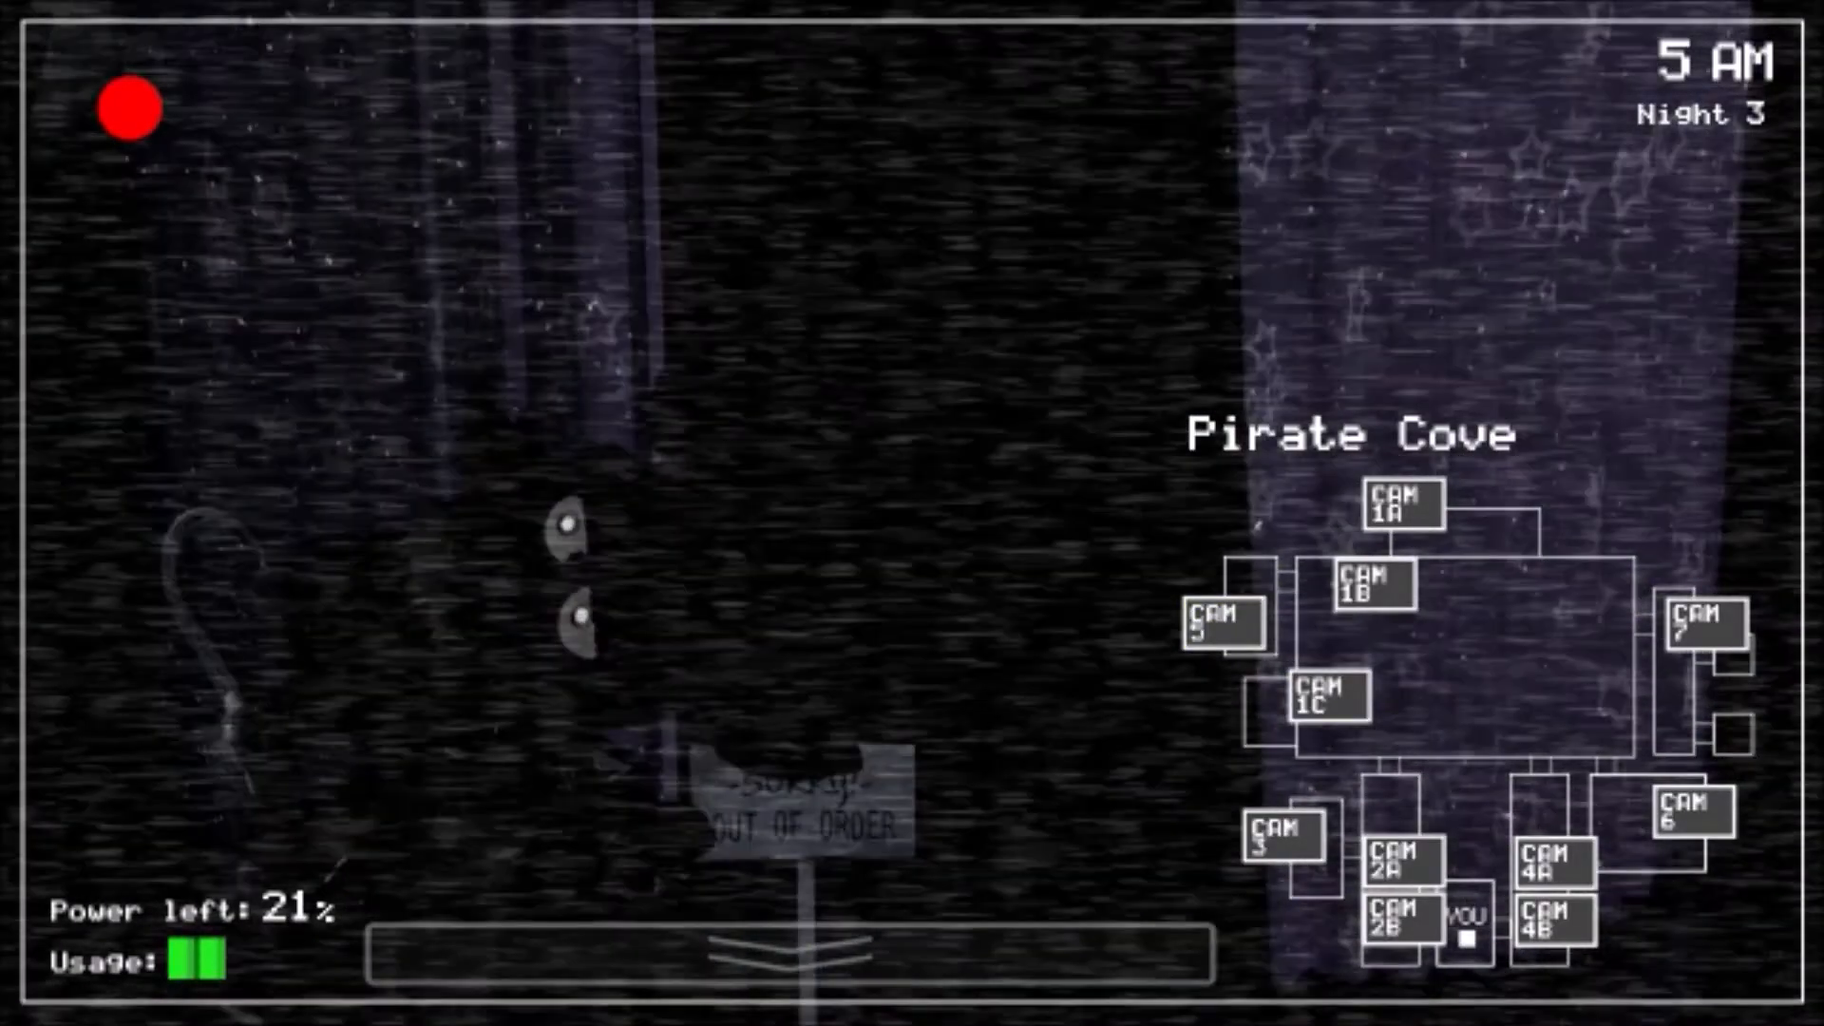
click(791, 953)
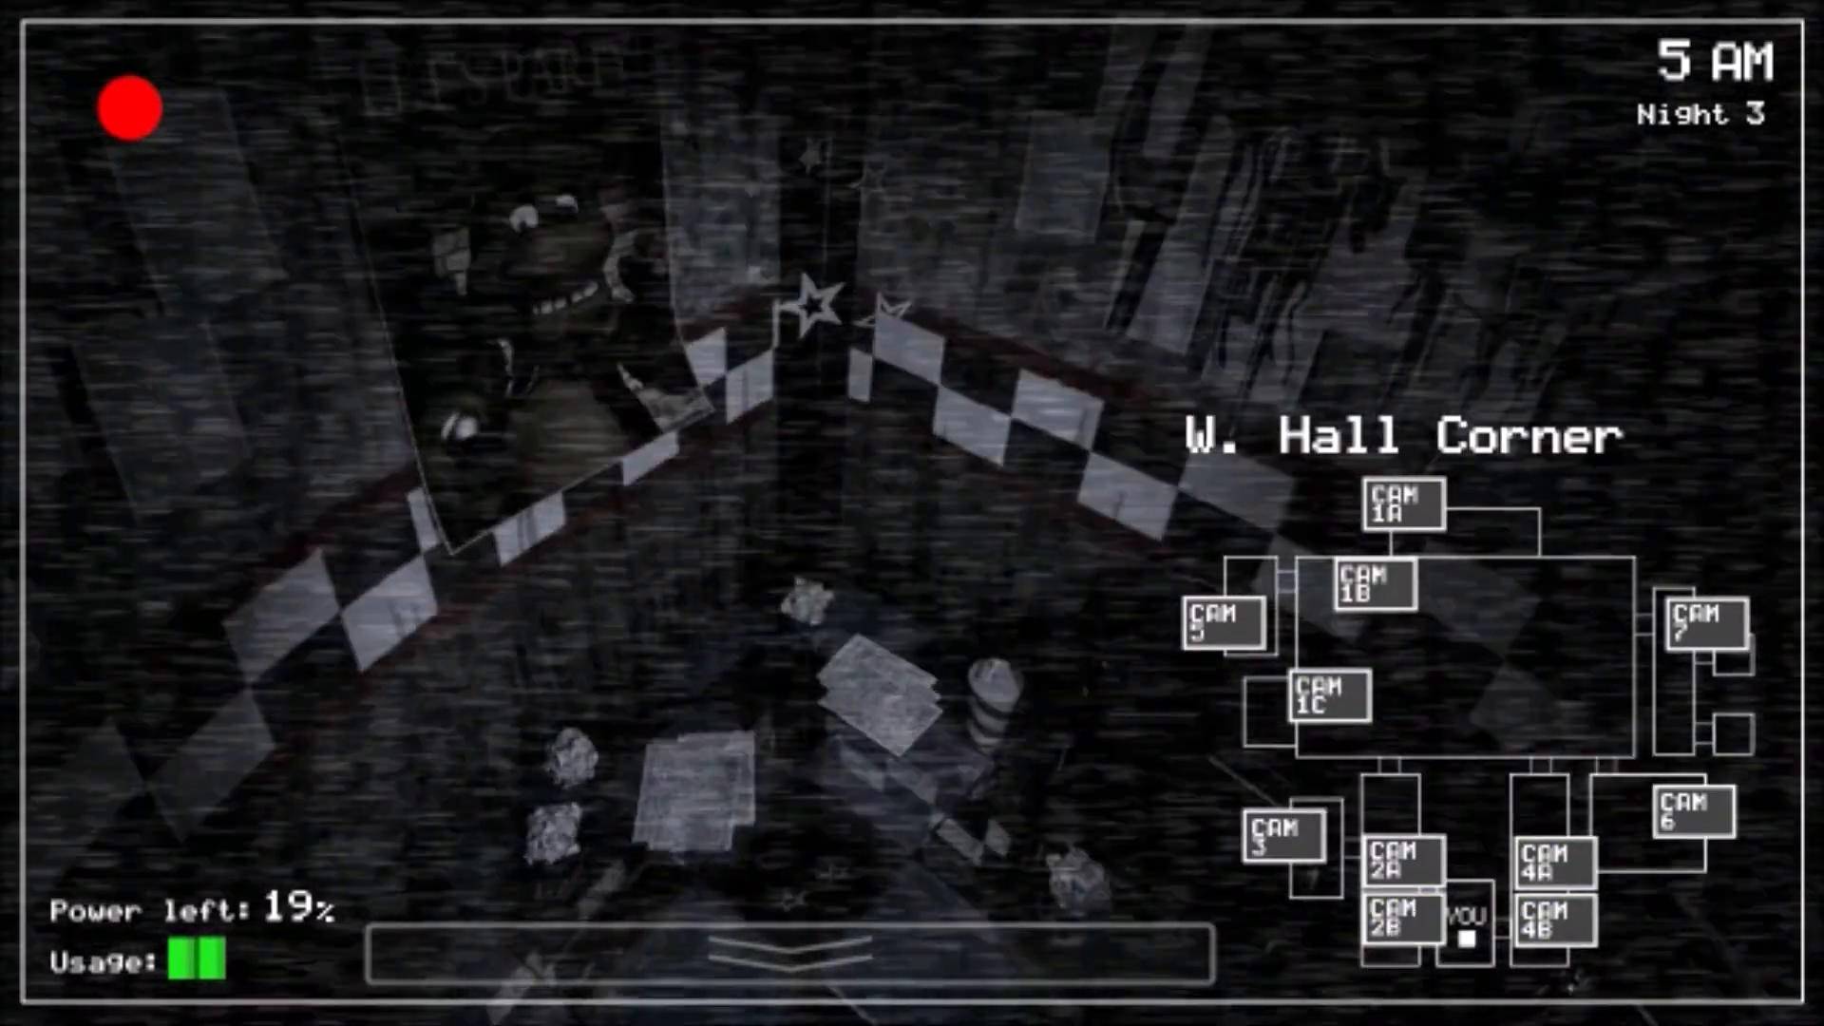
click(1699, 634)
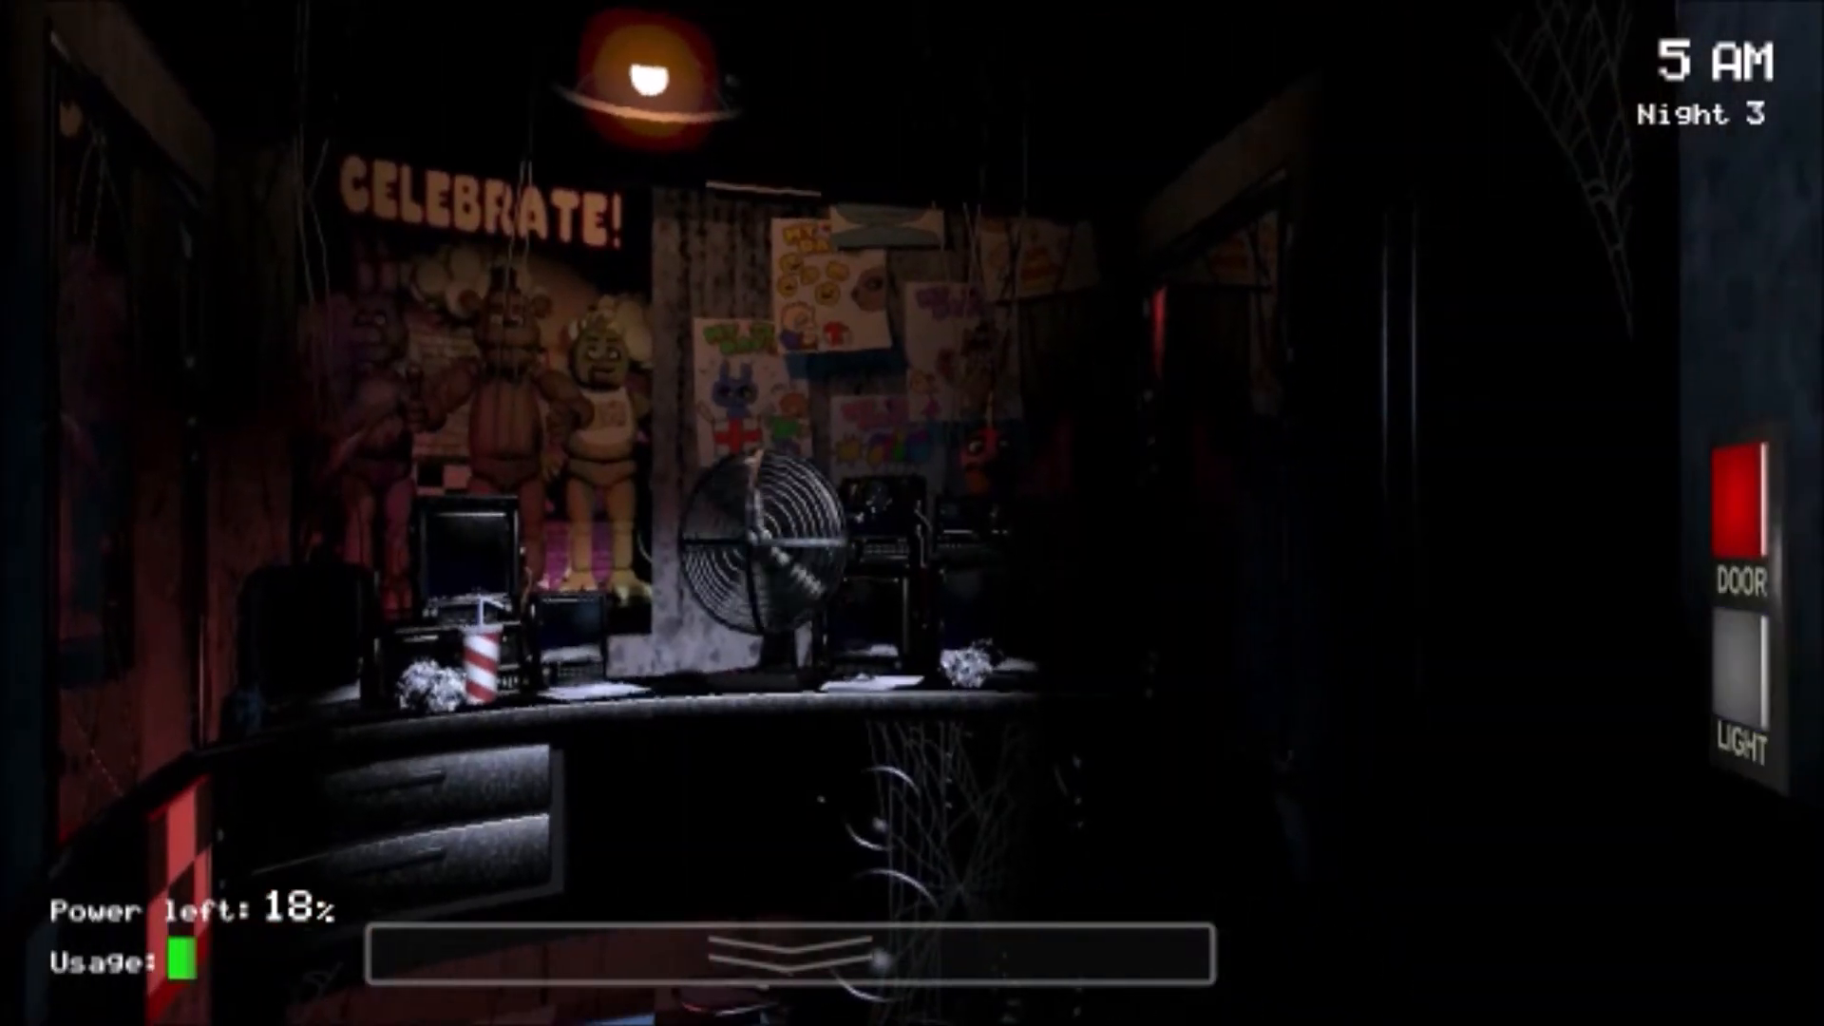
Step: Glance toward the west door, then raise the monitor for Supply Closet and Dining Area
click(786, 954)
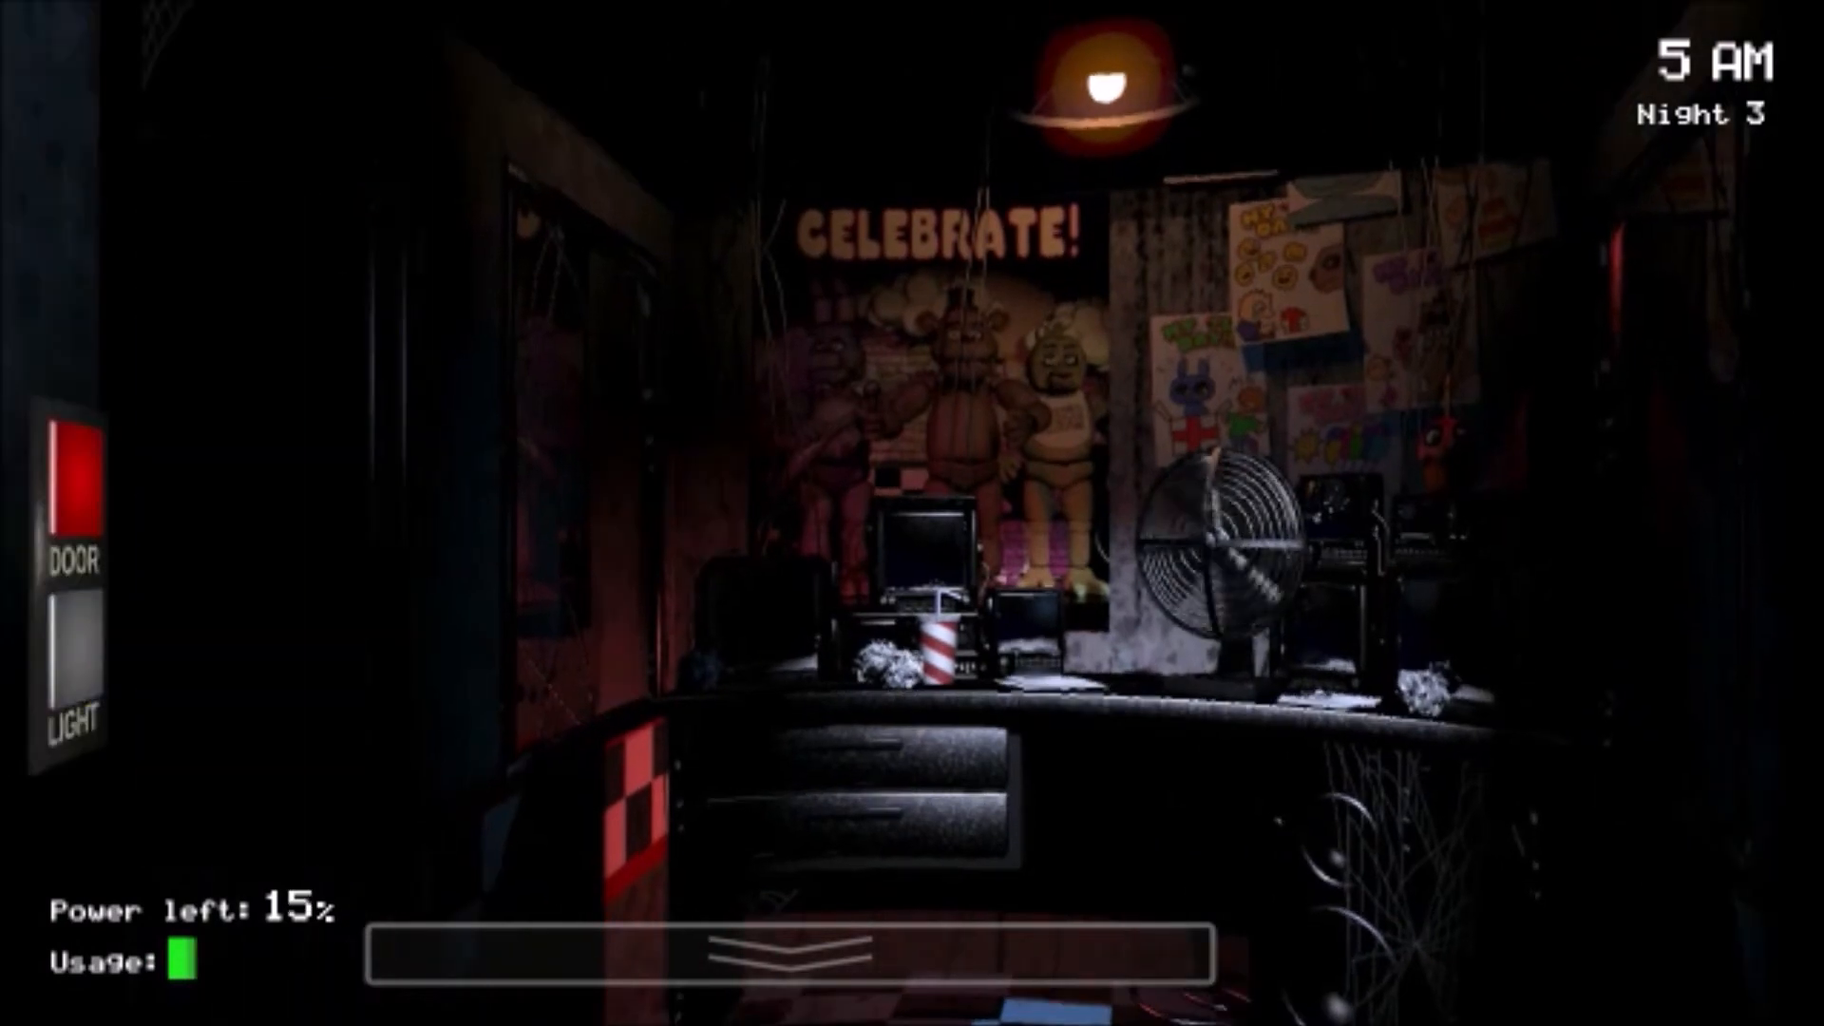
click(783, 959)
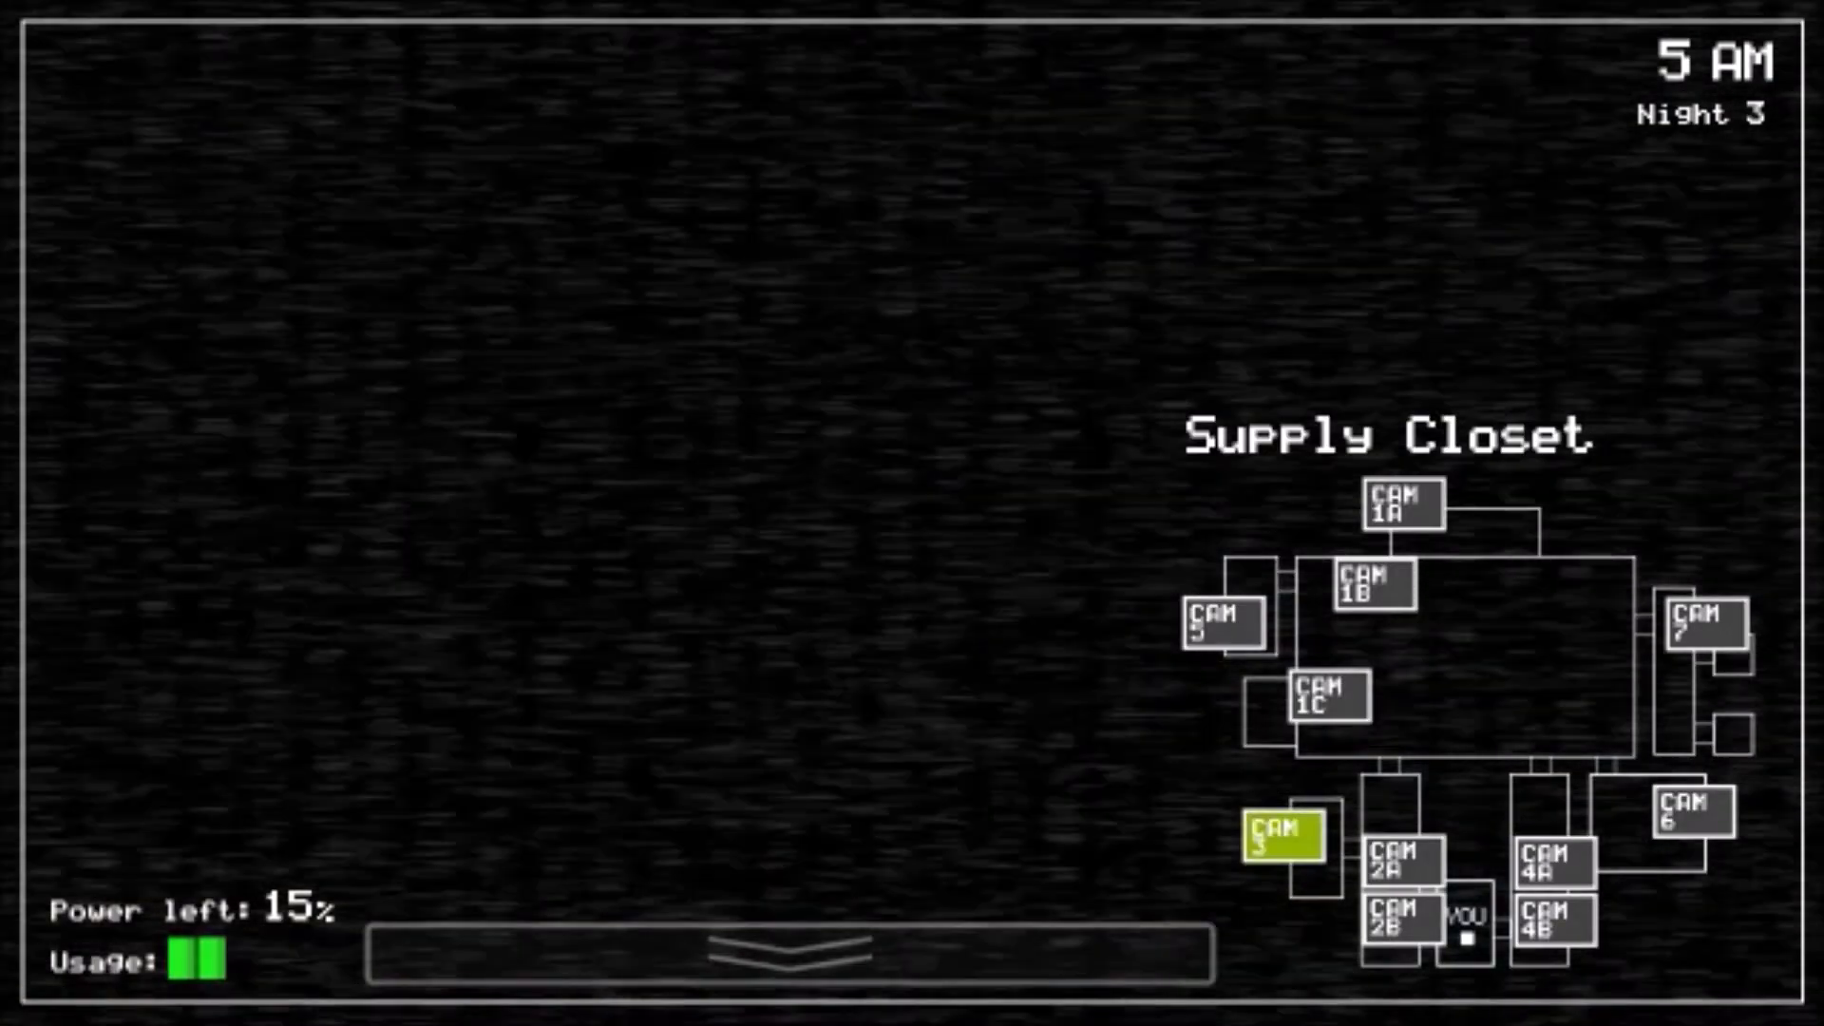
click(791, 961)
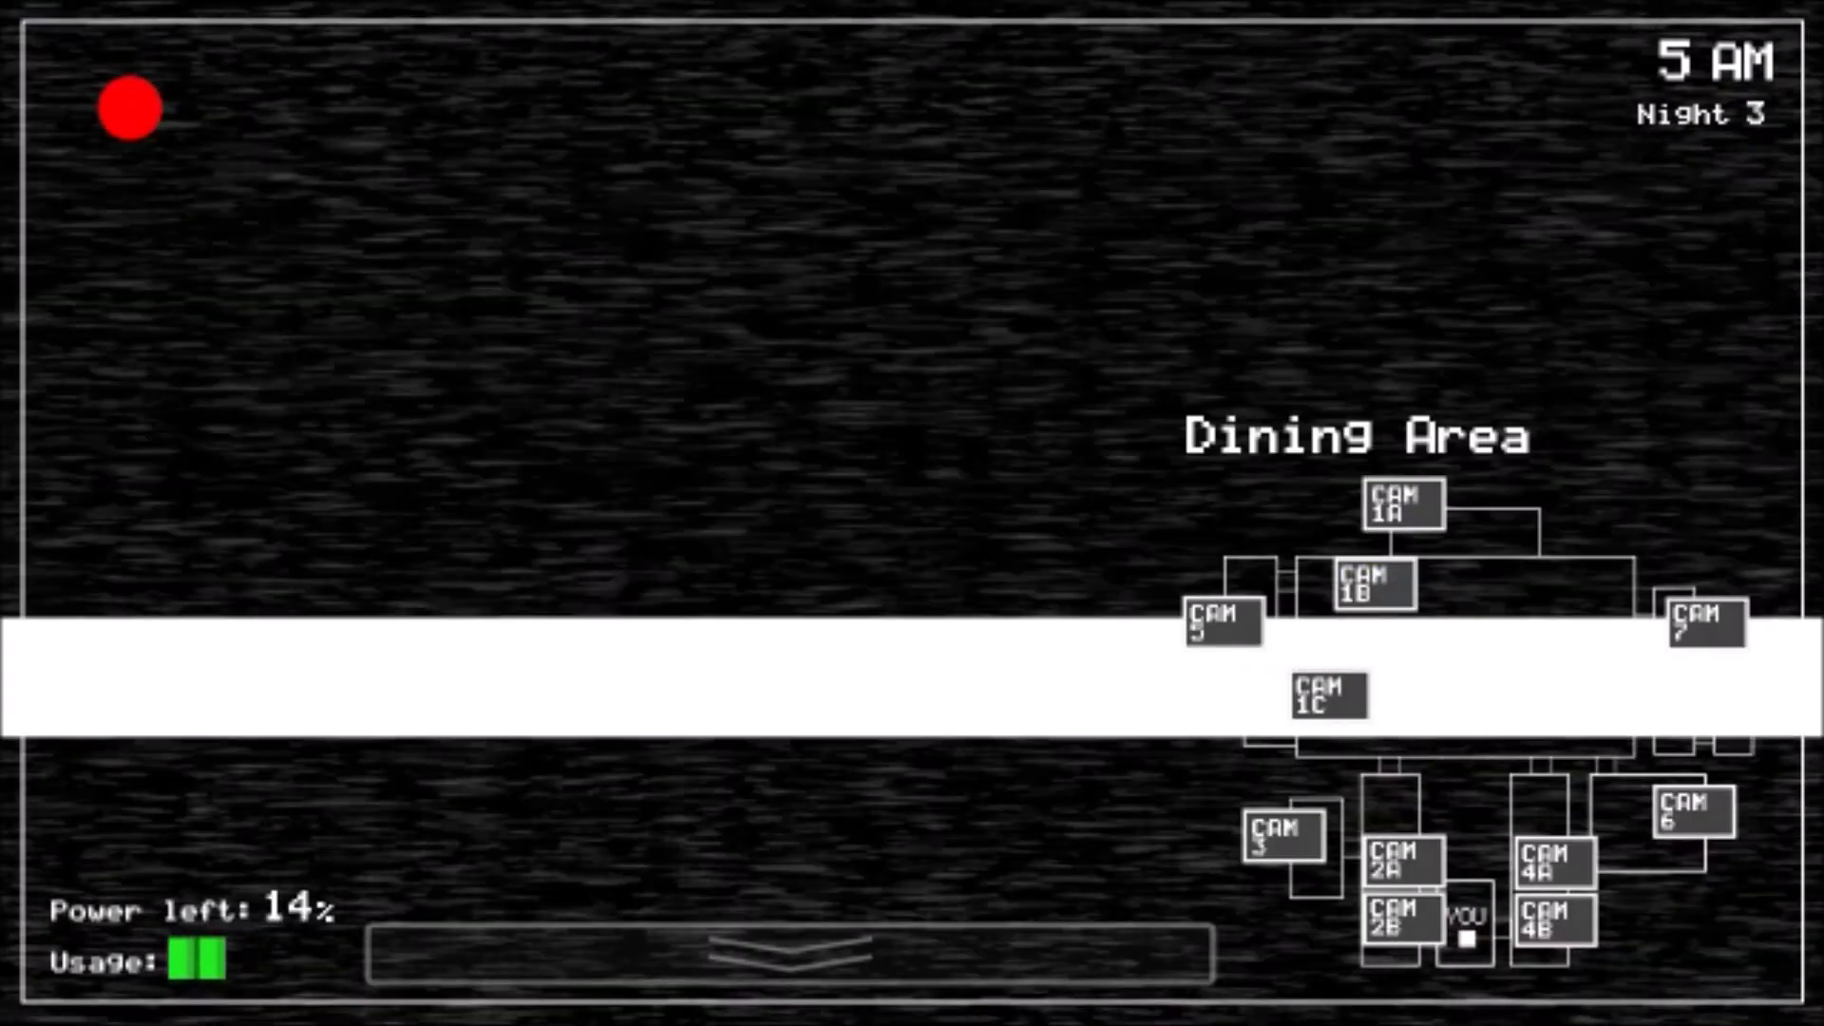
click(1324, 701)
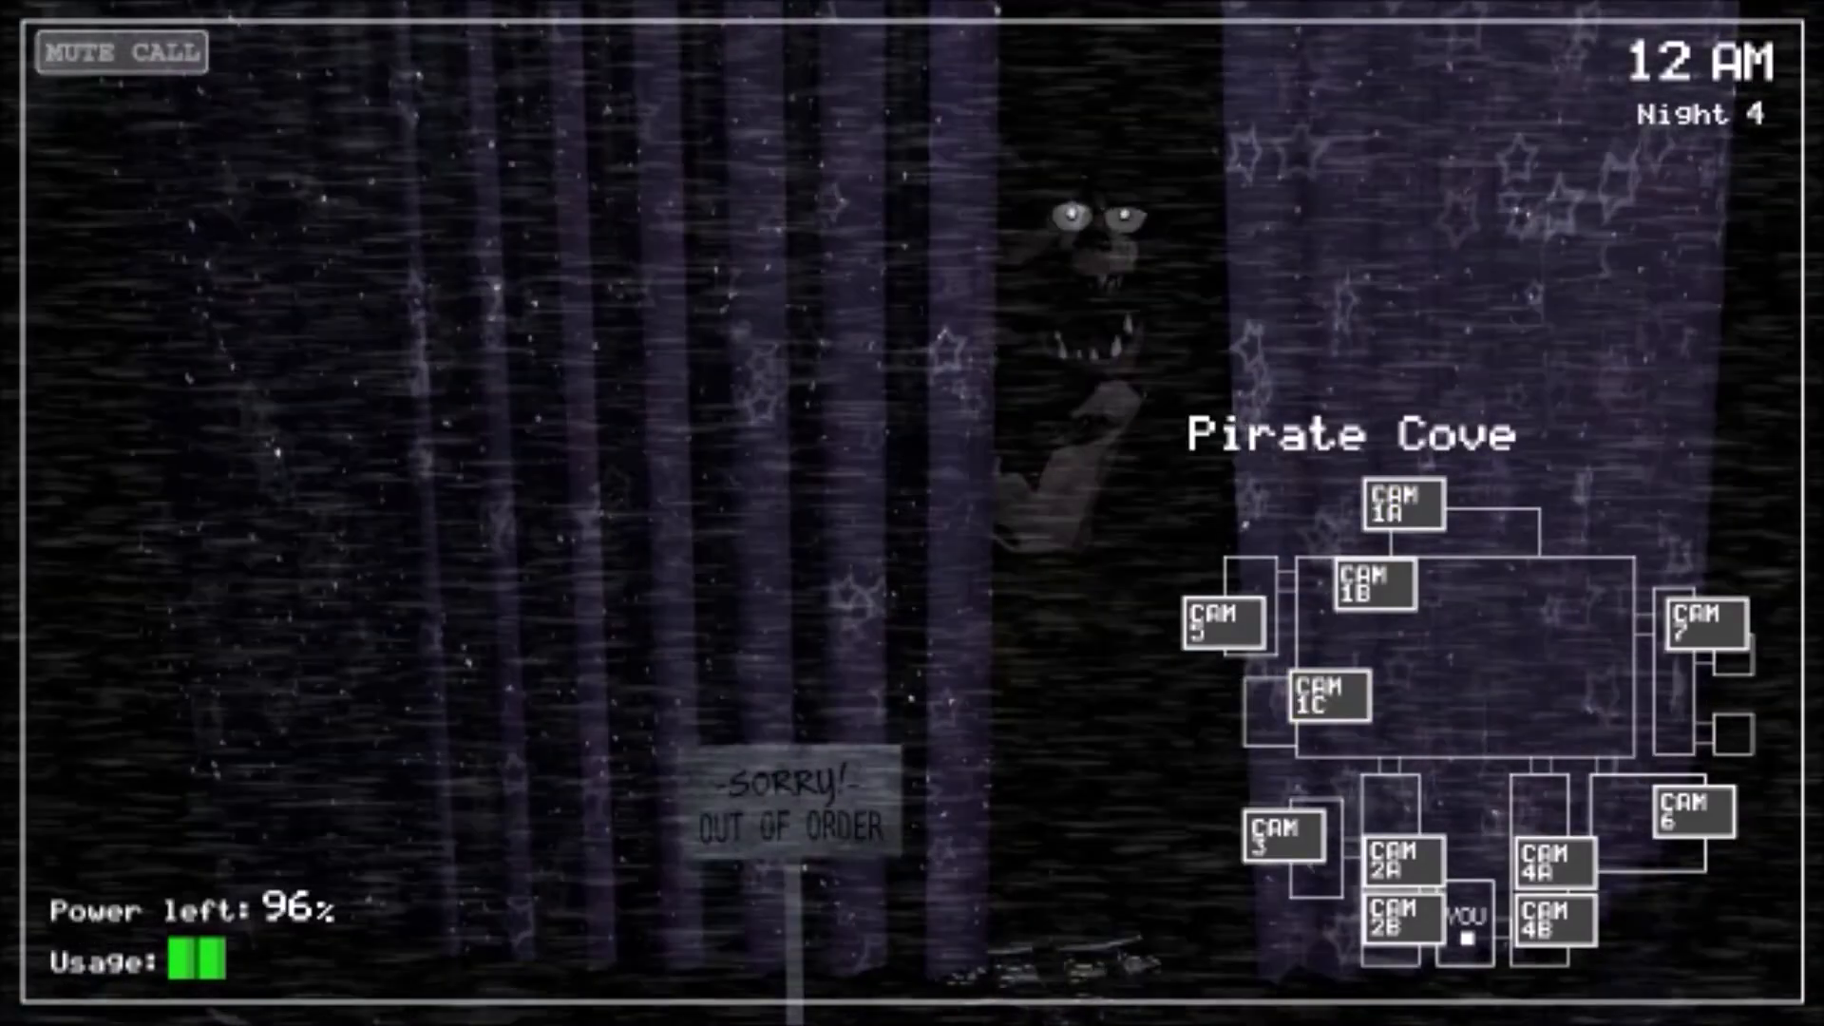
Step: View the Show Stage camera on Night 4, then put the monitor away
click(1402, 510)
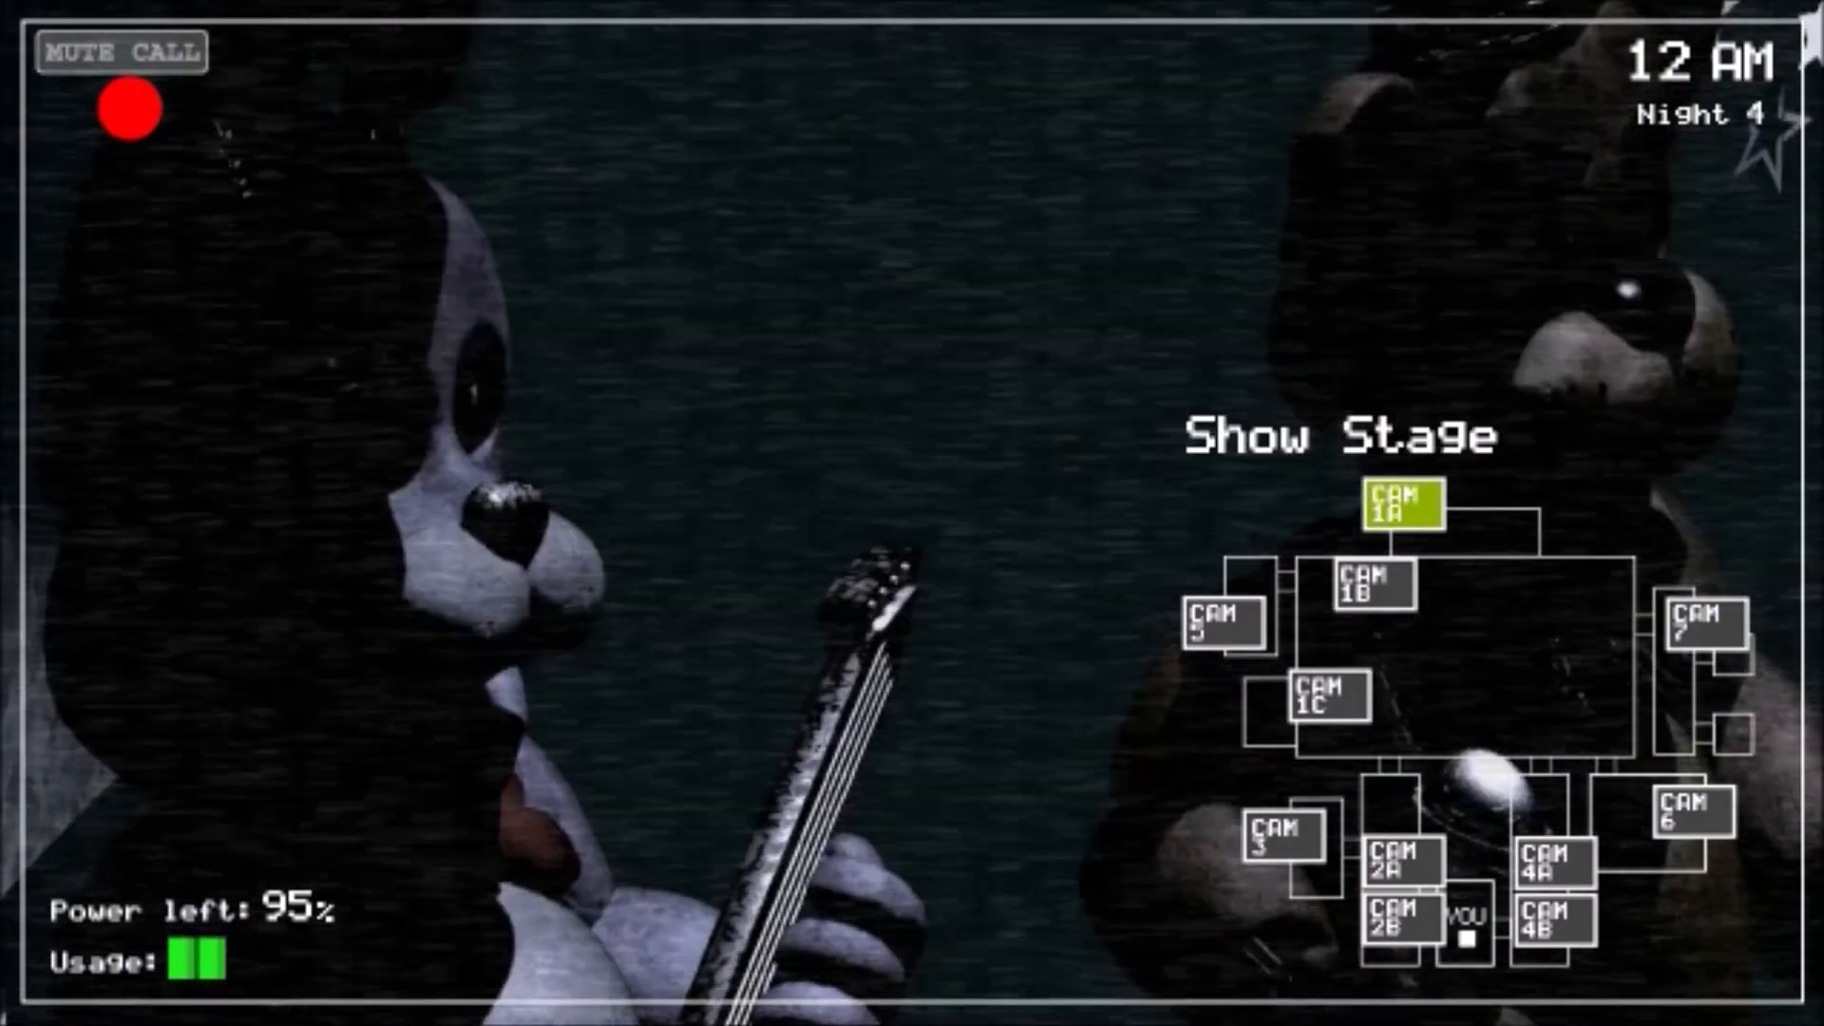
click(1372, 596)
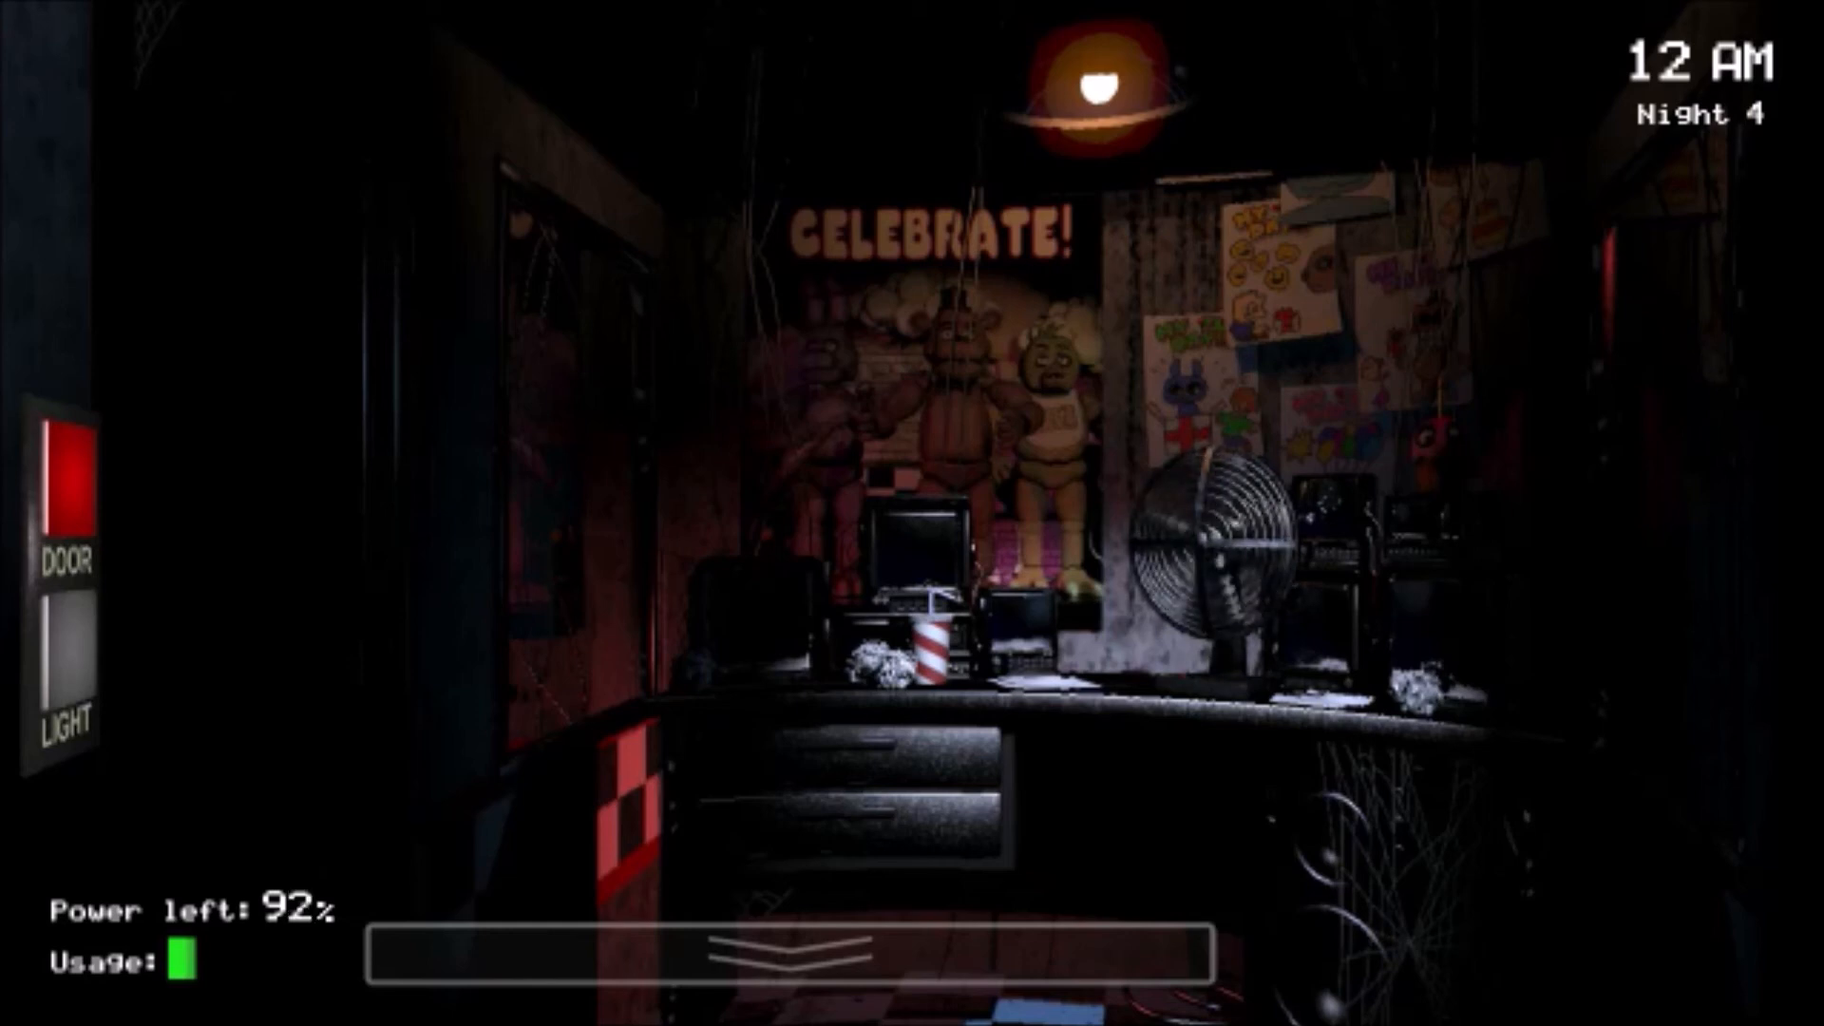
Step: Turn toward the right door and switch on the east doorway light
click(788, 954)
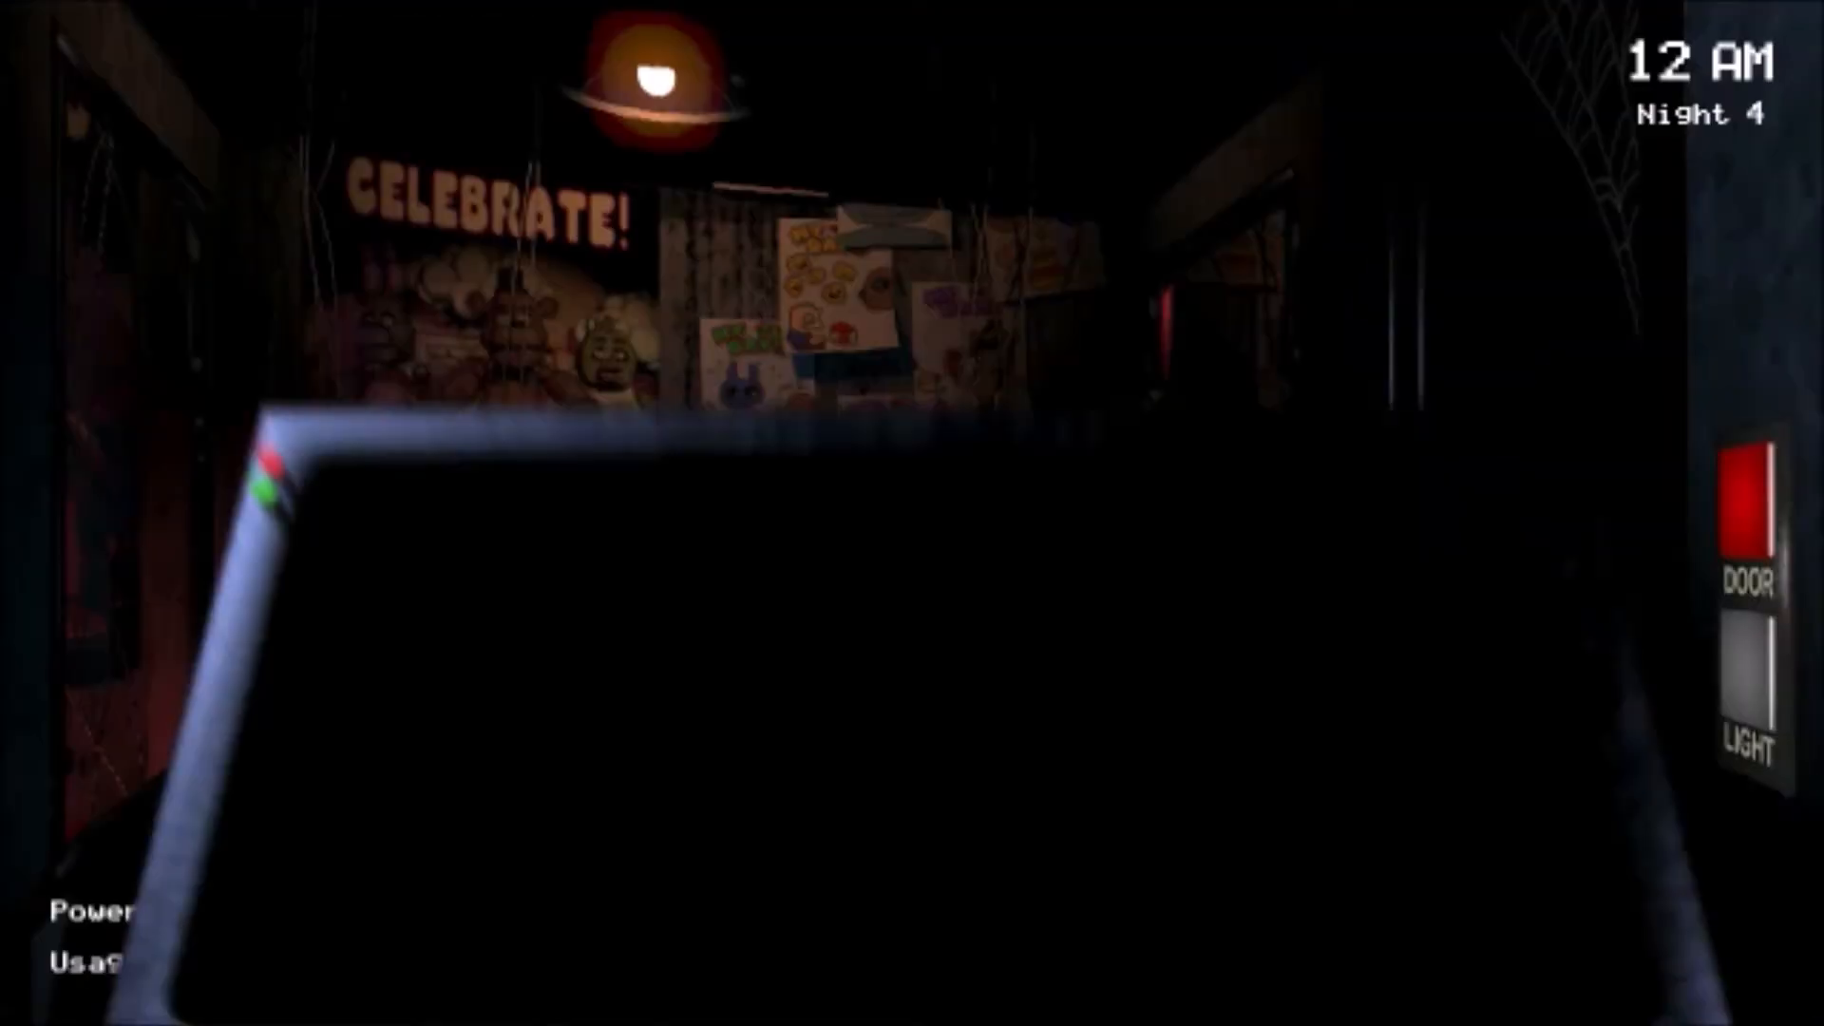
click(1749, 679)
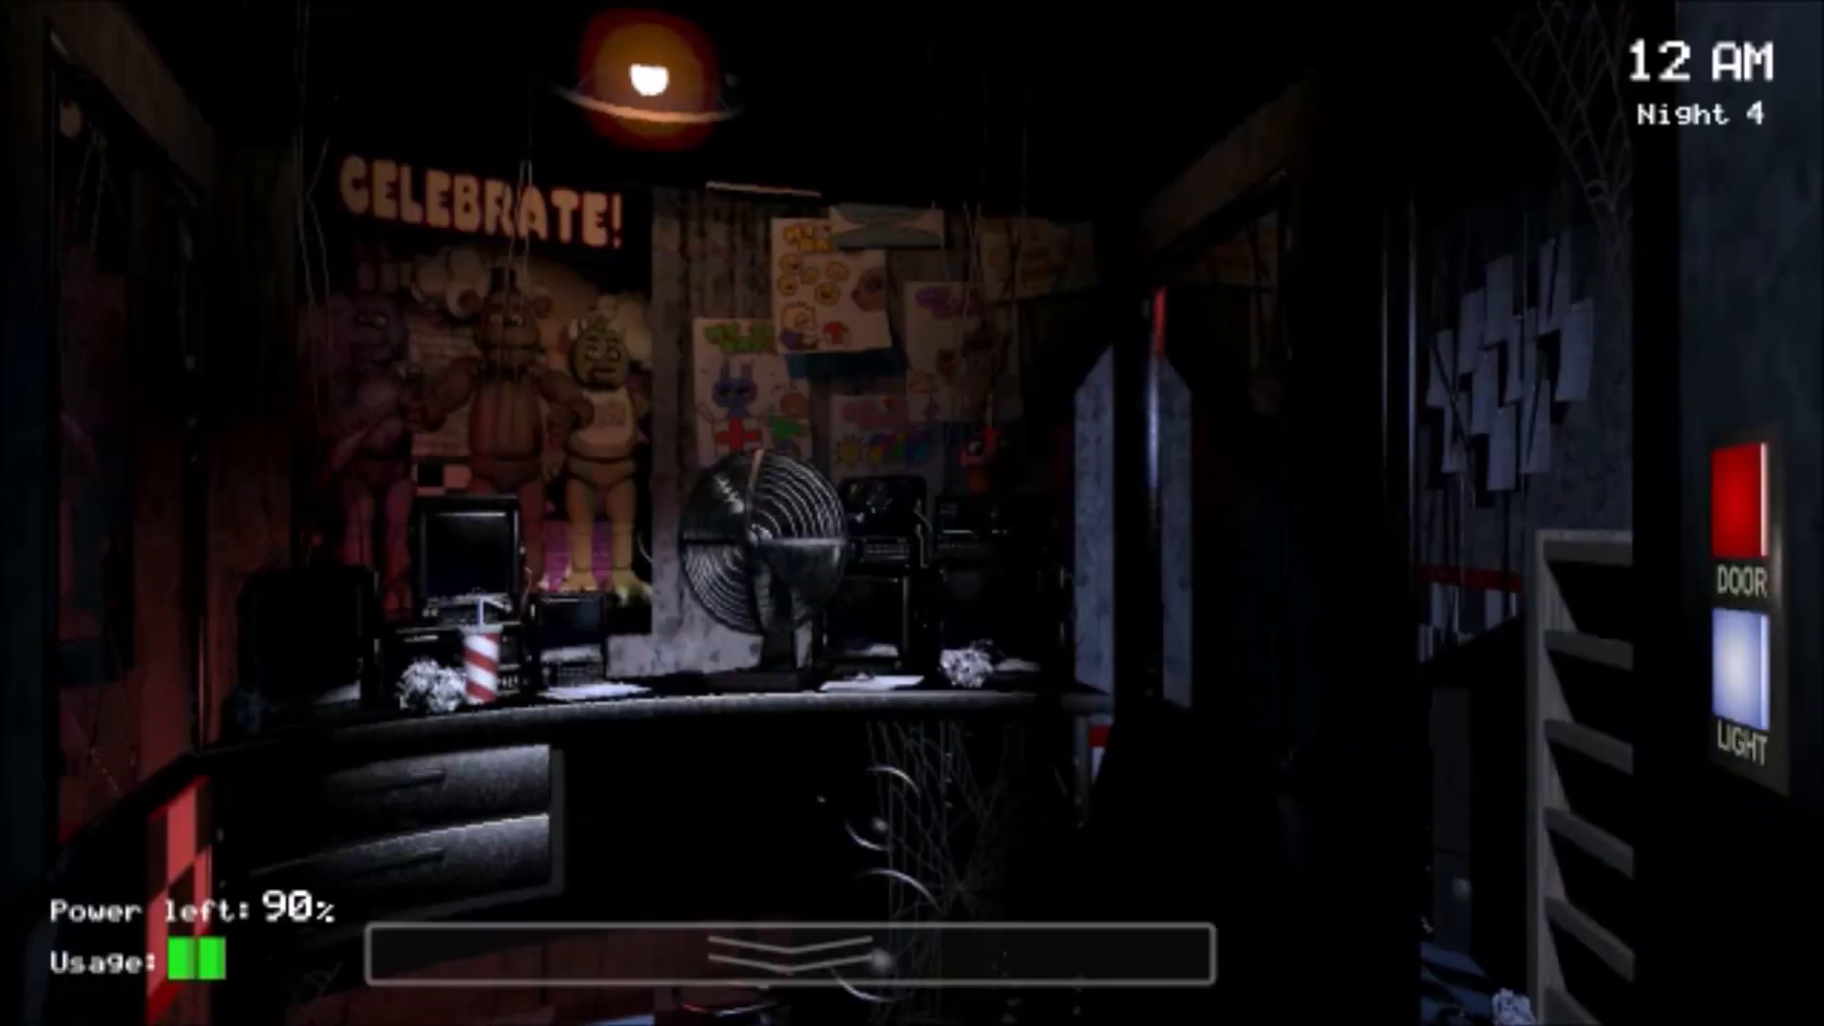